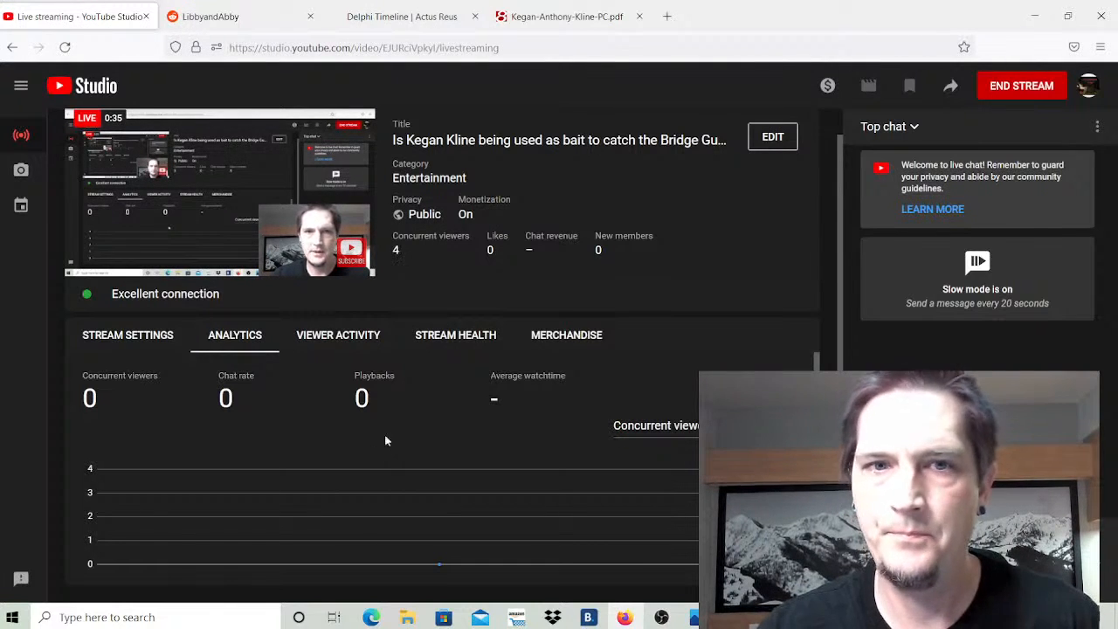
Switch to the Delphi Timeline | Actus Reus tab and view the Sunday, February 12, 2017 entry.
left_click(428, 16)
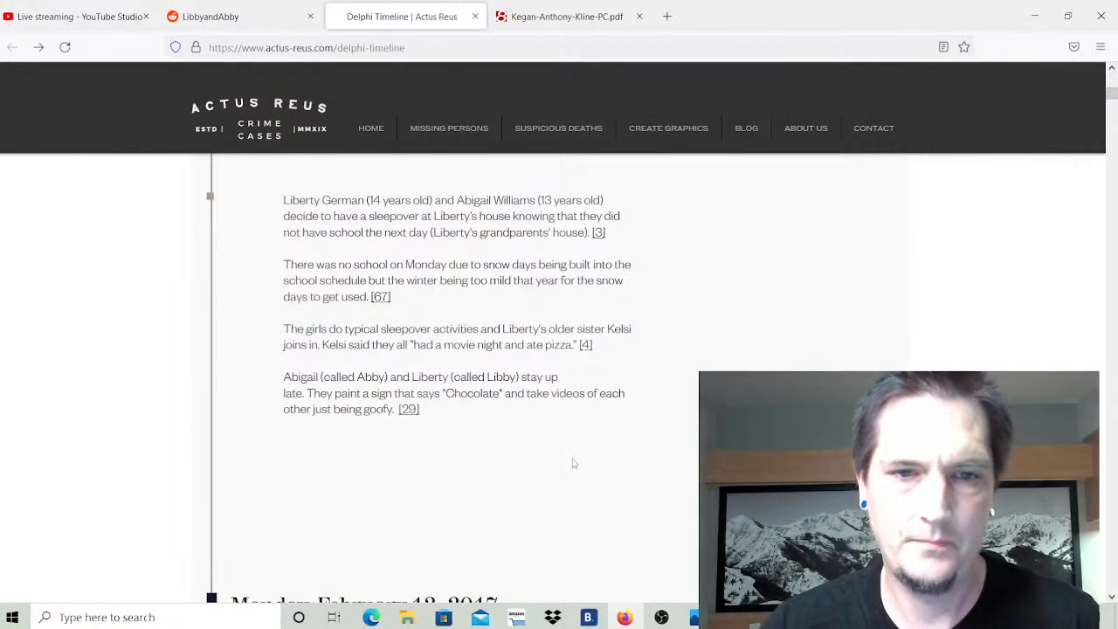
scroll("down", 3)
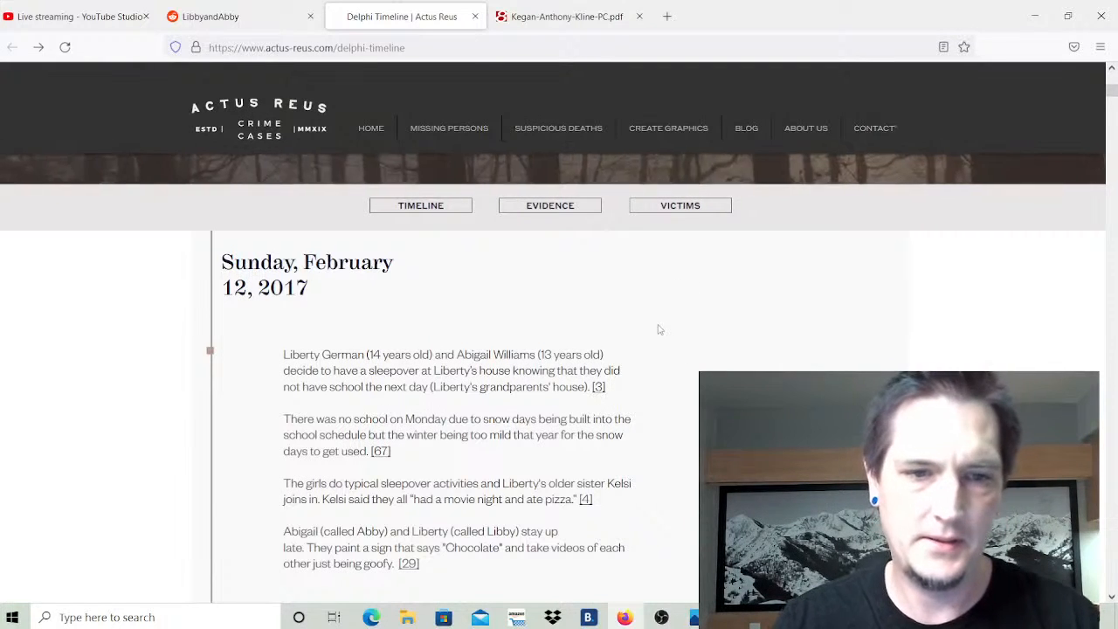
Scroll through the Sunday sleepover entry to the Monday, February 13, 2017 10:00 AM events.
scroll("down", 3)
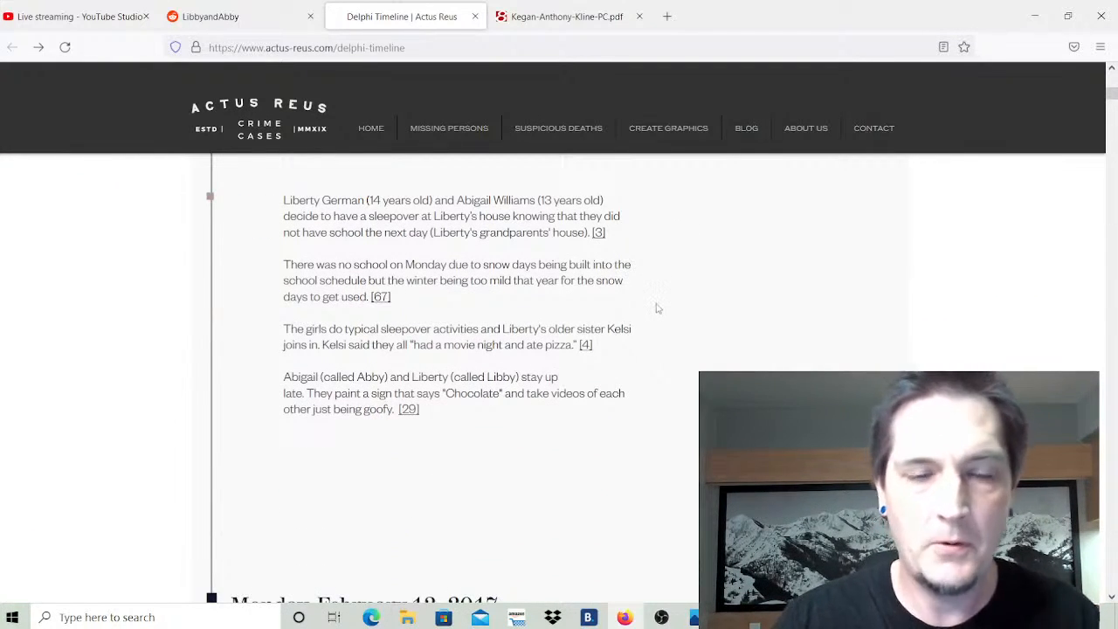
scroll("up", 3)
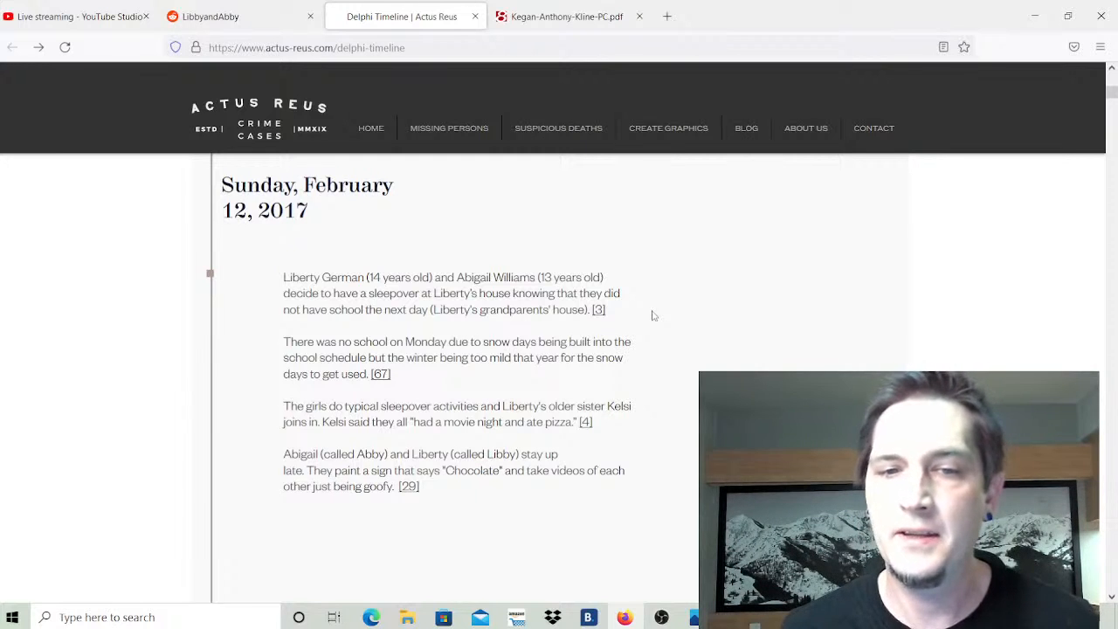
mouse_move(610, 313)
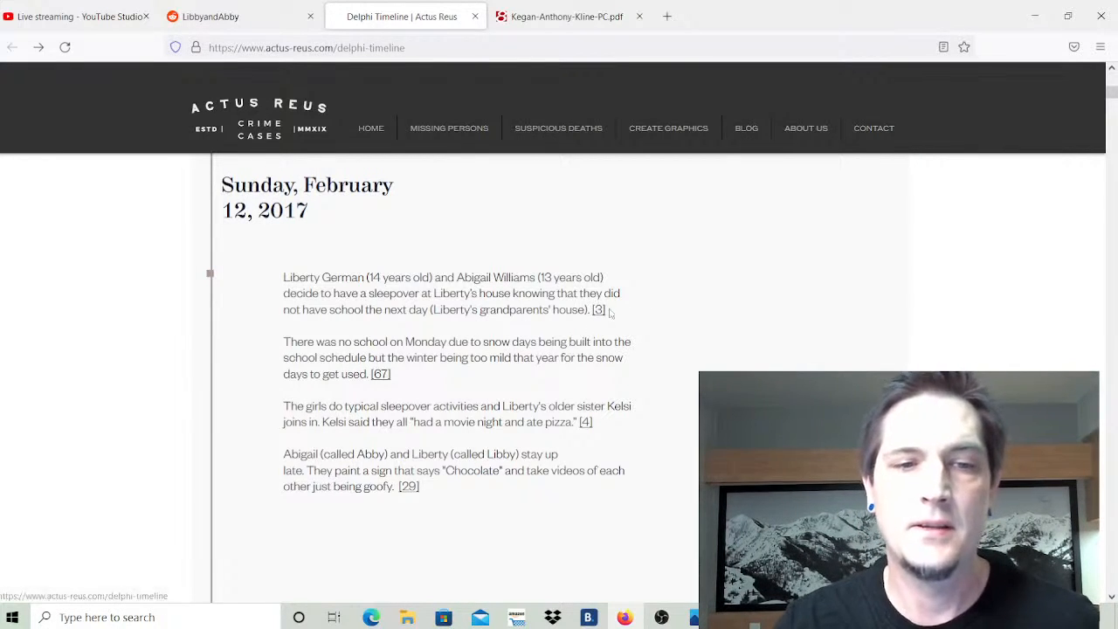
scroll("down", 3)
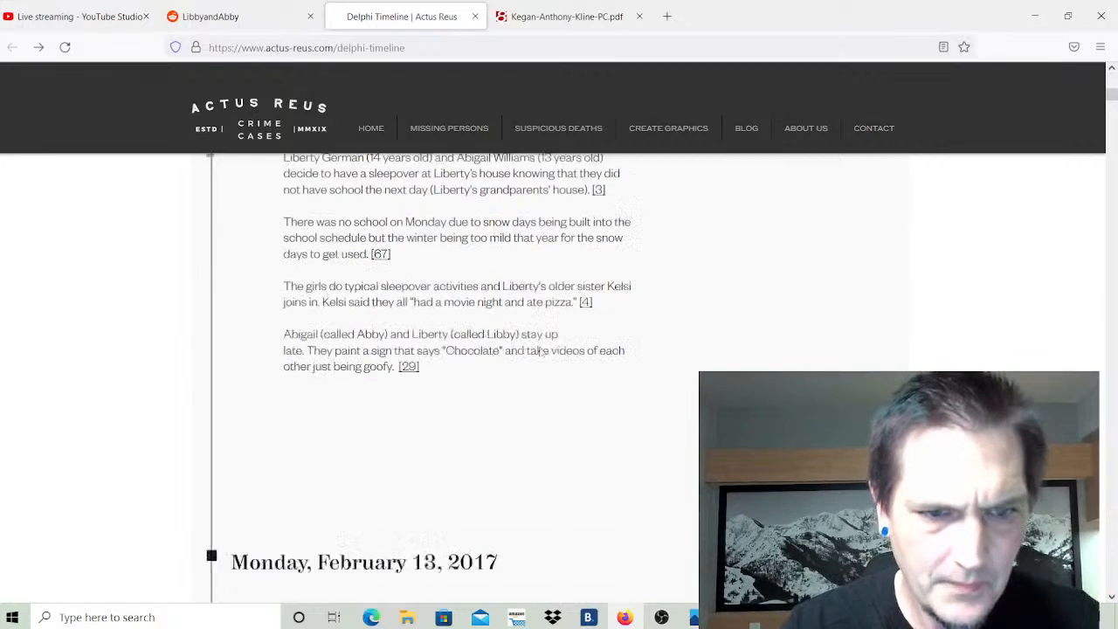
scroll("down", 3)
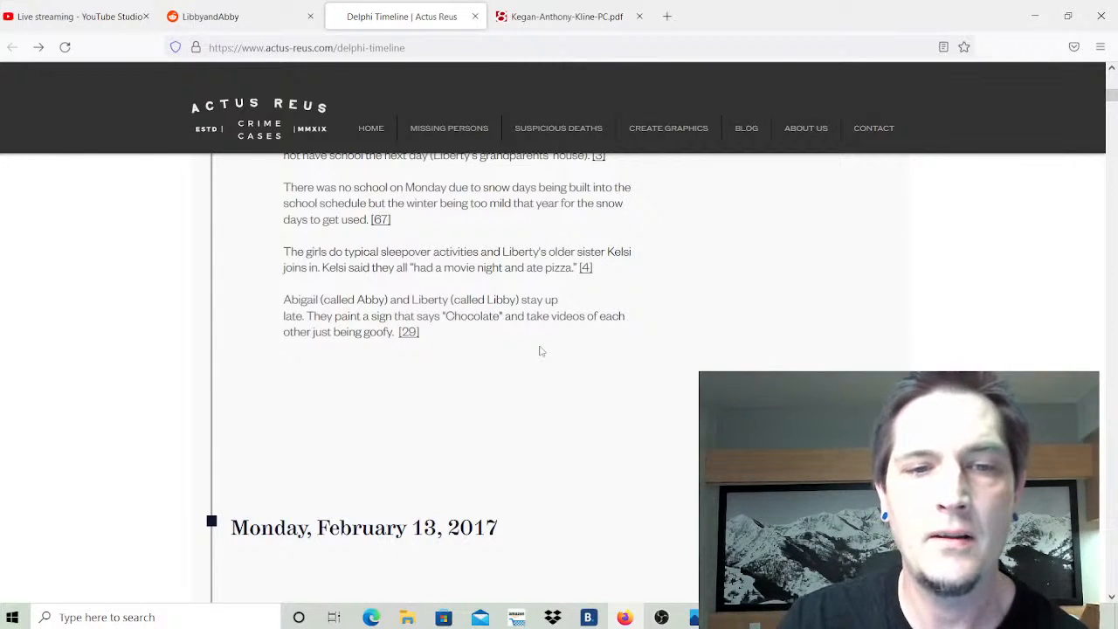
mouse_move(516, 358)
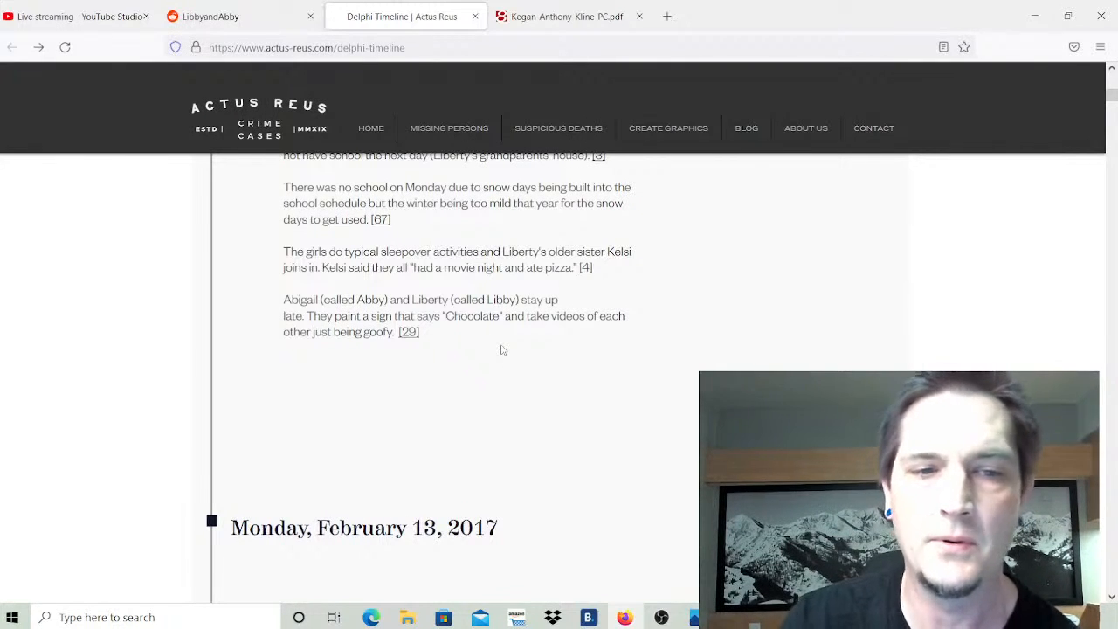
scroll("down", 3)
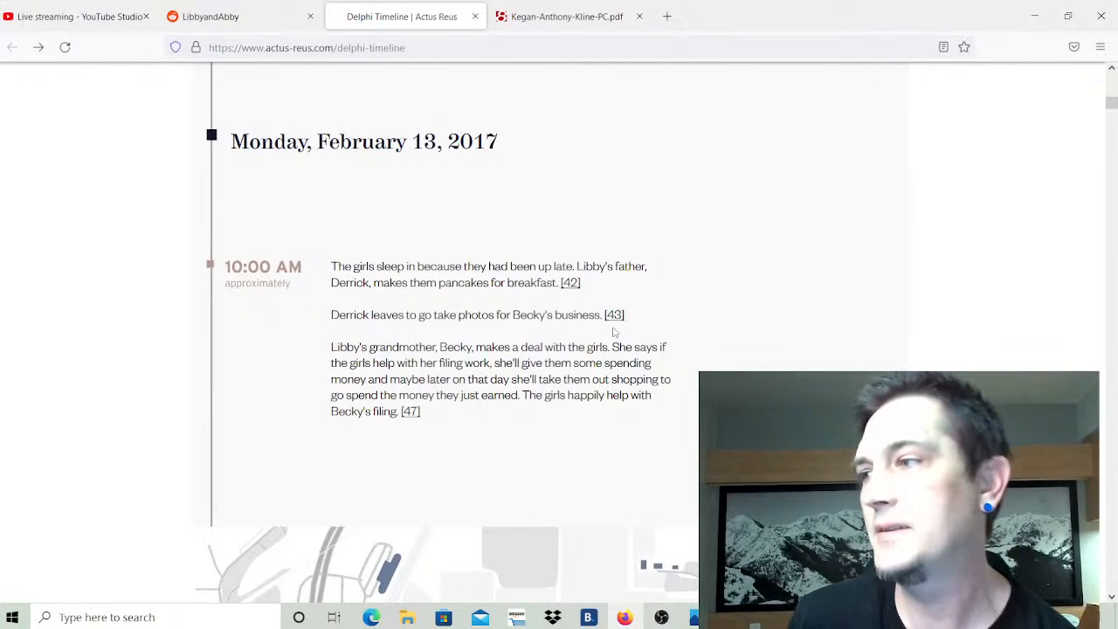
Scroll past Monday's 10:00 AM filing-work entry to the Delphi trail-area map.
scroll("down", 3)
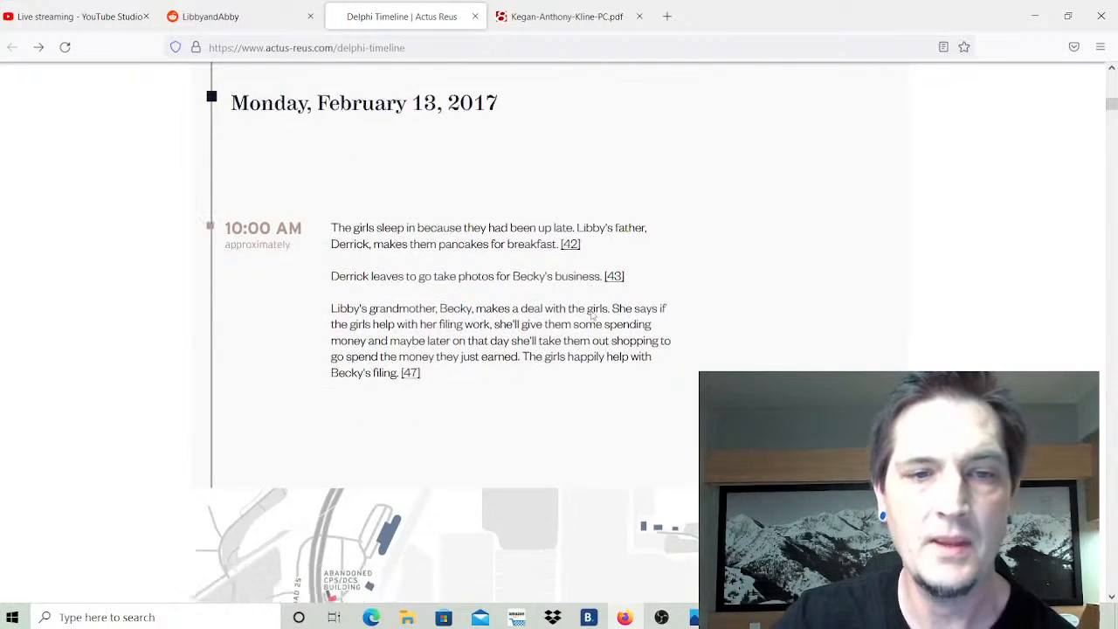
scroll("down", 3)
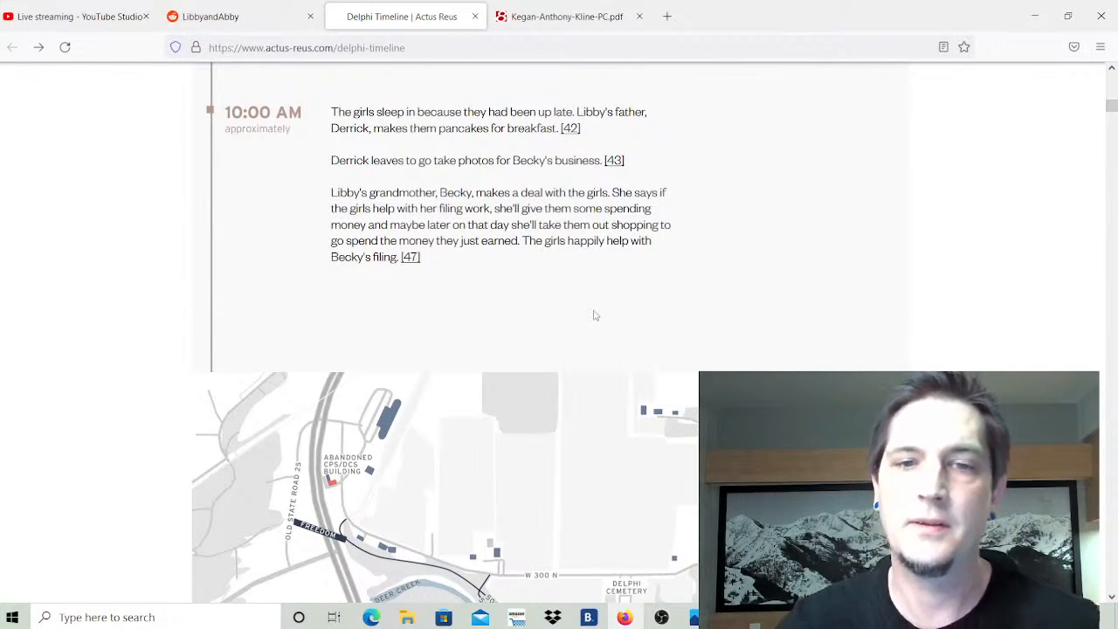
scroll("down", 3)
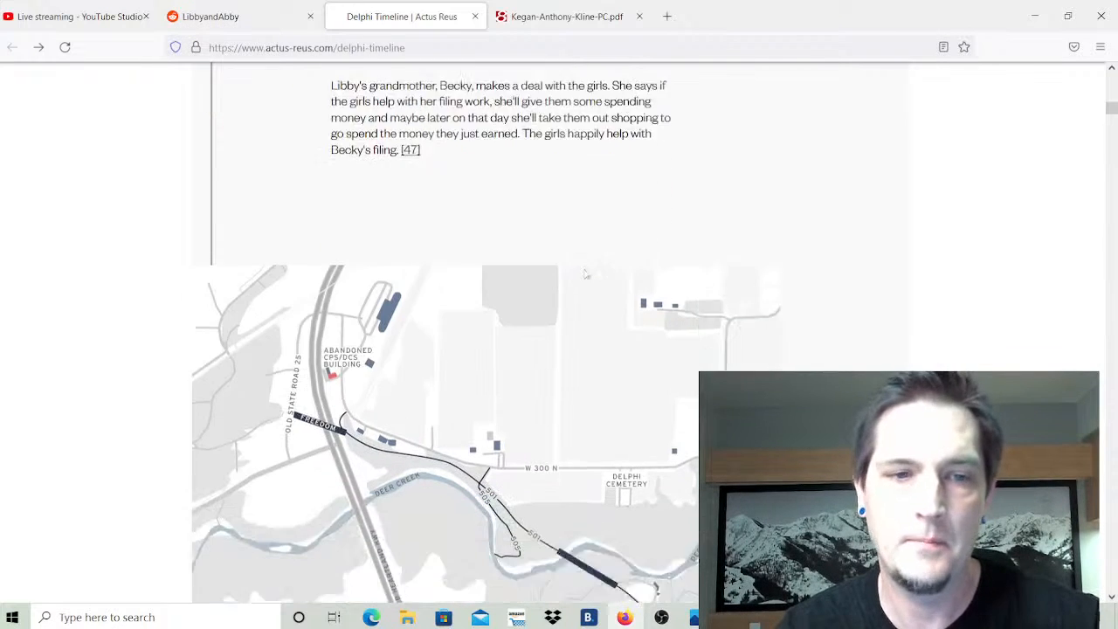
Scroll over the trail map to show its legend and the 12:00 PM and 1:00 PM entries.
scroll("down", 3)
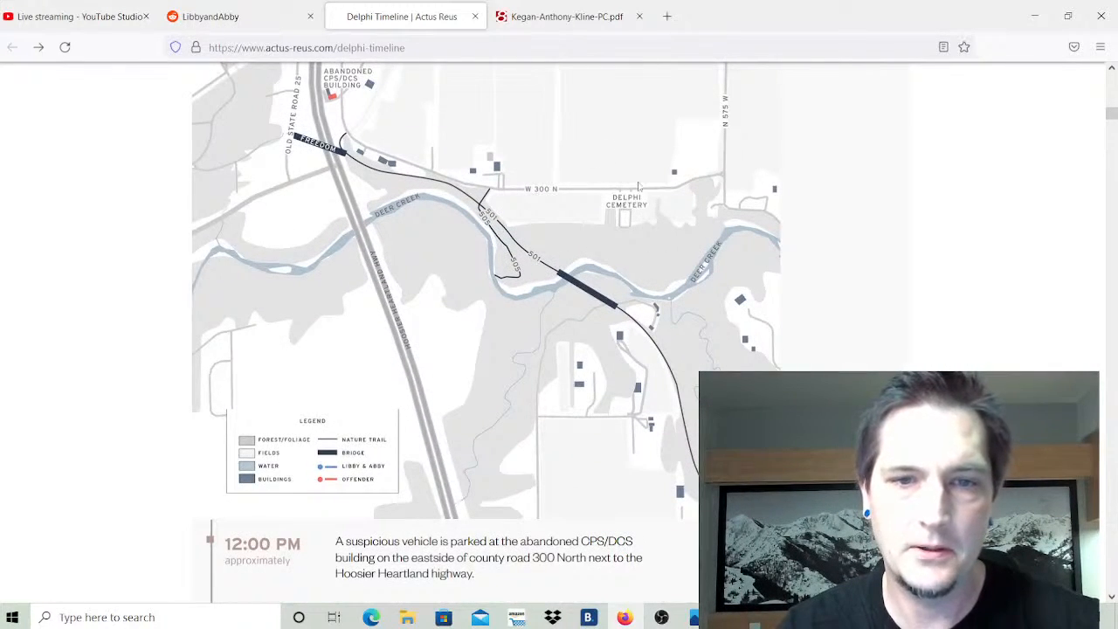
mouse_move(578, 298)
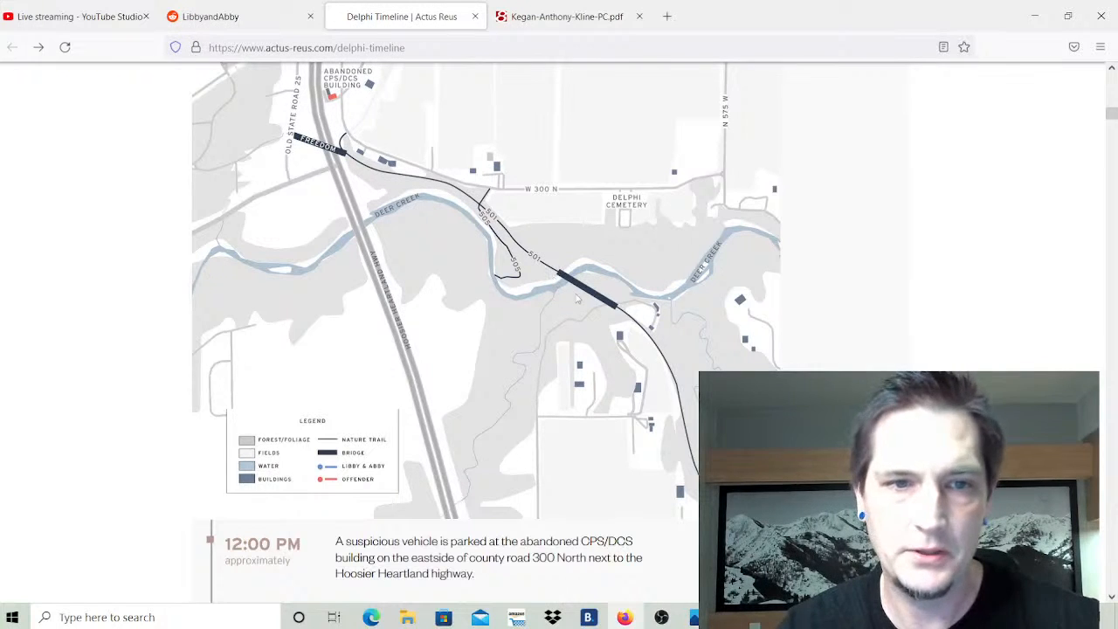
mouse_move(555, 308)
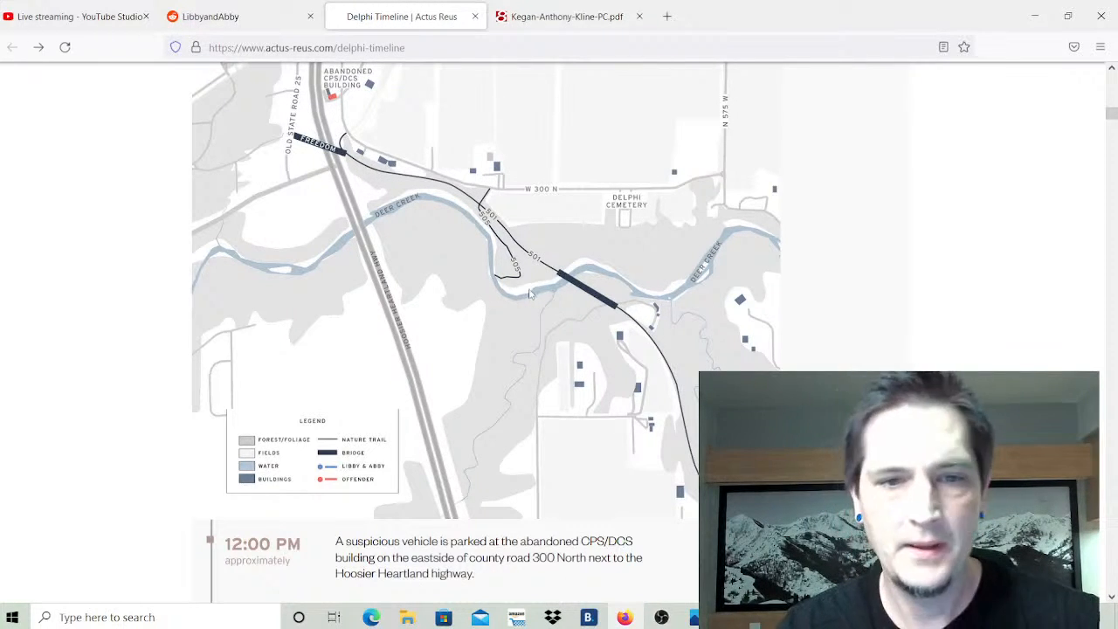
scroll("down", 3)
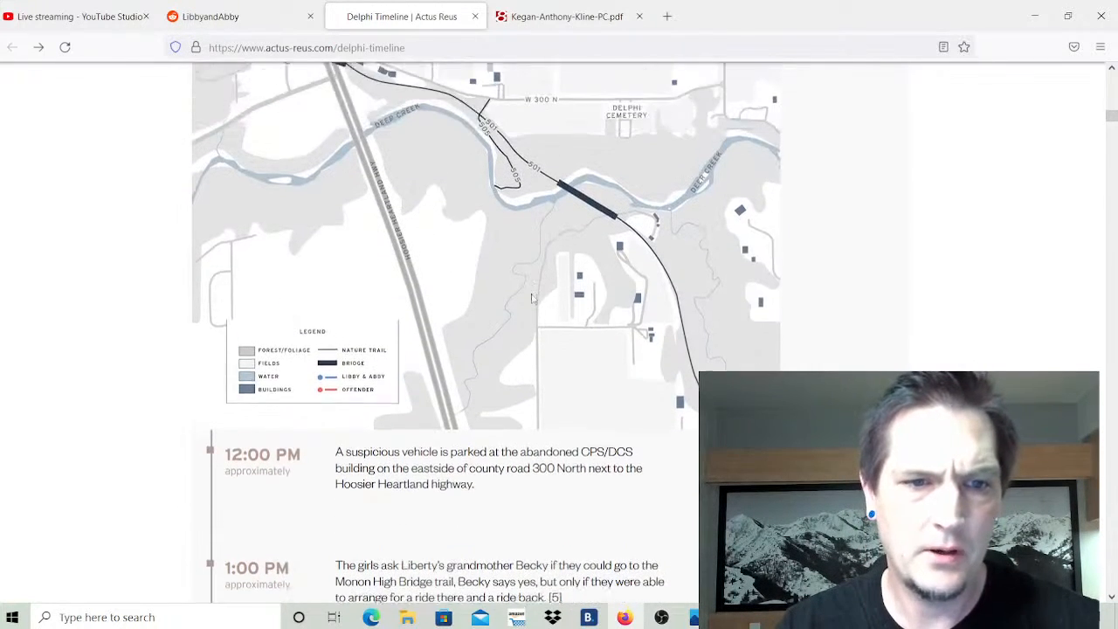
Read through the 1:30 PM and 1:38 PM entries down to the second trail map and legend.
scroll("down", 3)
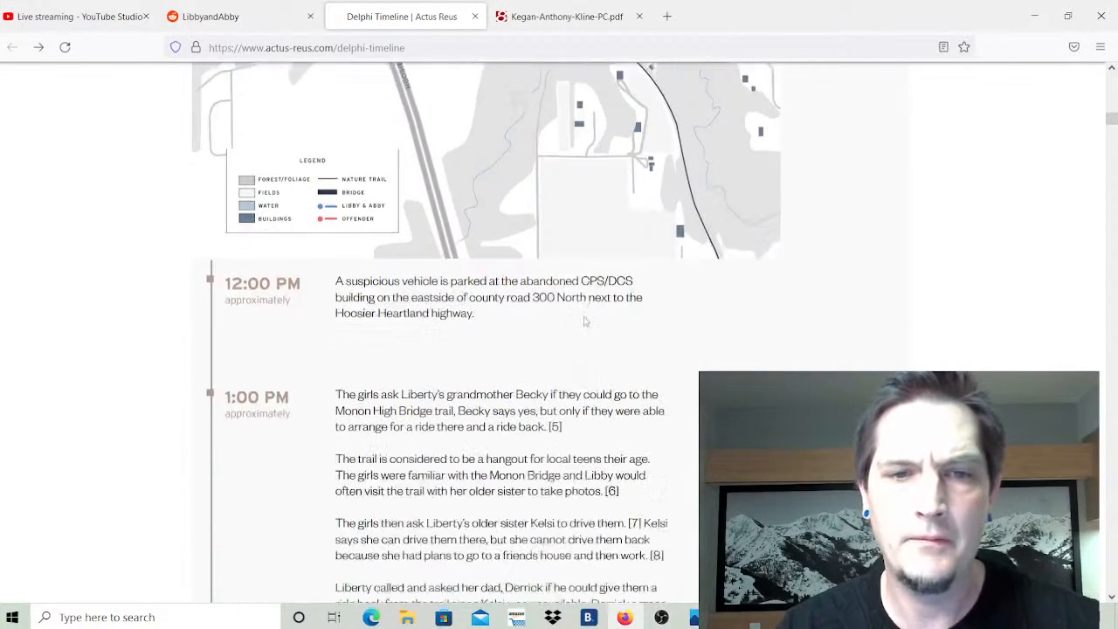
scroll("down", 3)
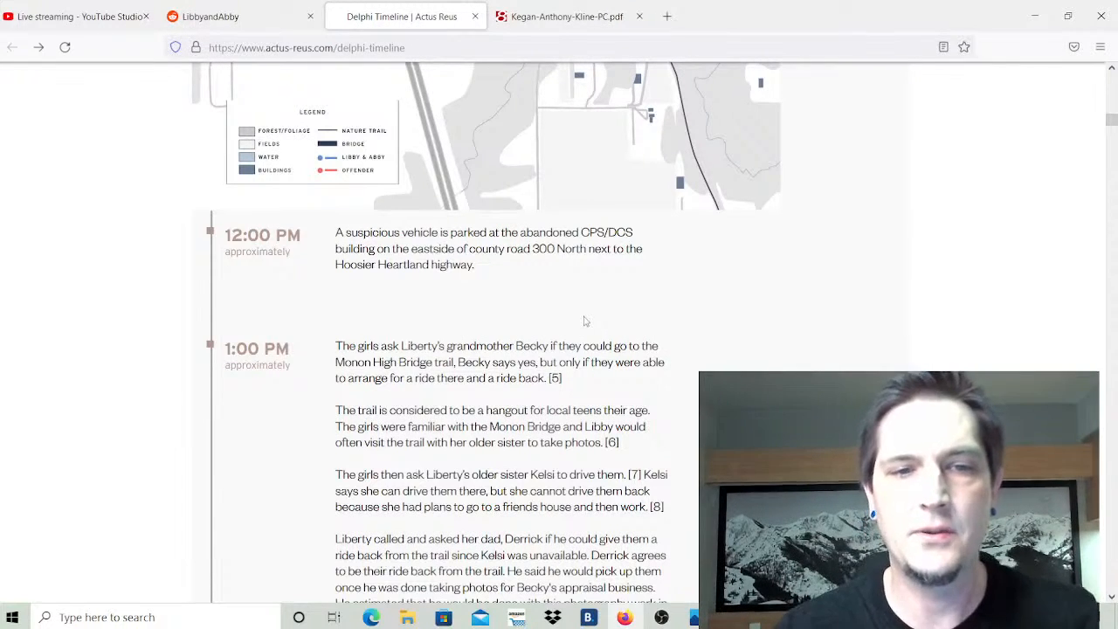
scroll("down", 3)
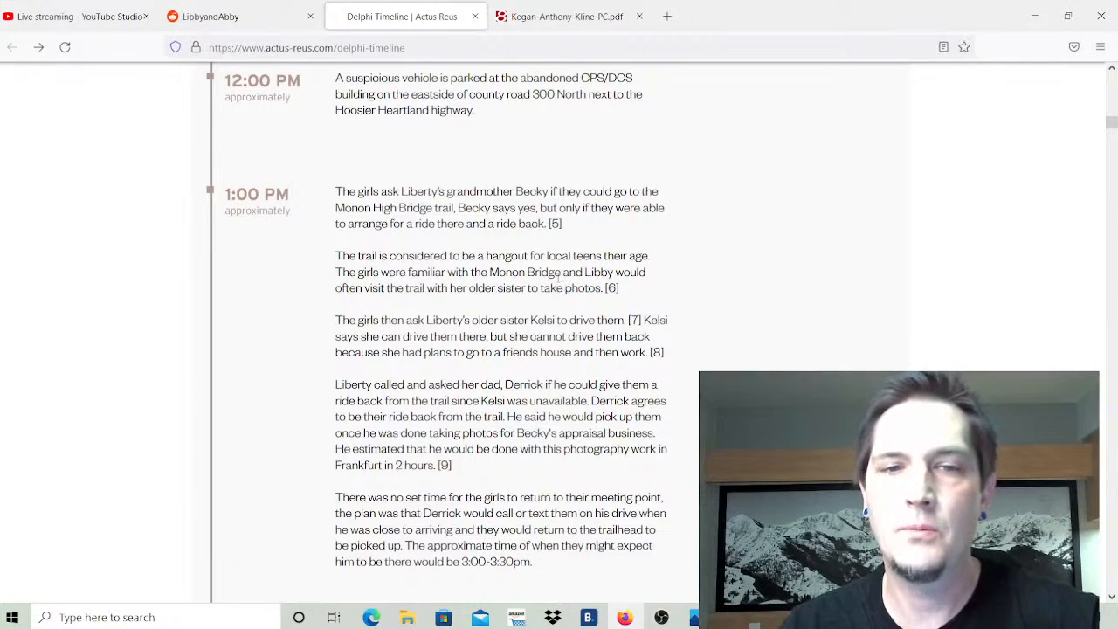
scroll("down", 3)
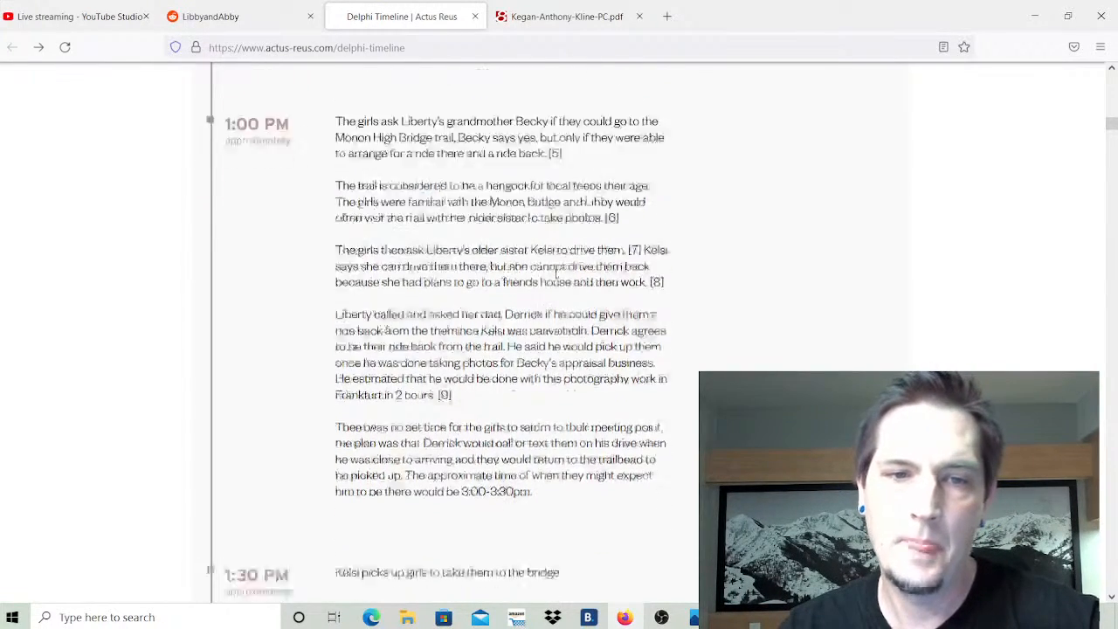
scroll("down", 3)
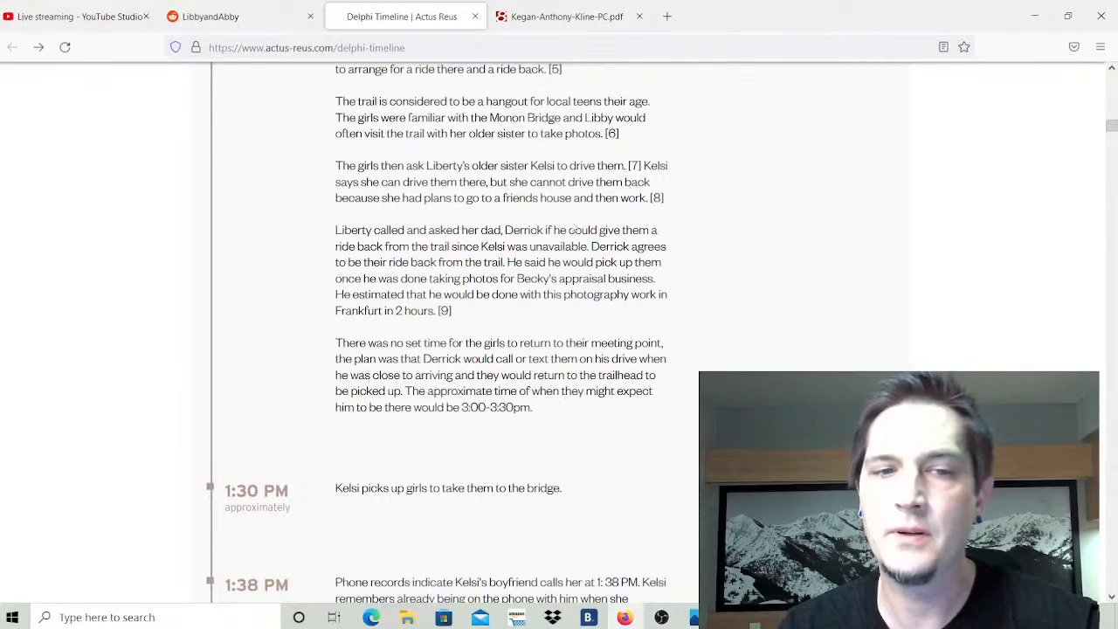
scroll("down", 3)
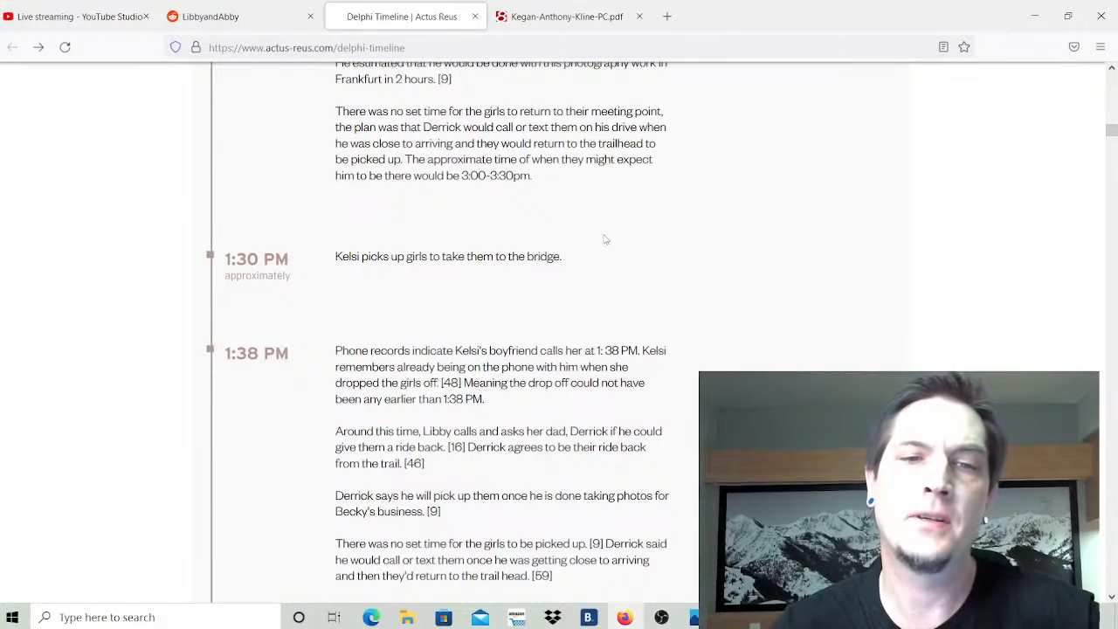
scroll("down", 3)
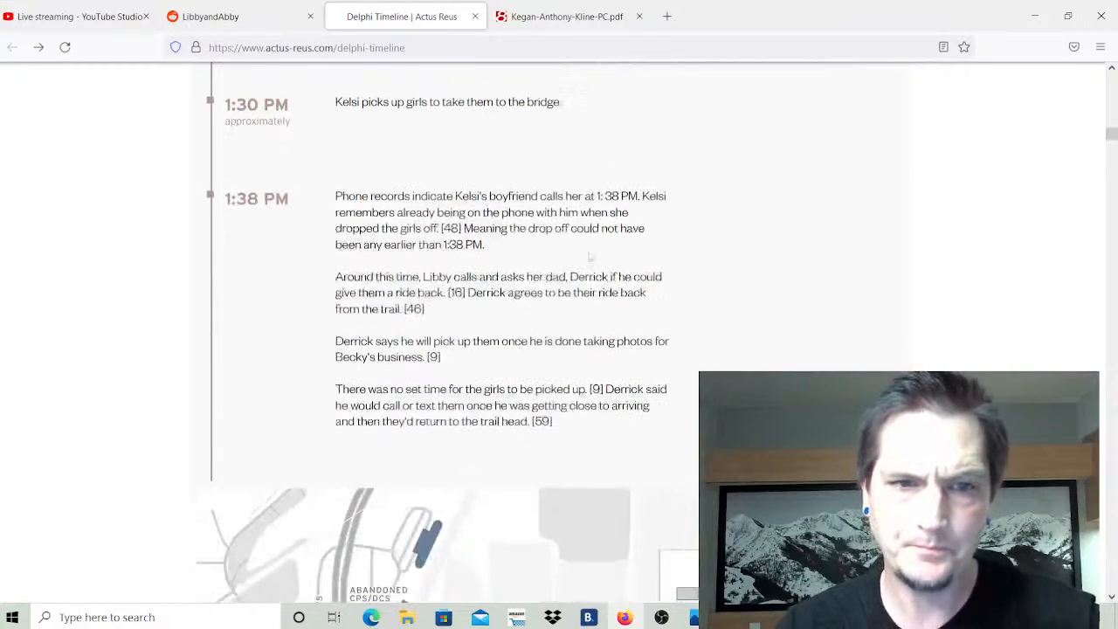
scroll("down", 3)
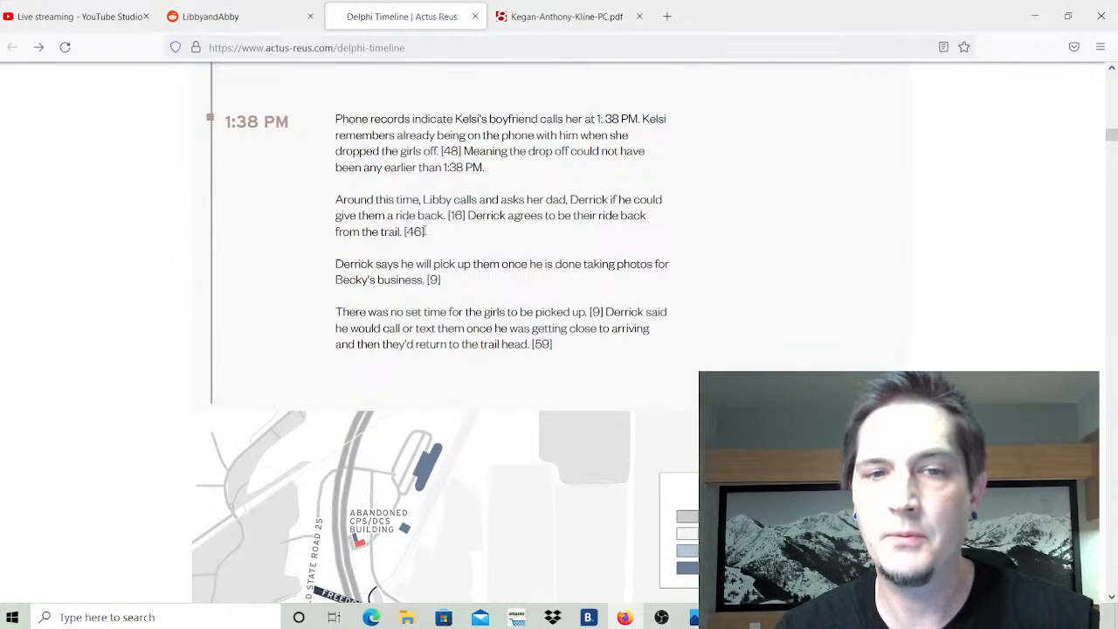
mouse_move(672, 236)
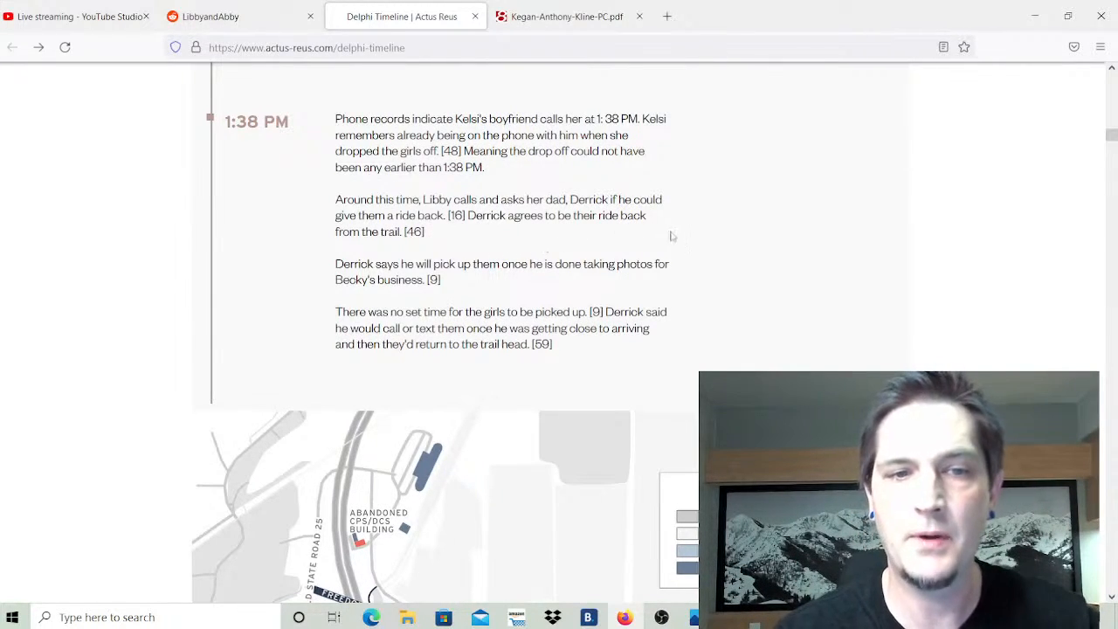
scroll("down", 3)
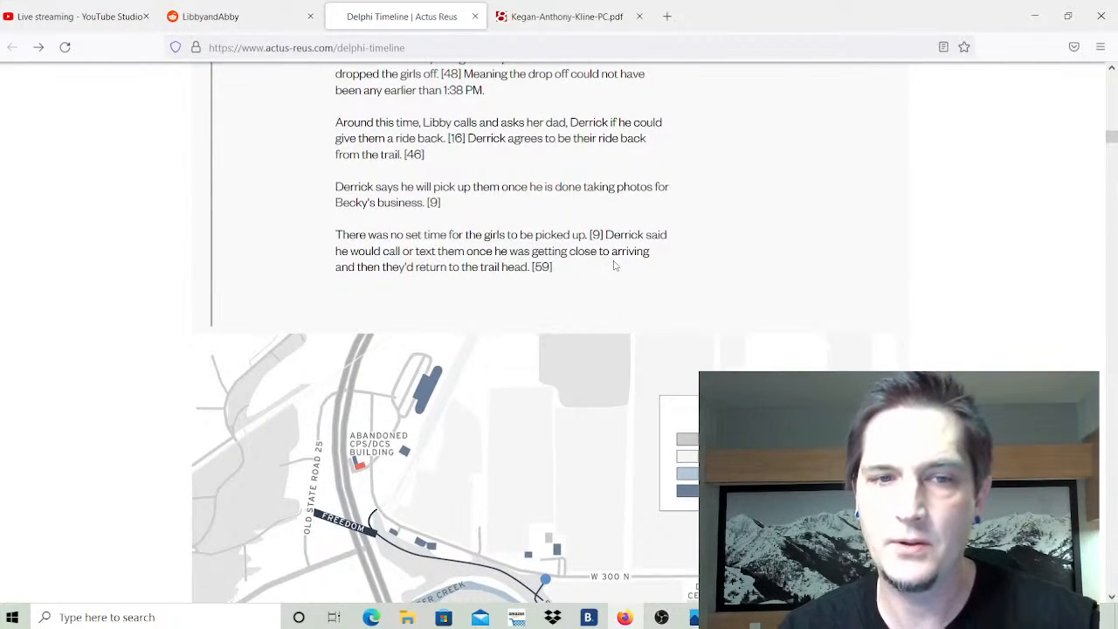
scroll("down", 3)
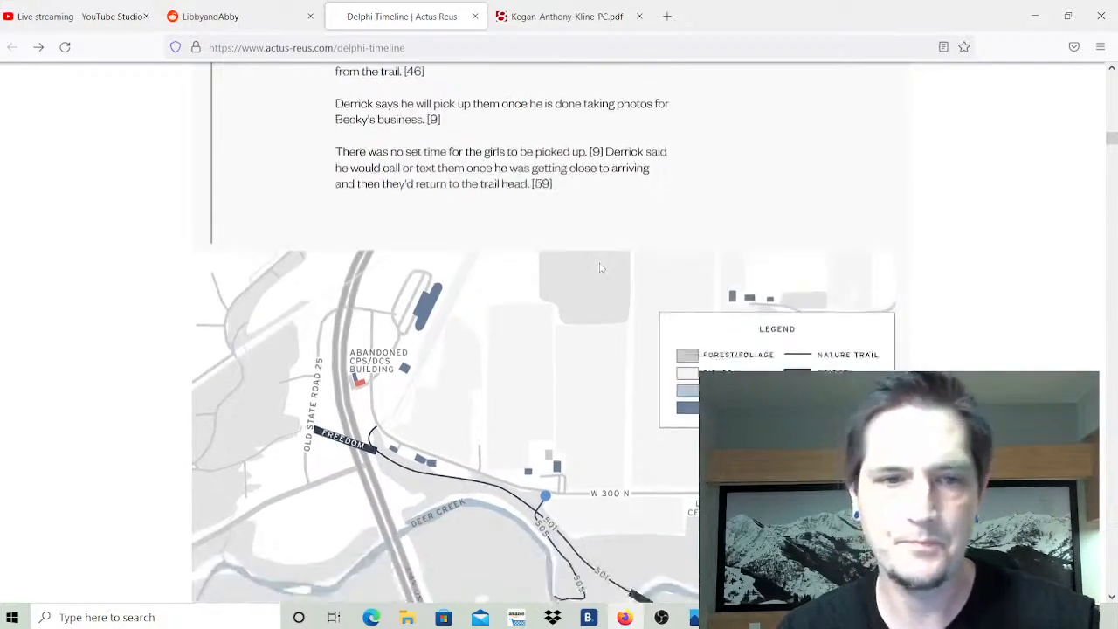
scroll("down", 3)
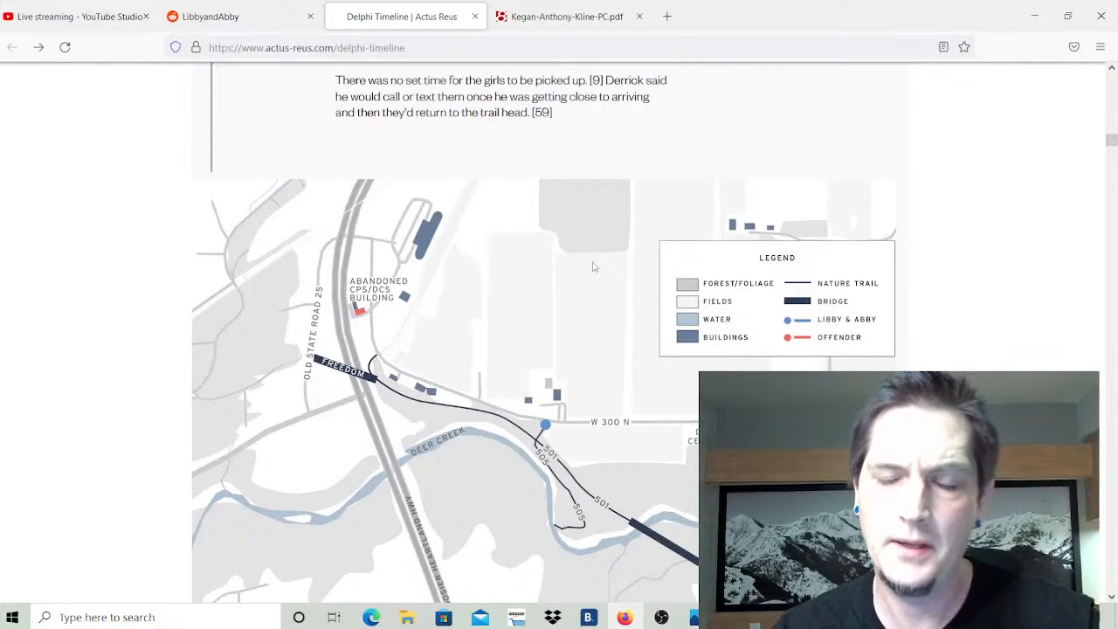
Scroll to the 1:40 PM drop-off entry and the third trail map with its legend.
scroll("down", 3)
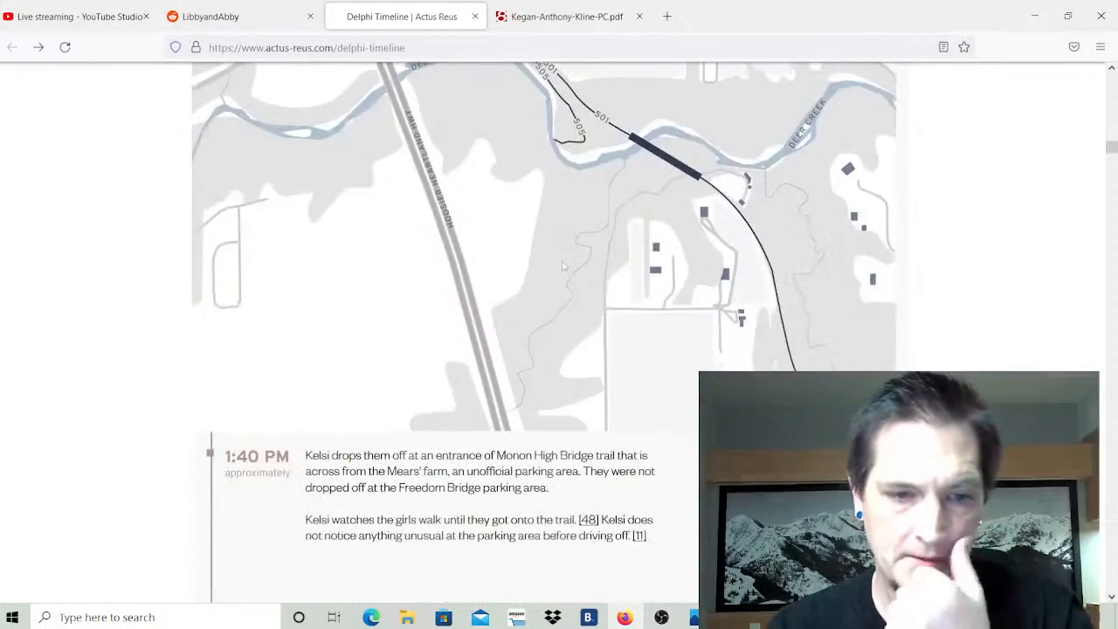
scroll("down", 3)
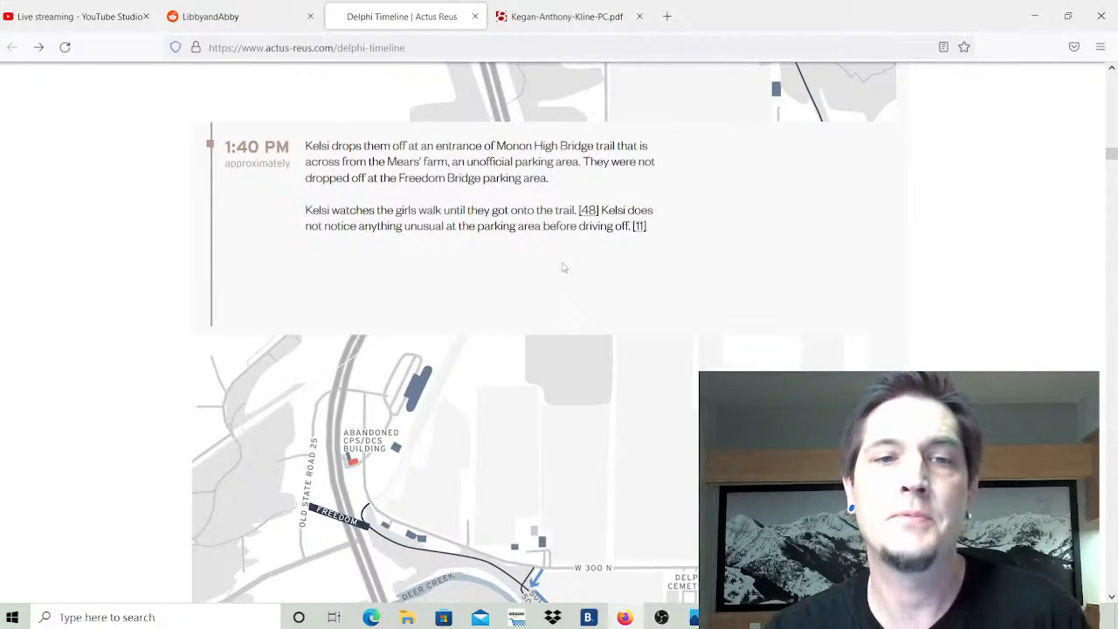
mouse_move(570, 260)
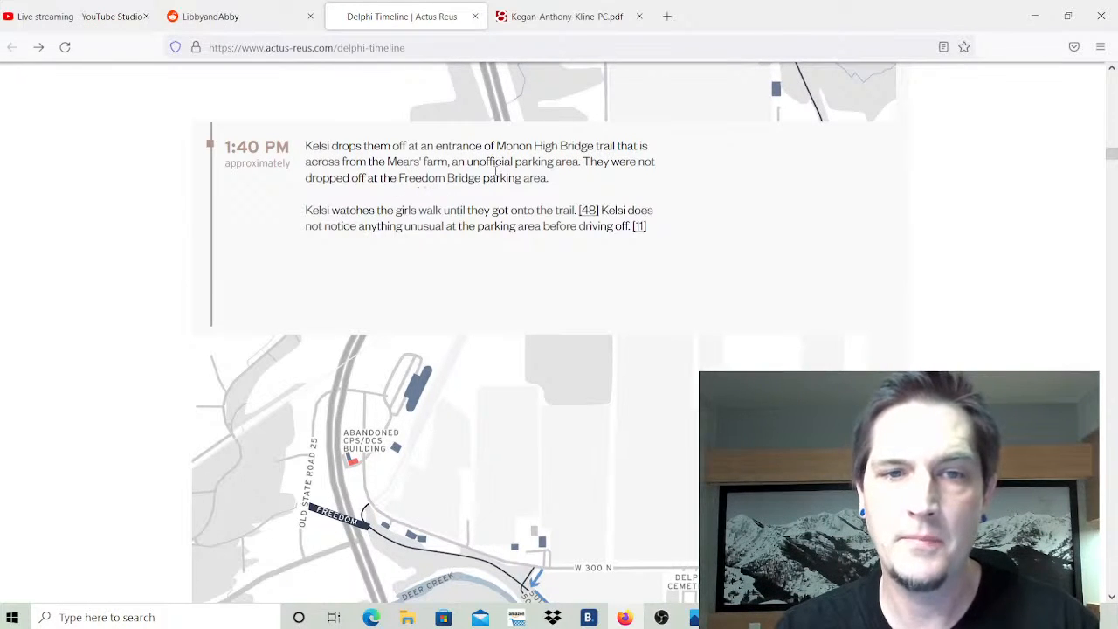
mouse_move(619, 191)
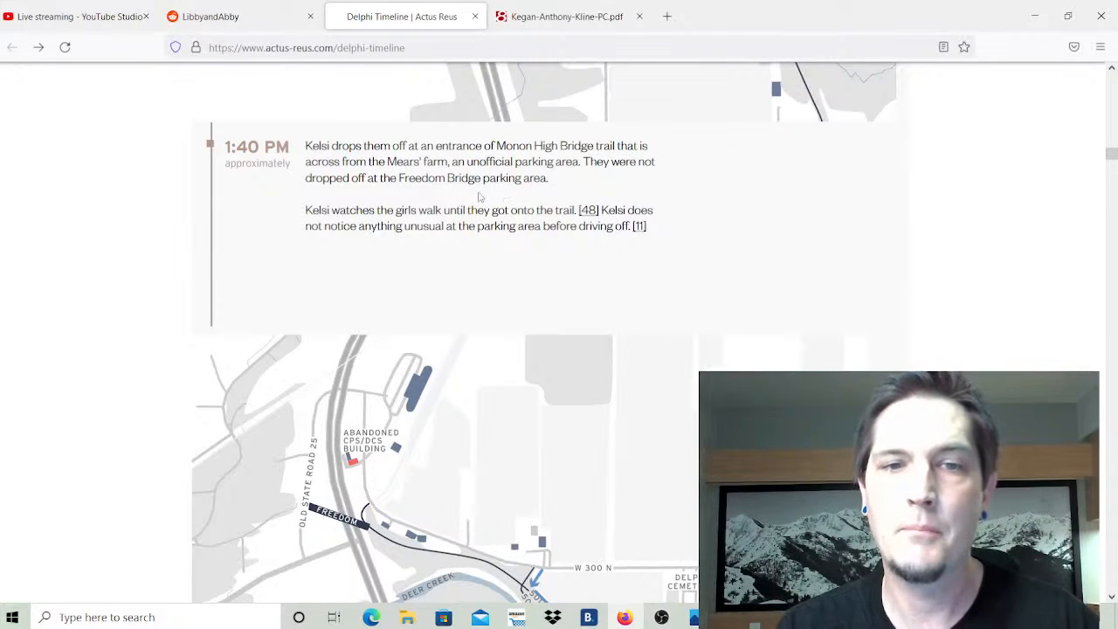
scroll("down", 3)
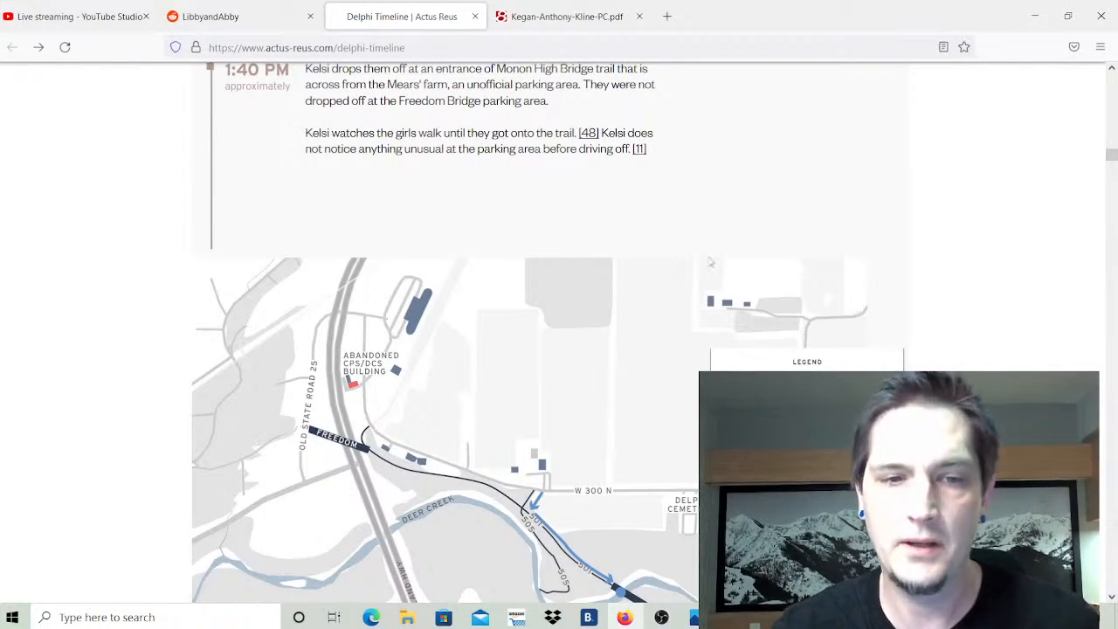
scroll("down", 3)
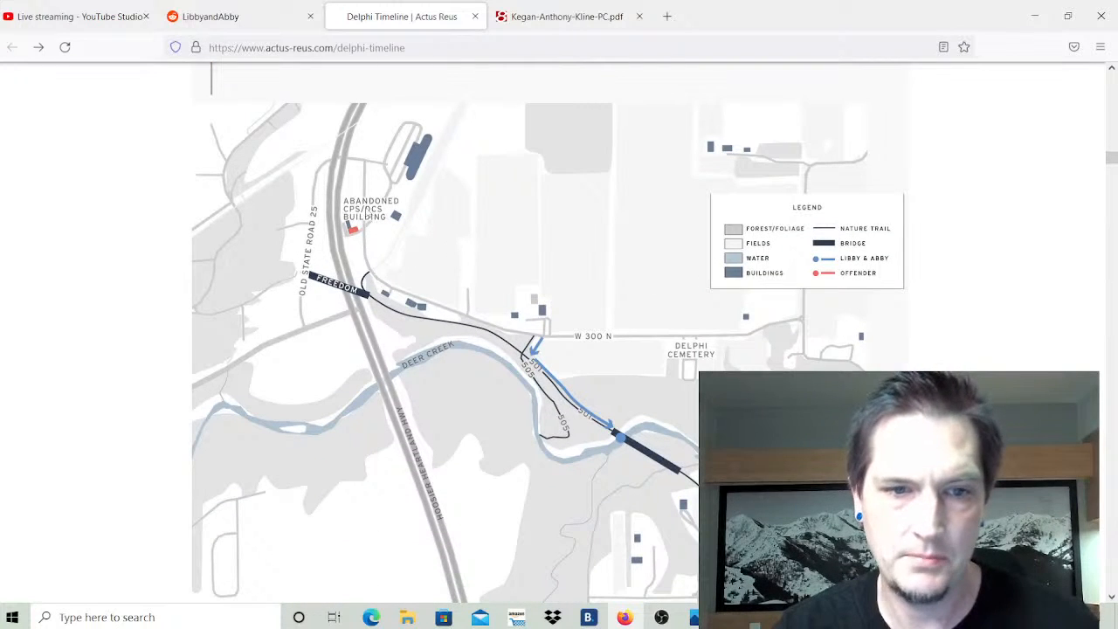
scroll("down", 3)
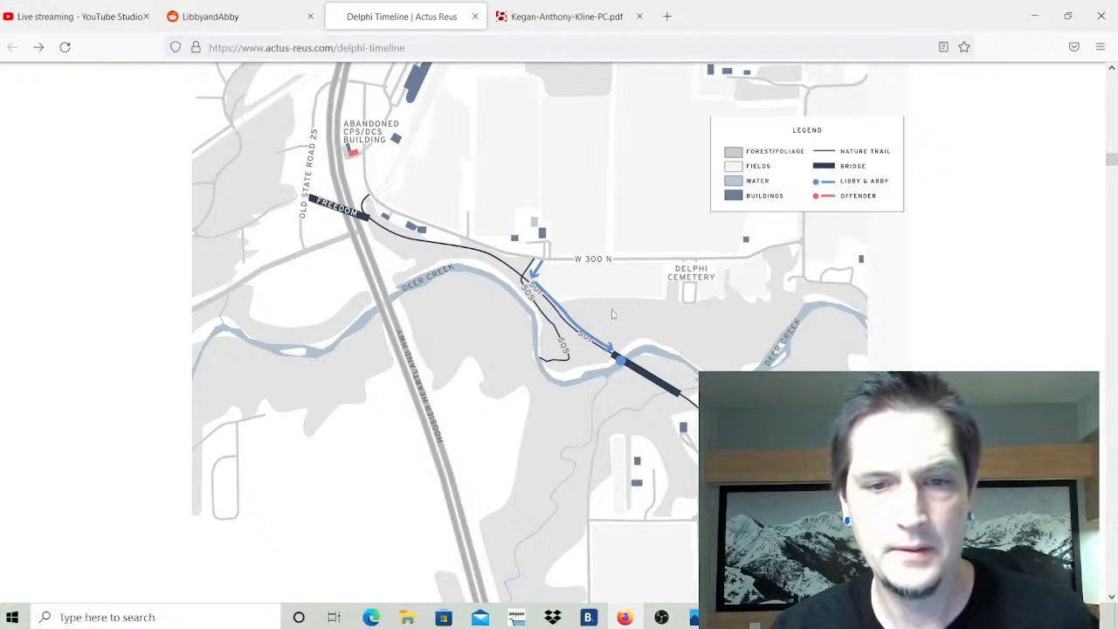
scroll("down", 3)
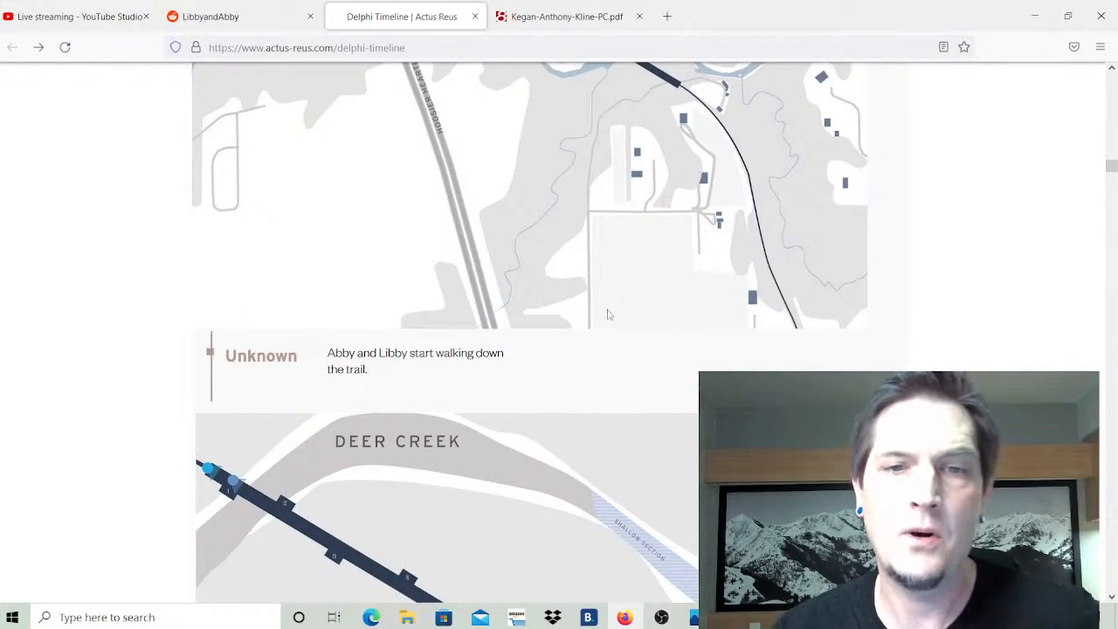
scroll("down", 3)
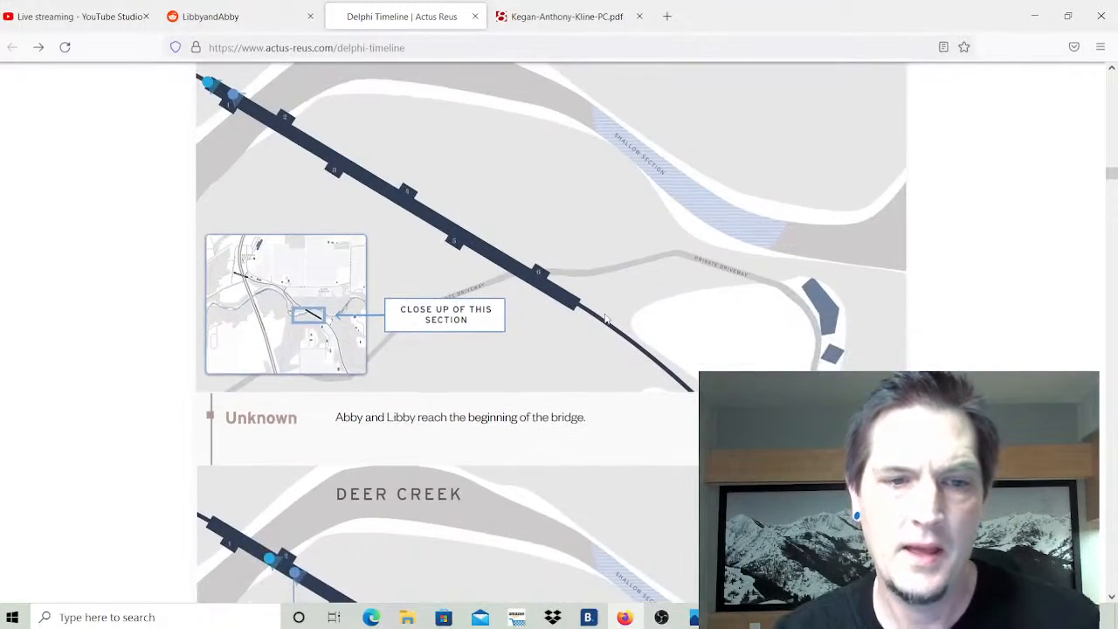
scroll("up", 3)
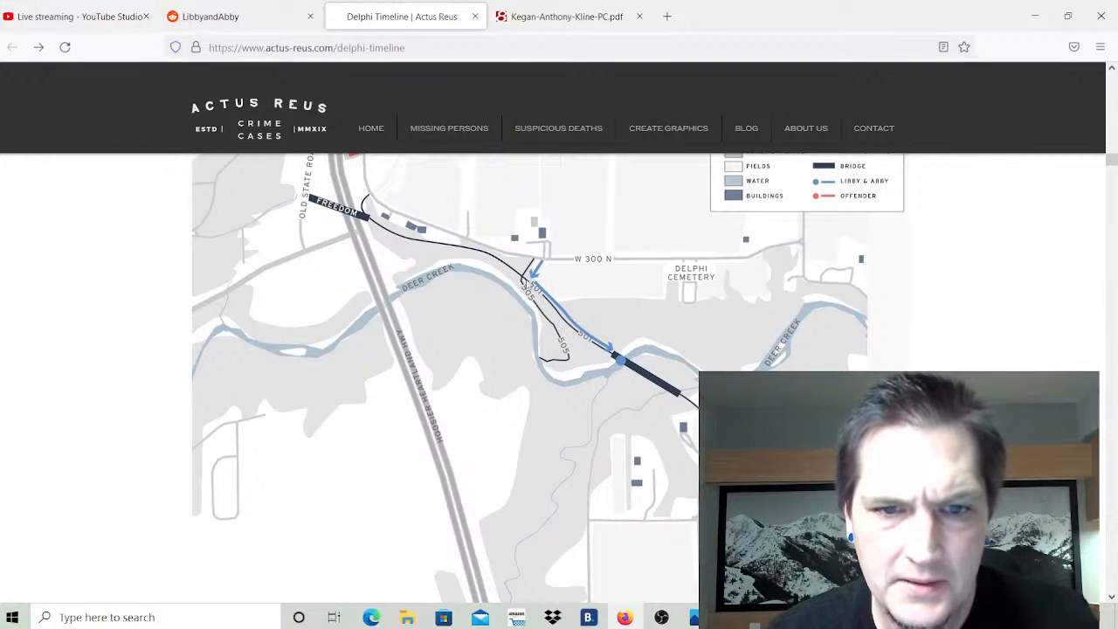
mouse_move(550, 310)
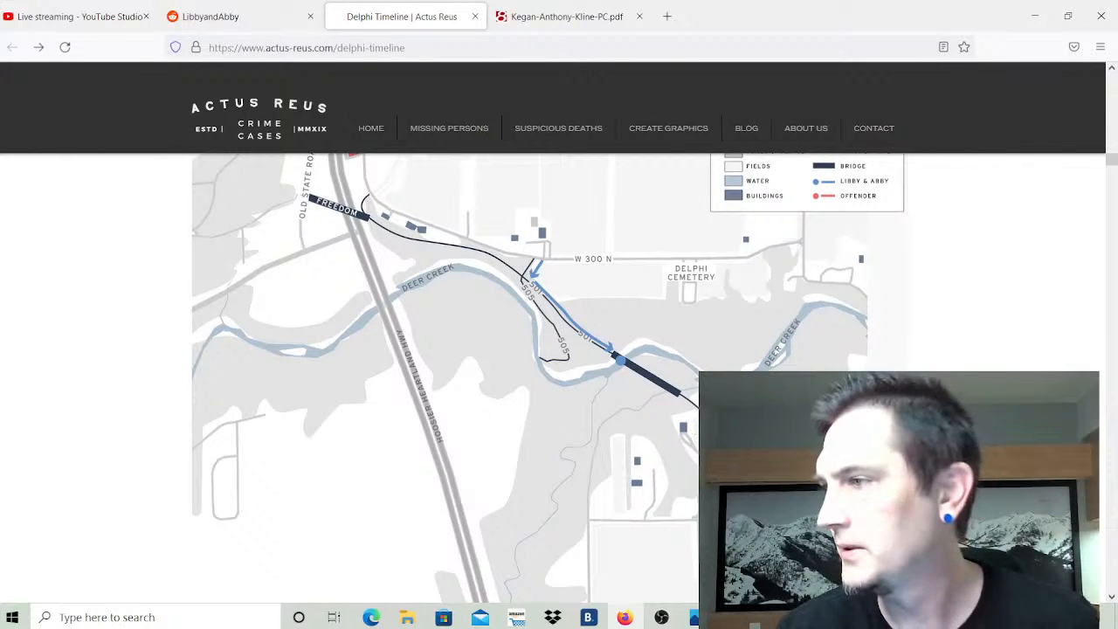
Read down to the 2:05 PM and 2:07 PM Snapchat upload entries and the next Deer Creek map.
scroll("down", 3)
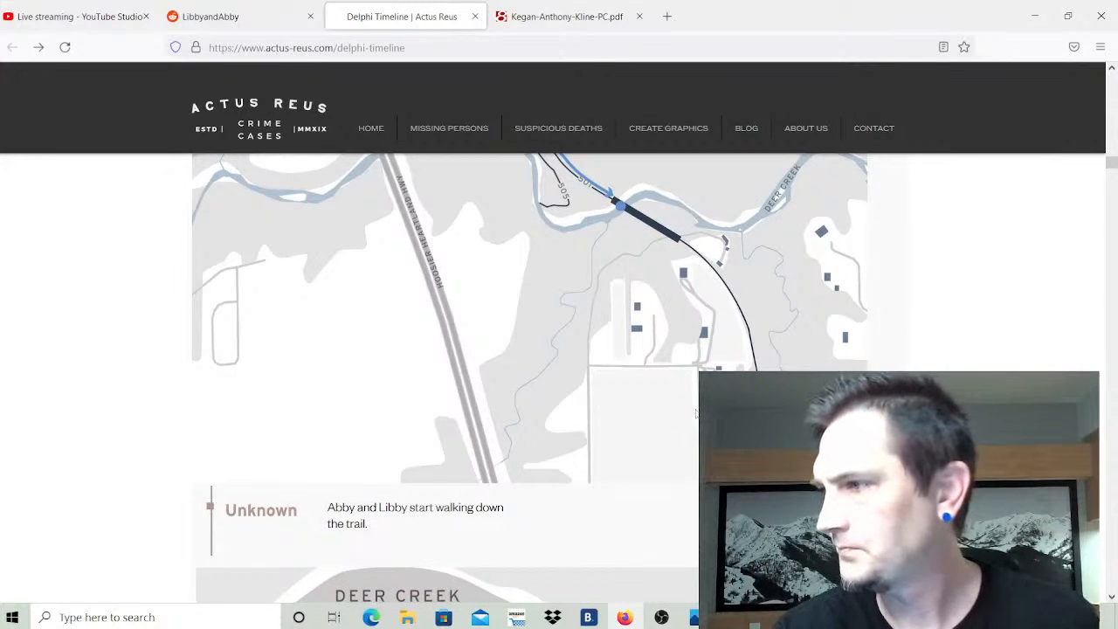
scroll("down", 3)
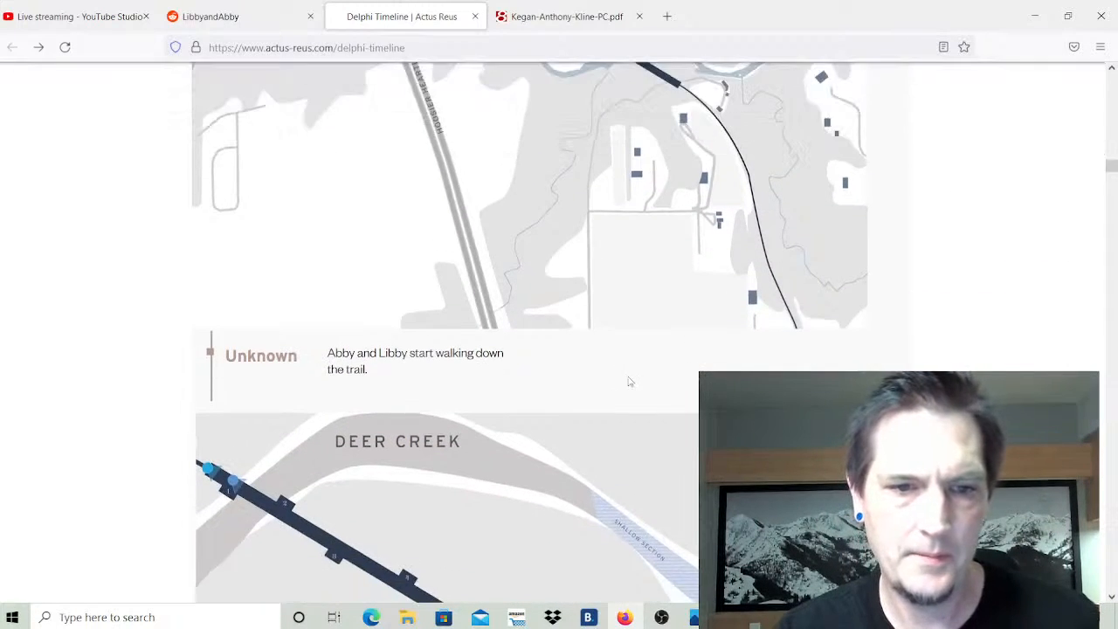
scroll("down", 3)
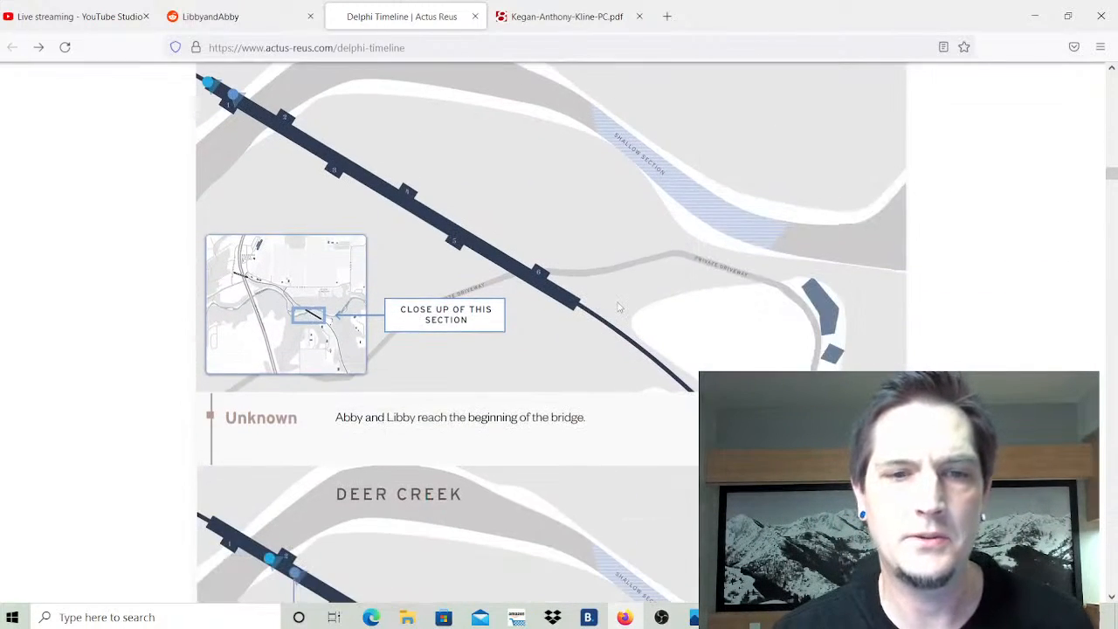
scroll("down", 3)
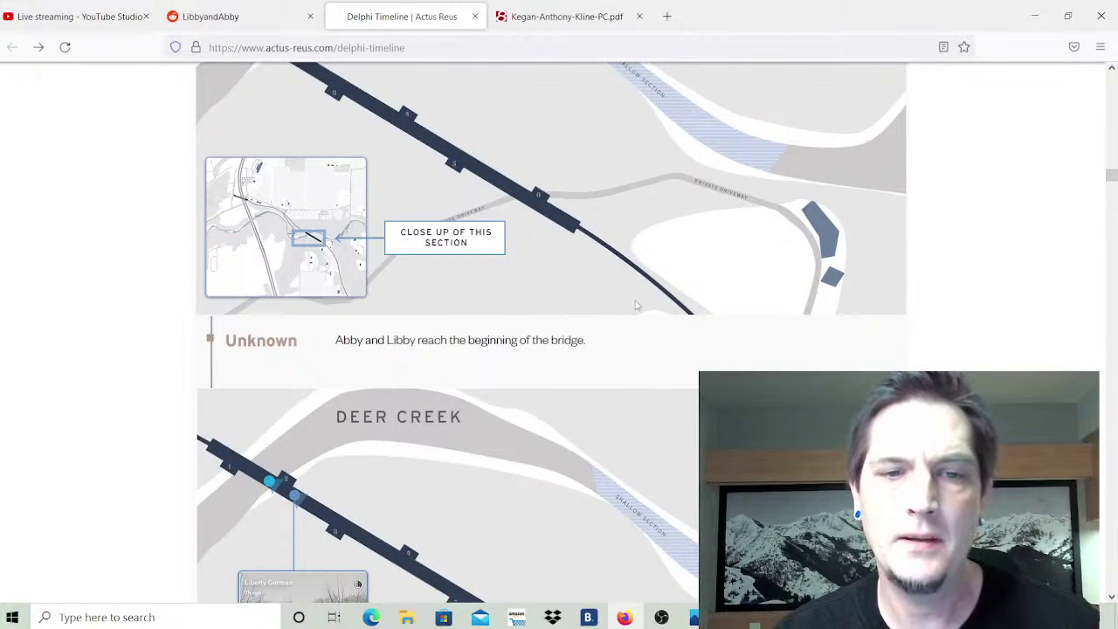
scroll("down", 3)
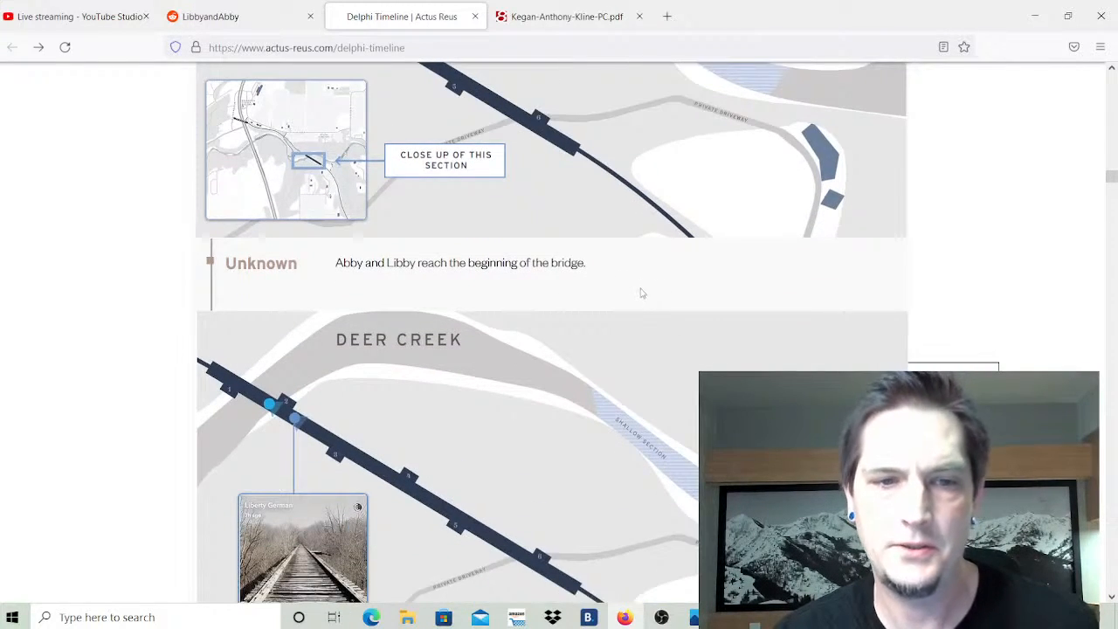
scroll("down", 3)
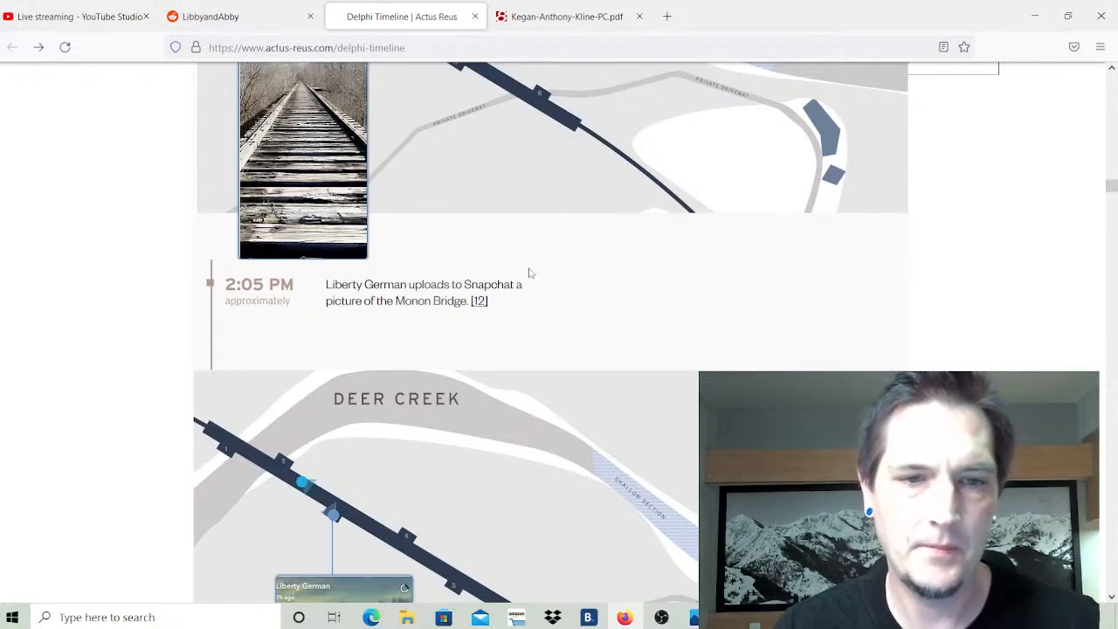
scroll("down", 3)
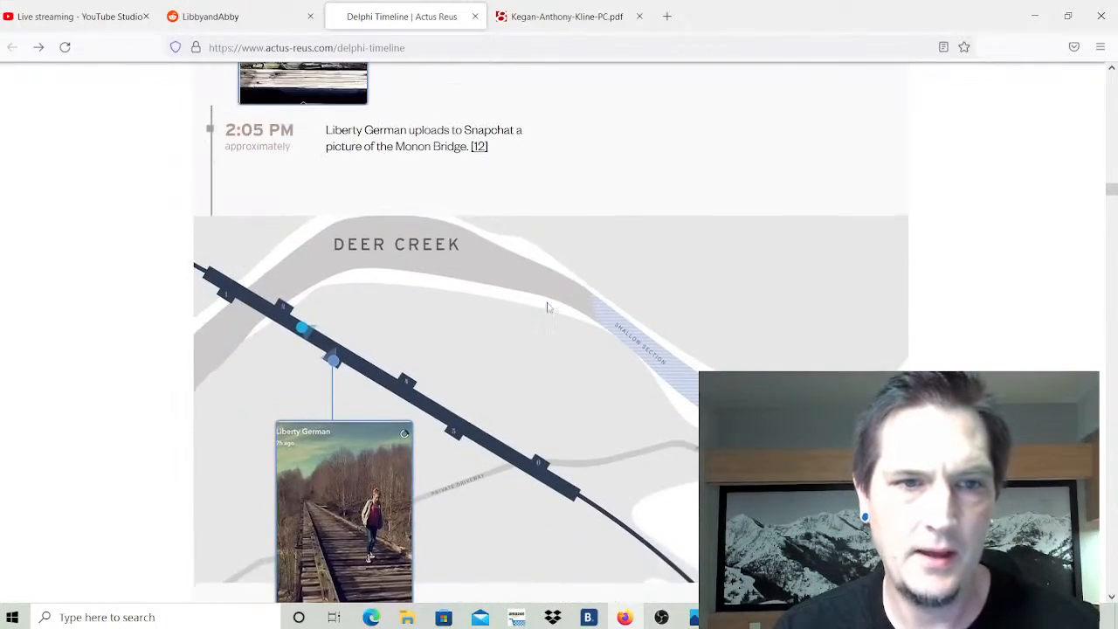
scroll("down", 3)
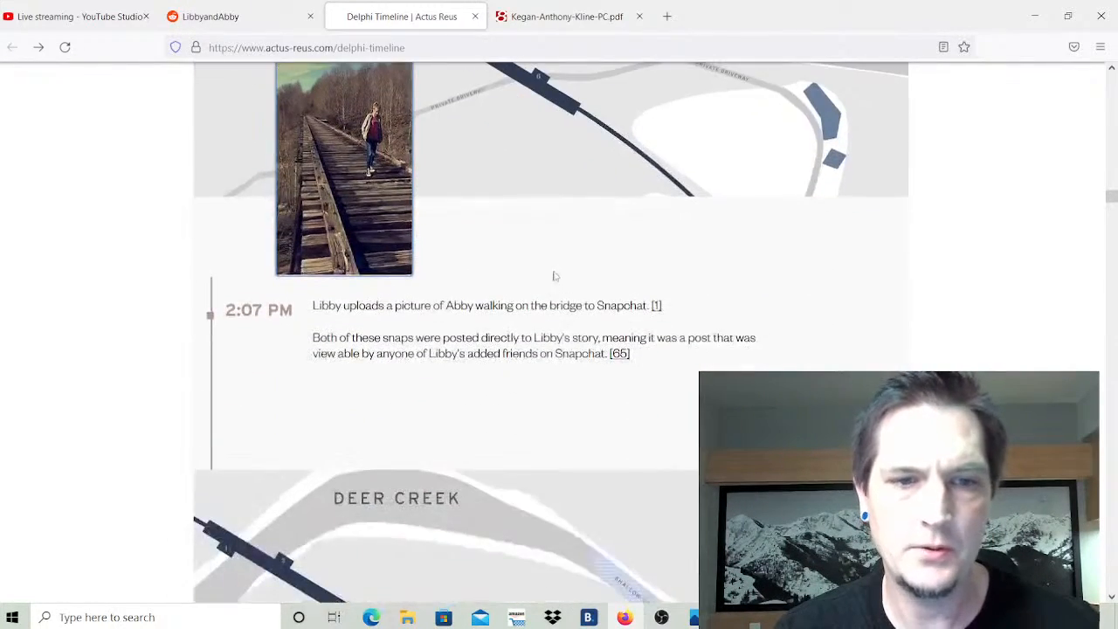
scroll("down", 3)
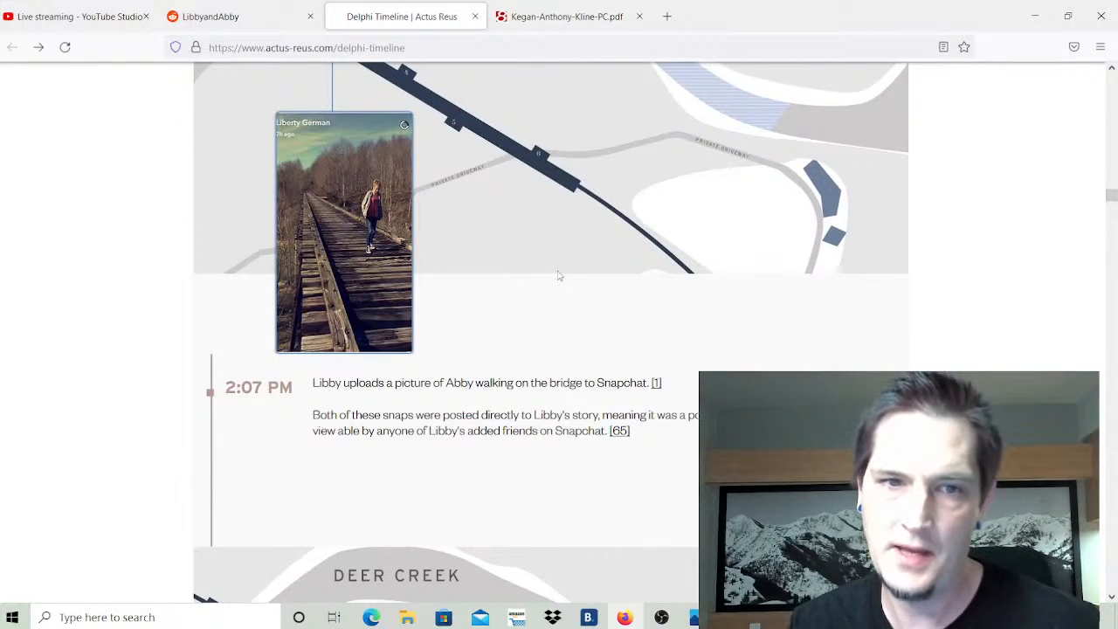
mouse_move(396, 207)
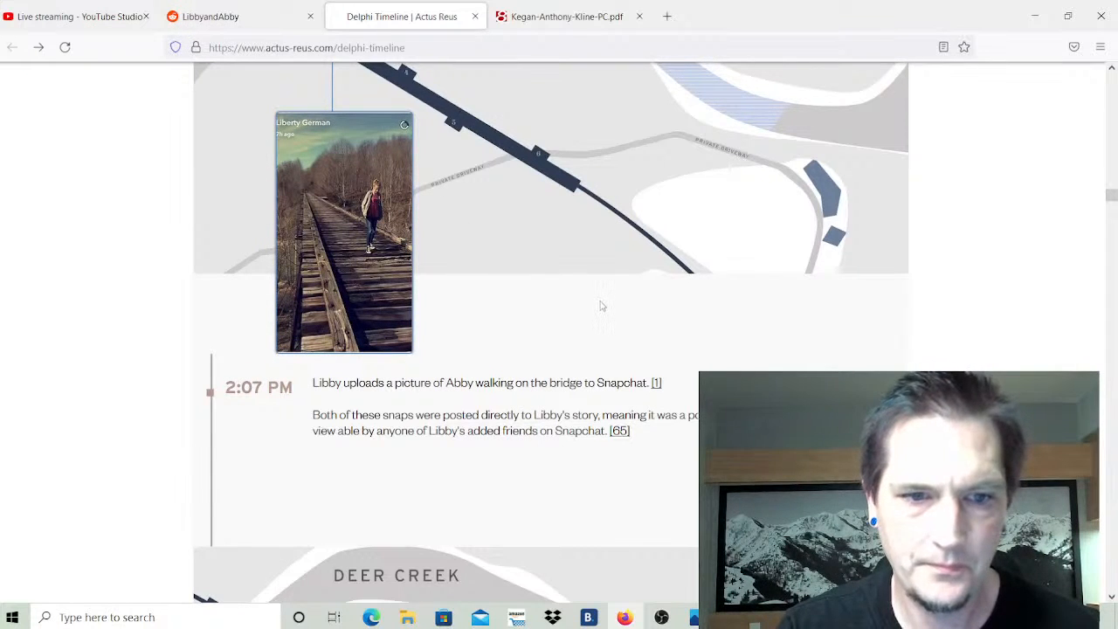
scroll("down", 3)
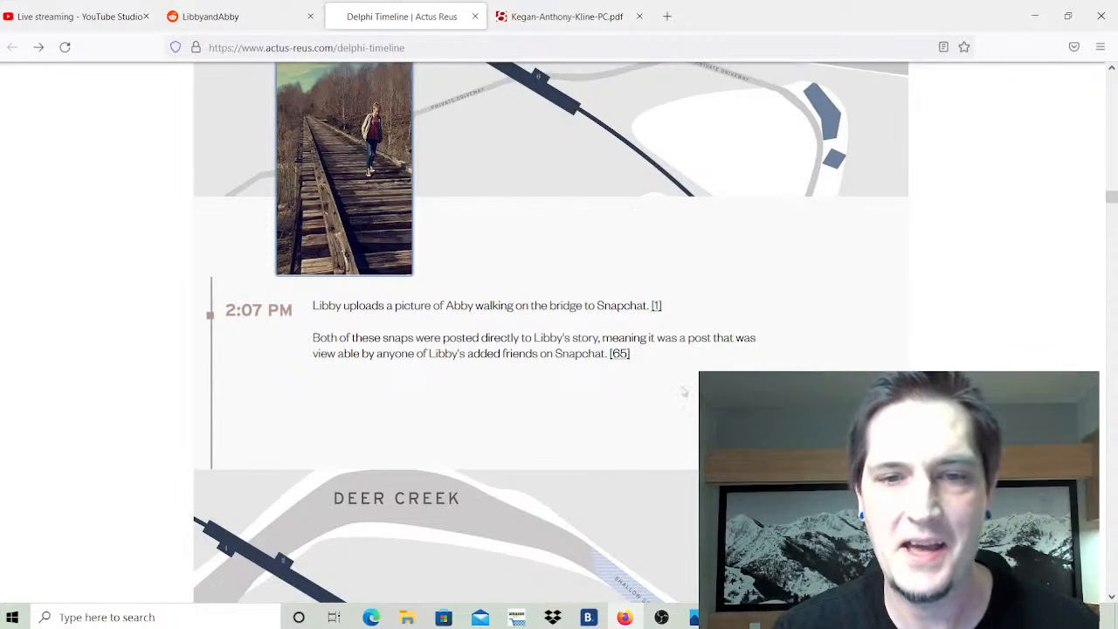
scroll("down", 3)
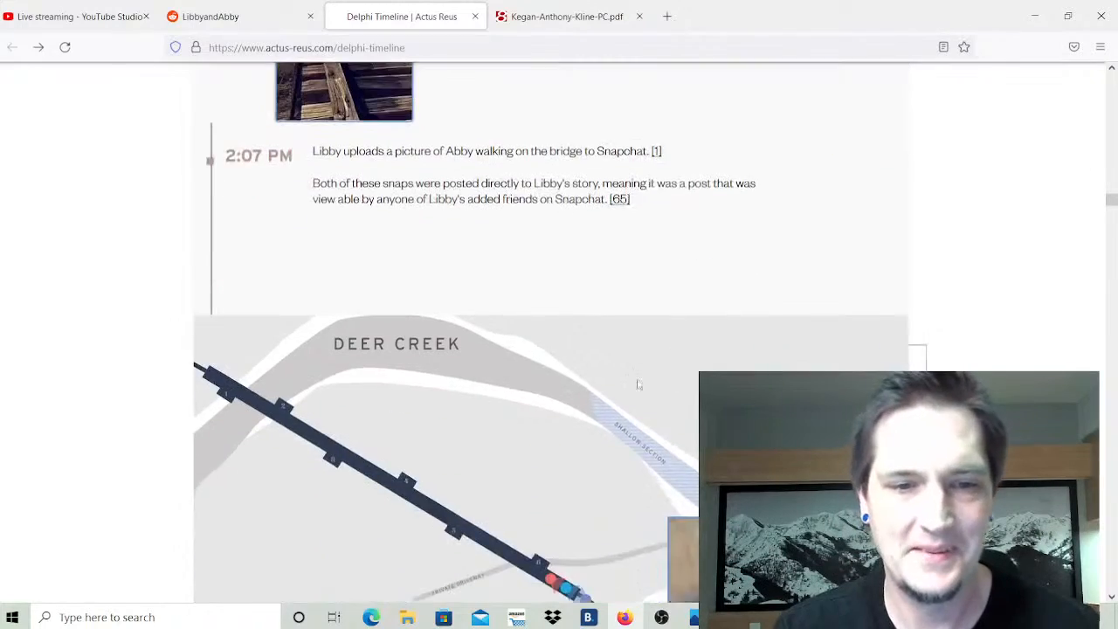
Read the 'Unknown' entry about Libby's bridge video and the man behind the girls.
scroll("down", 3)
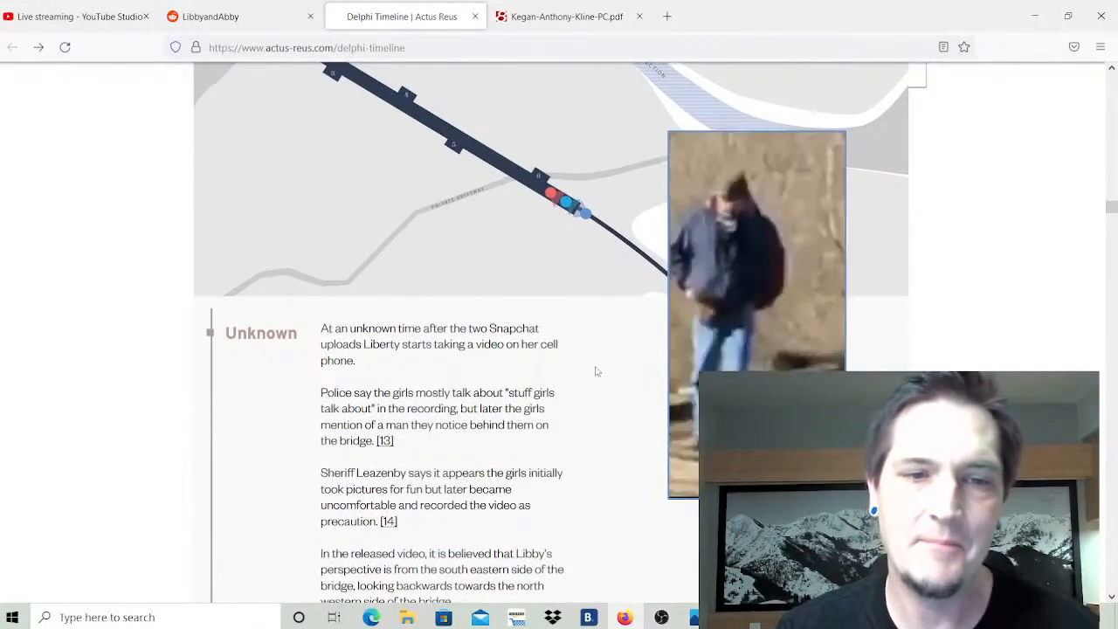
scroll("down", 3)
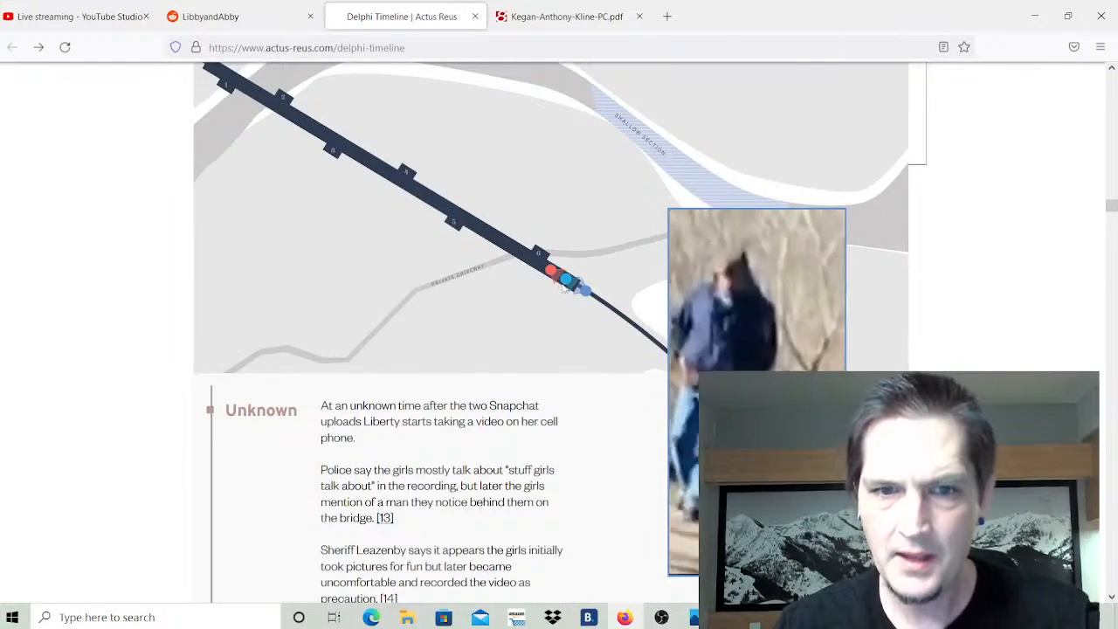
scroll("down", 3)
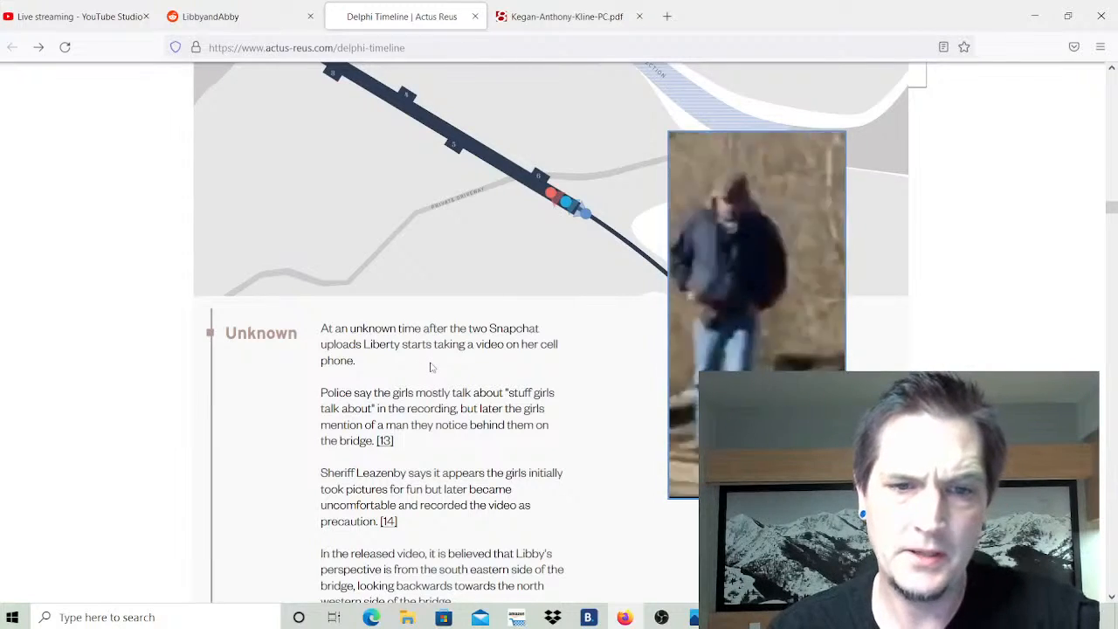
scroll("down", 3)
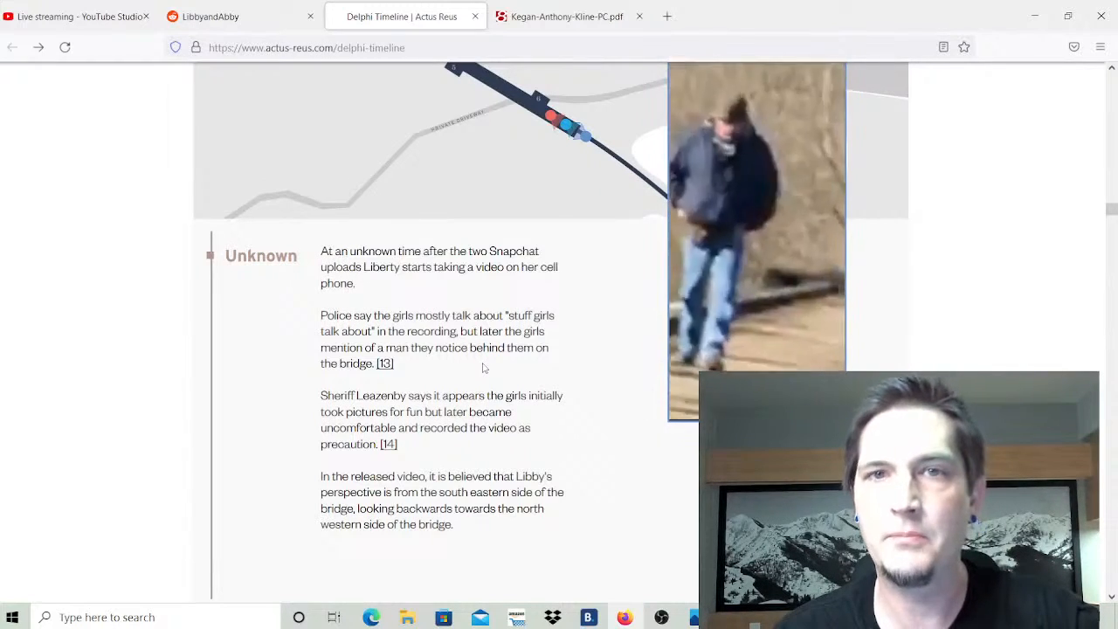
scroll("down", 3)
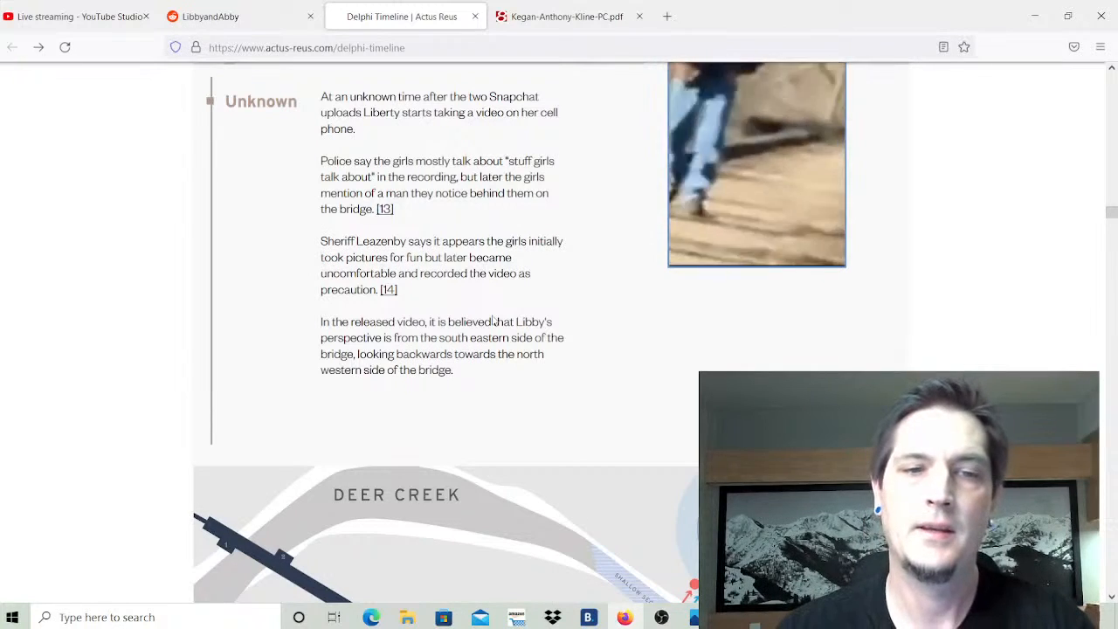
scroll("down", 3)
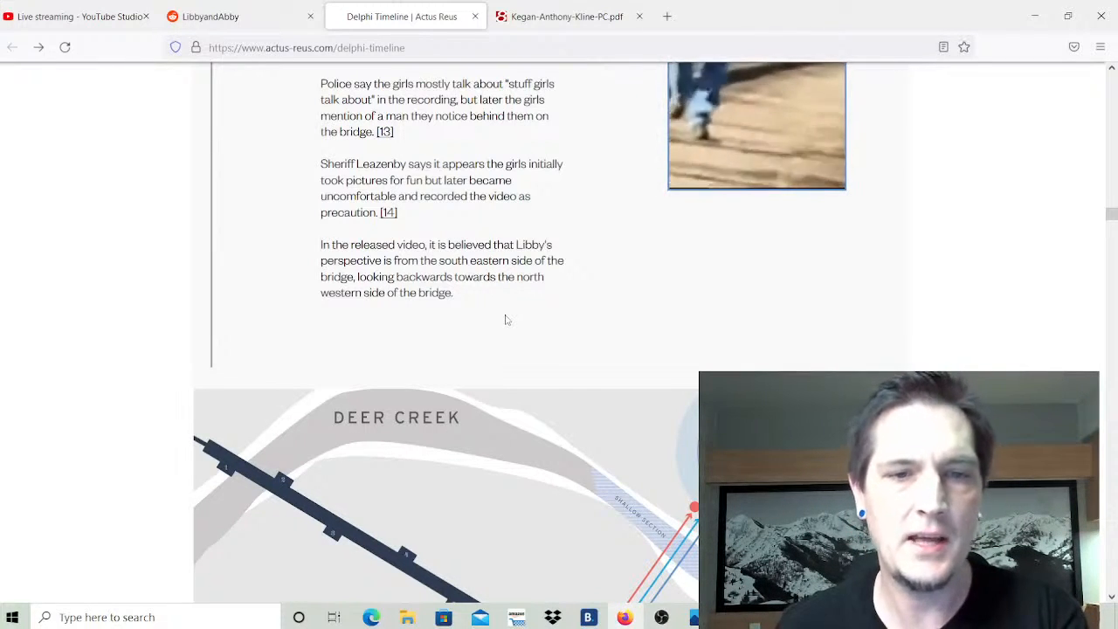
Scroll past the Deer Creek body-location map to the 'Guys… Down the hill' audio entry and 3:11 PM entry.
scroll("down", 3)
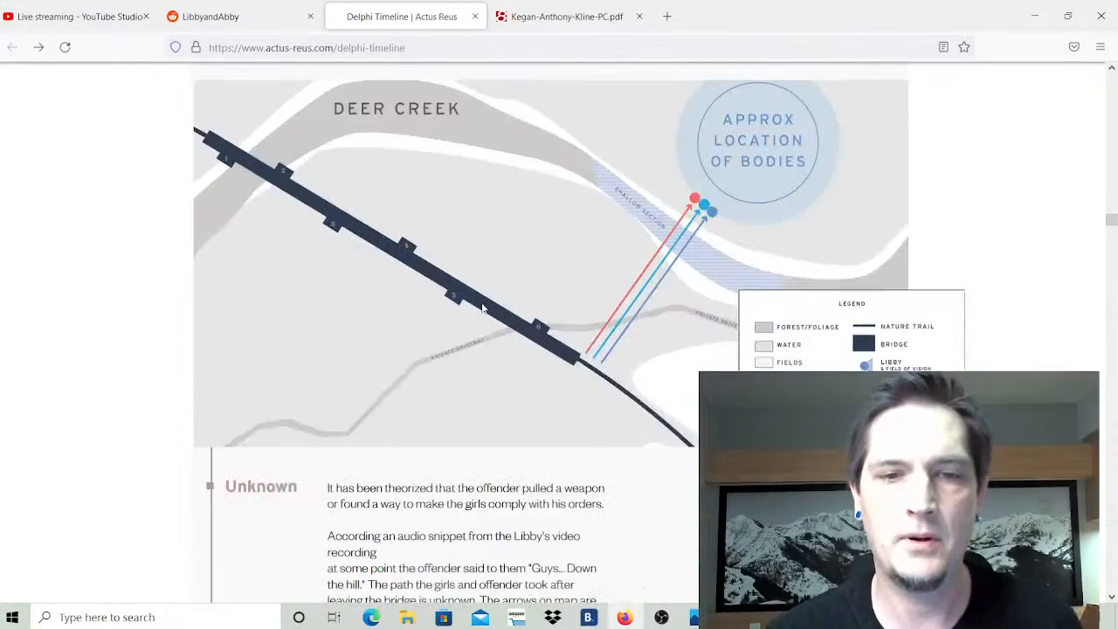
mouse_move(585, 276)
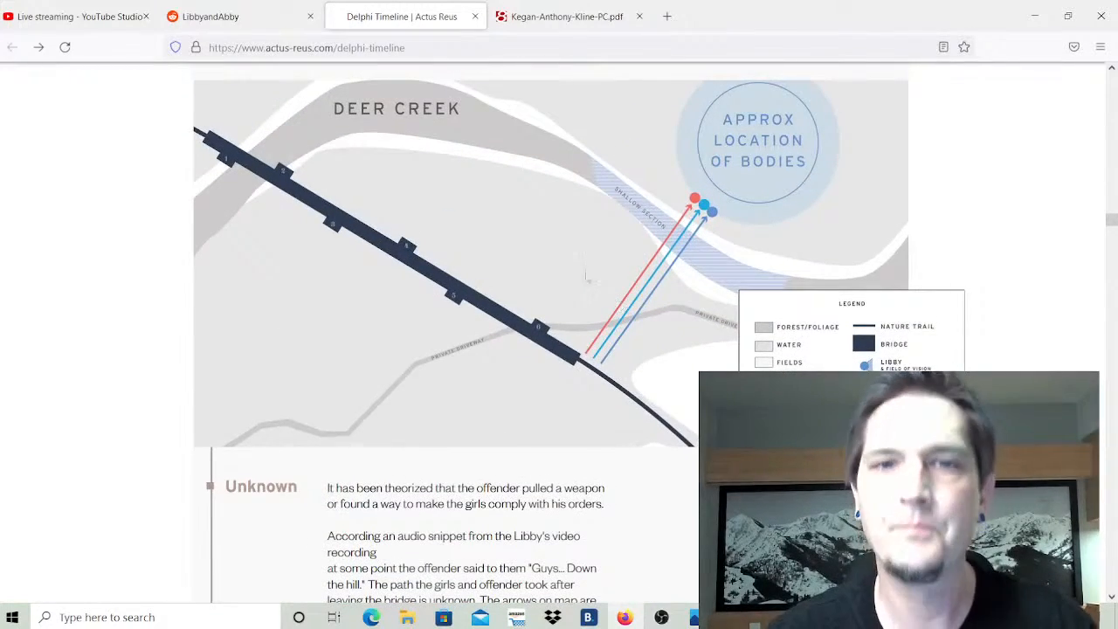
scroll("down", 3)
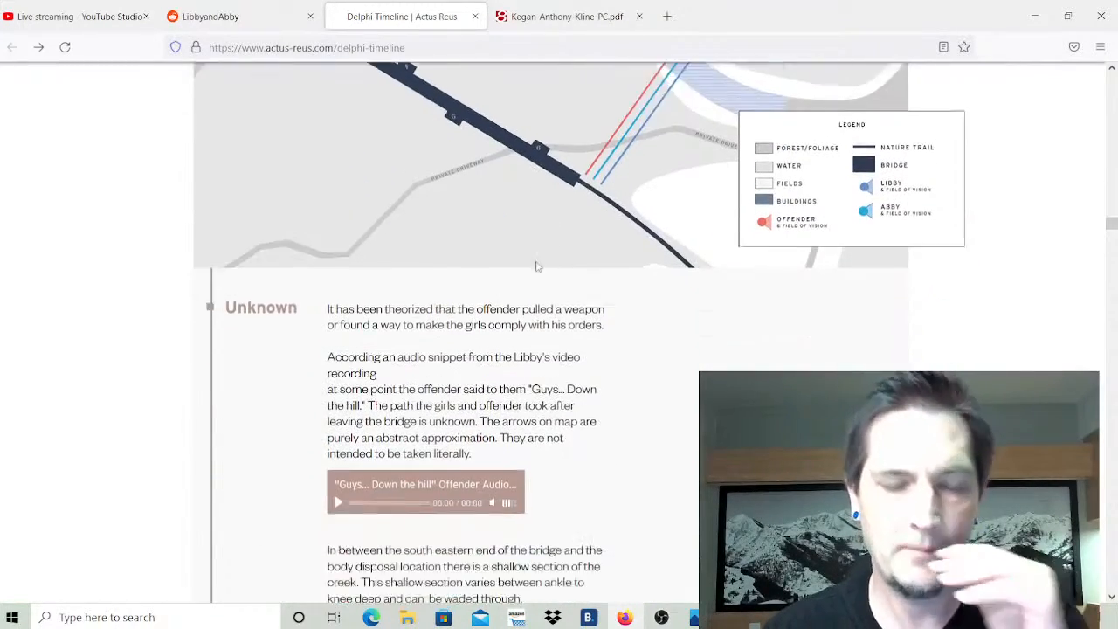
scroll("down", 3)
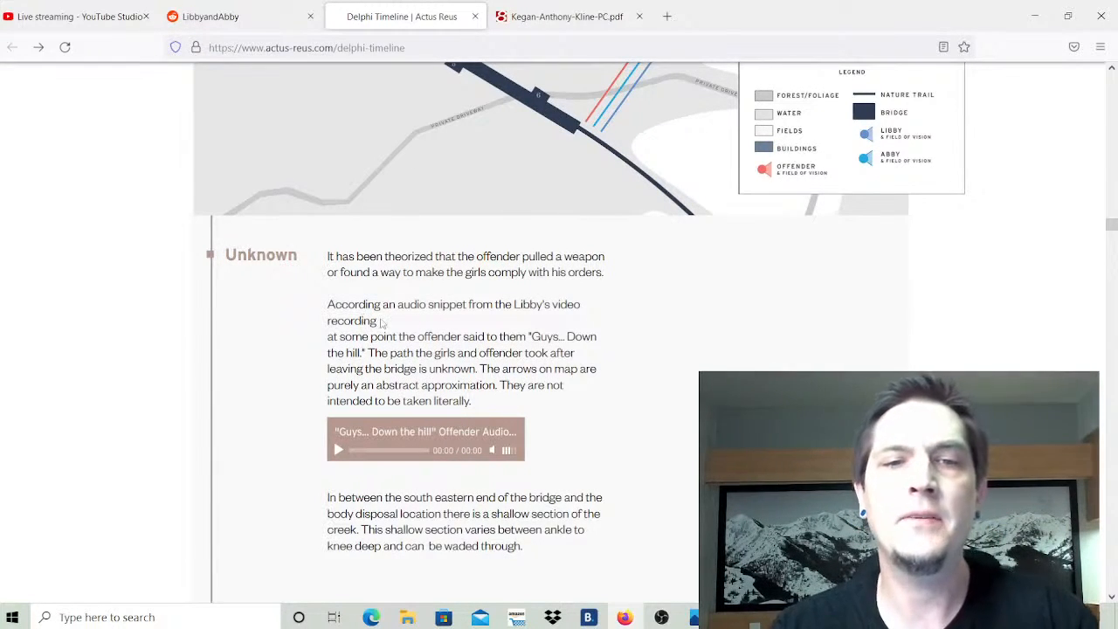
mouse_move(389, 304)
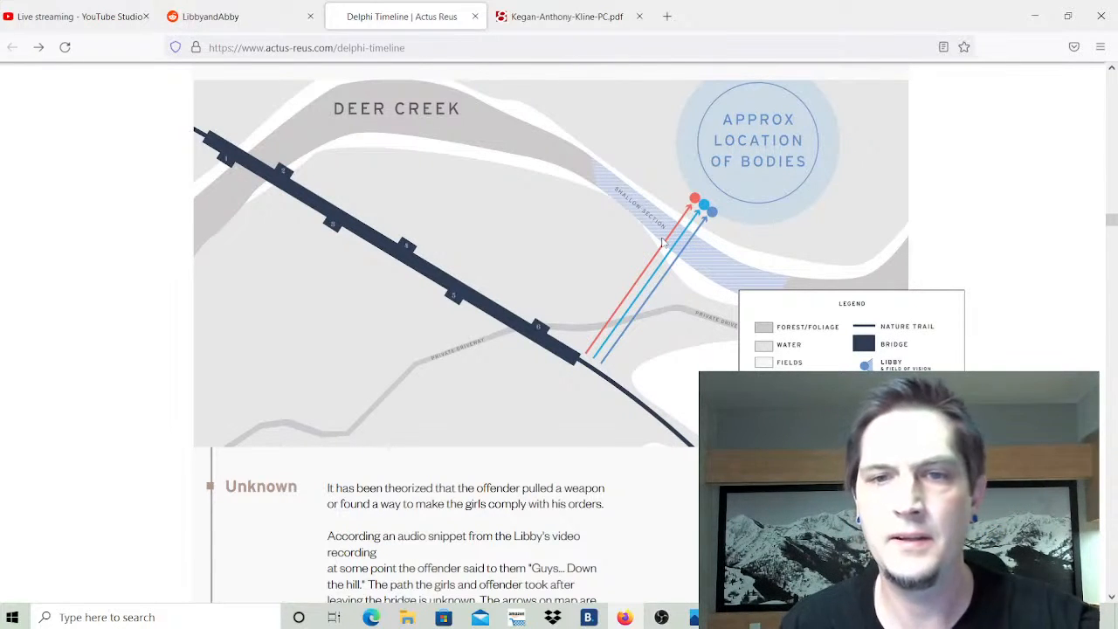
mouse_move(683, 262)
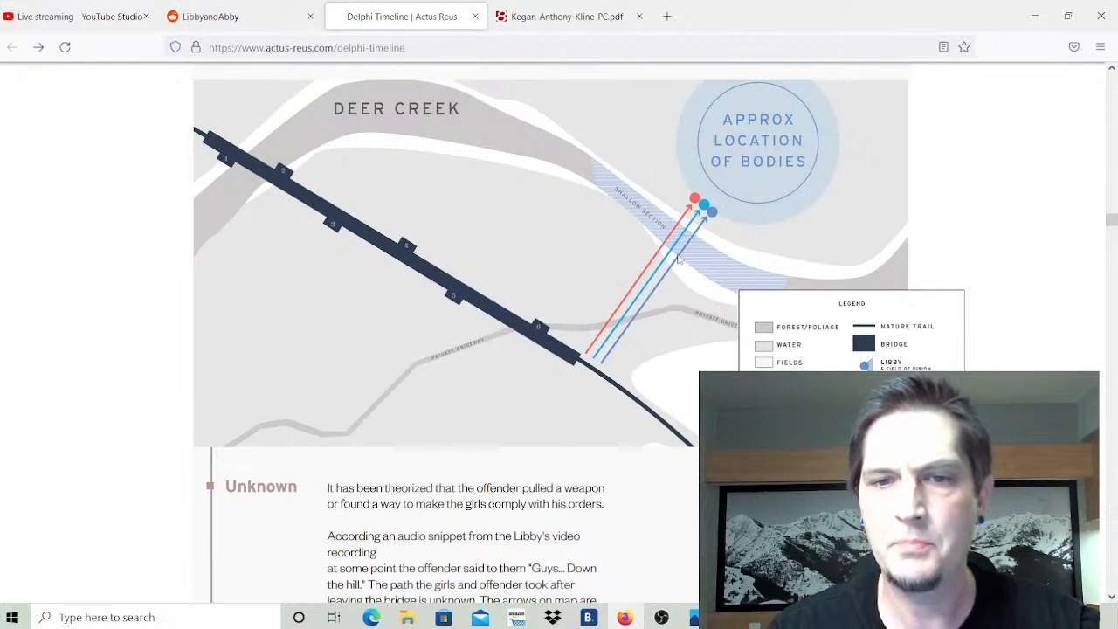
mouse_move(701, 255)
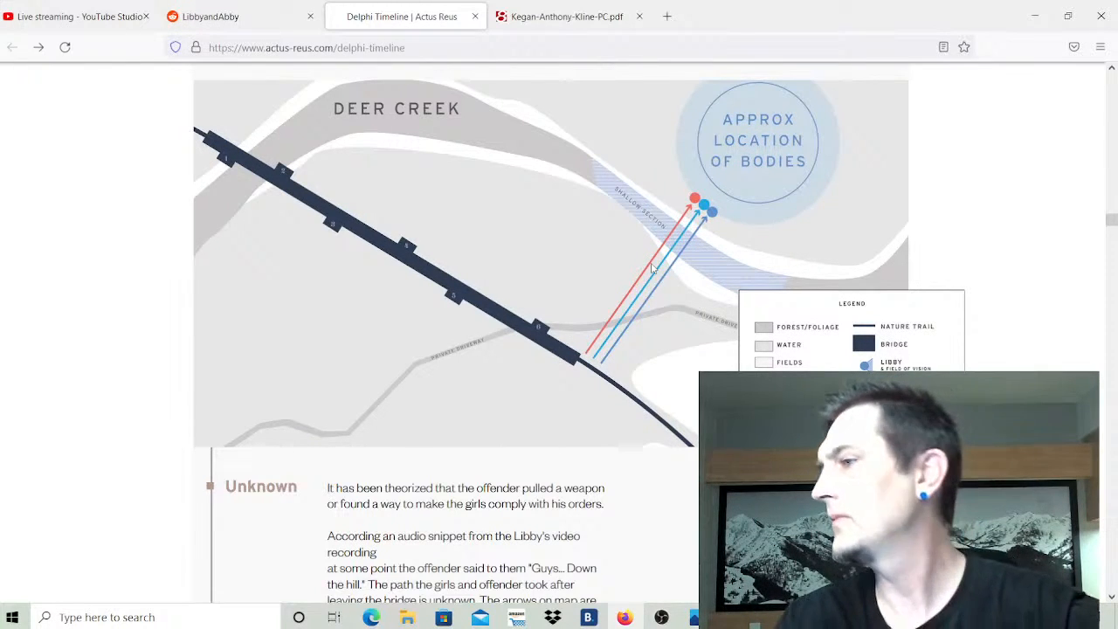
scroll("down", 3)
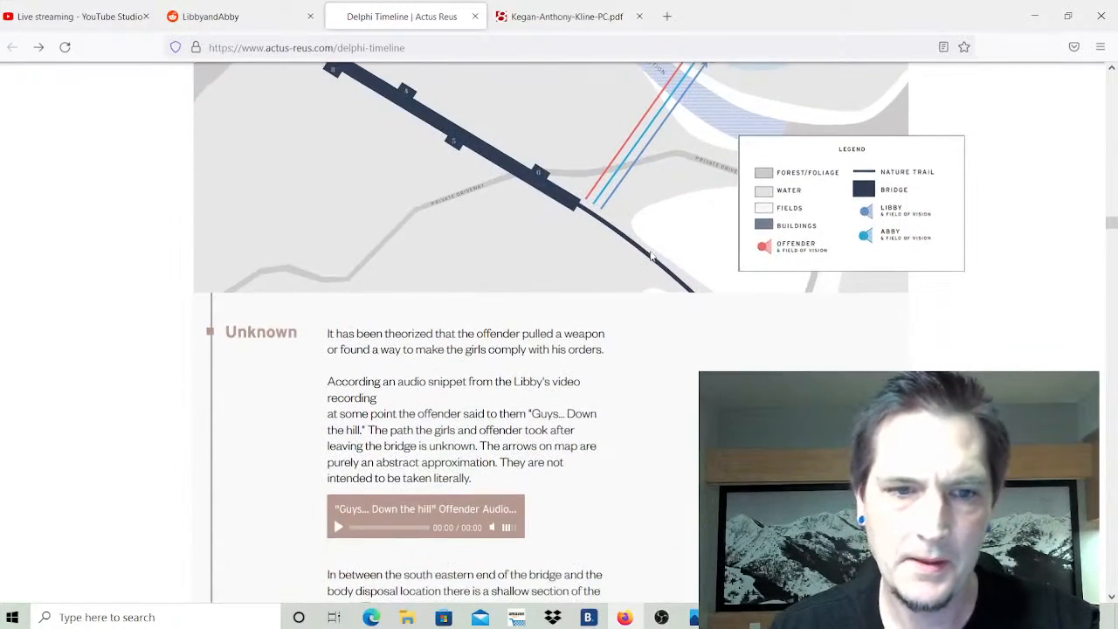
scroll("down", 3)
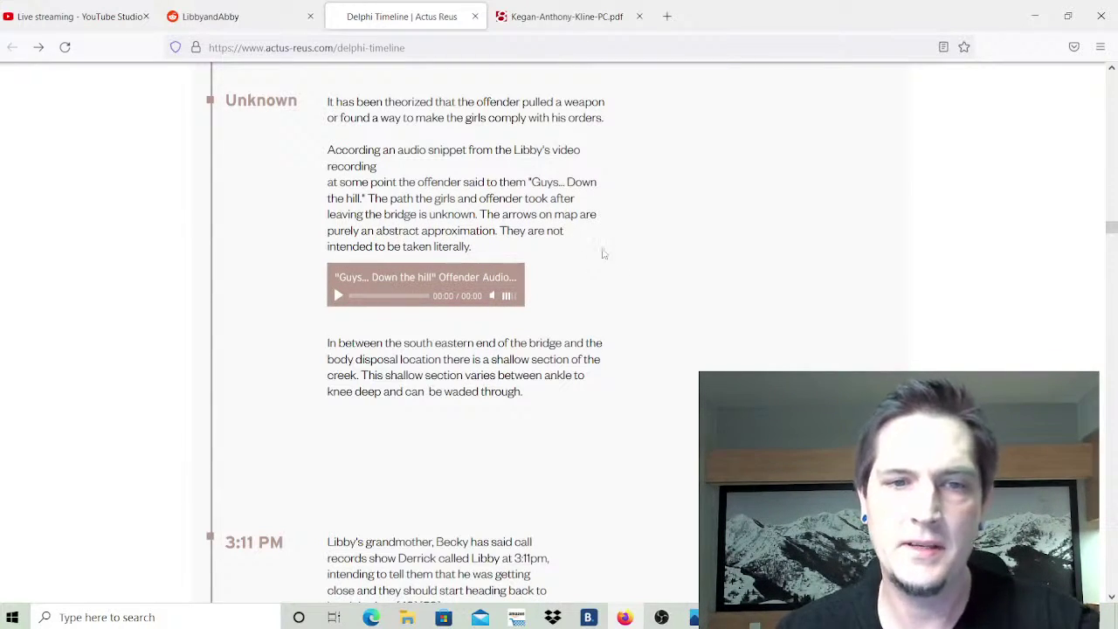
mouse_move(379, 330)
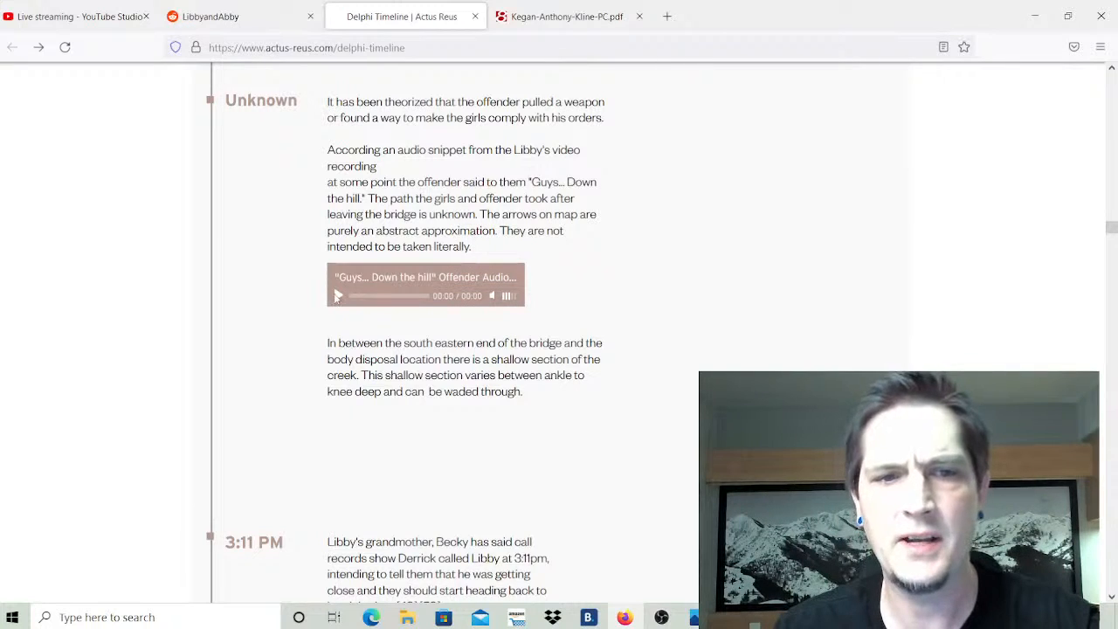
left_click(337, 295)
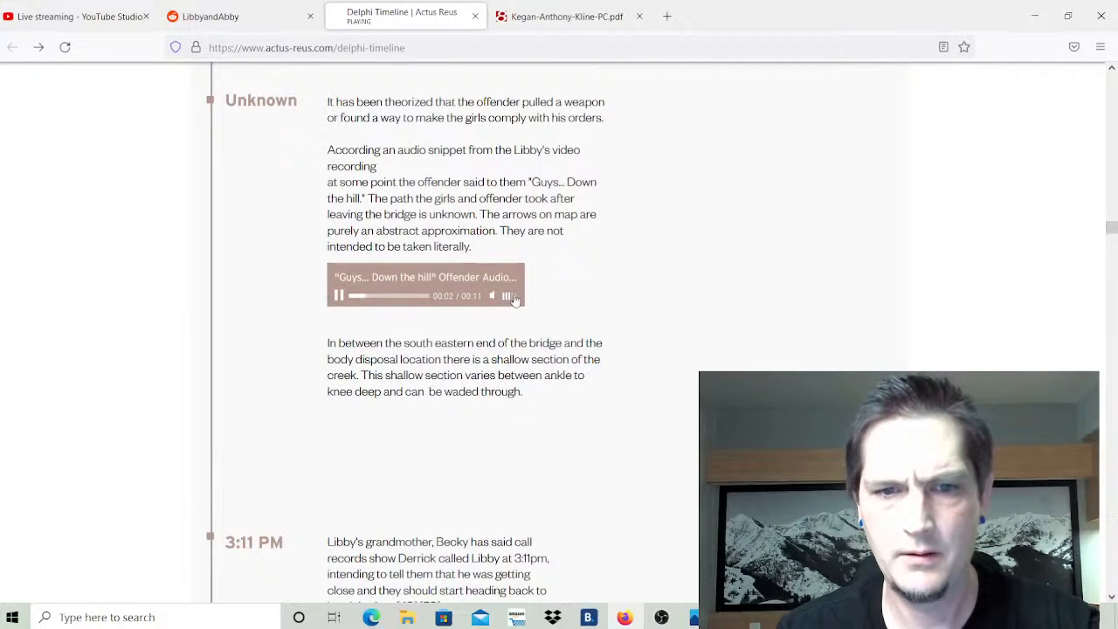
mouse_move(604, 295)
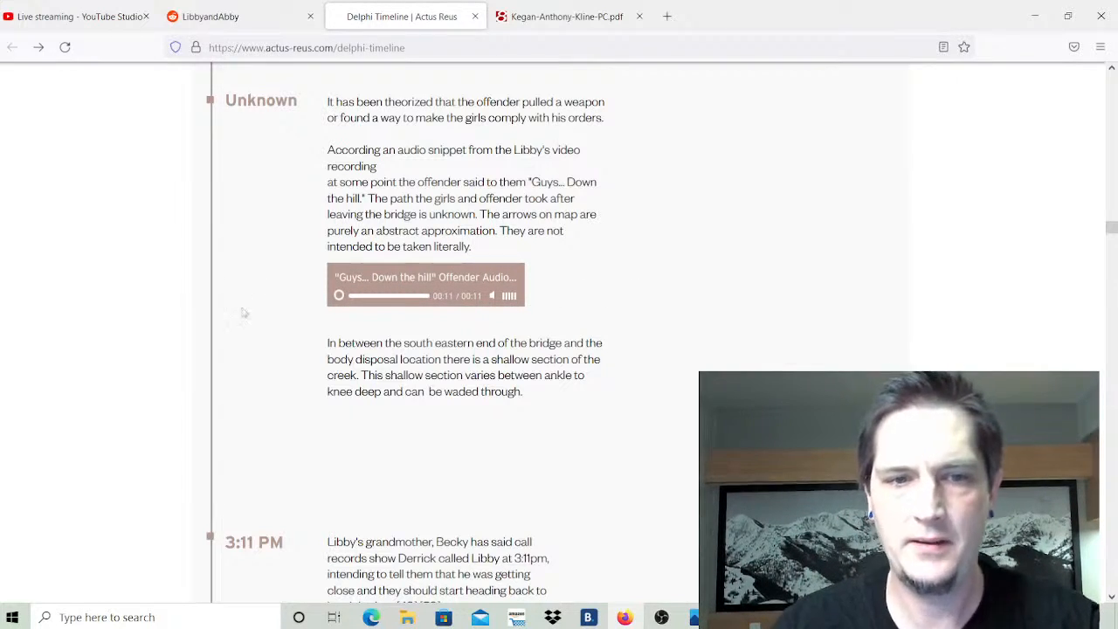
mouse_move(917, 255)
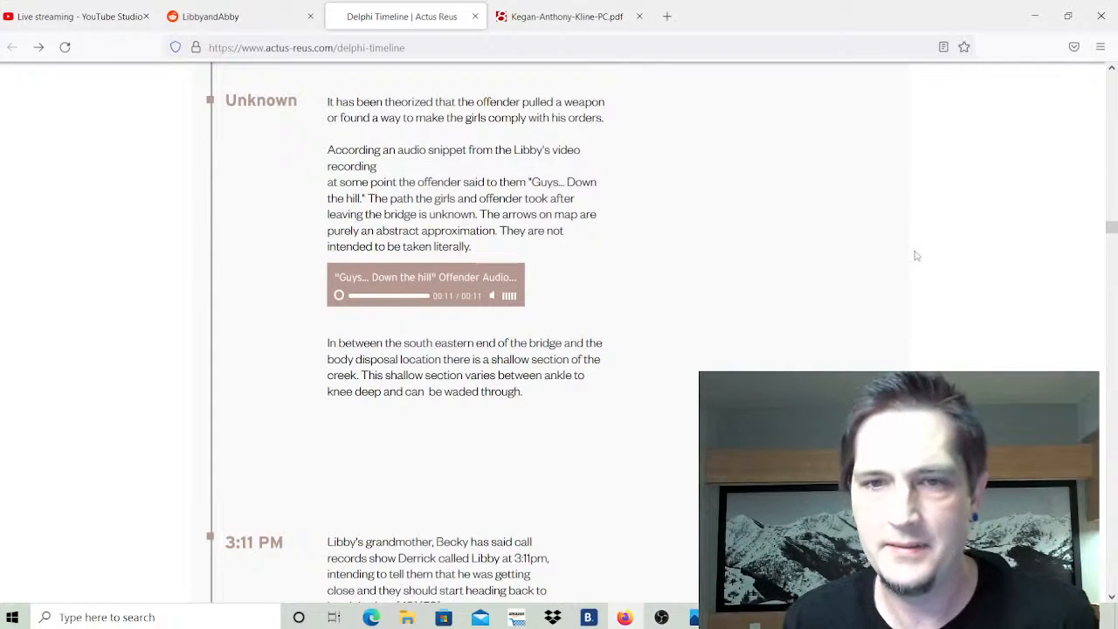
scroll("down", 3)
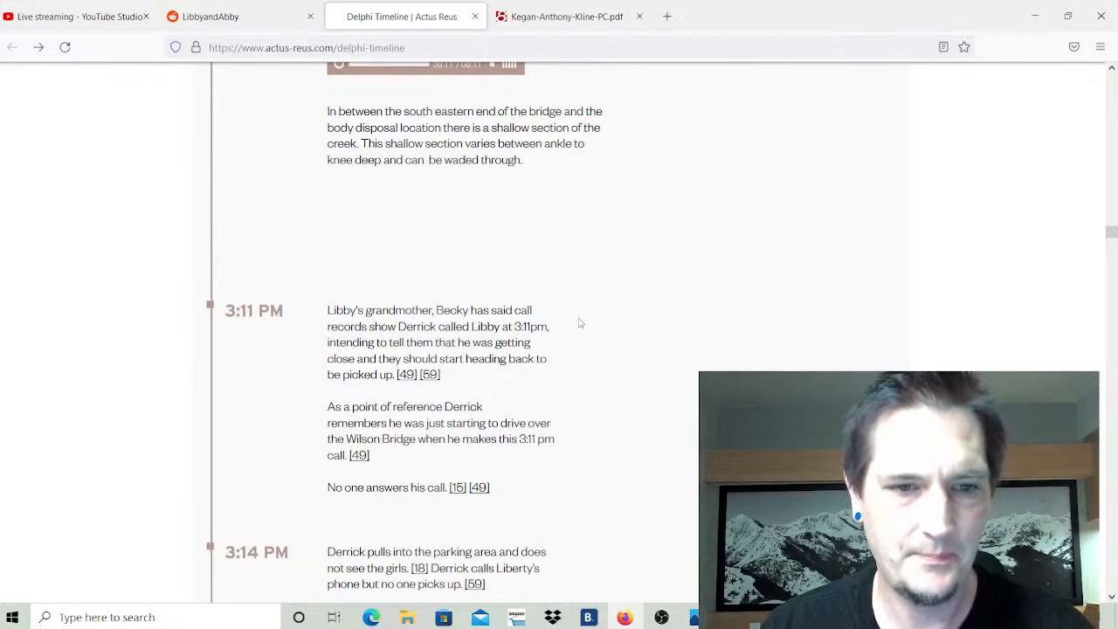
mouse_move(609, 297)
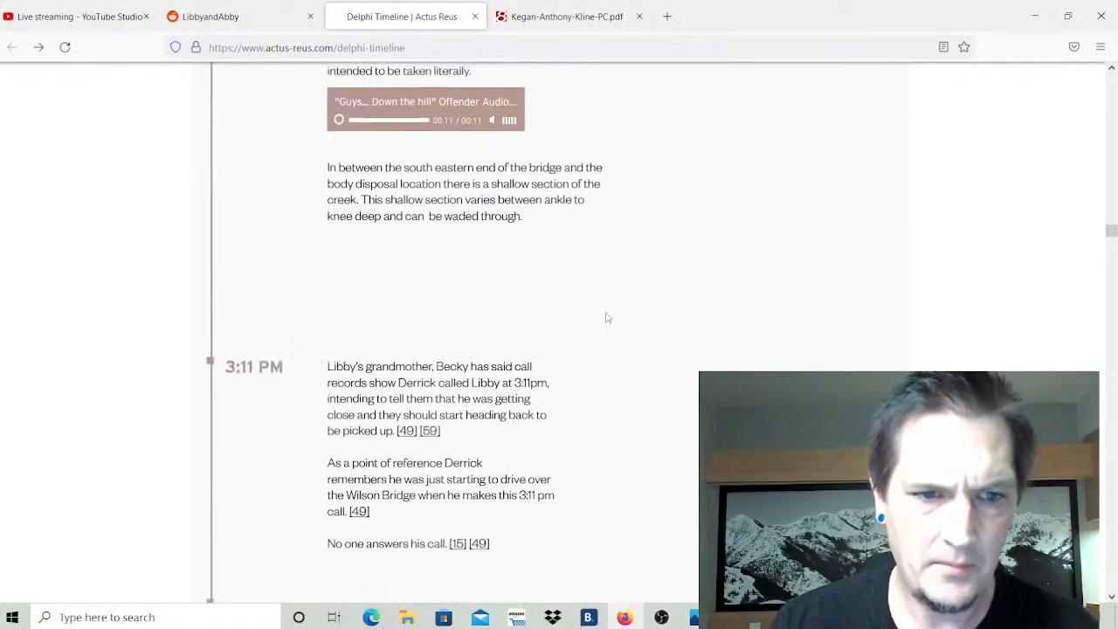
scroll("down", 3)
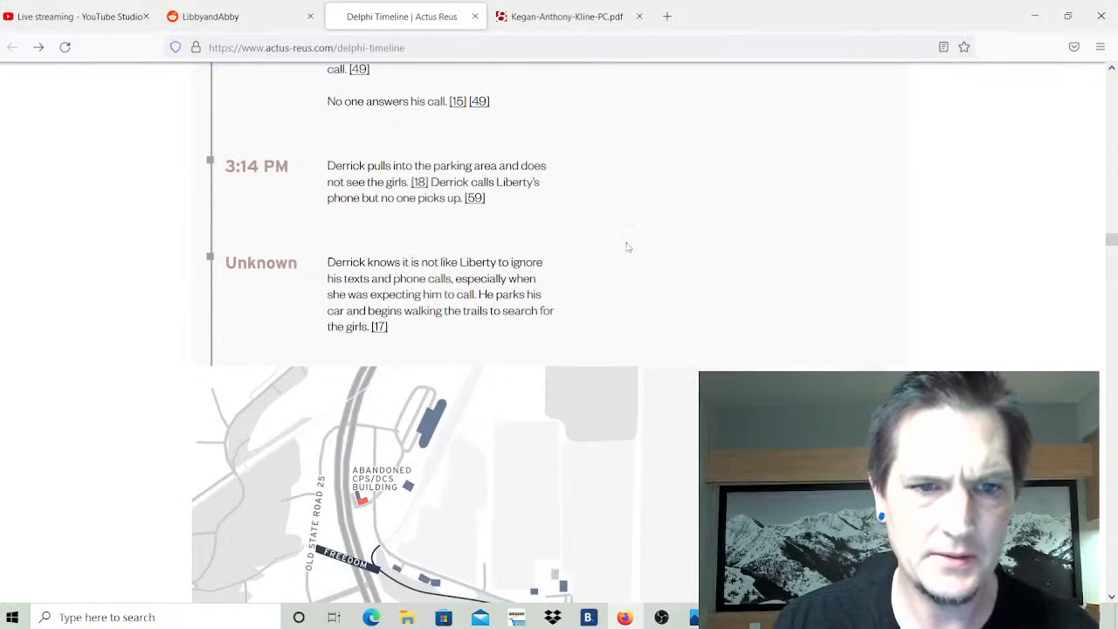
scroll("up", 3)
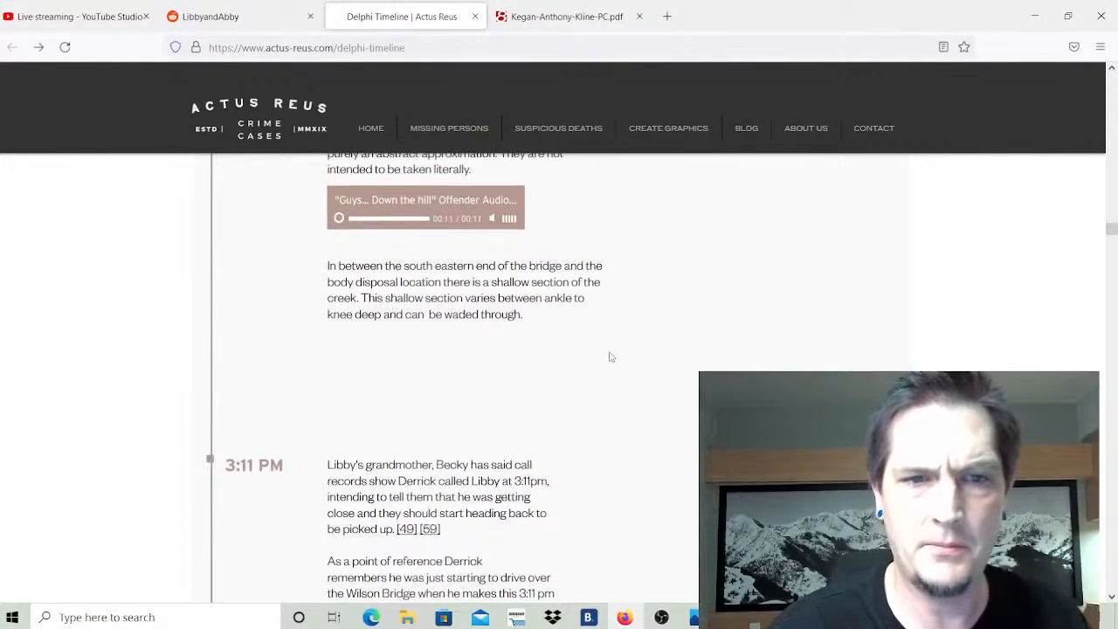
scroll("down", 3)
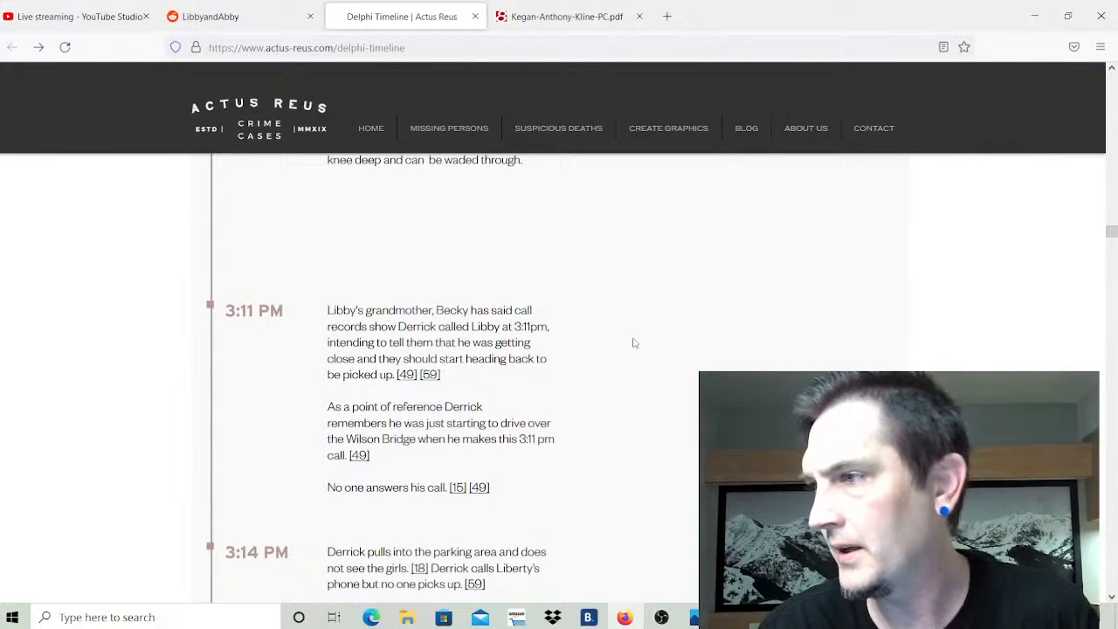
scroll("up", 3)
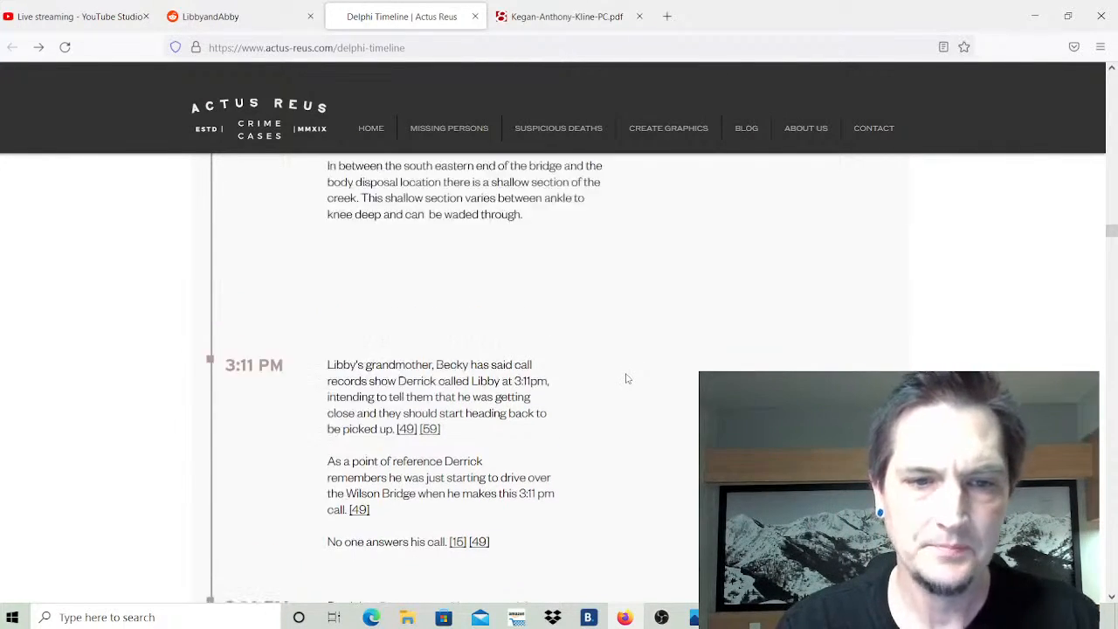
scroll("down", 3)
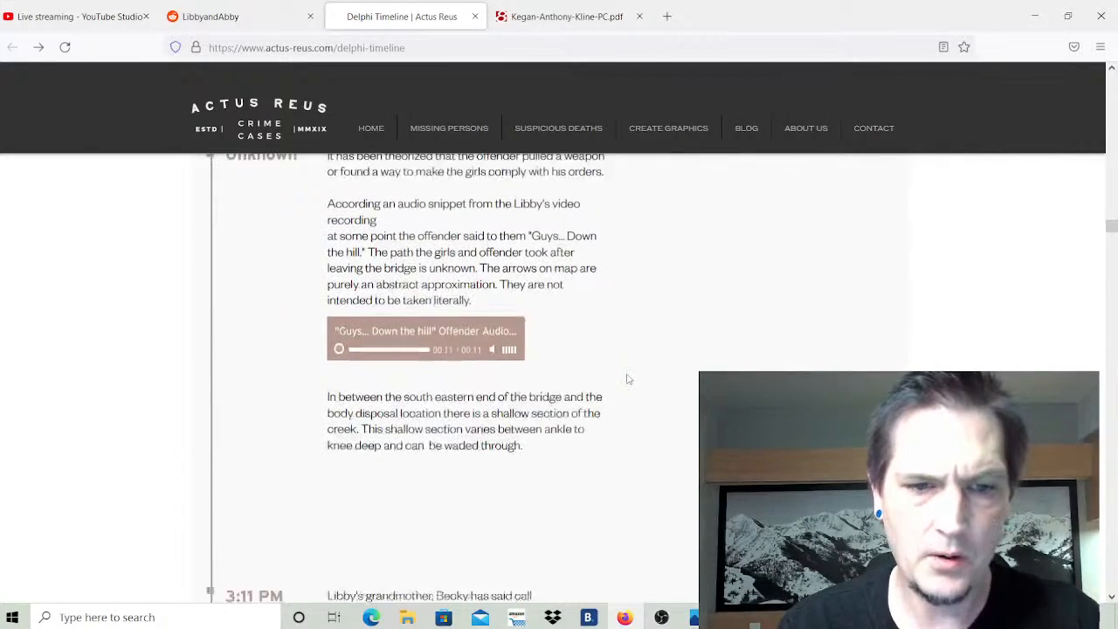
scroll("down", 3)
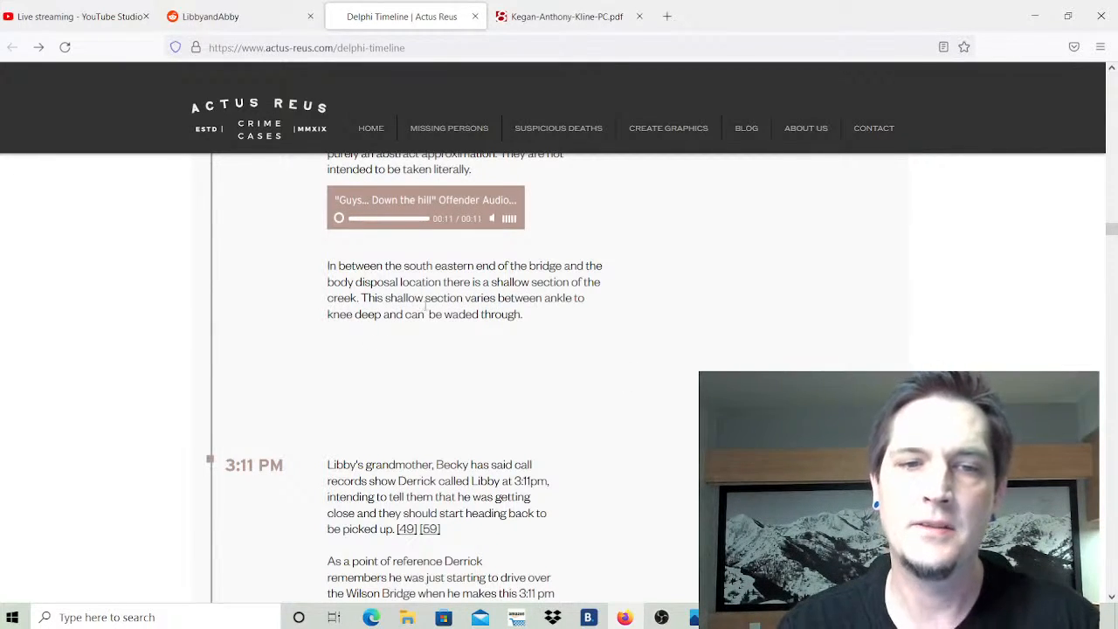
mouse_move(511, 320)
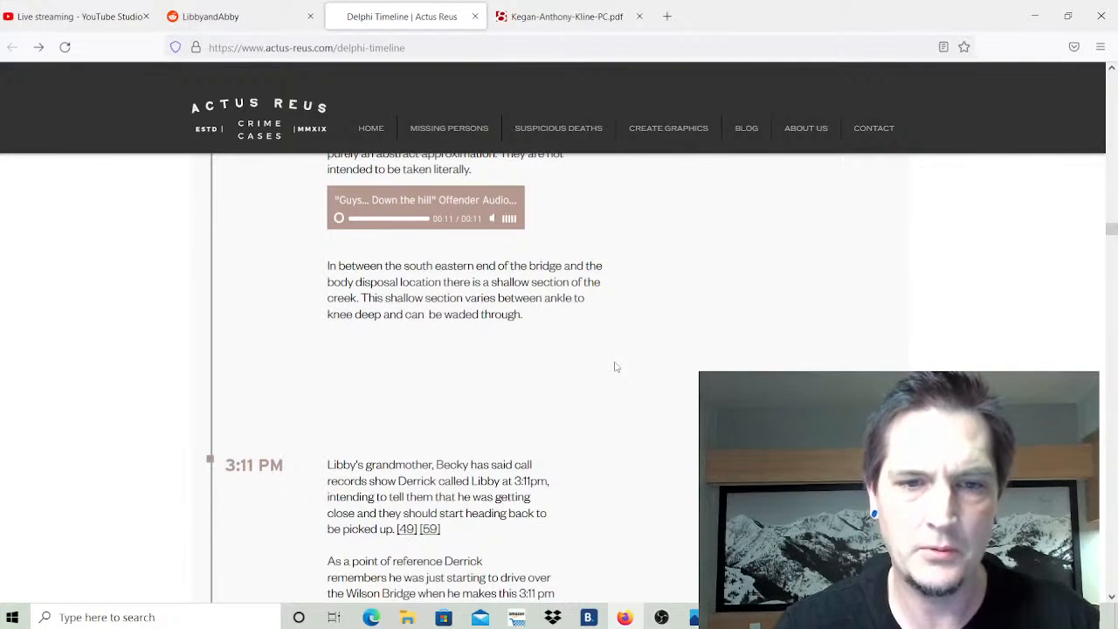
mouse_move(593, 352)
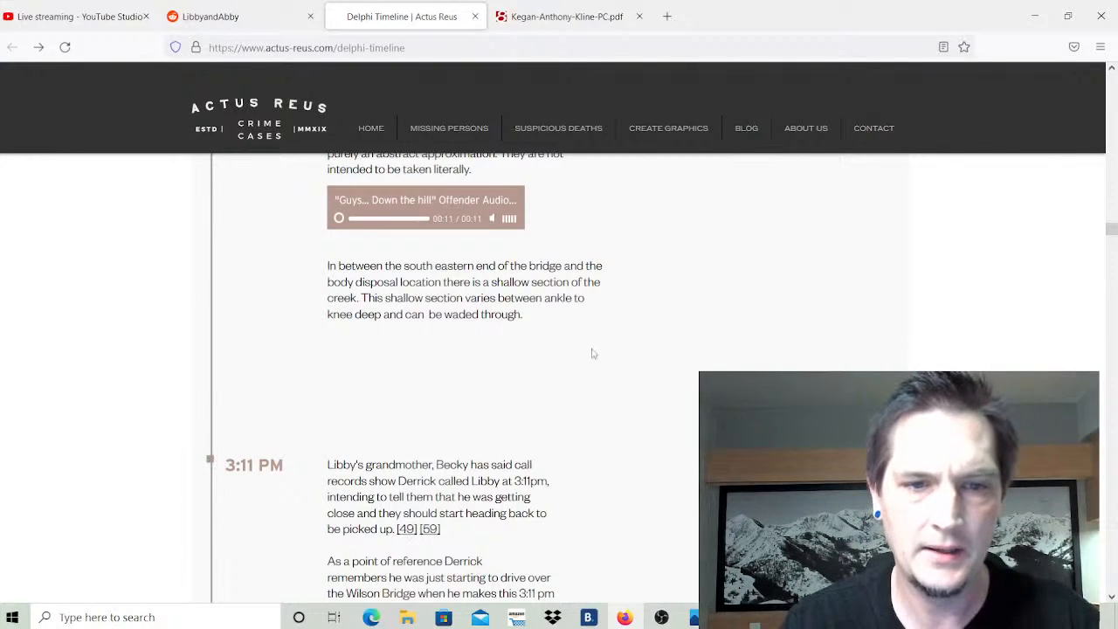
Scroll past 3:11 PM to the 3:14 PM entry and Derrick's 'Unknown' trail search entry.
scroll("down", 3)
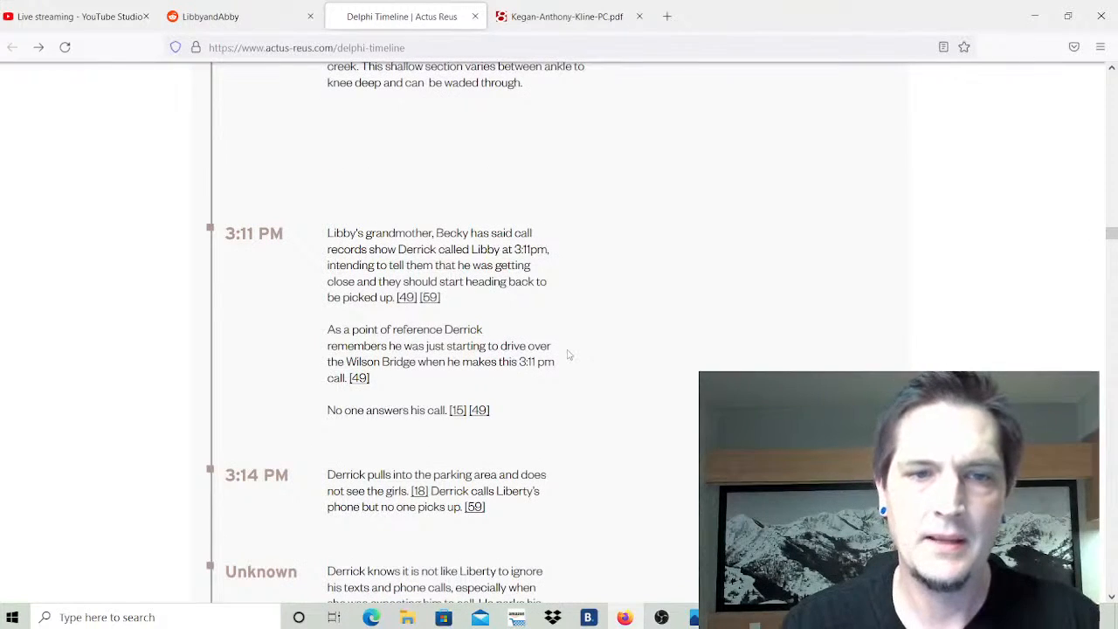
mouse_move(583, 340)
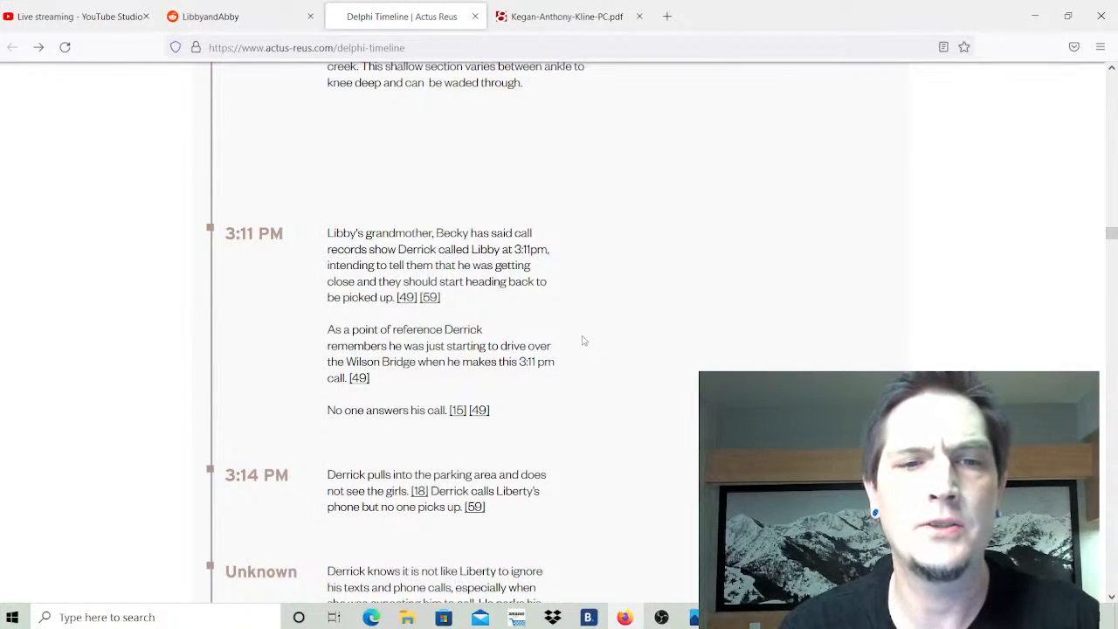
mouse_move(619, 294)
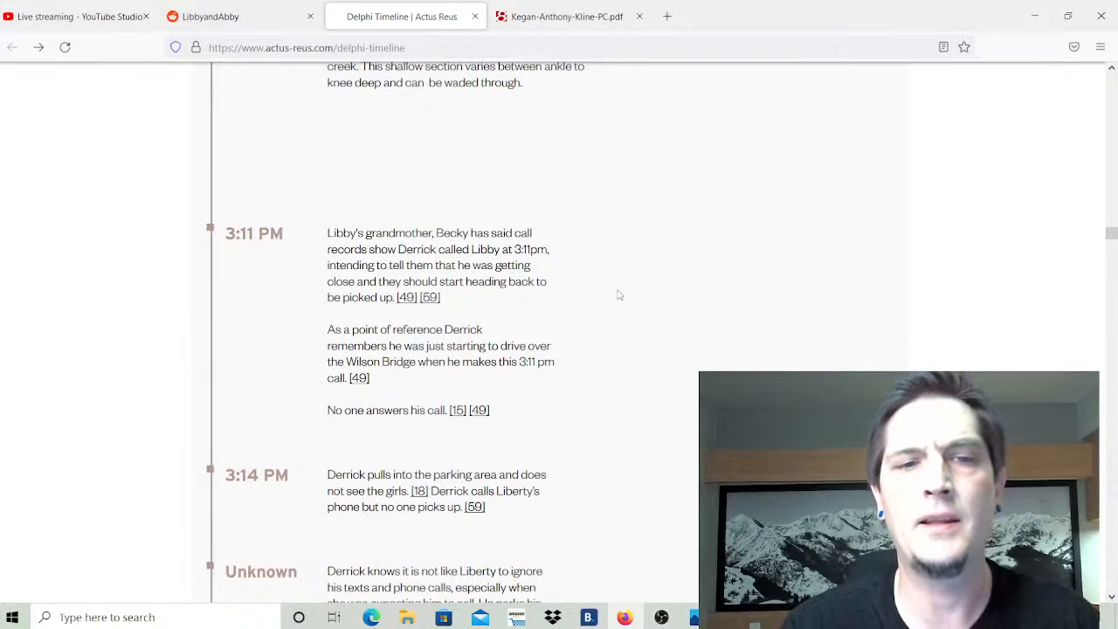
mouse_move(614, 298)
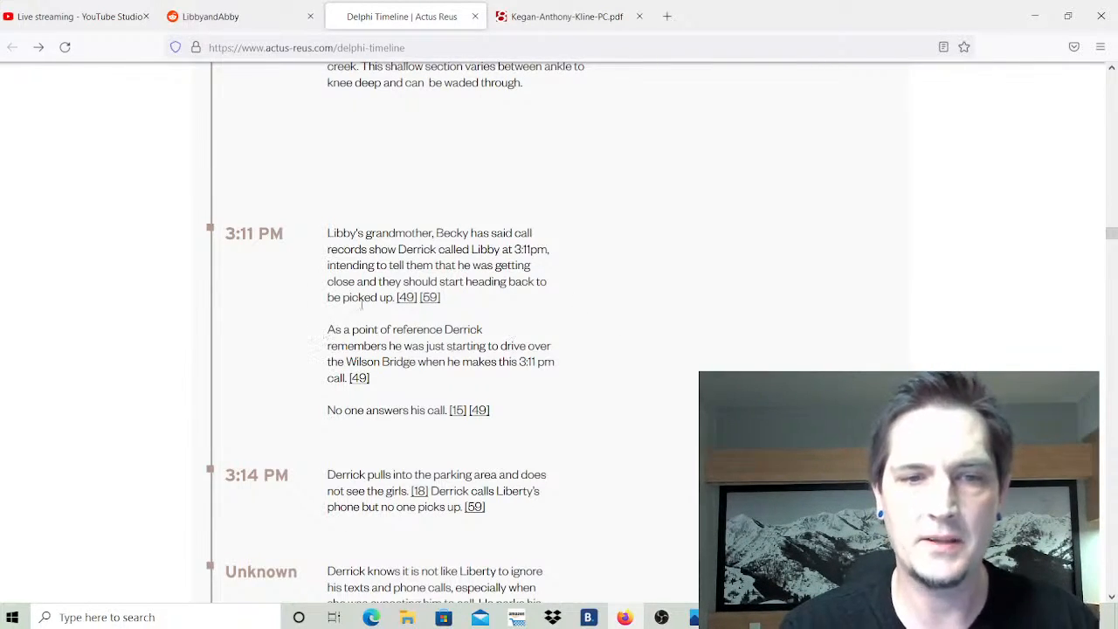
scroll("down", 3)
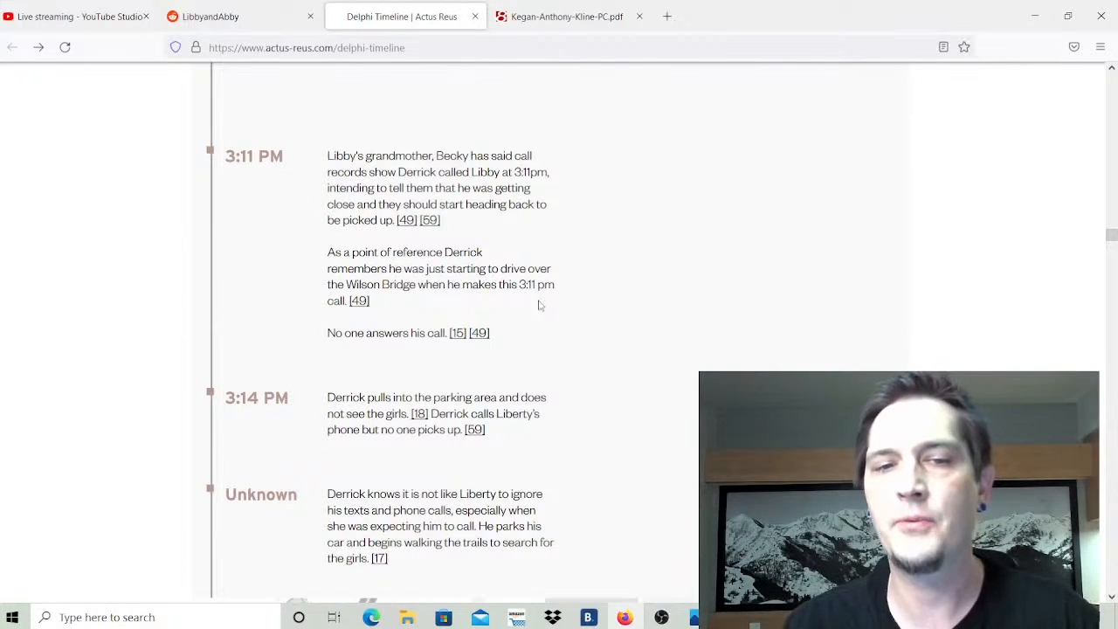
mouse_move(453, 344)
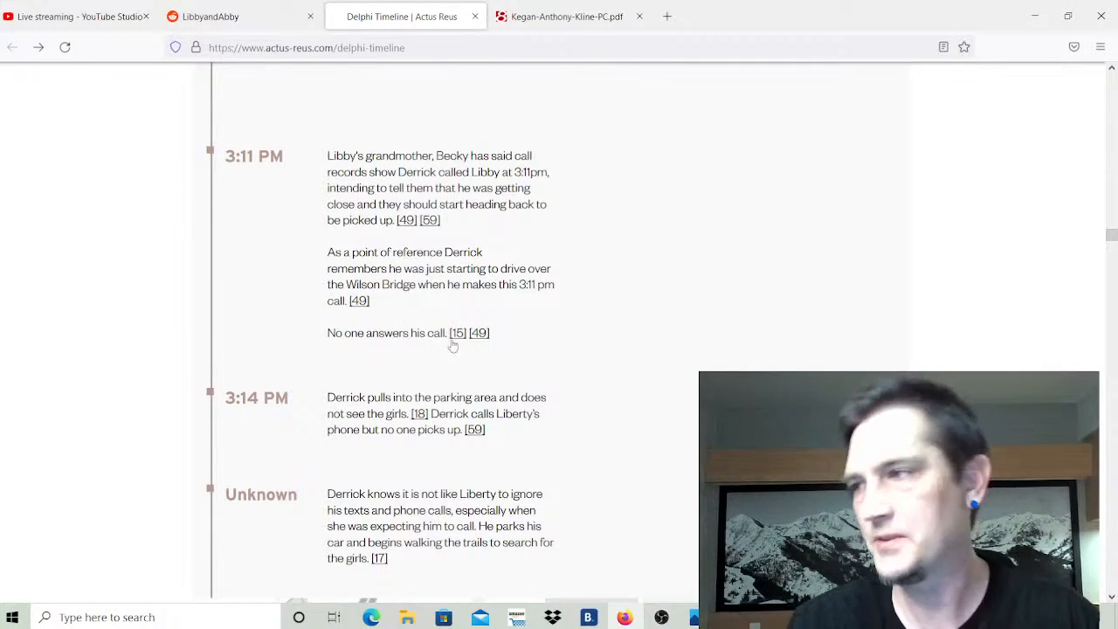
scroll("down", 3)
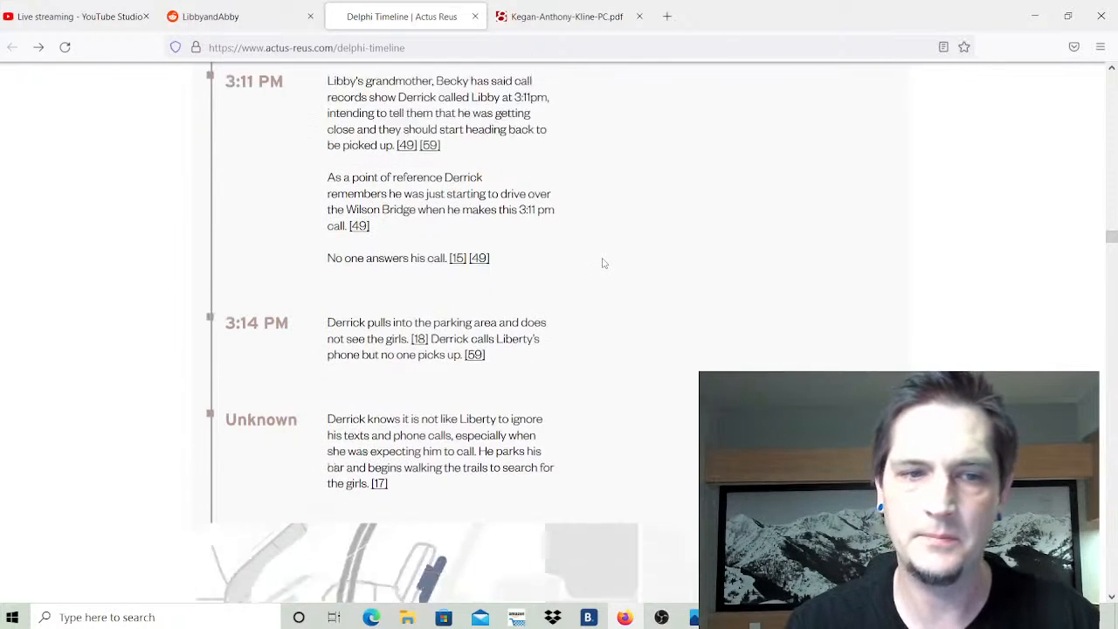
scroll("down", 3)
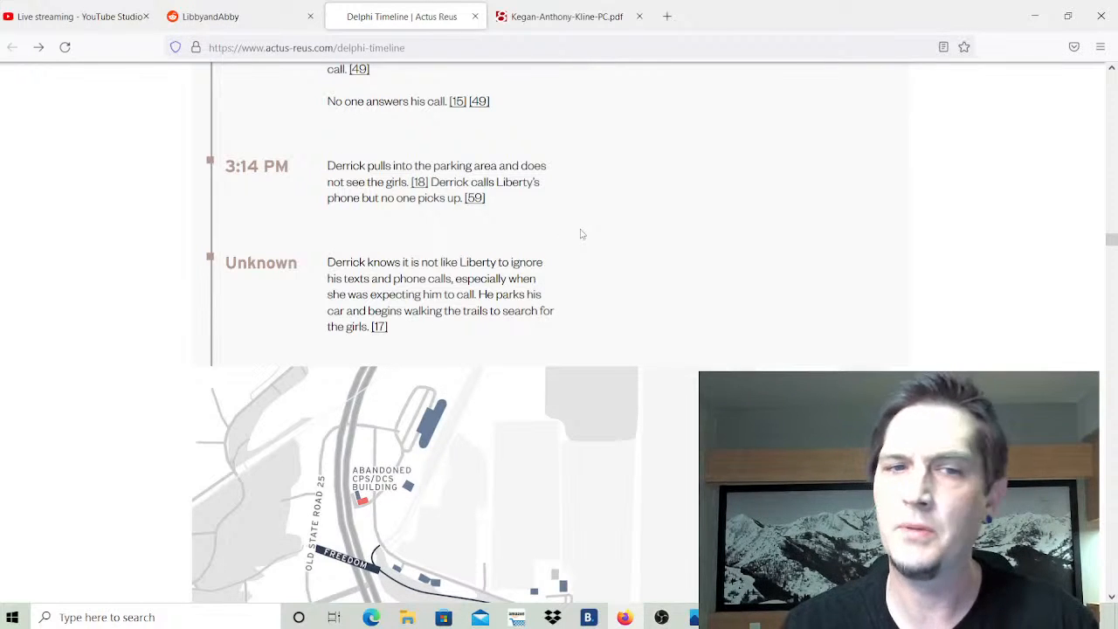
Scroll the Delphi Timeline past the trail map to the 3:15 PM flannel-shirt entry.
scroll("down", 3)
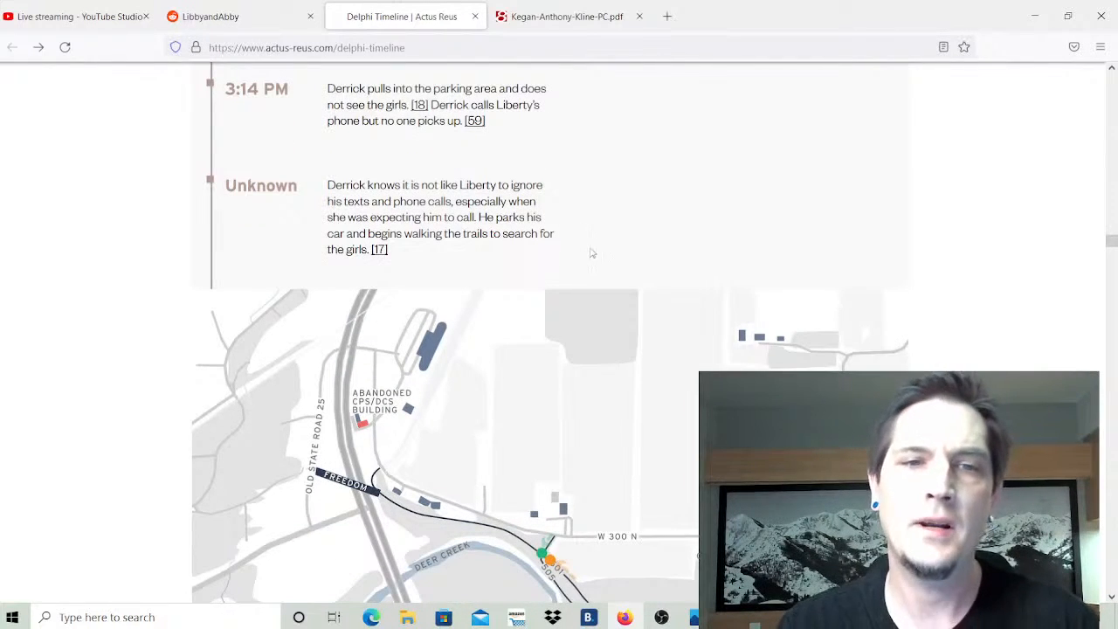
mouse_move(606, 225)
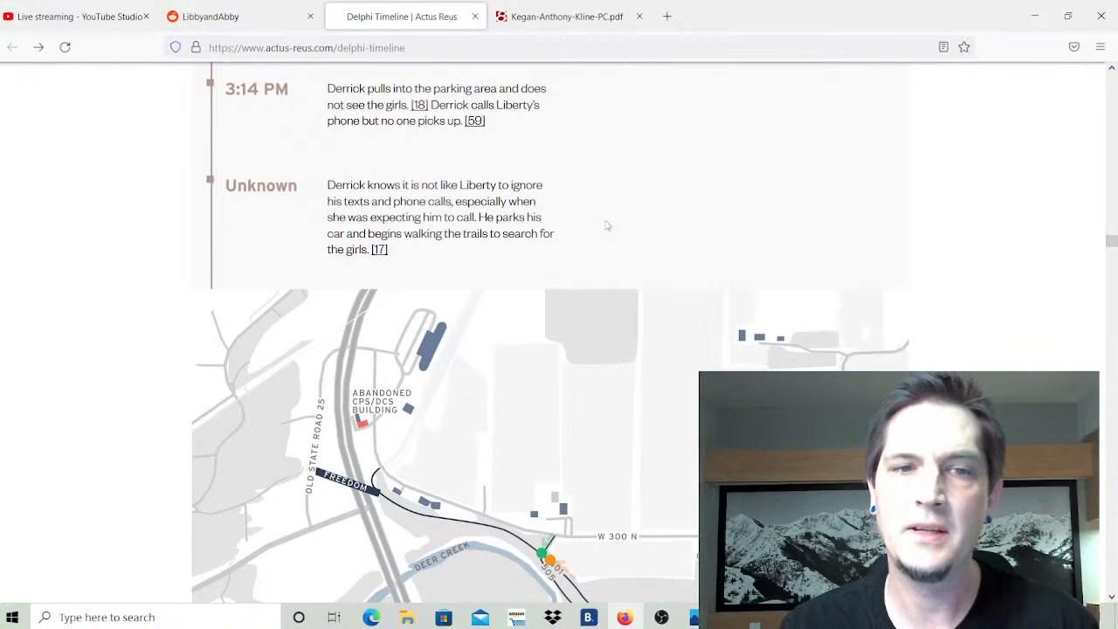
mouse_move(551, 249)
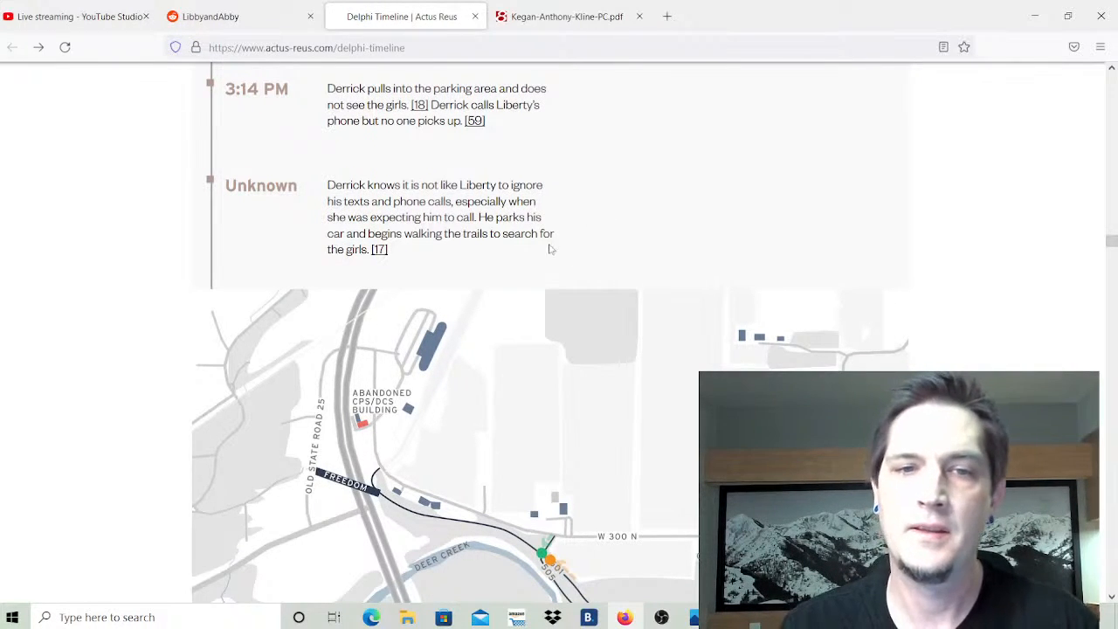
mouse_move(491, 253)
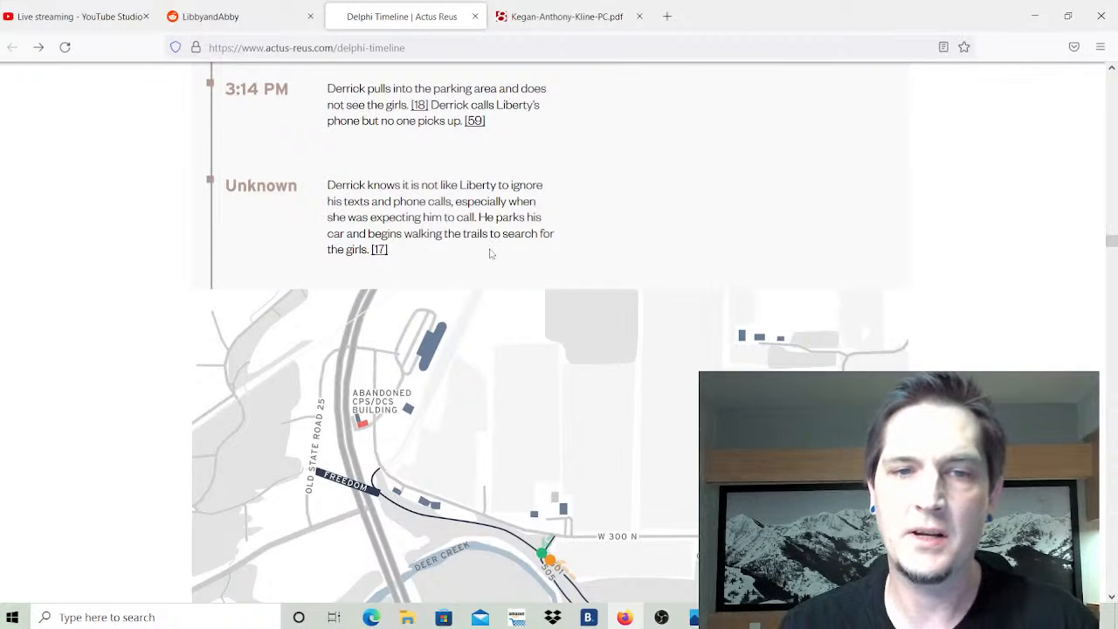
scroll("down", 3)
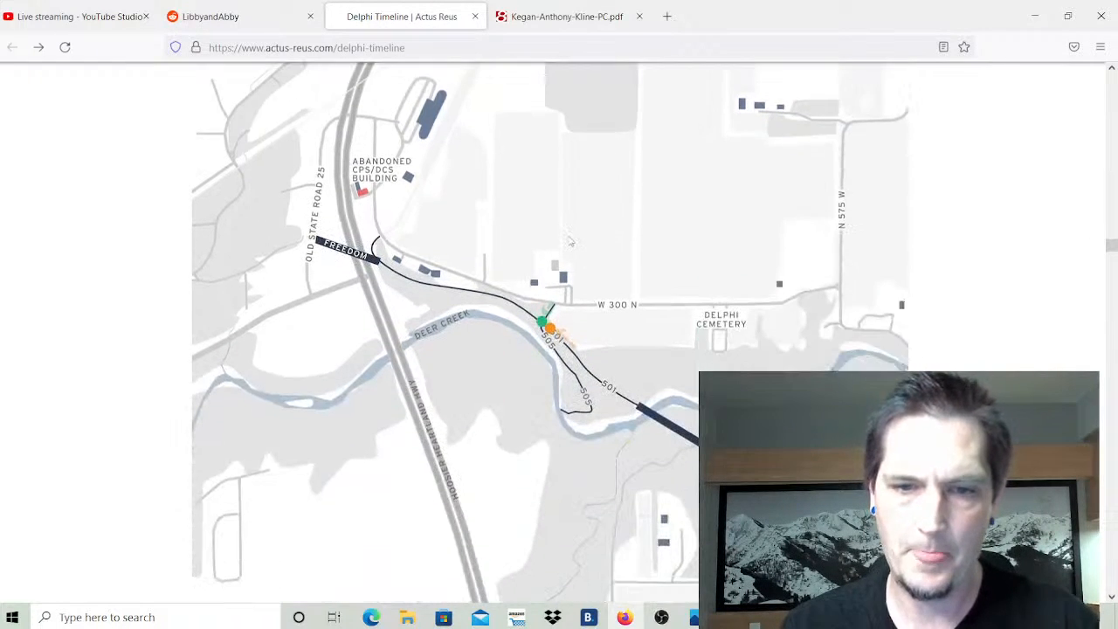
scroll("down", 3)
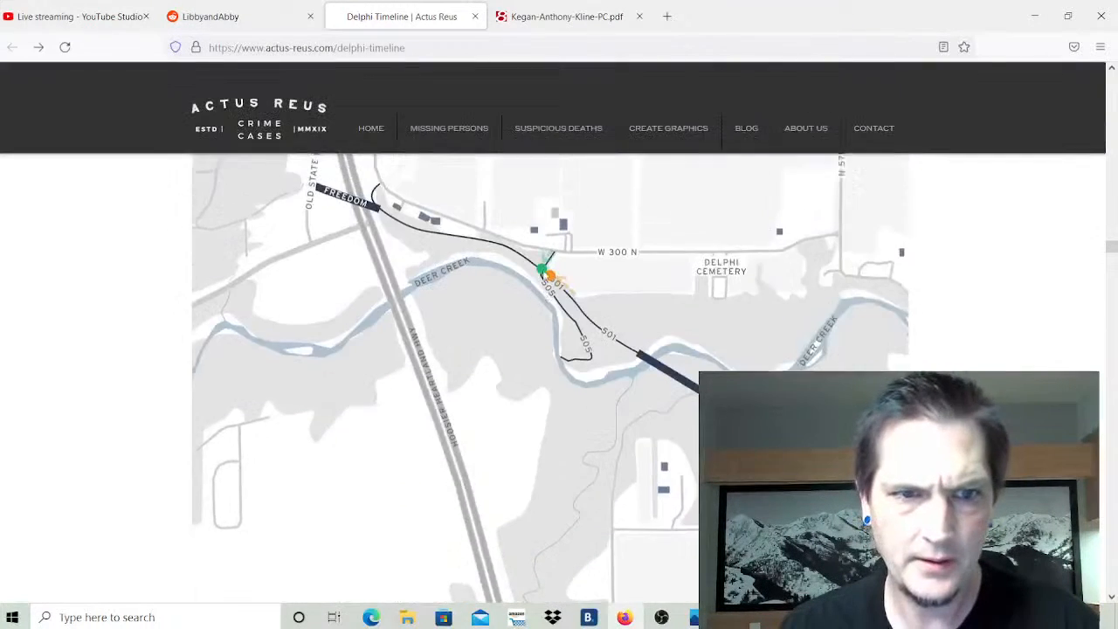
scroll("down", 3)
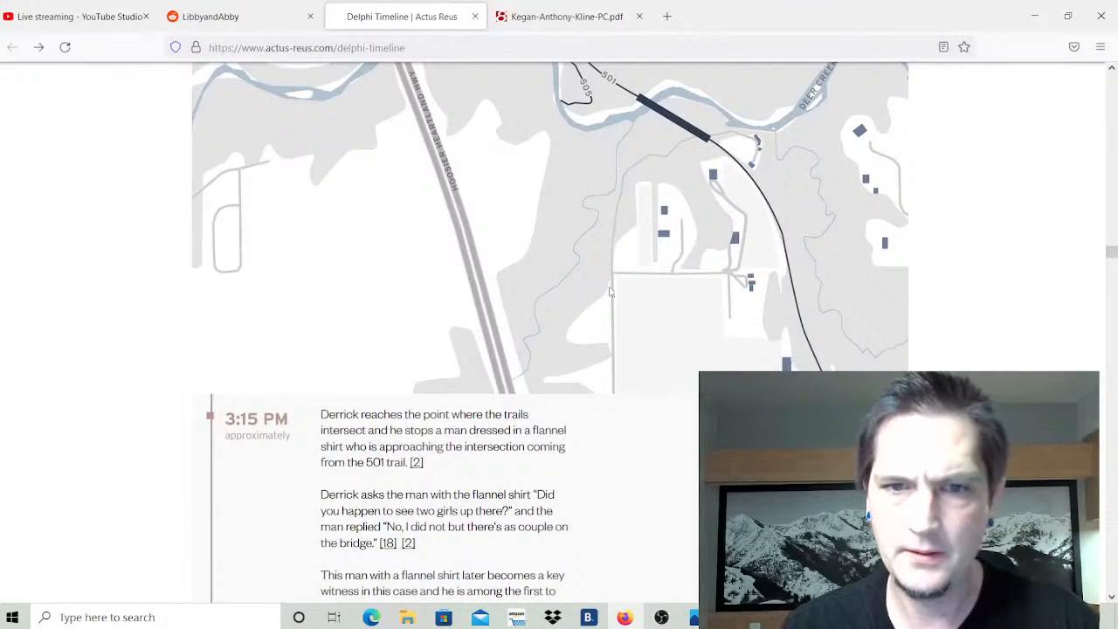
Read the 3:15 PM Flannel Shirt Guy entry down to Derrick's green-route map.
scroll("down", 3)
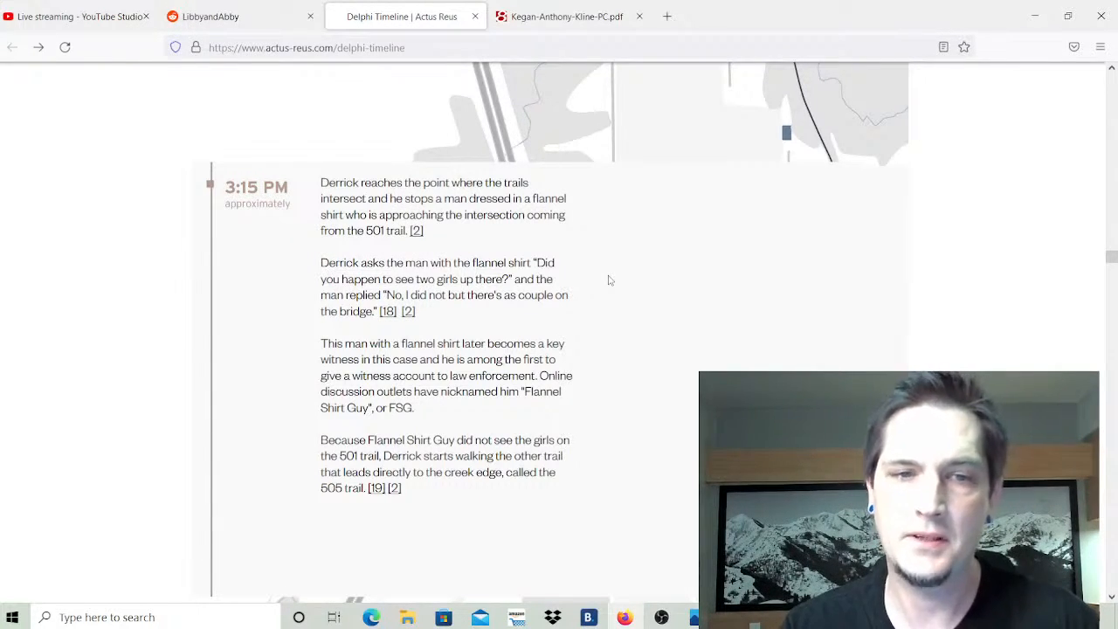
scroll("down", 3)
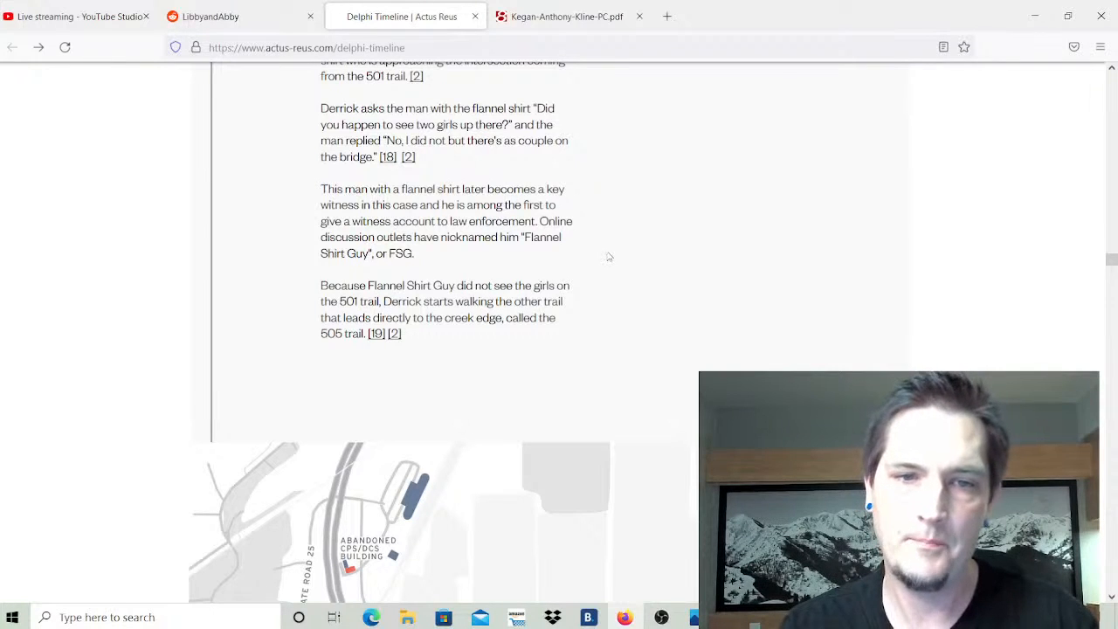
scroll("down", 3)
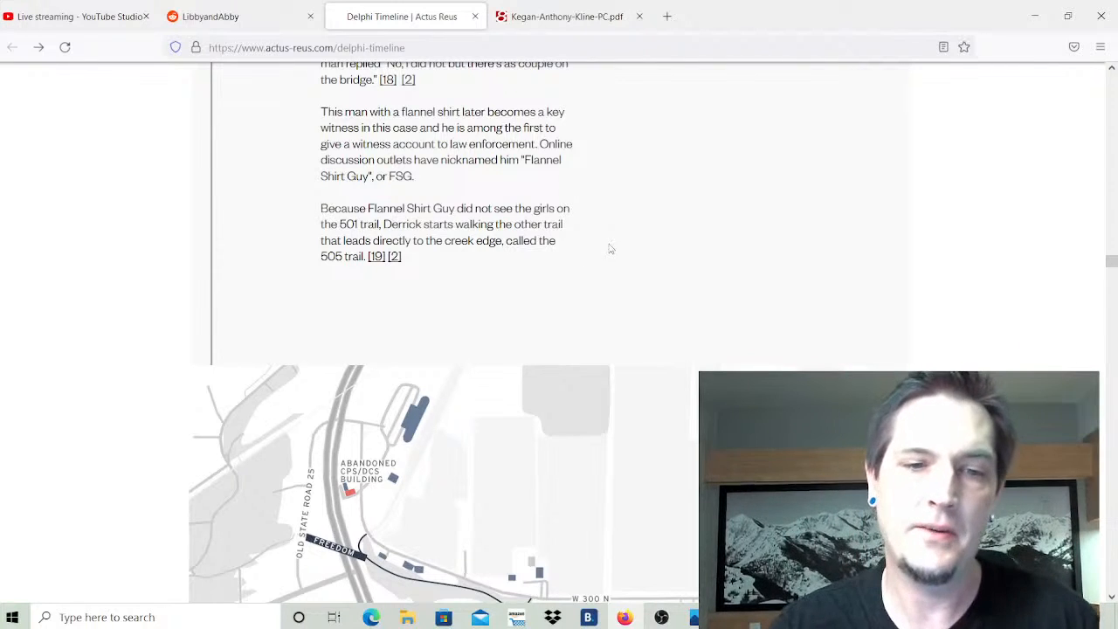
scroll("down", 3)
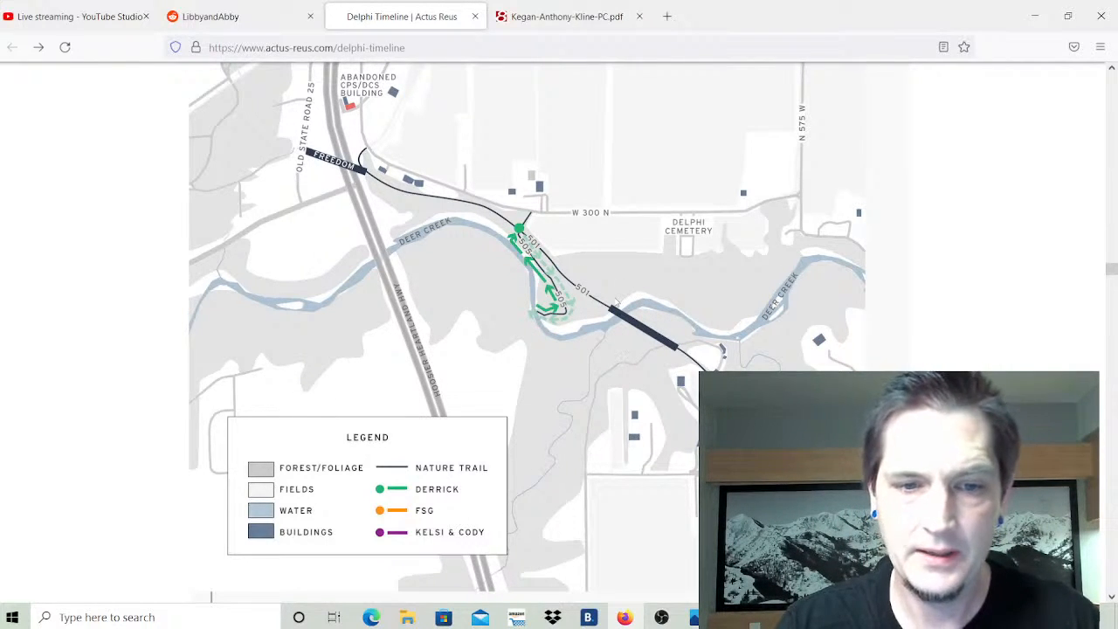
Scroll past the map legend to the 3:30 PM entry where Derrick calls Becky.
scroll("down", 3)
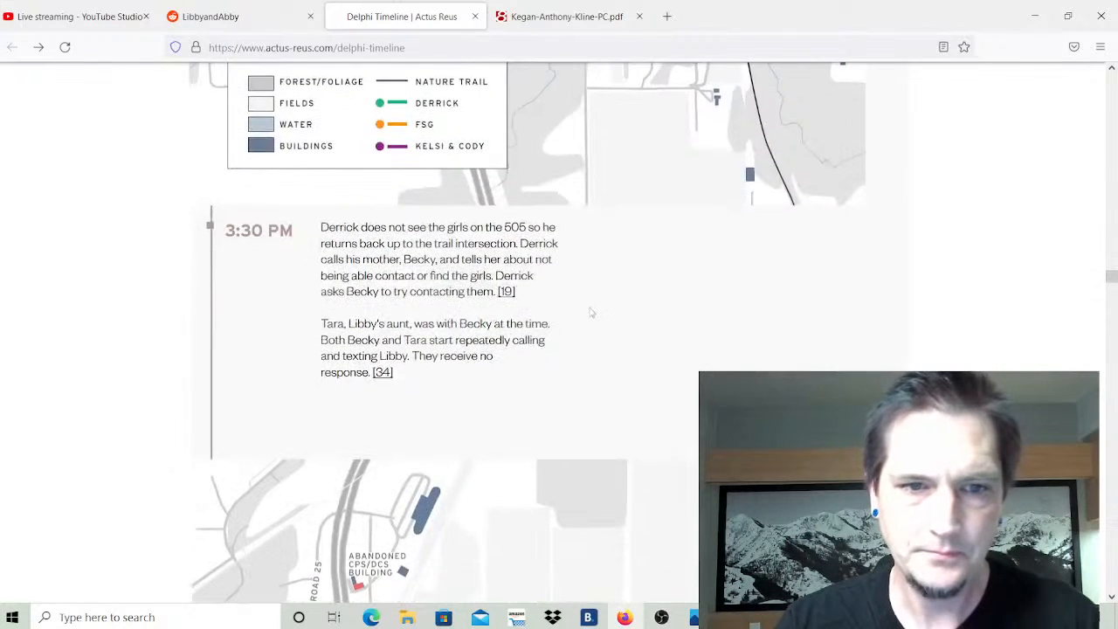
scroll("down", 3)
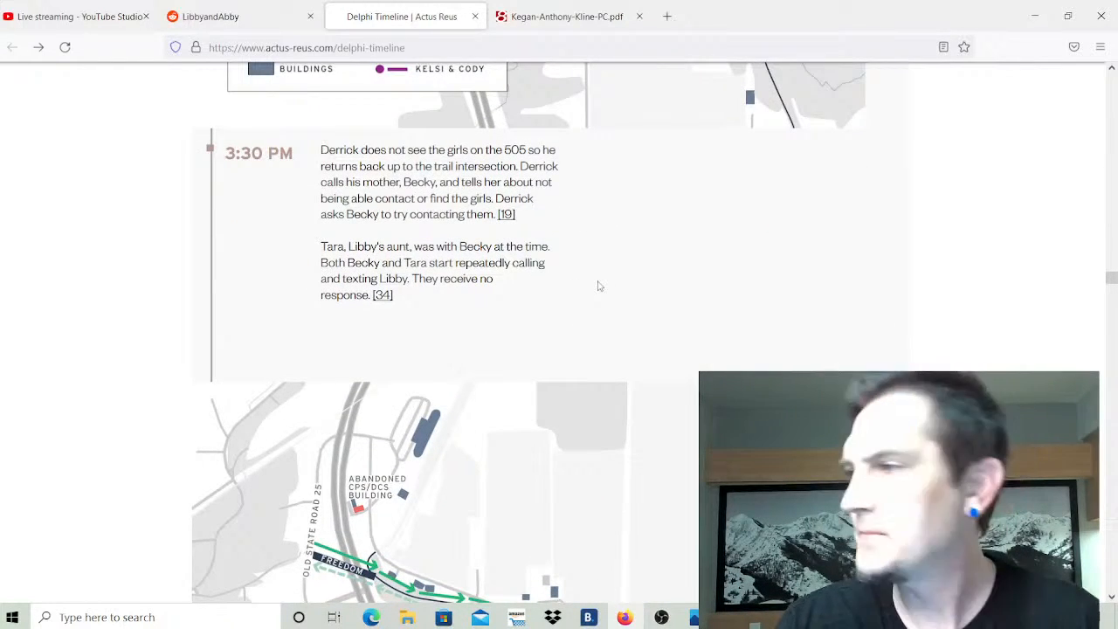
mouse_move(592, 293)
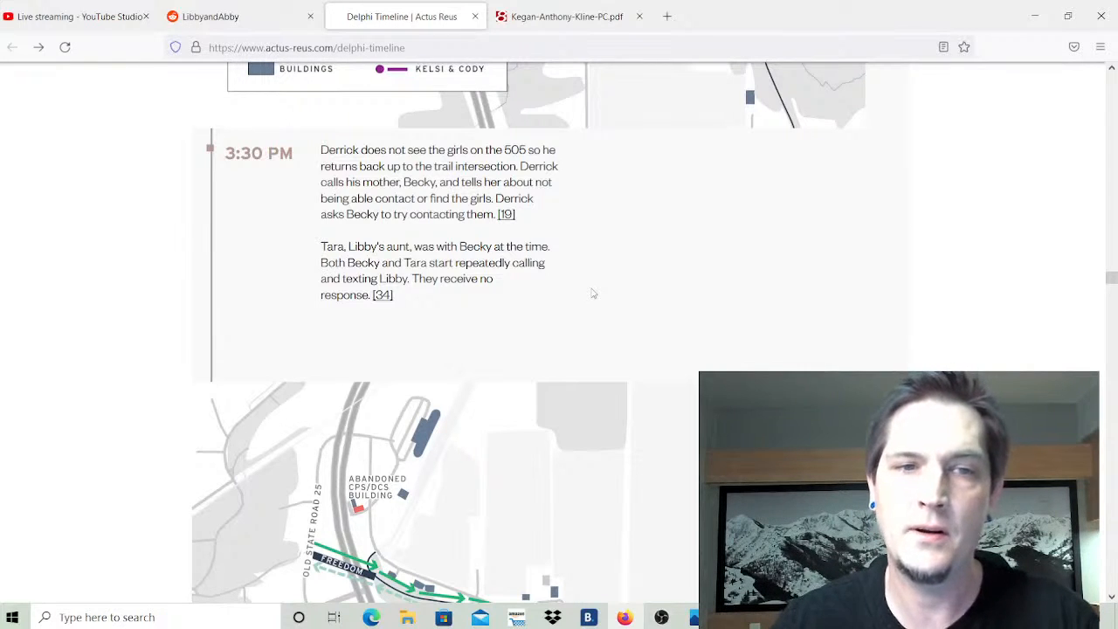
mouse_move(588, 284)
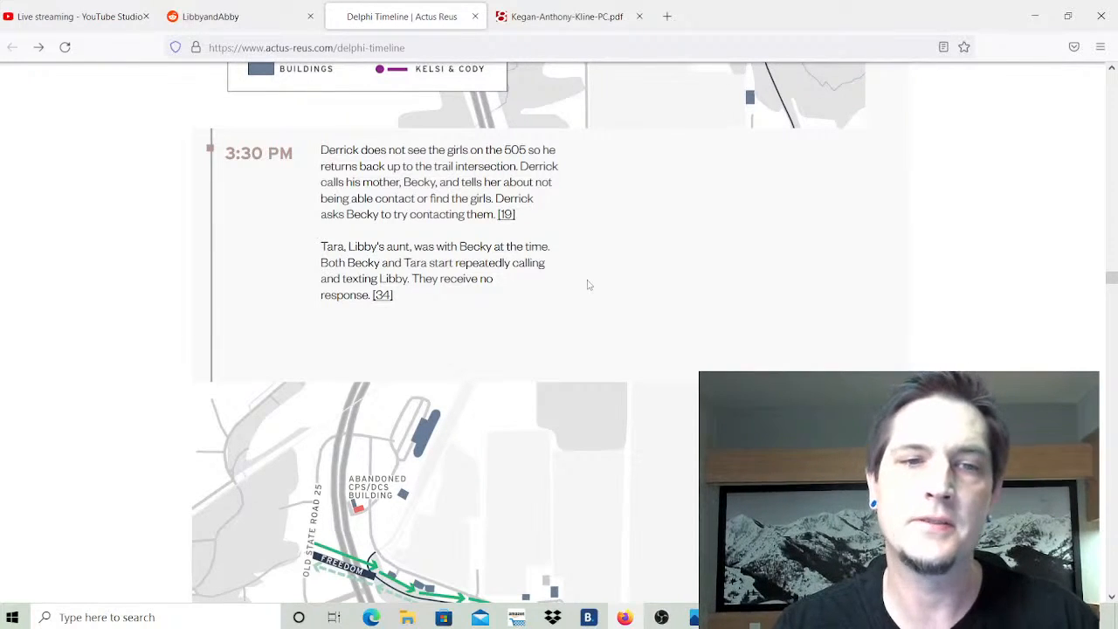
mouse_move(593, 231)
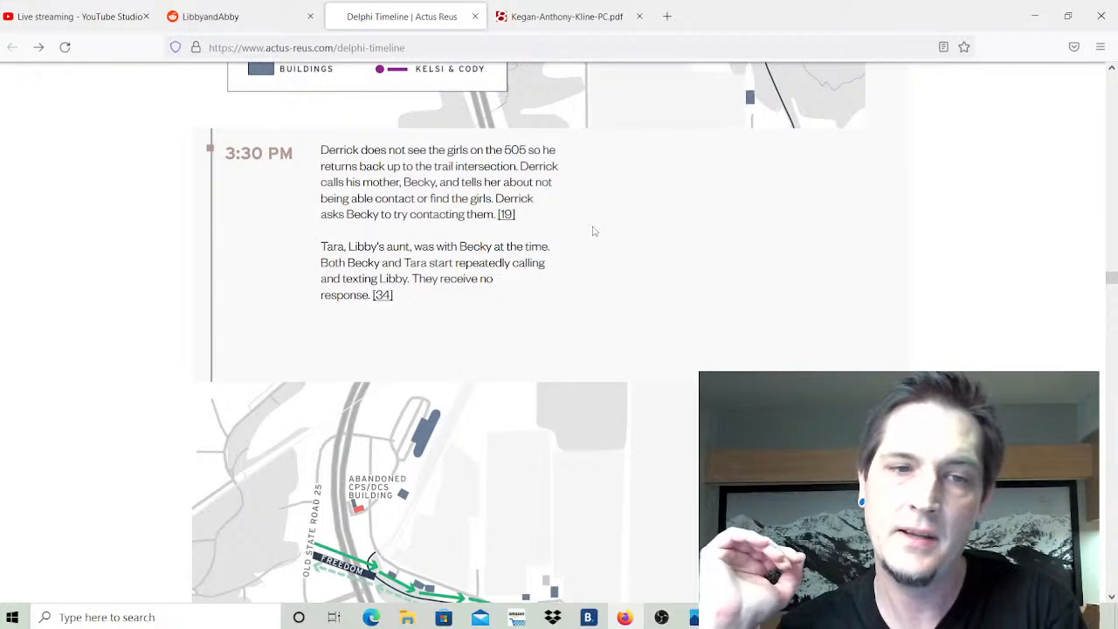
Read down through the timeline entries below the trail map.
scroll("down", 3)
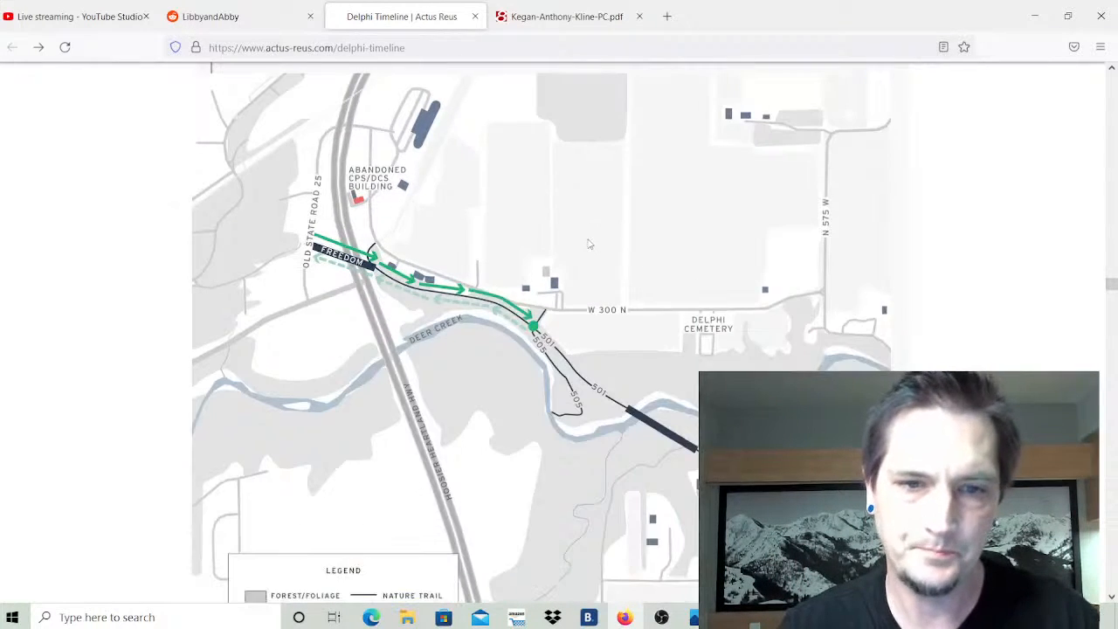
scroll("down", 3)
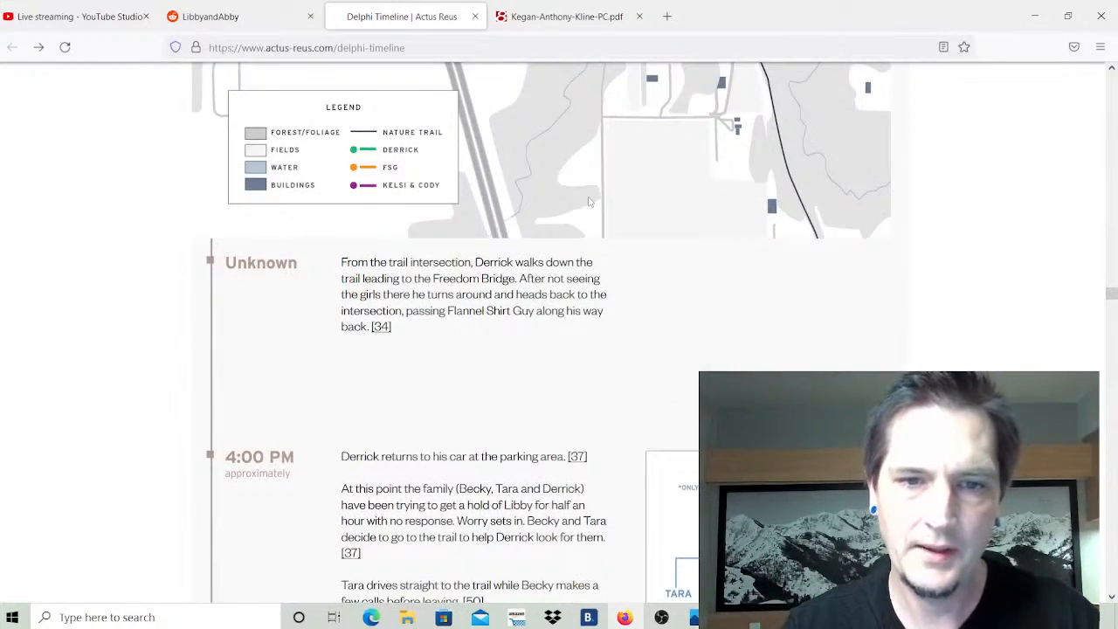
scroll("down", 3)
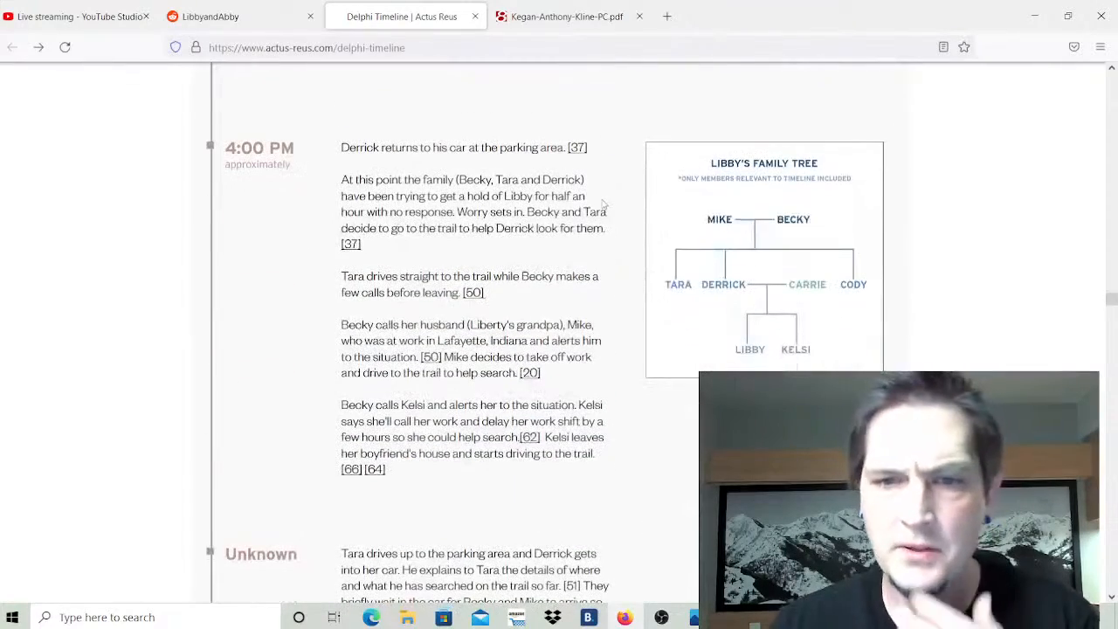
scroll("down", 3)
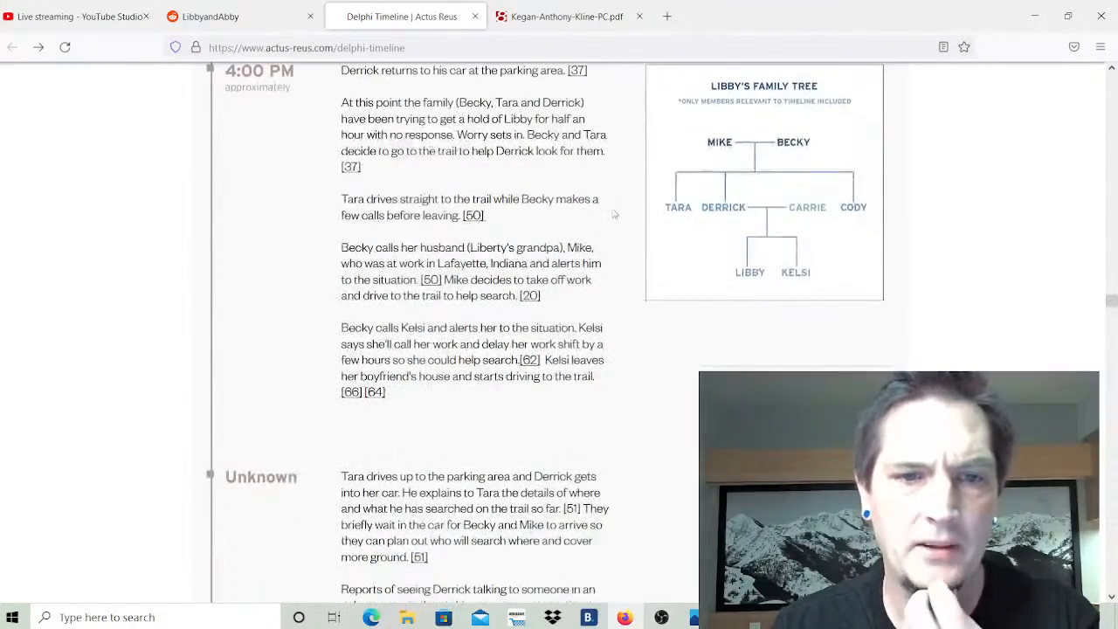
scroll("down", 3)
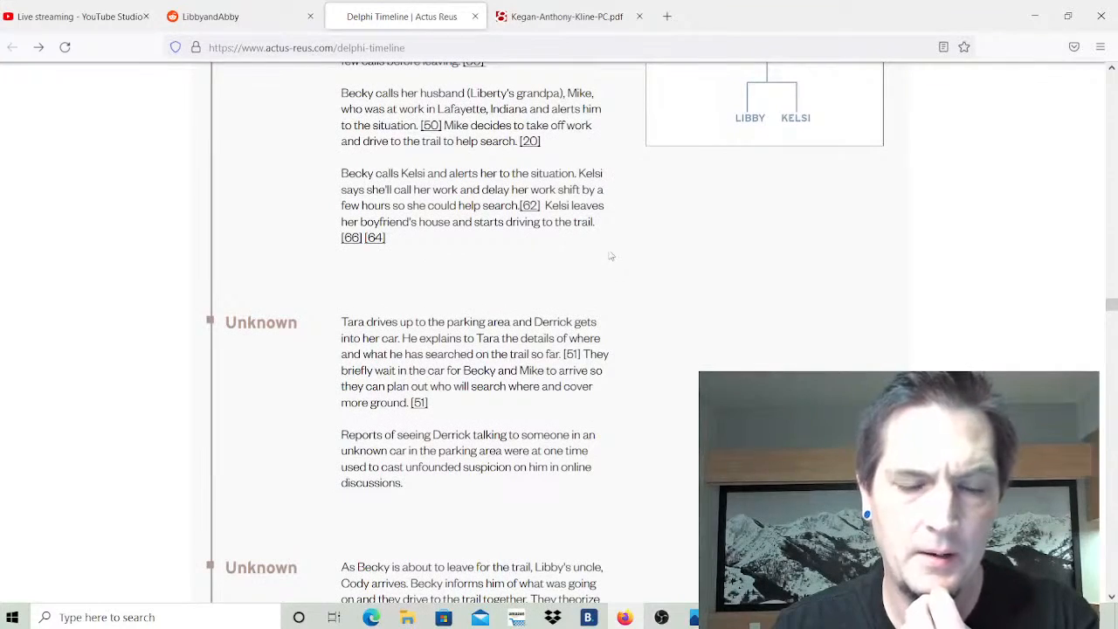
scroll("down", 3)
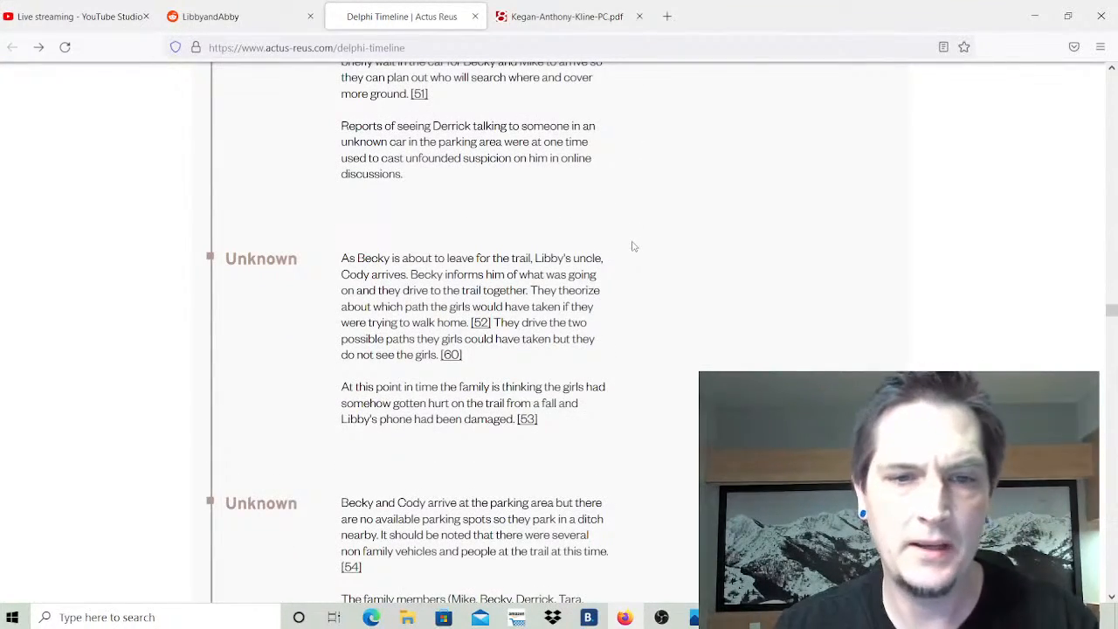
scroll("down", 3)
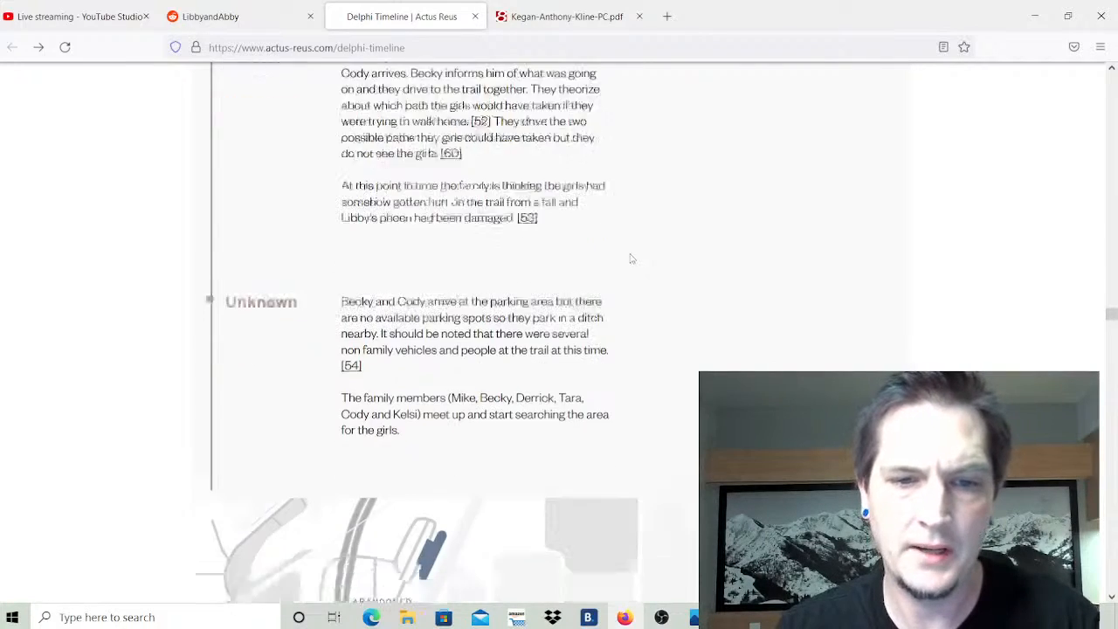
scroll("down", 3)
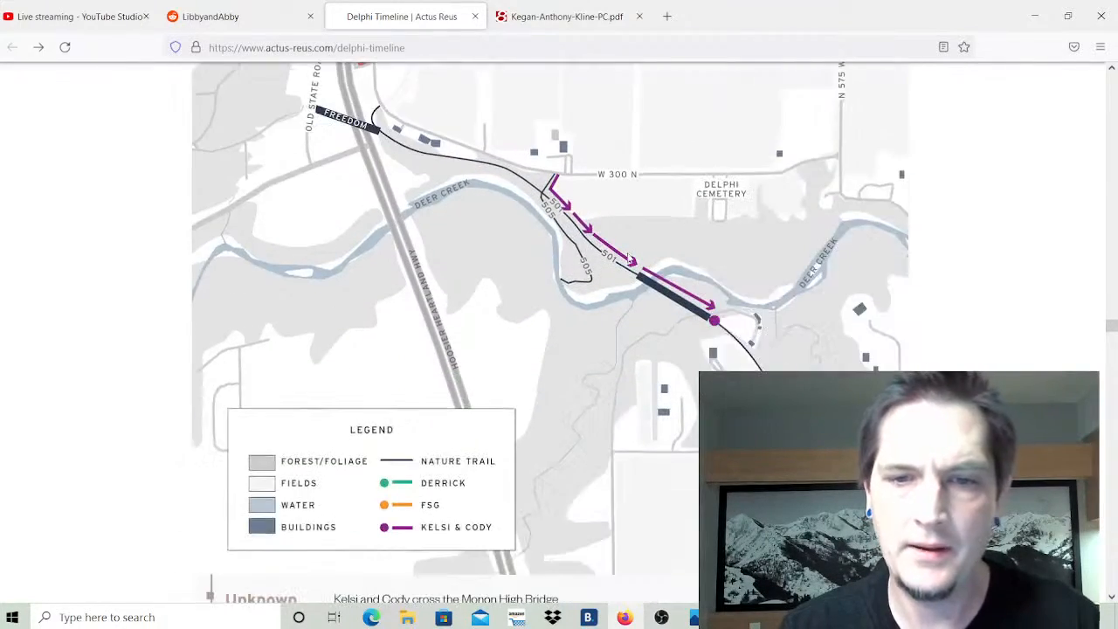
scroll("down", 3)
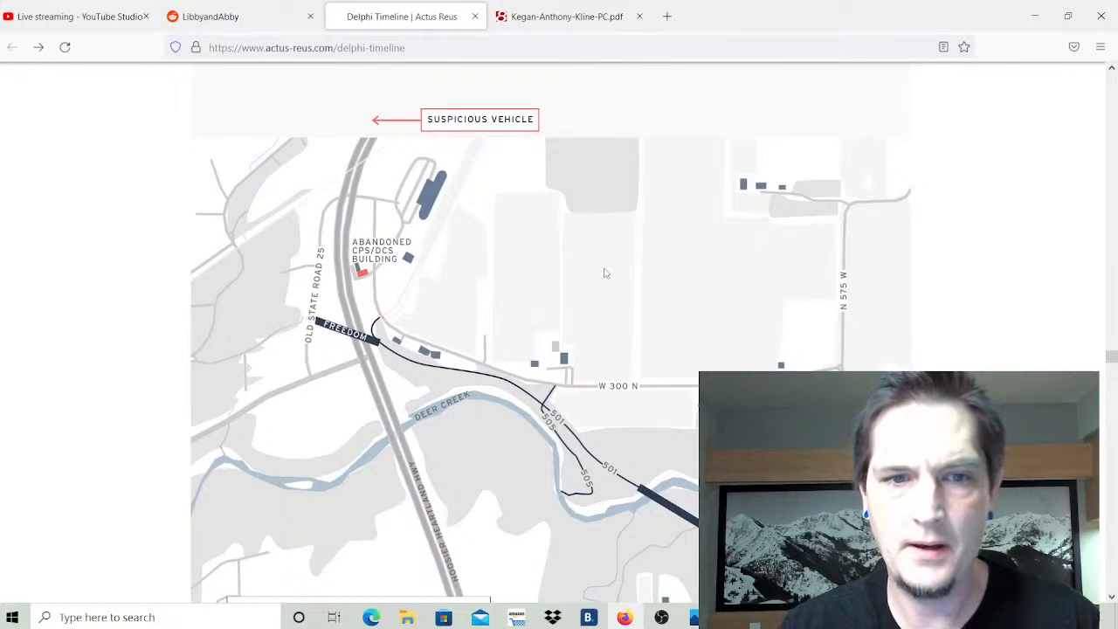
scroll("down", 3)
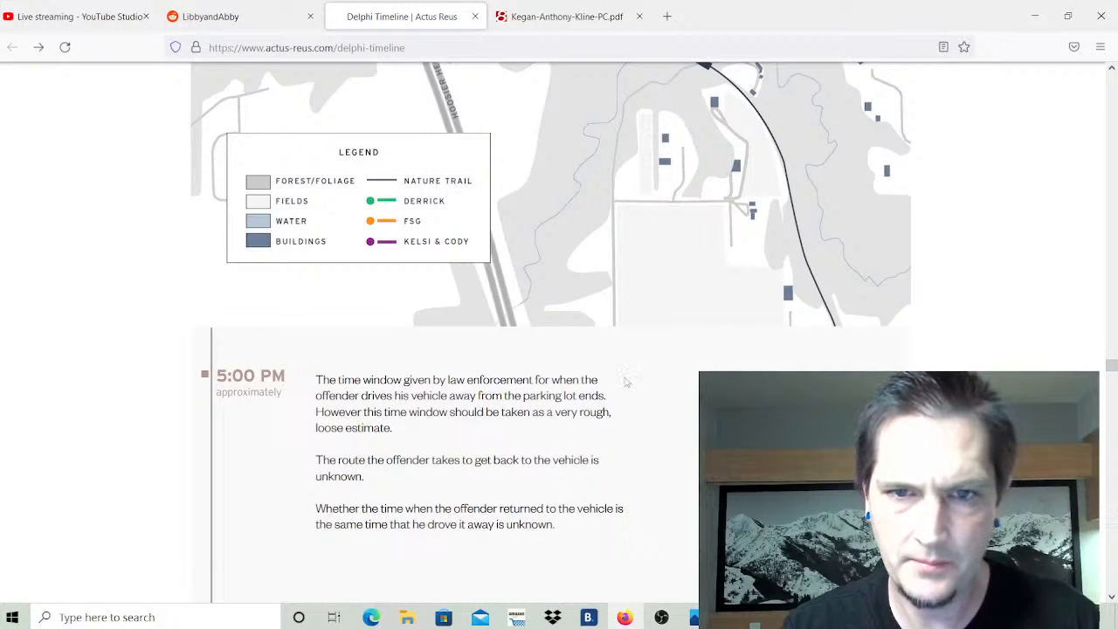
scroll("up", 3)
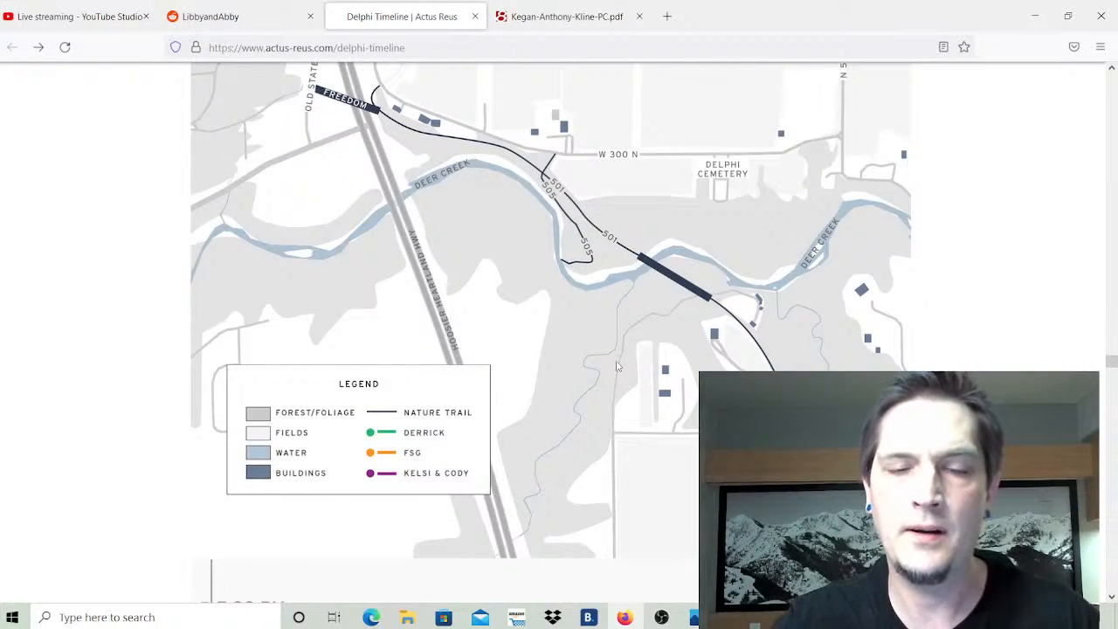
mouse_move(609, 356)
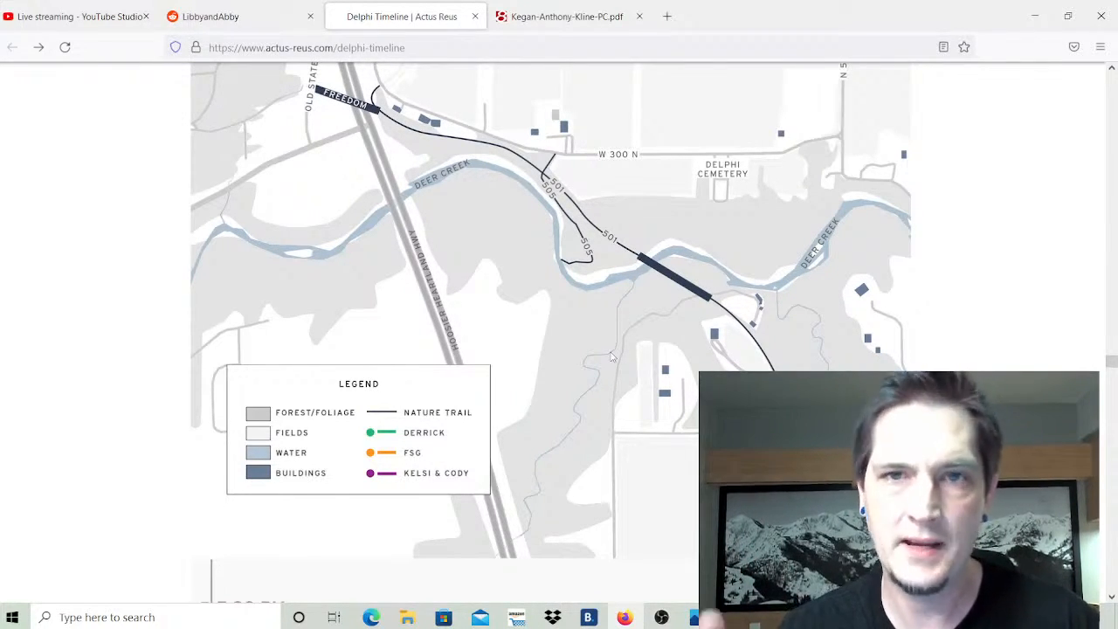
Continue past Wednesday's 3:00 PM homicide confirmation to the Evidence next-section banner.
scroll("down", 3)
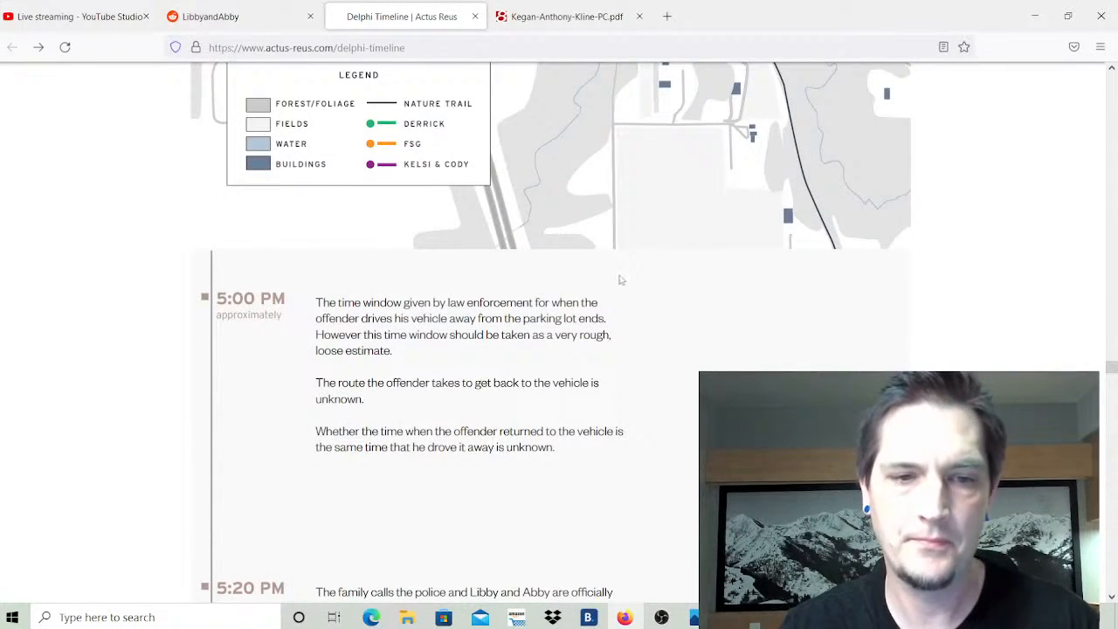
scroll("down", 3)
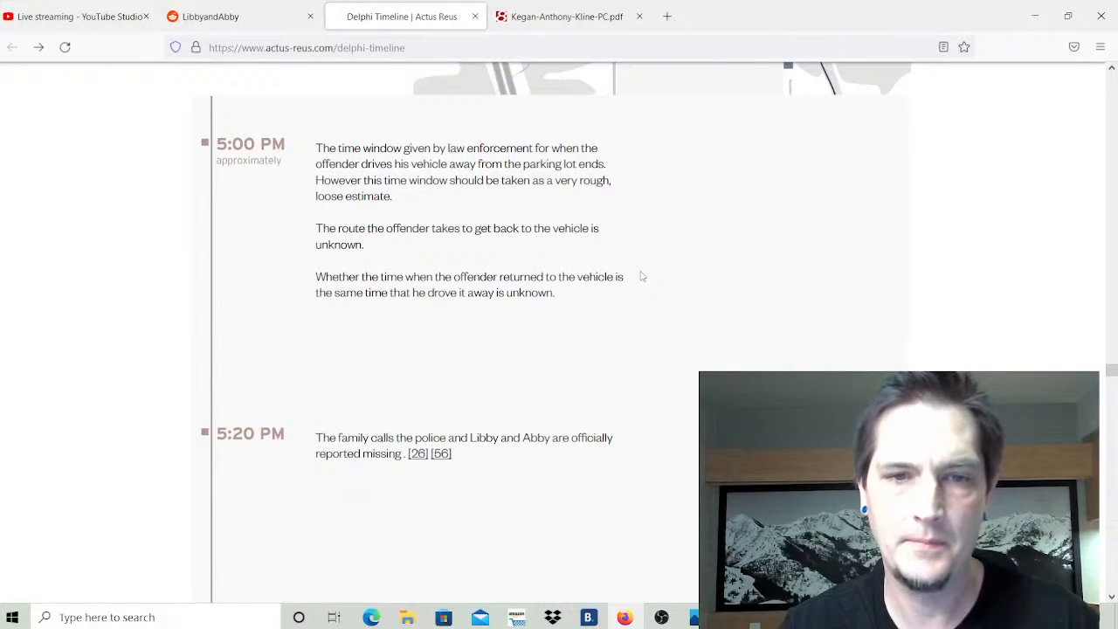
scroll("down", 3)
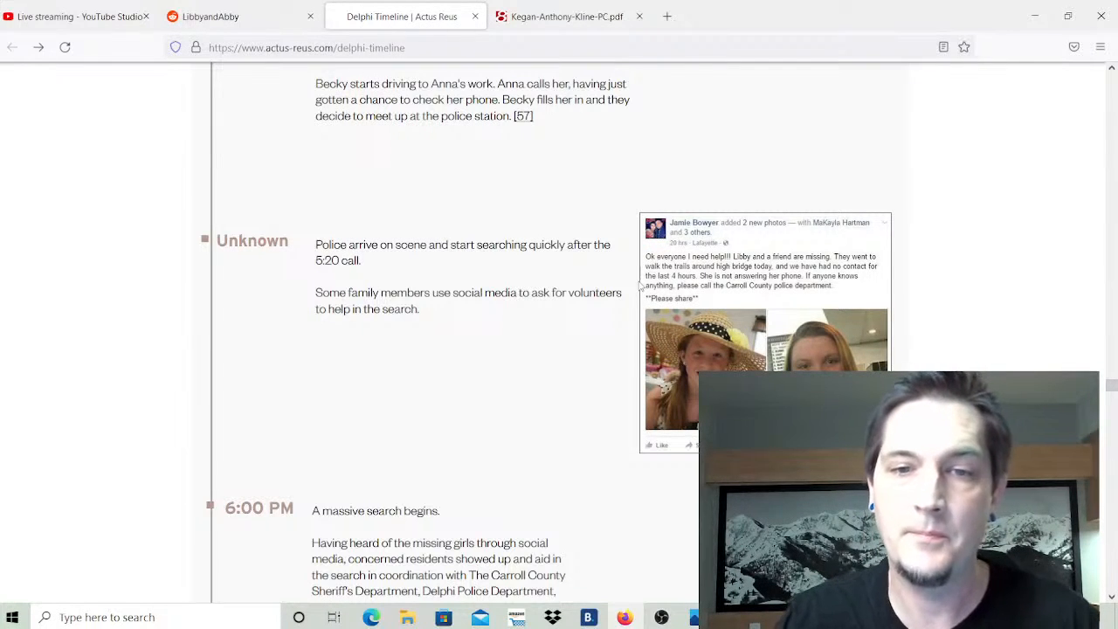
scroll("down", 3)
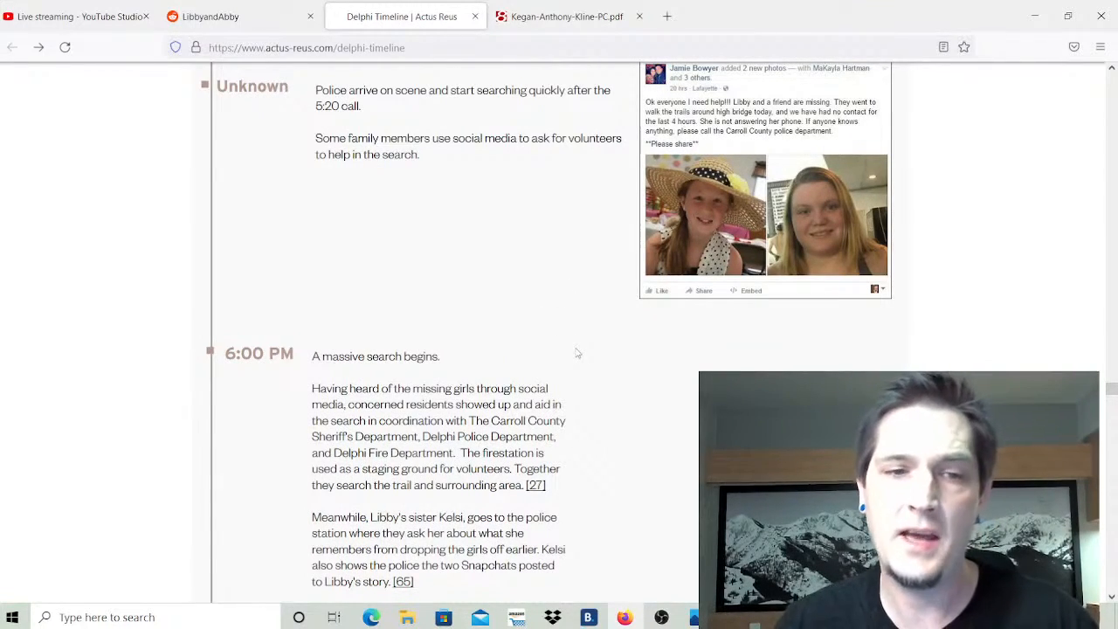
scroll("down", 3)
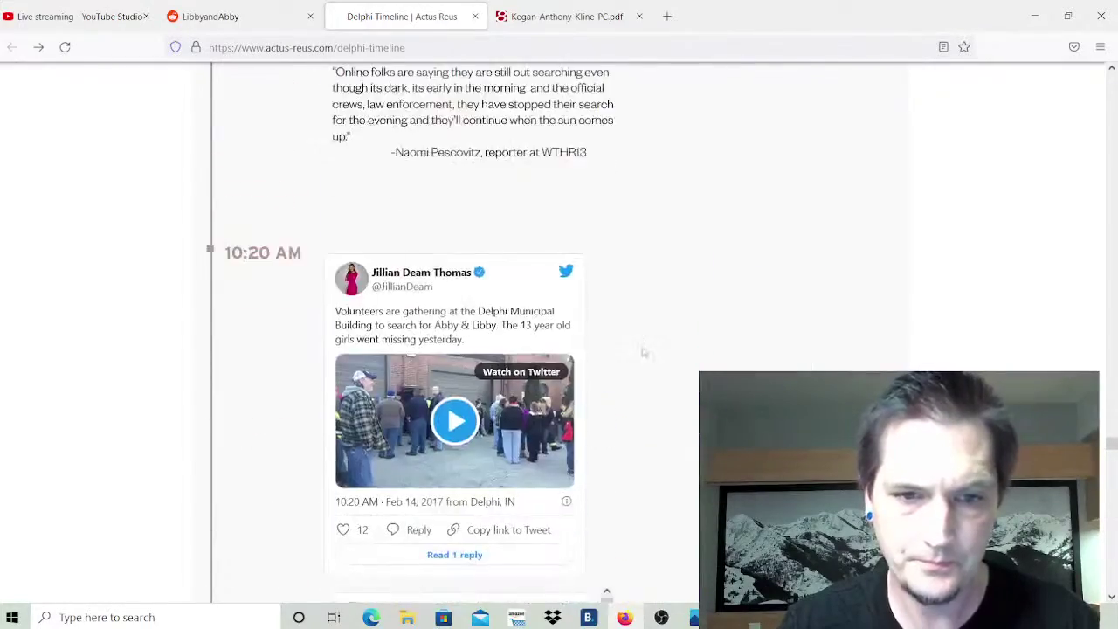
scroll("down", 3)
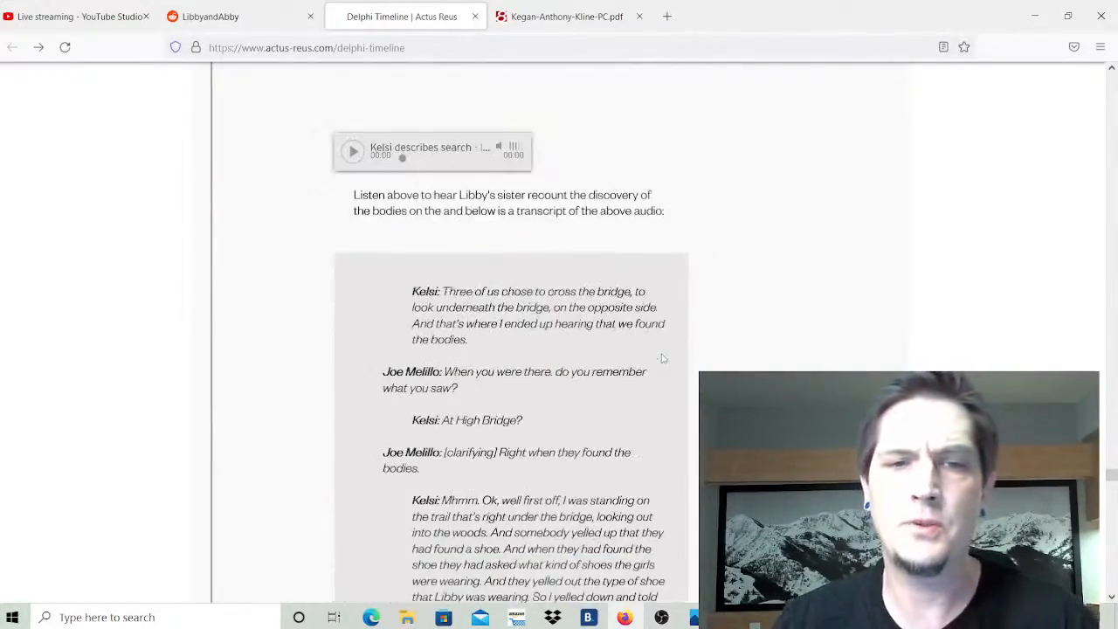
scroll("down", 3)
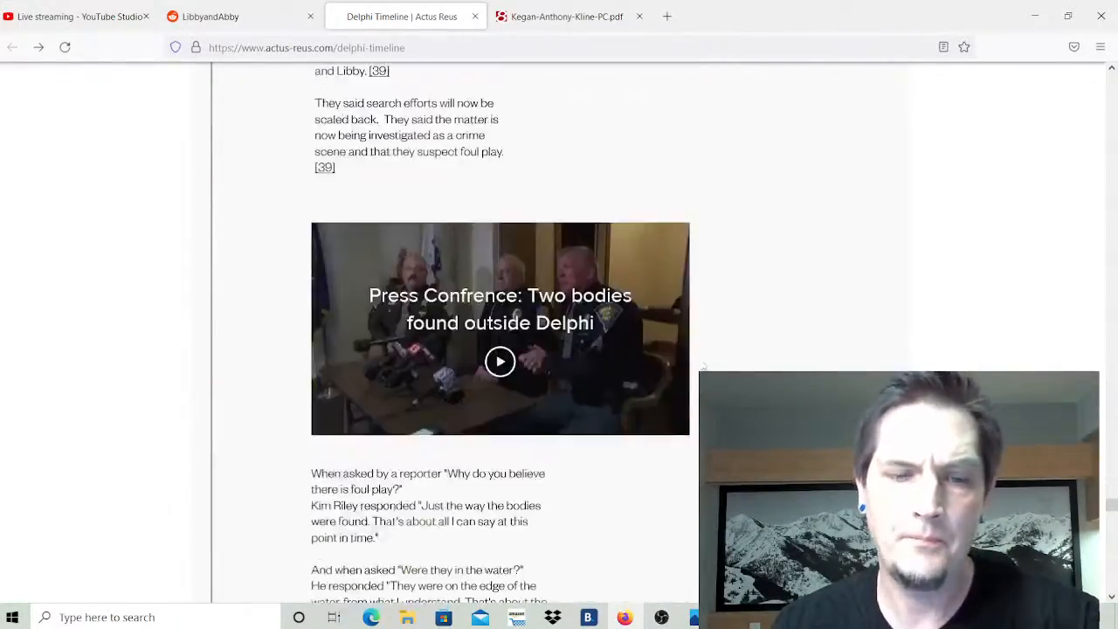
scroll("down", 3)
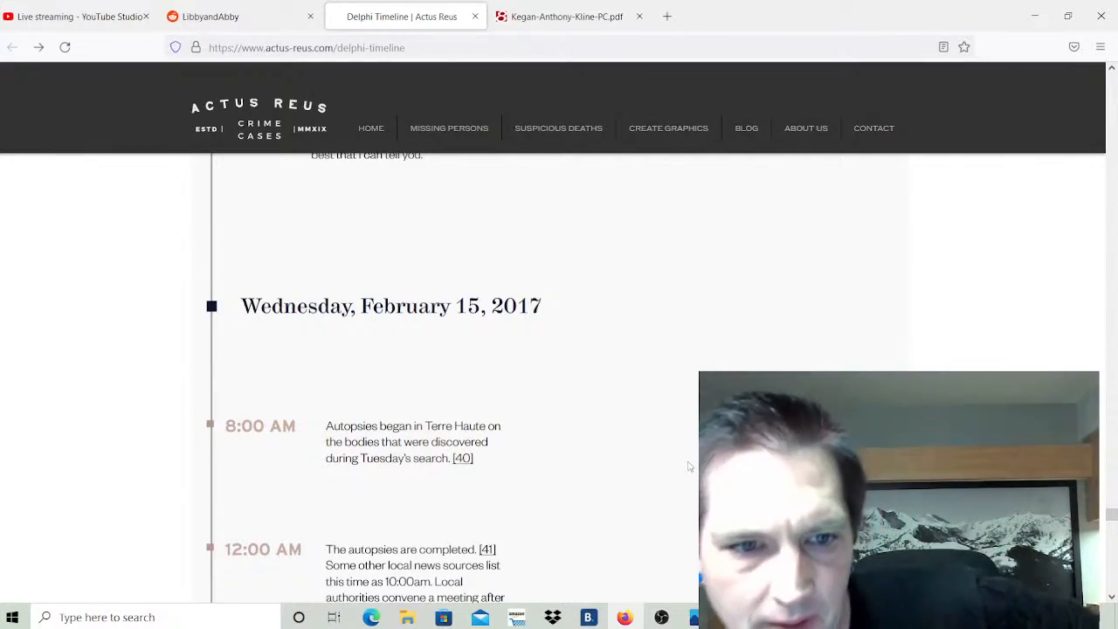
scroll("down", 3)
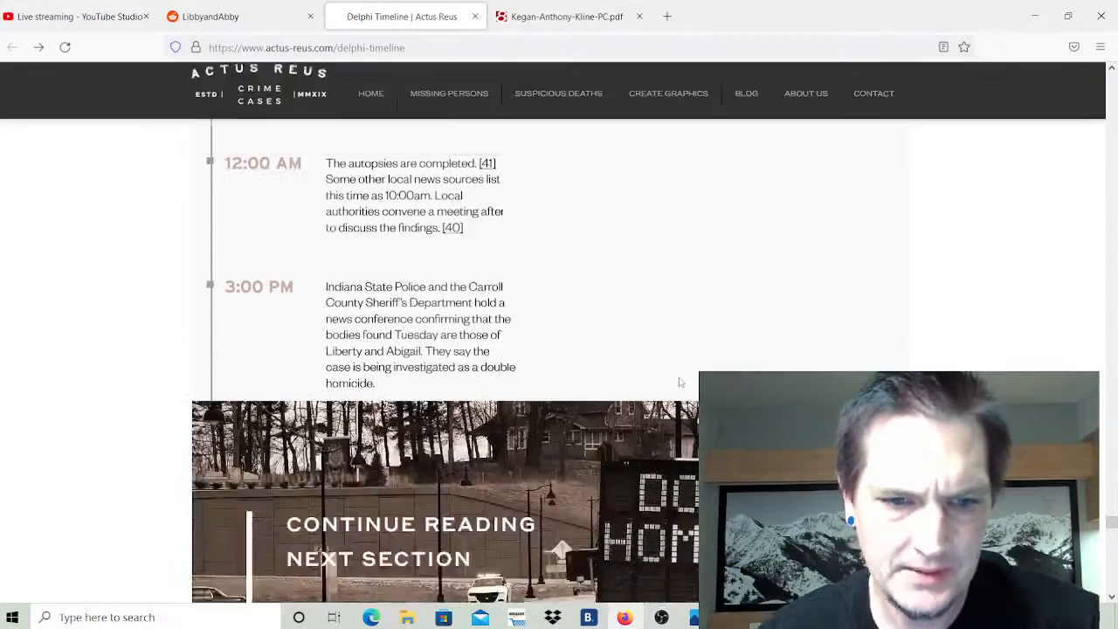
scroll("down", 3)
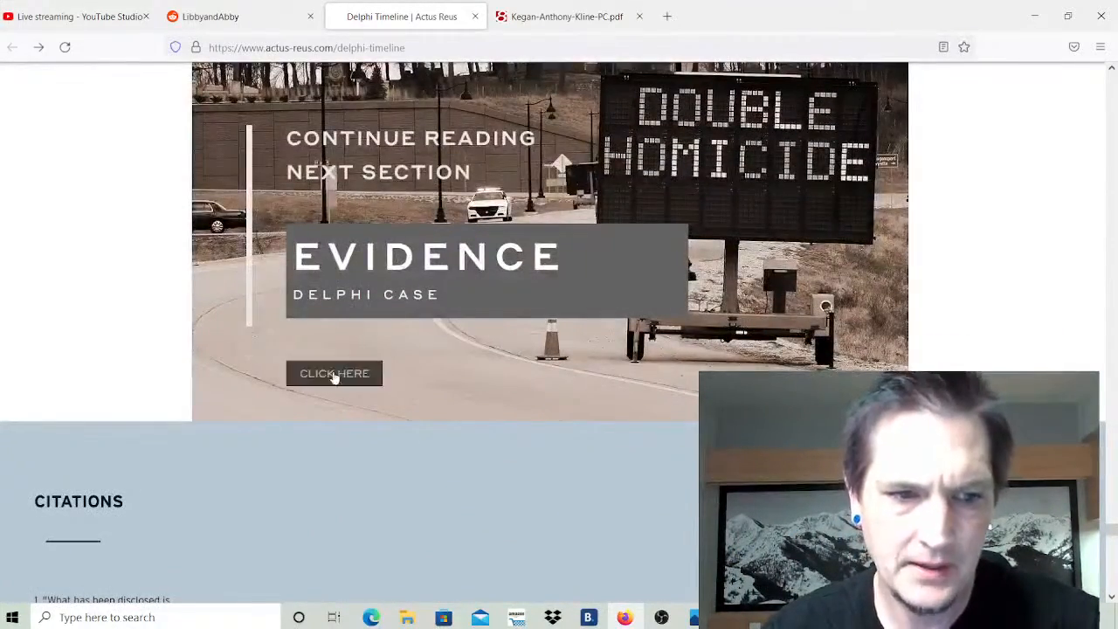
Open the Delphi Evidence page via 'CLICK HERE' and scroll to the suspect sketch comparison.
left_click(334, 372)
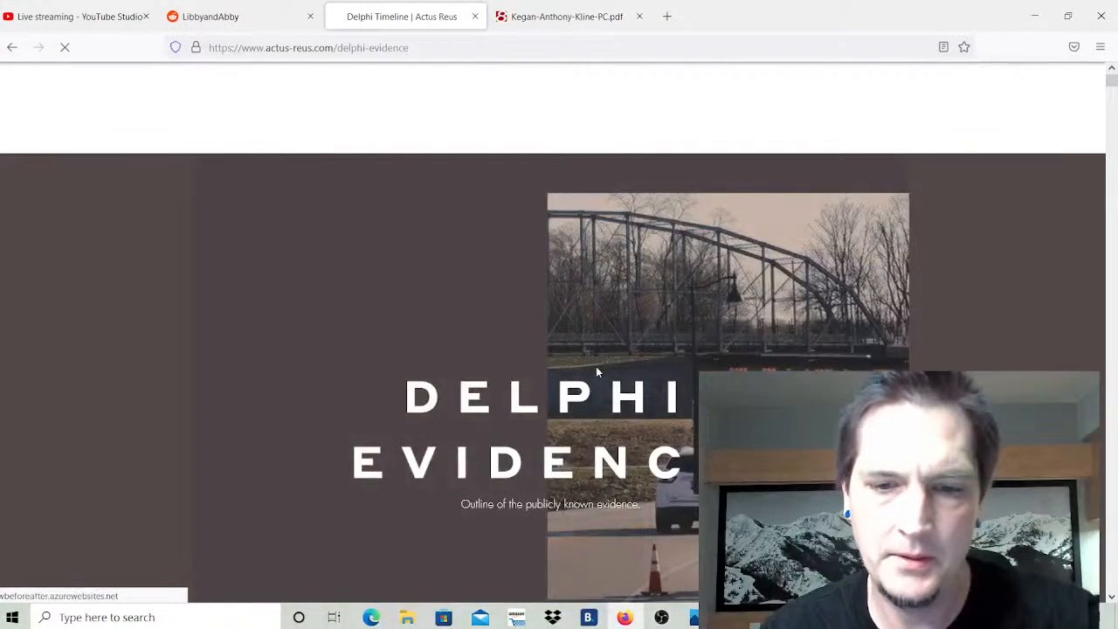
scroll("down", 3)
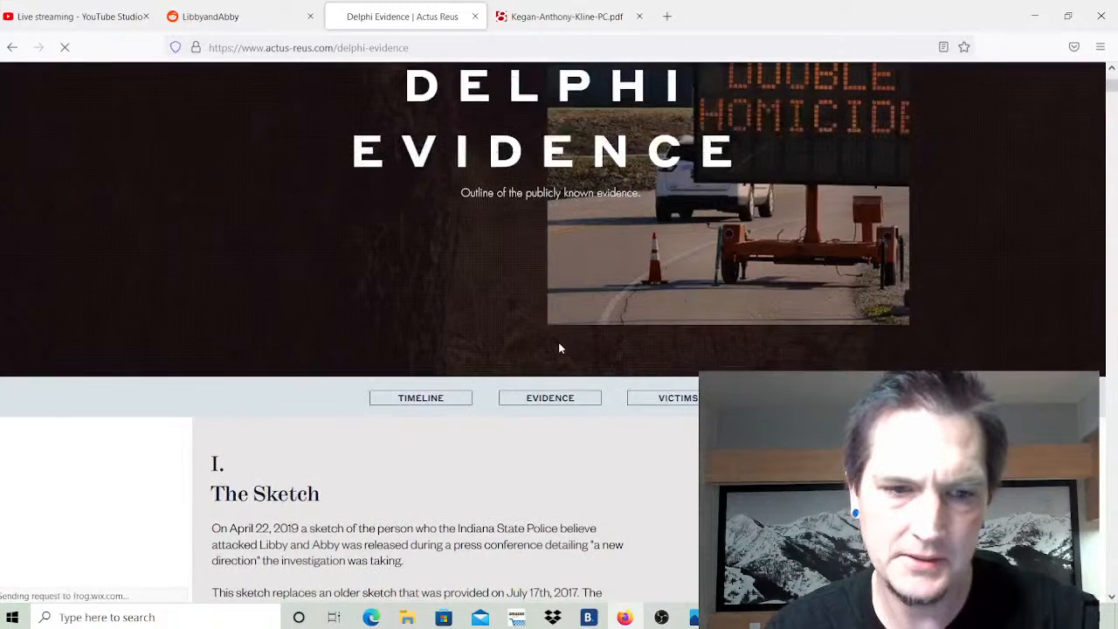
scroll("down", 3)
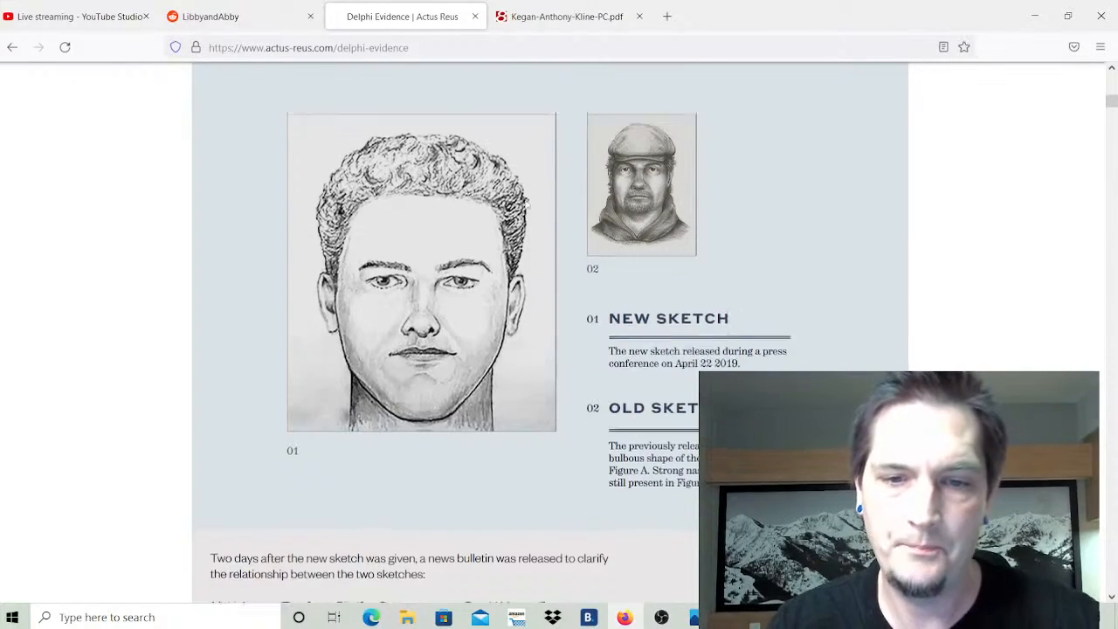
scroll("down", 3)
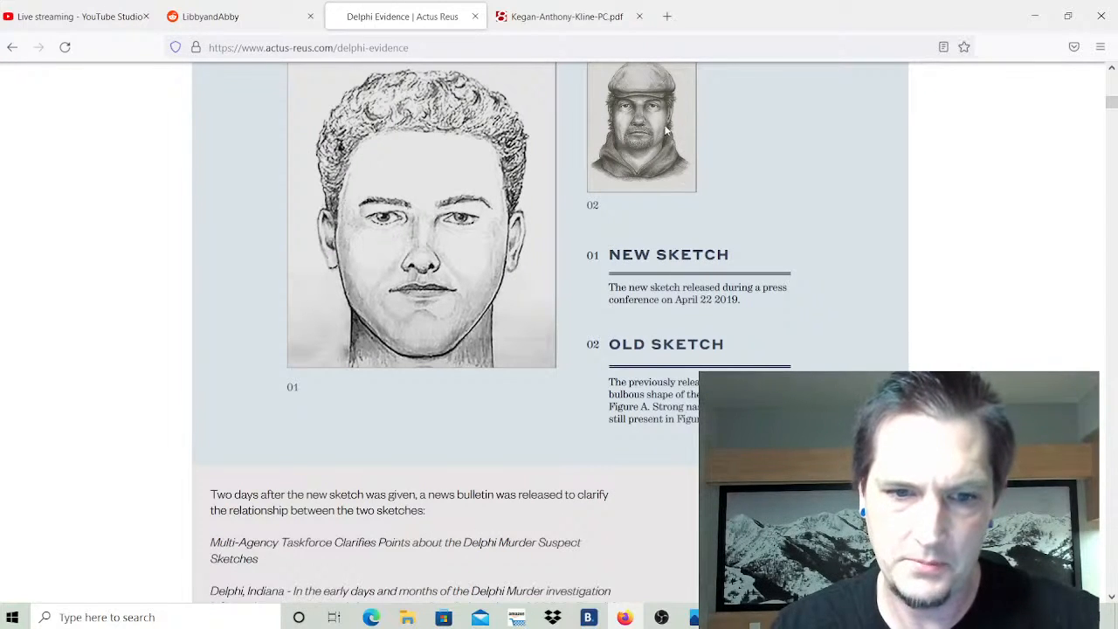
scroll("up", 3)
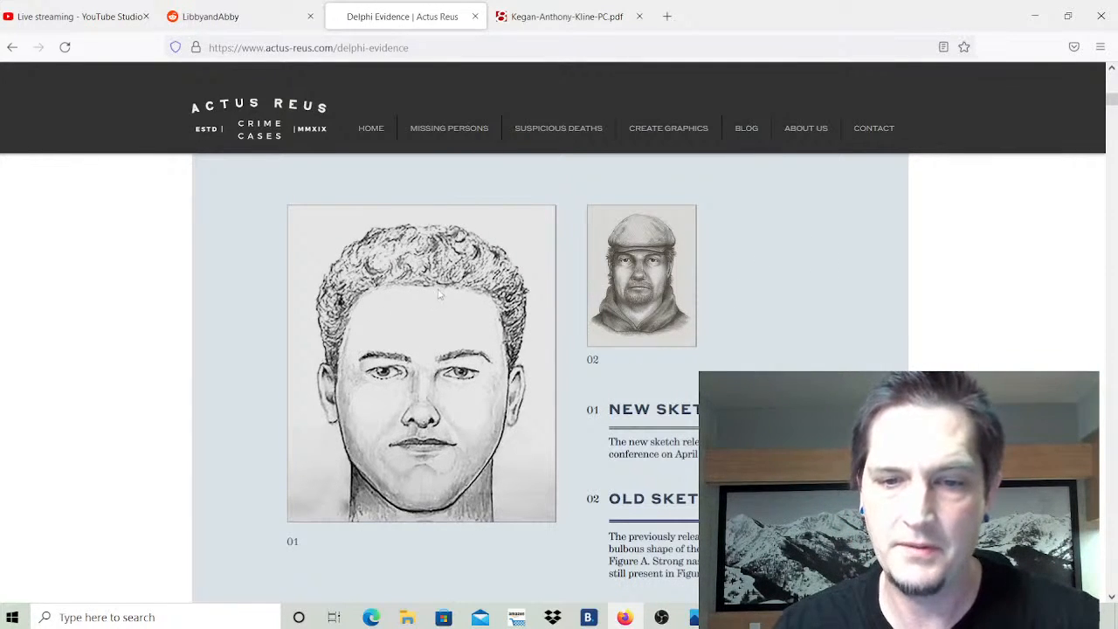
scroll("down", 3)
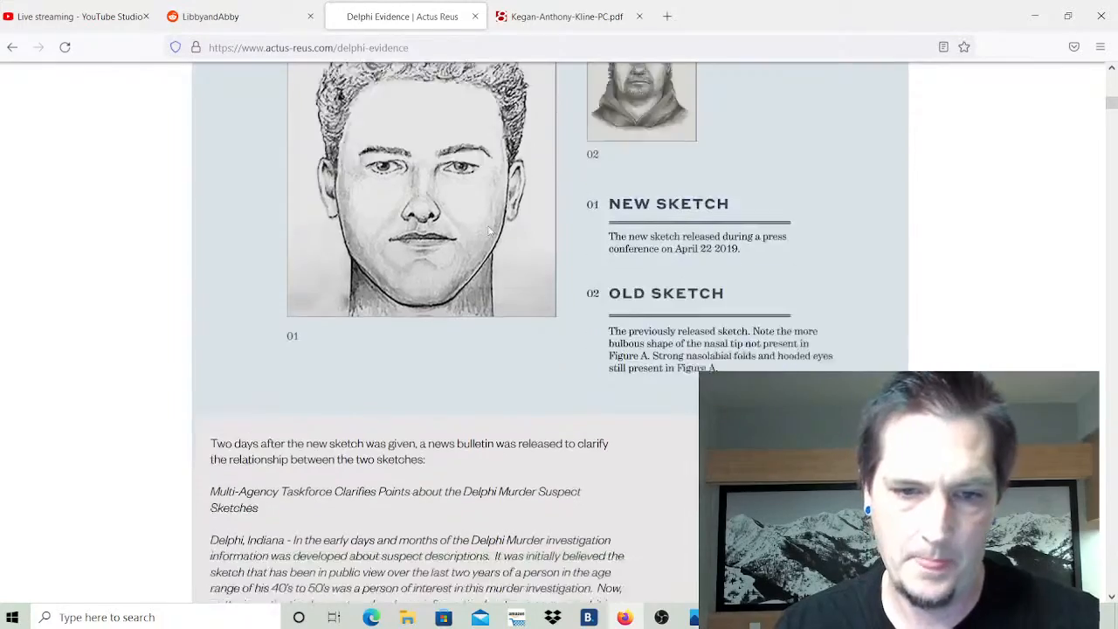
scroll("down", 3)
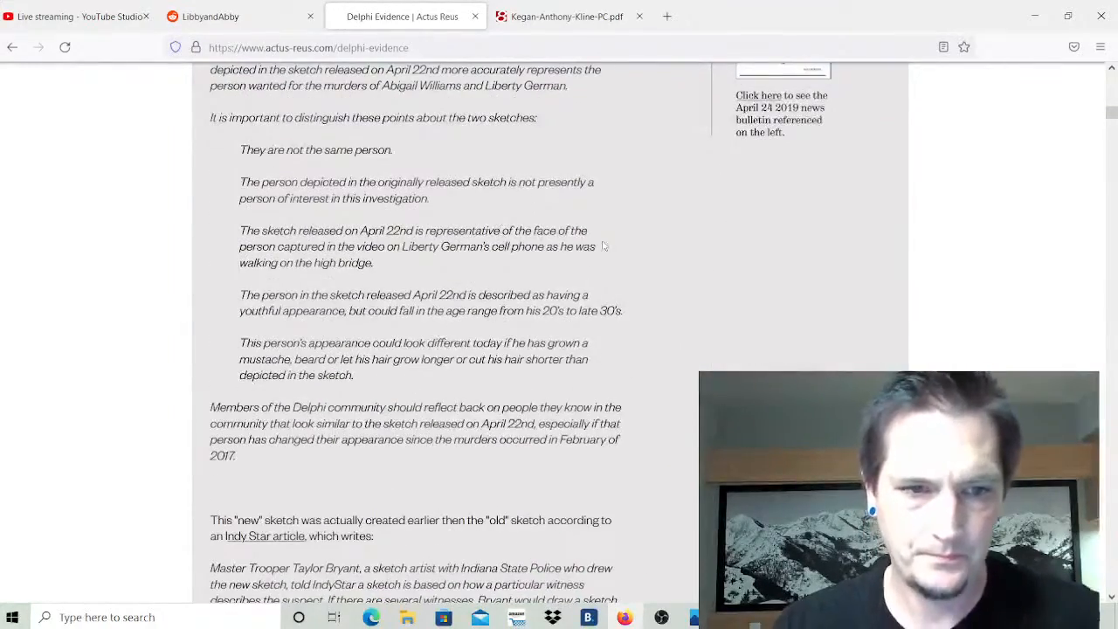
scroll("down", 3)
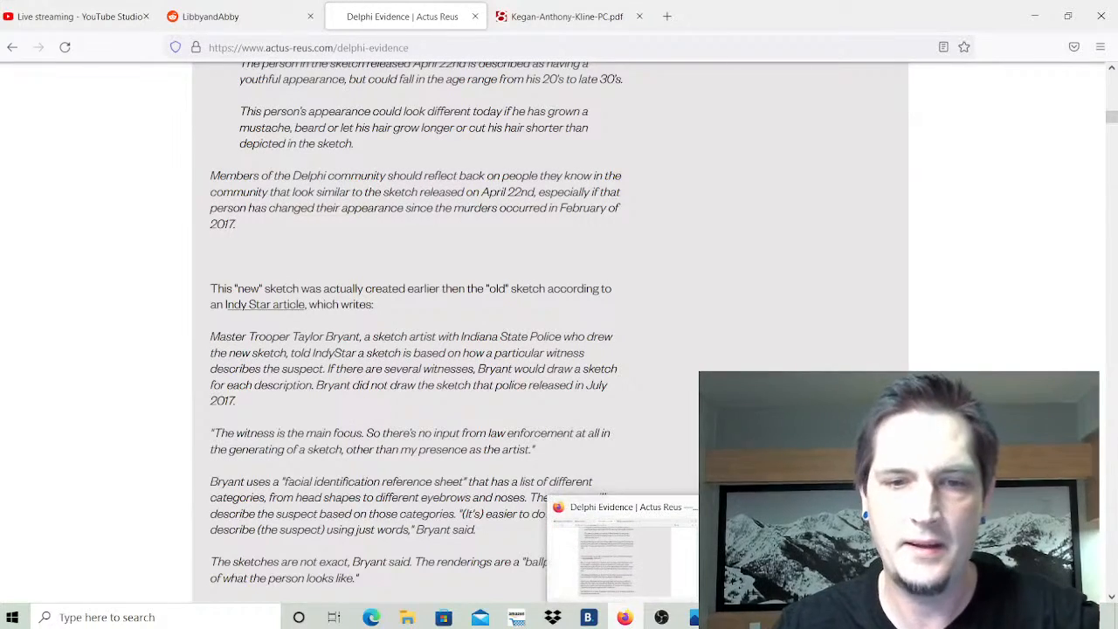
scroll("down", 3)
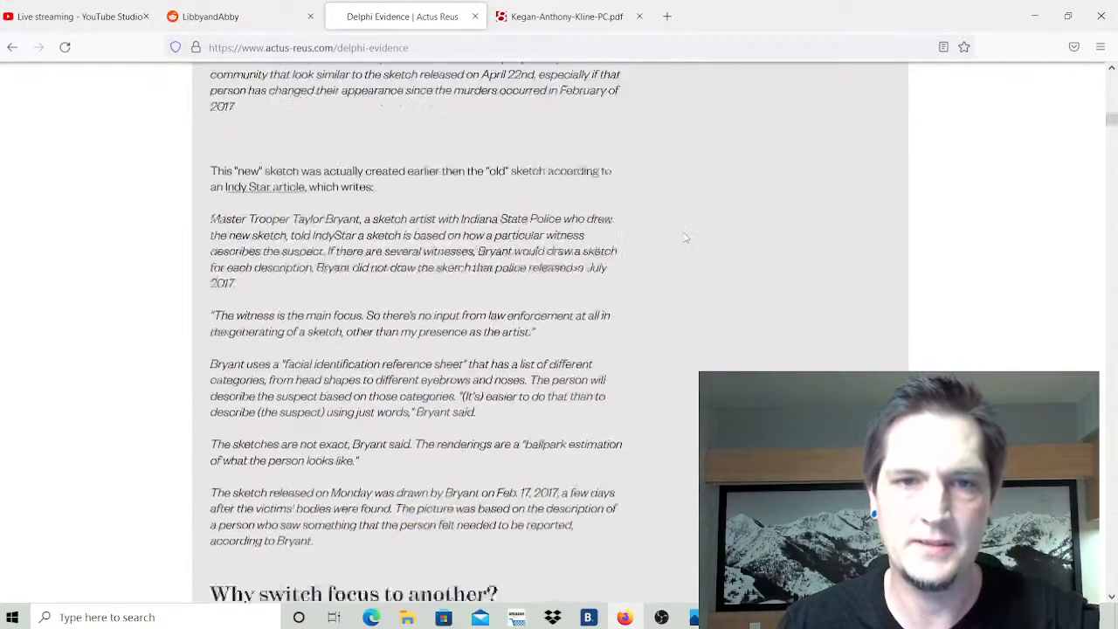
scroll("down", 3)
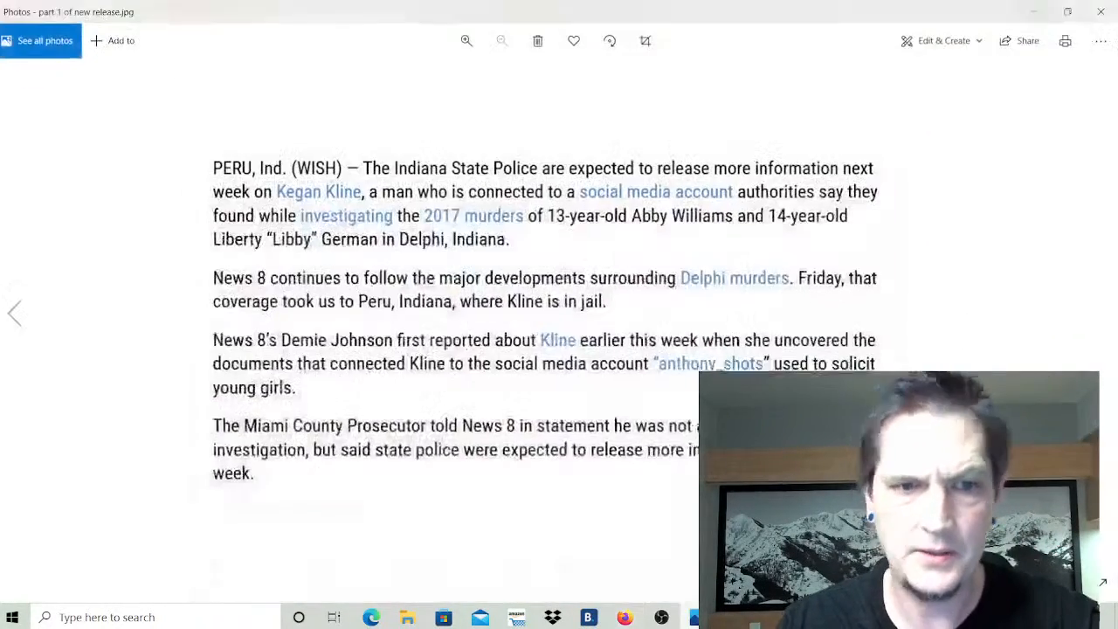
mouse_move(996, 344)
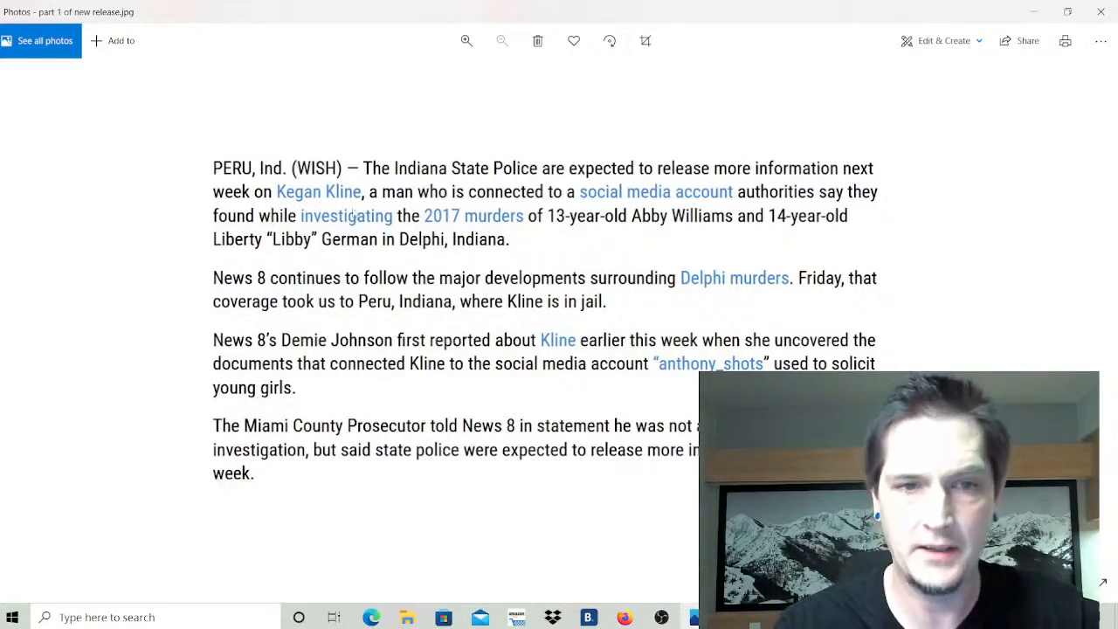
mouse_move(629, 219)
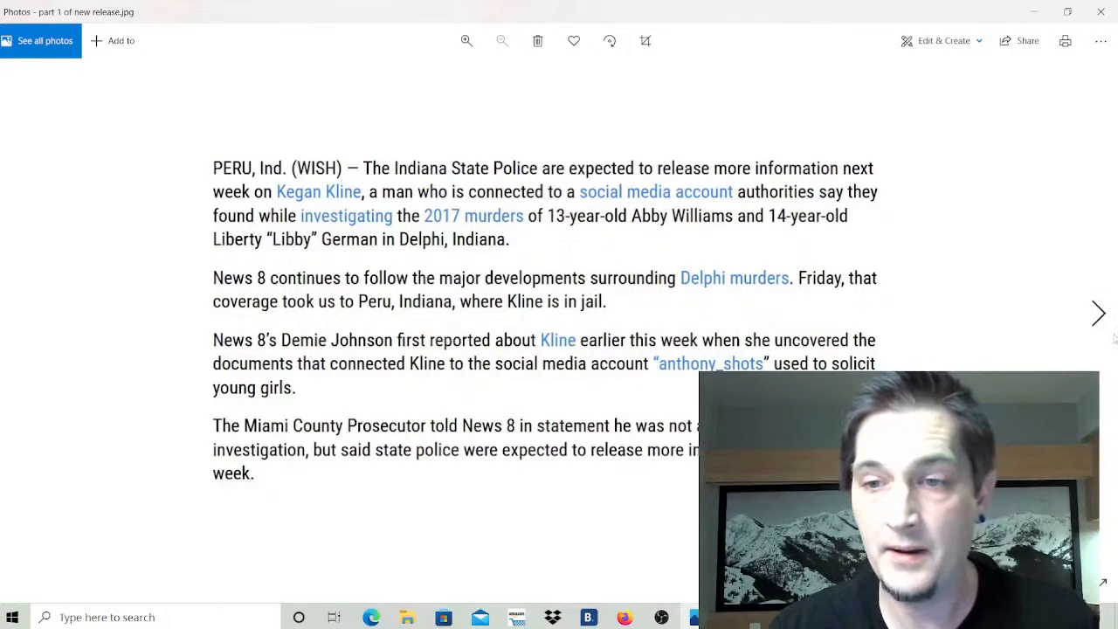
Advance to part 2 of the news release with the Miami County prosecutor's statement.
scroll("down", 3)
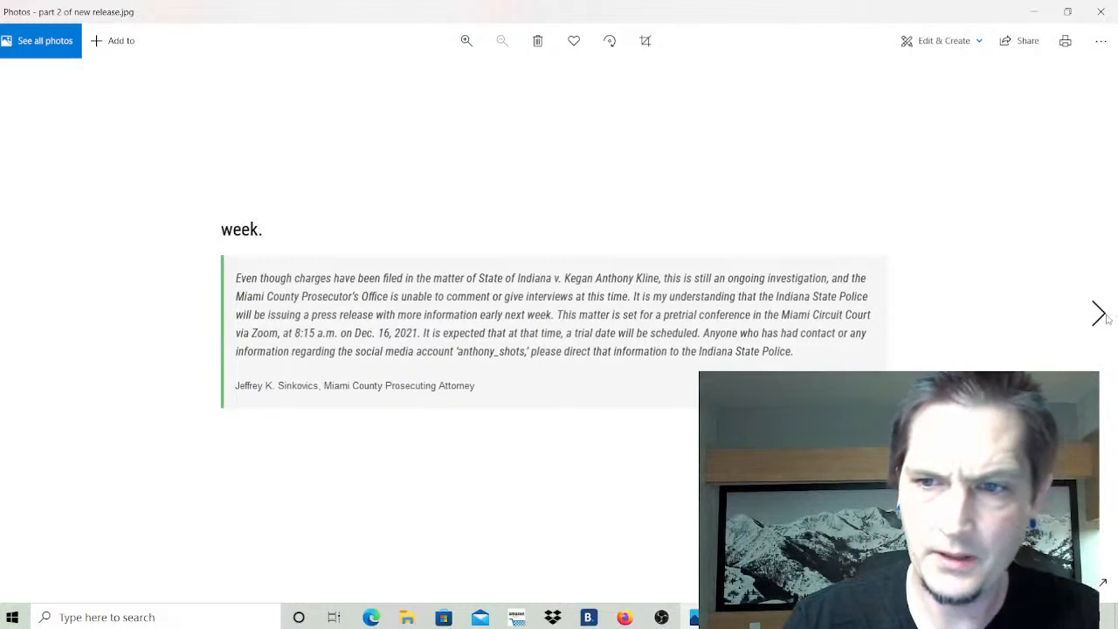
Page past release part 3 and the mugshot to the Cass County and Peru map.
left_click(1097, 313)
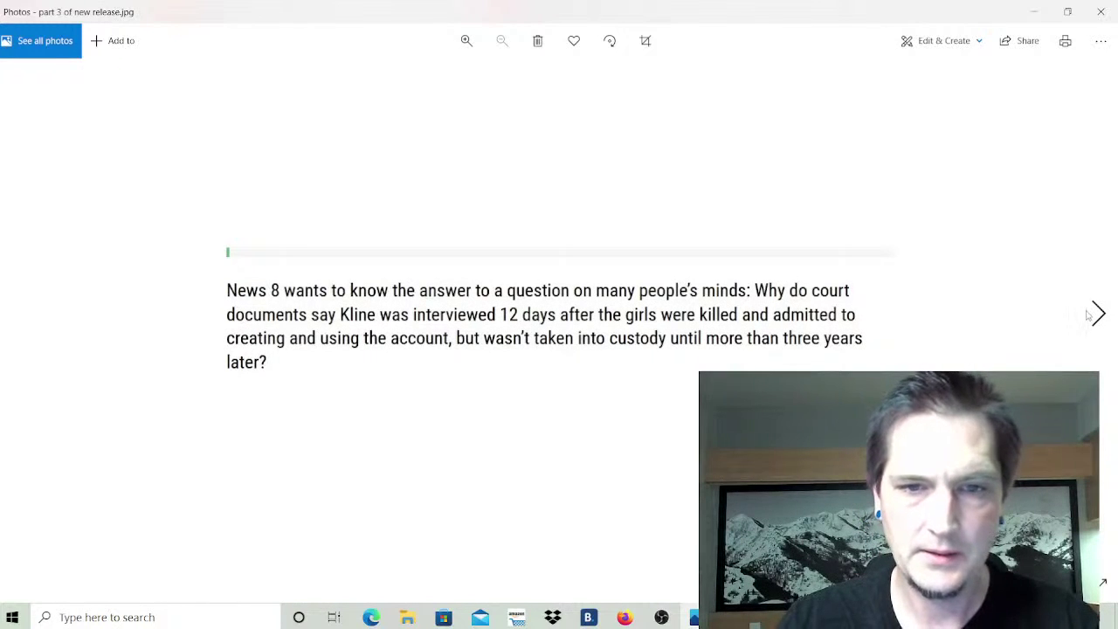
left_click(1097, 313)
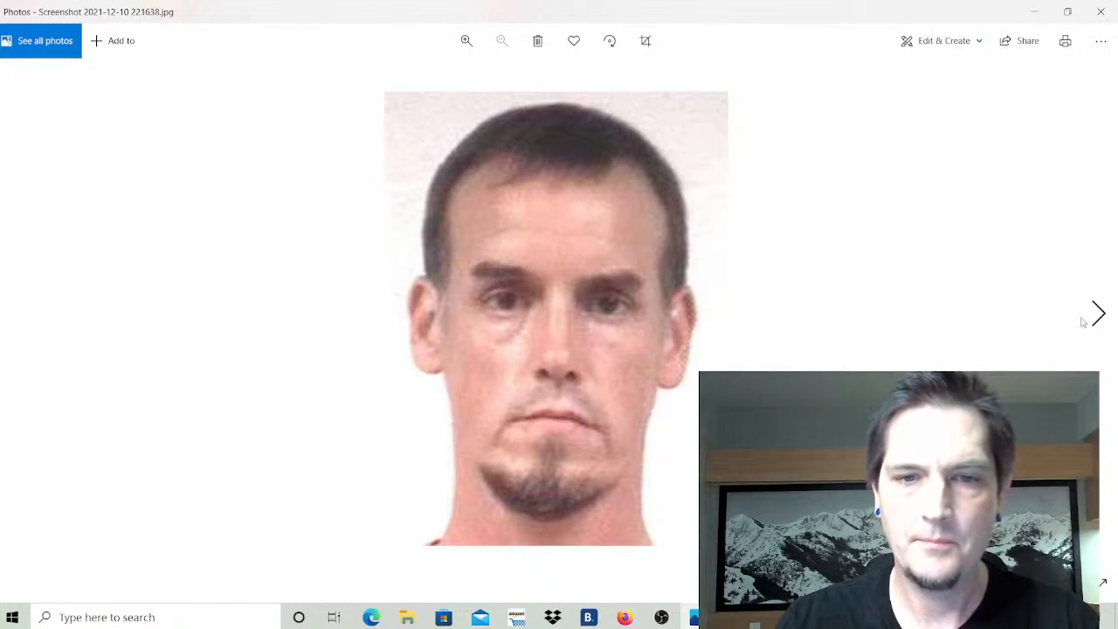
mouse_move(1099, 315)
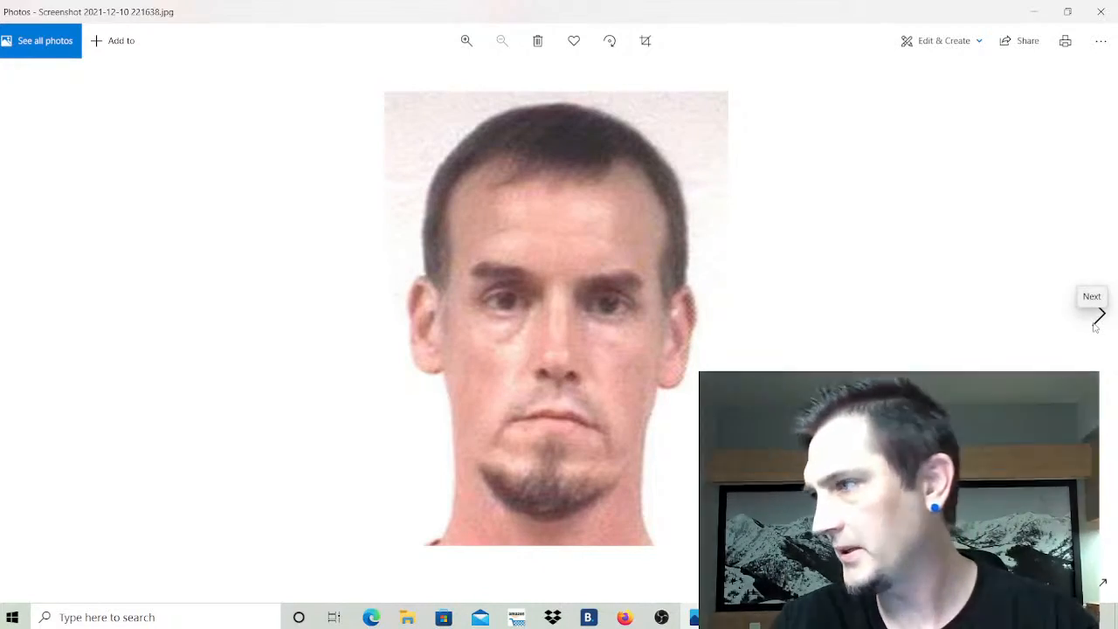
left_click(1099, 314)
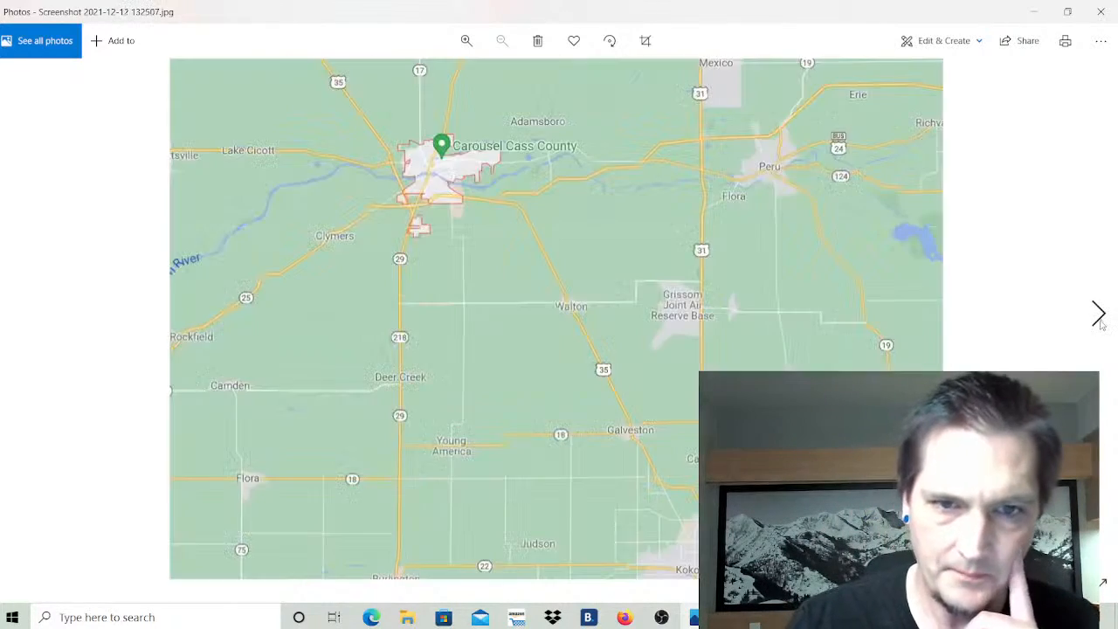
Show redacted part 1.jpg about the February 25, 2017 search warrant at Kline's residence.
left_click(1098, 314)
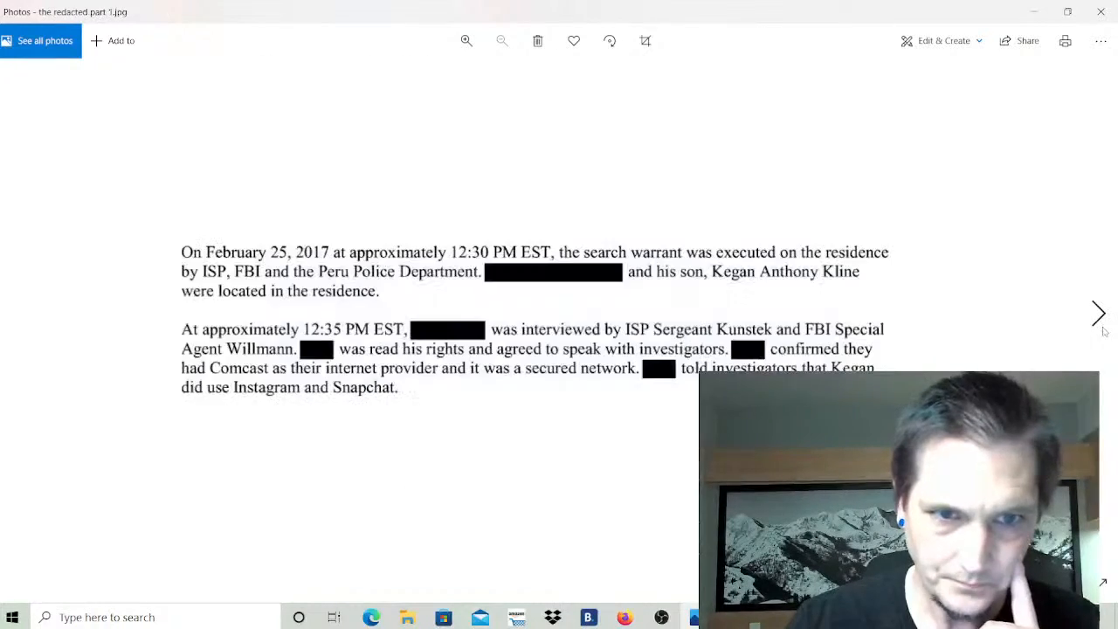
mouse_move(1099, 315)
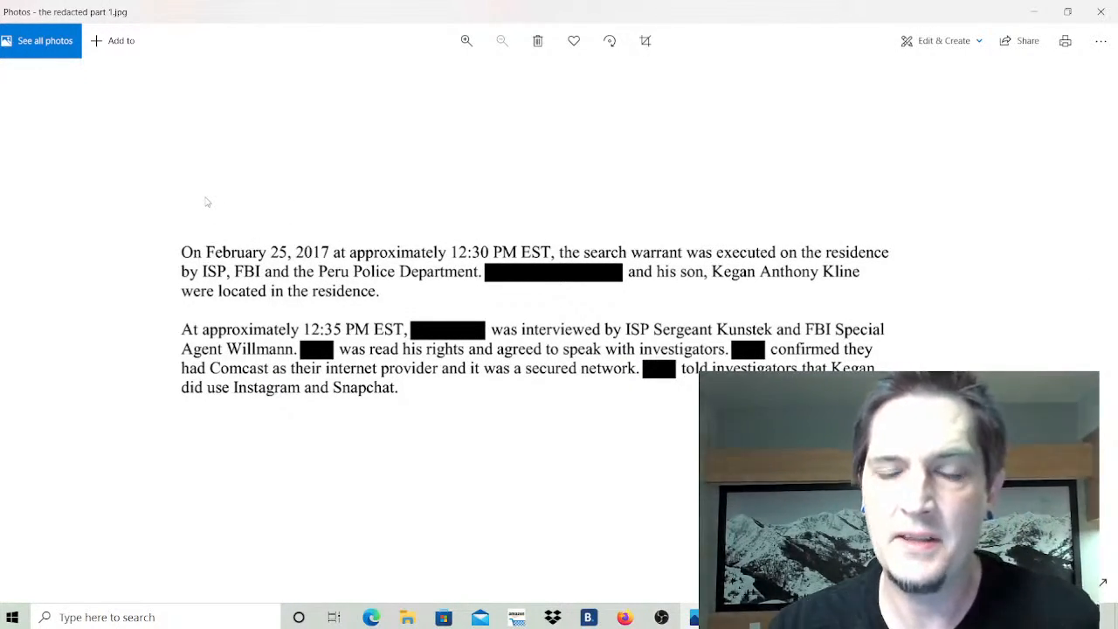
mouse_move(478, 289)
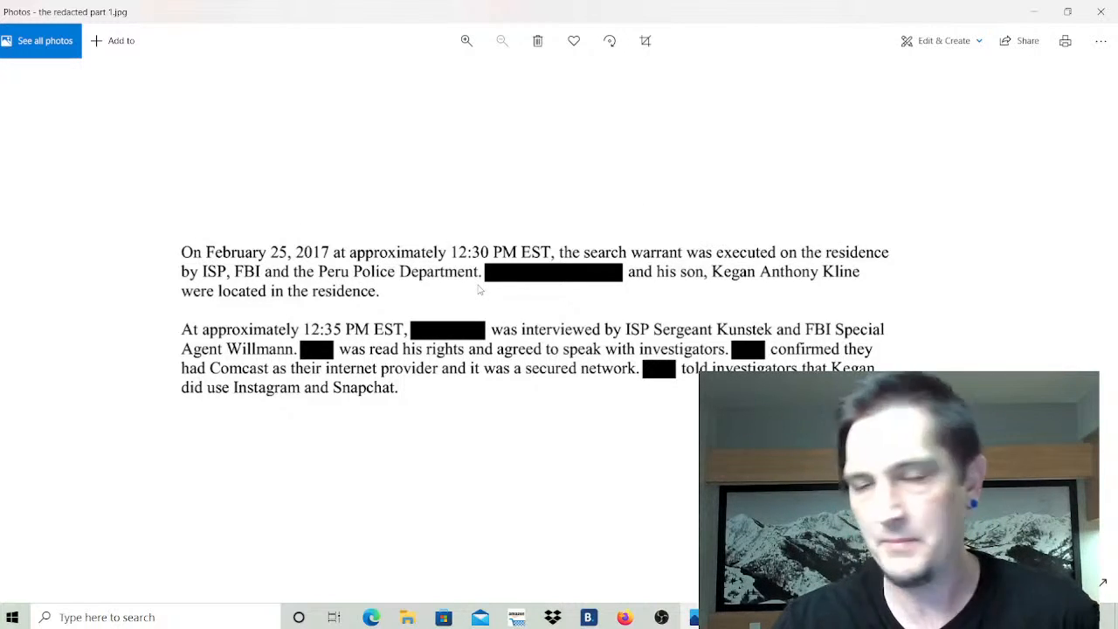
mouse_move(497, 319)
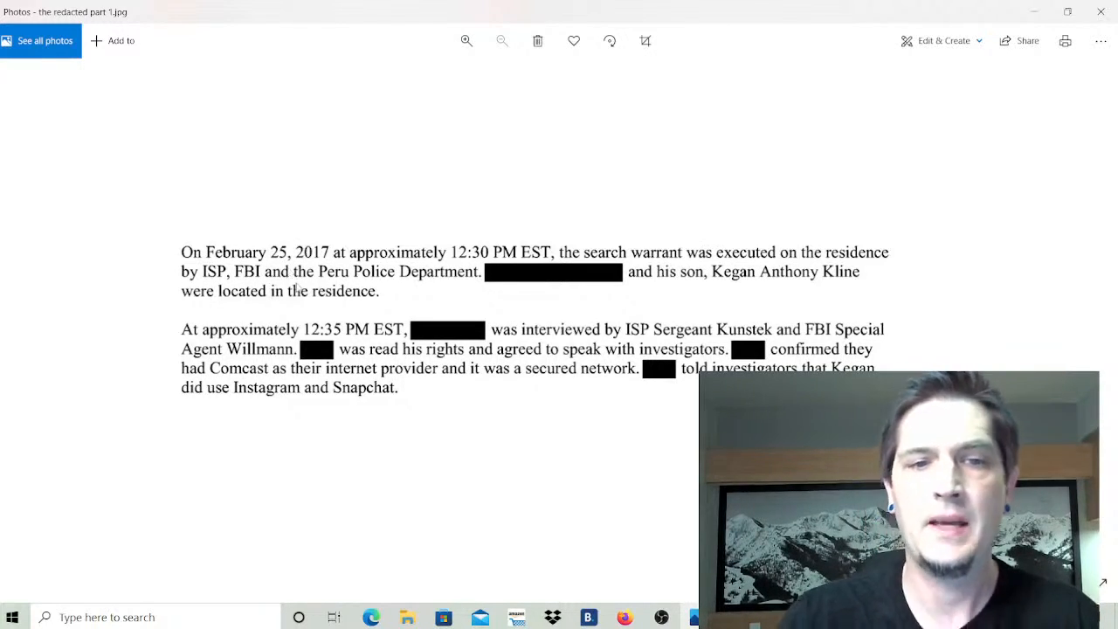
mouse_move(605, 265)
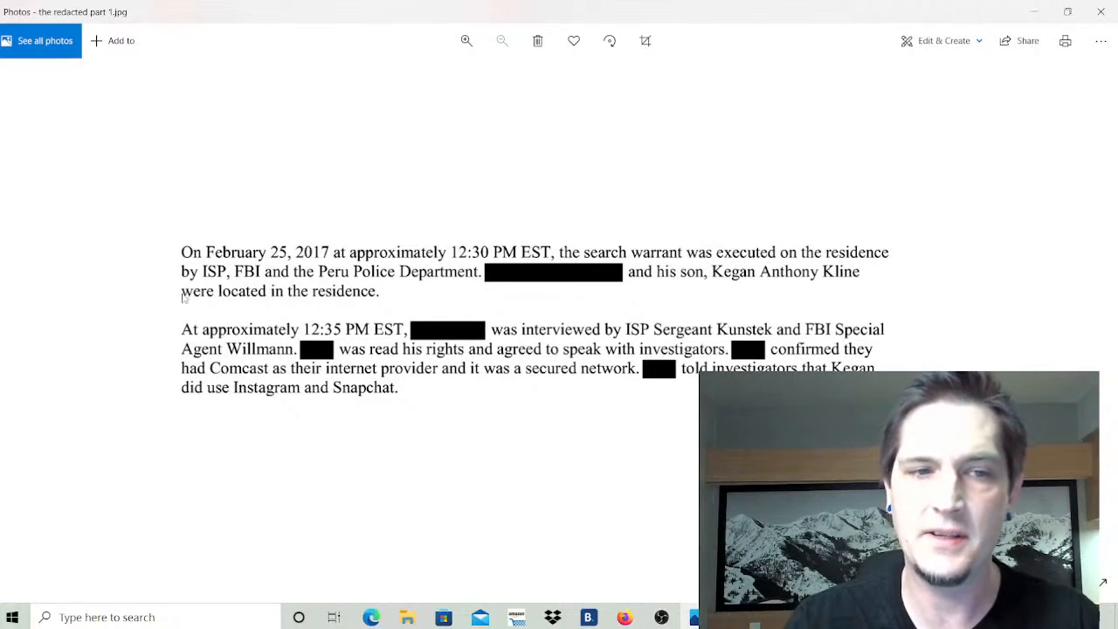
mouse_move(220, 299)
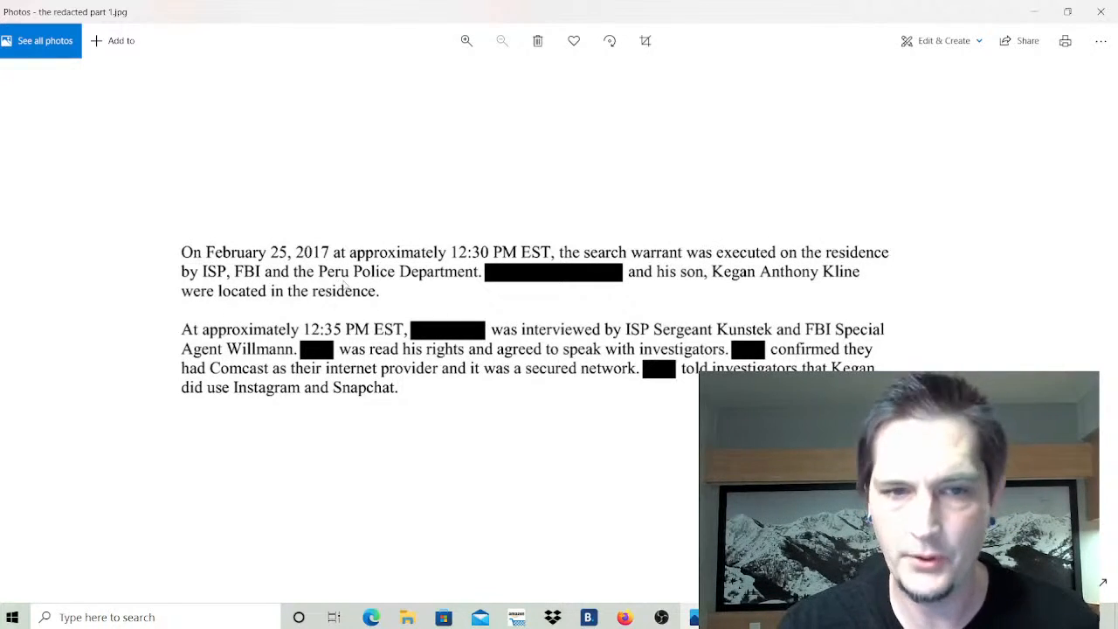
mouse_move(496, 297)
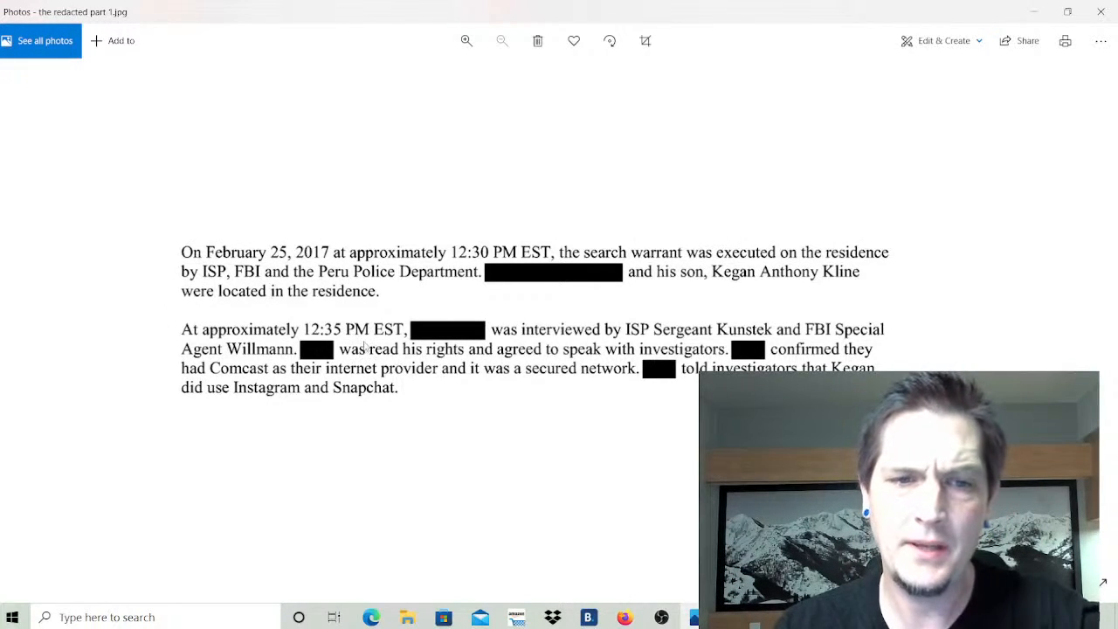
mouse_move(410, 347)
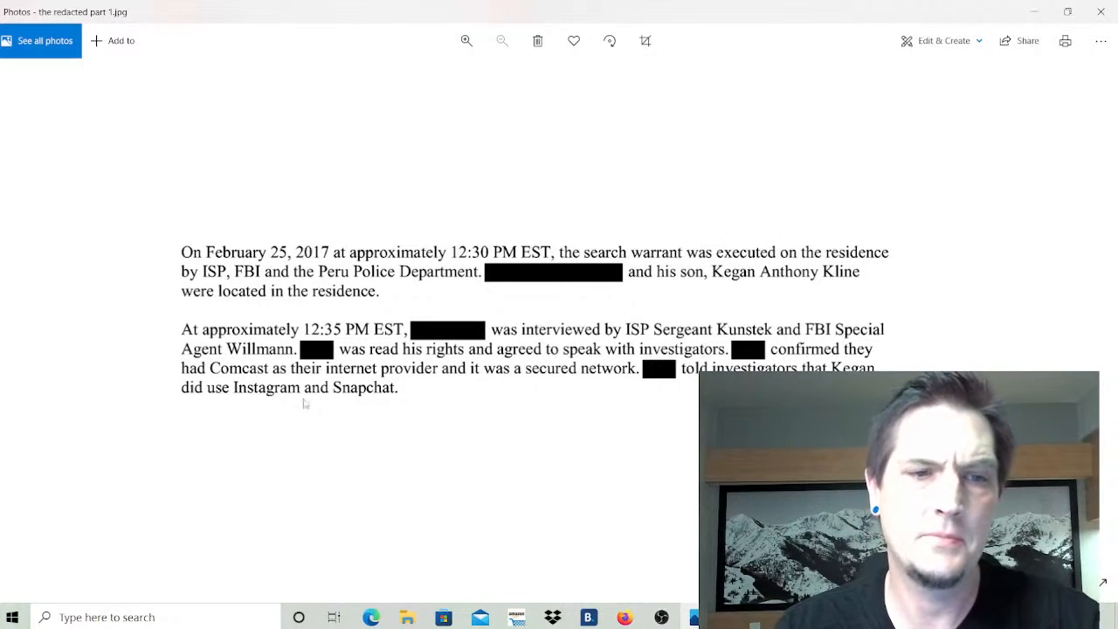
mouse_move(301, 368)
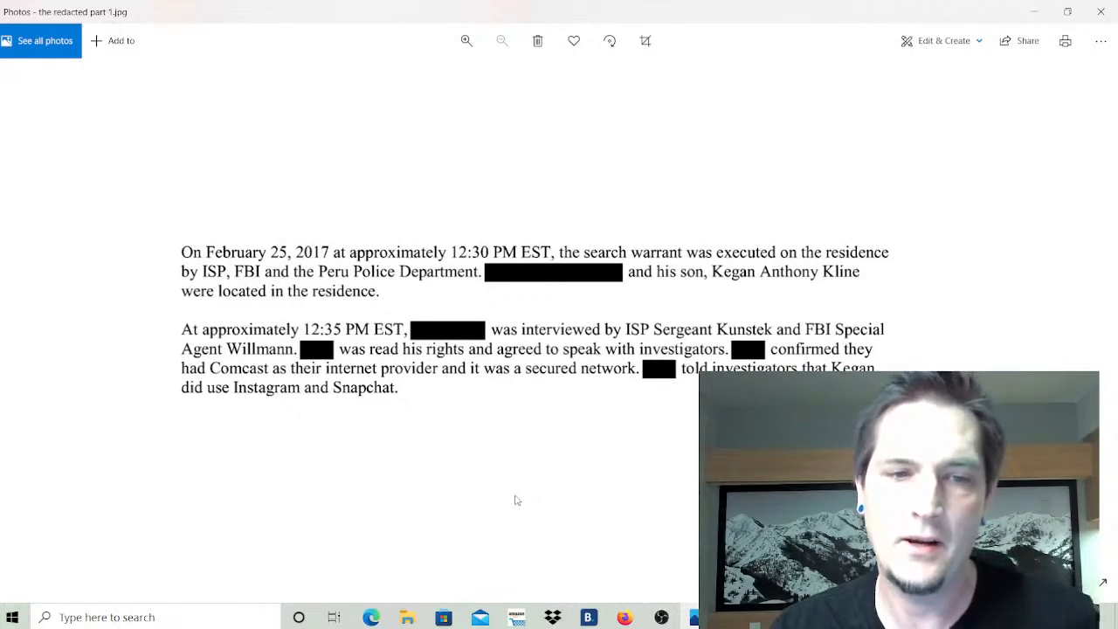
mouse_move(459, 395)
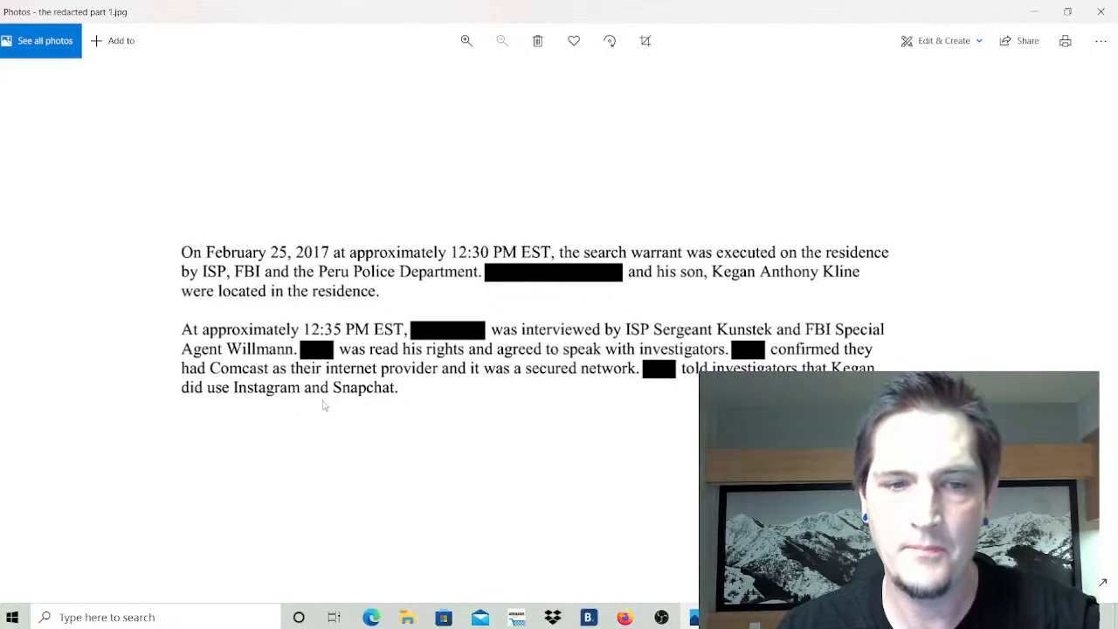
mouse_move(364, 409)
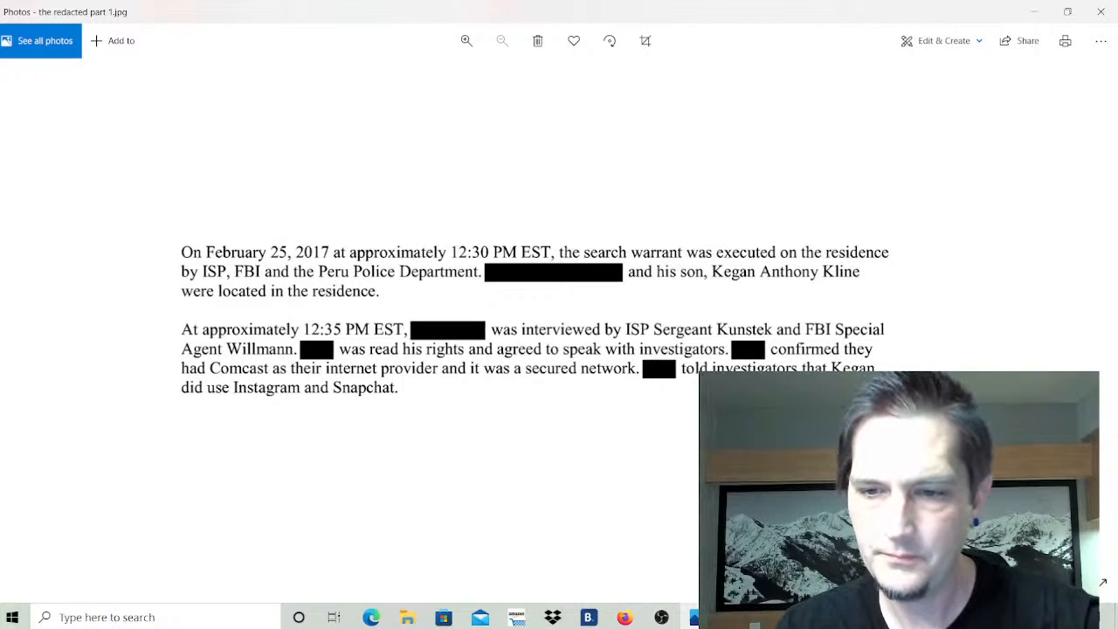
View redacted part 2 on Kegan's polygraph, then advance to the bridge-figure comparison image.
scroll("down", 3)
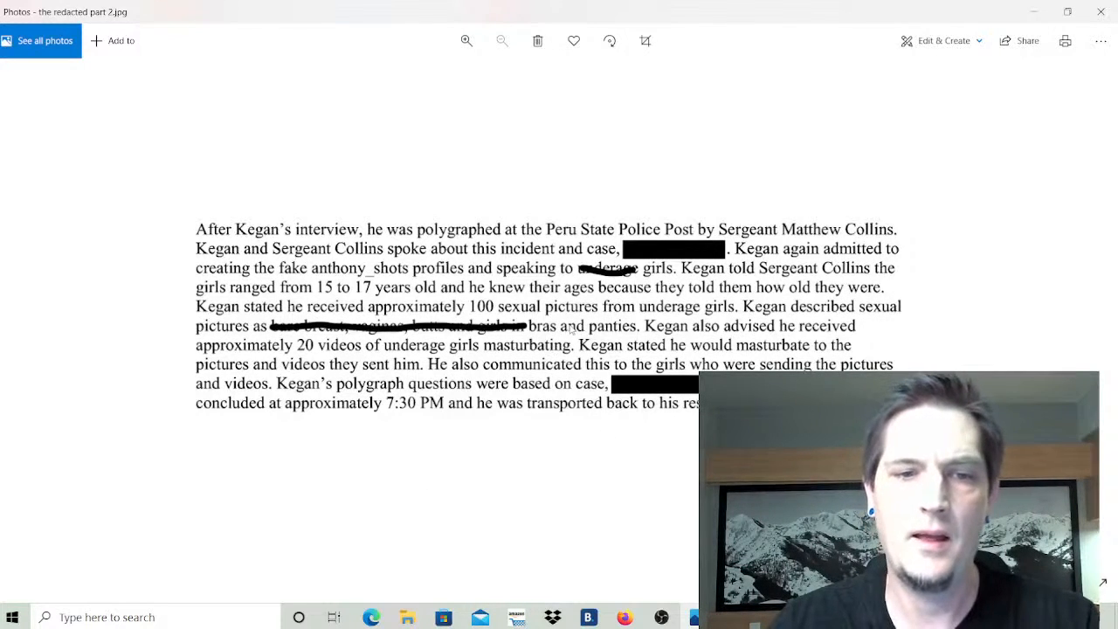
left_click(1098, 313)
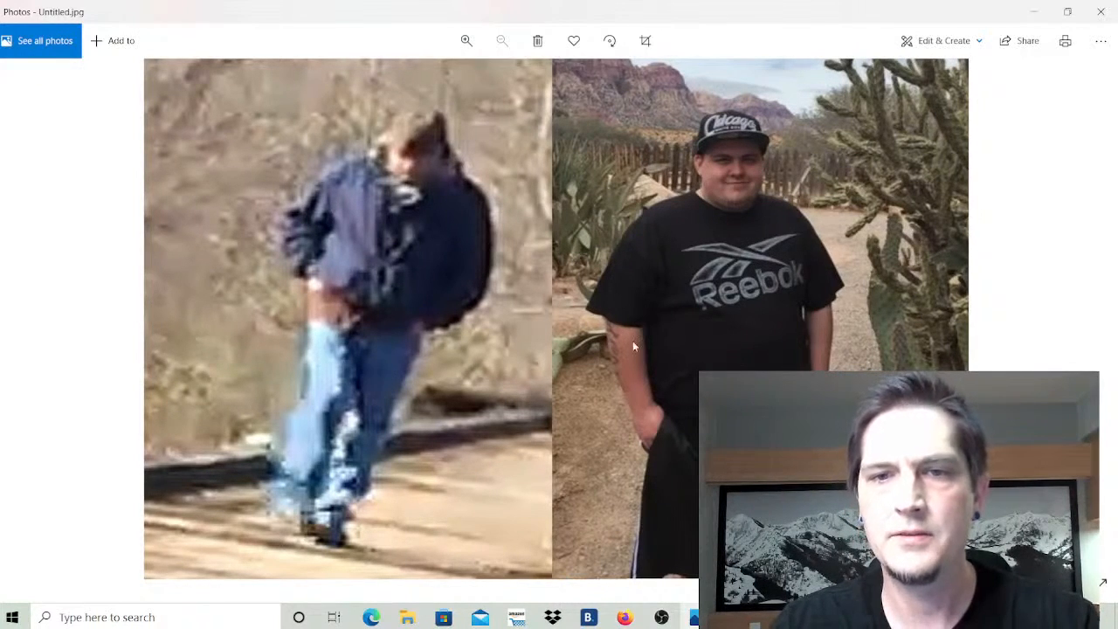
mouse_move(734, 306)
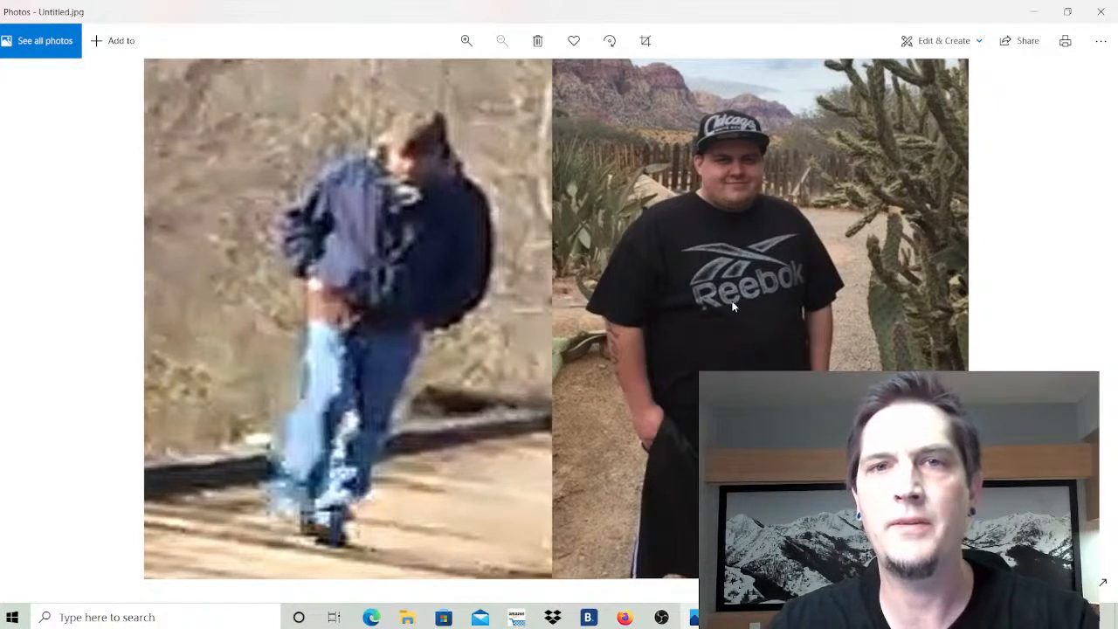
mouse_move(748, 253)
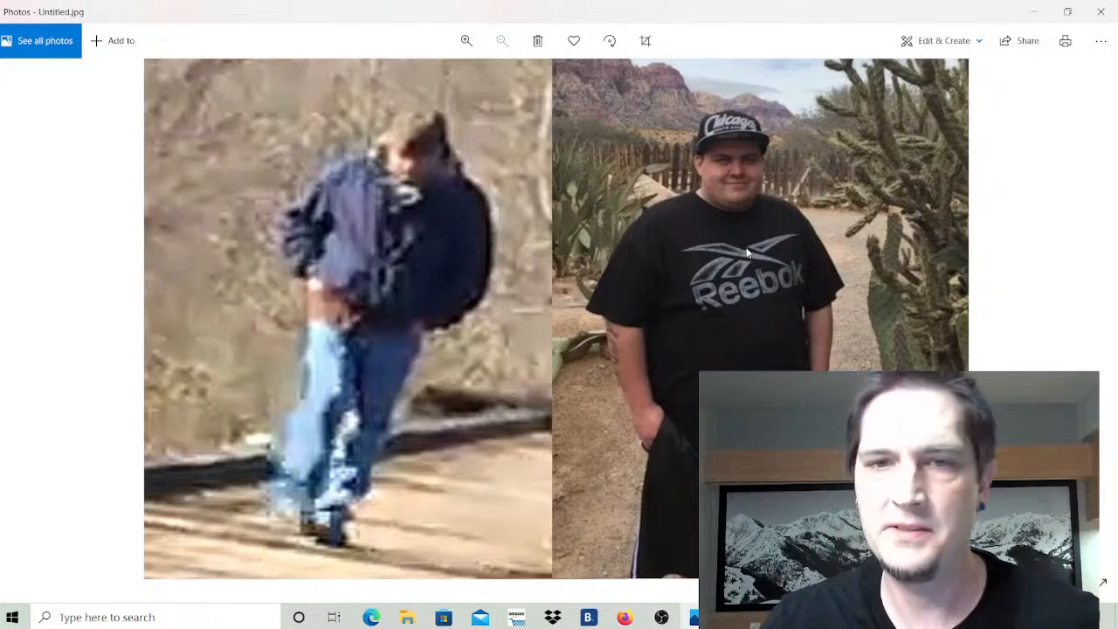
mouse_move(749, 186)
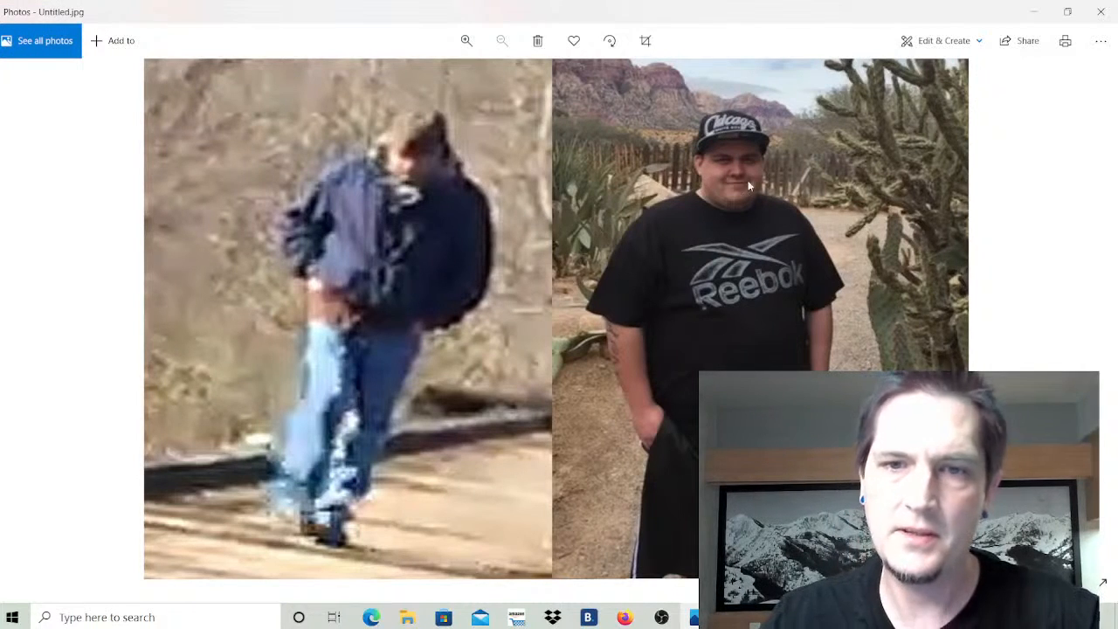
mouse_move(785, 174)
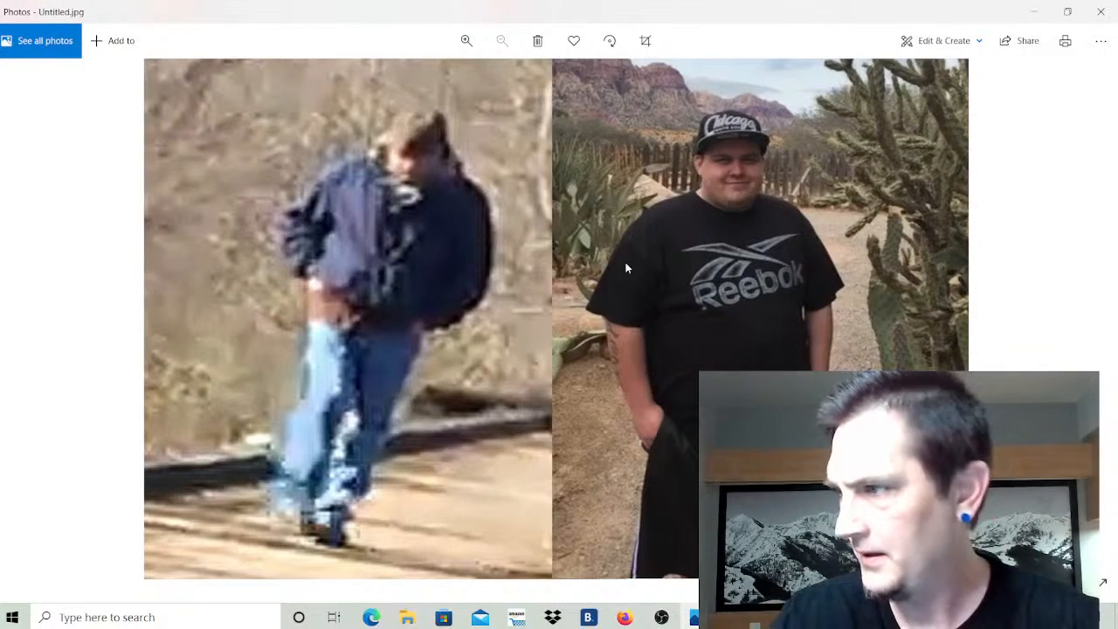
mouse_move(705, 333)
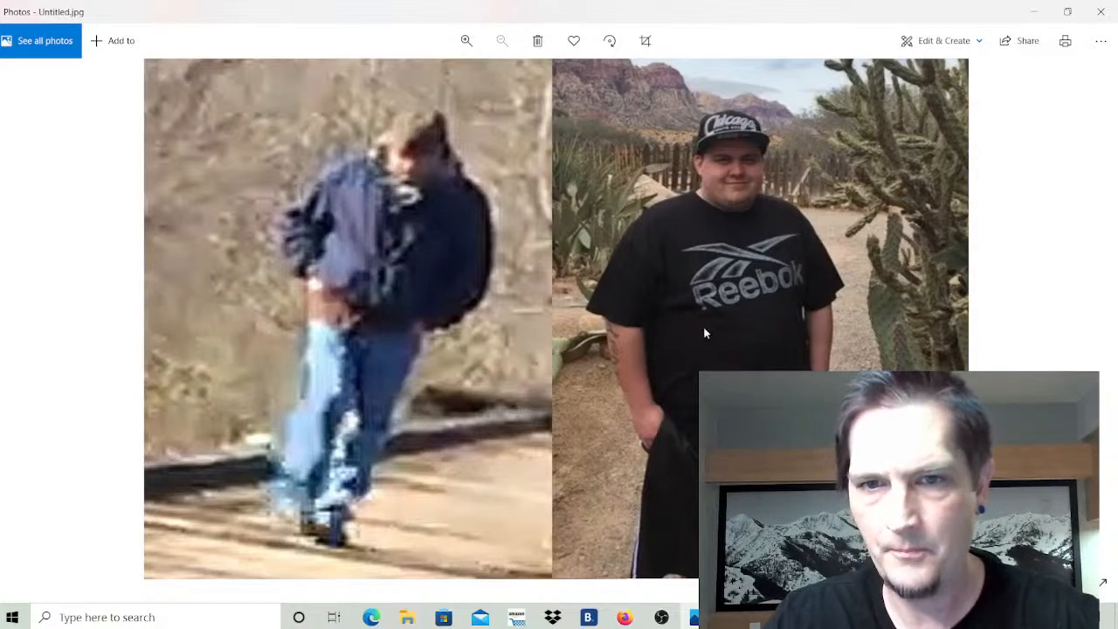
mouse_move(725, 268)
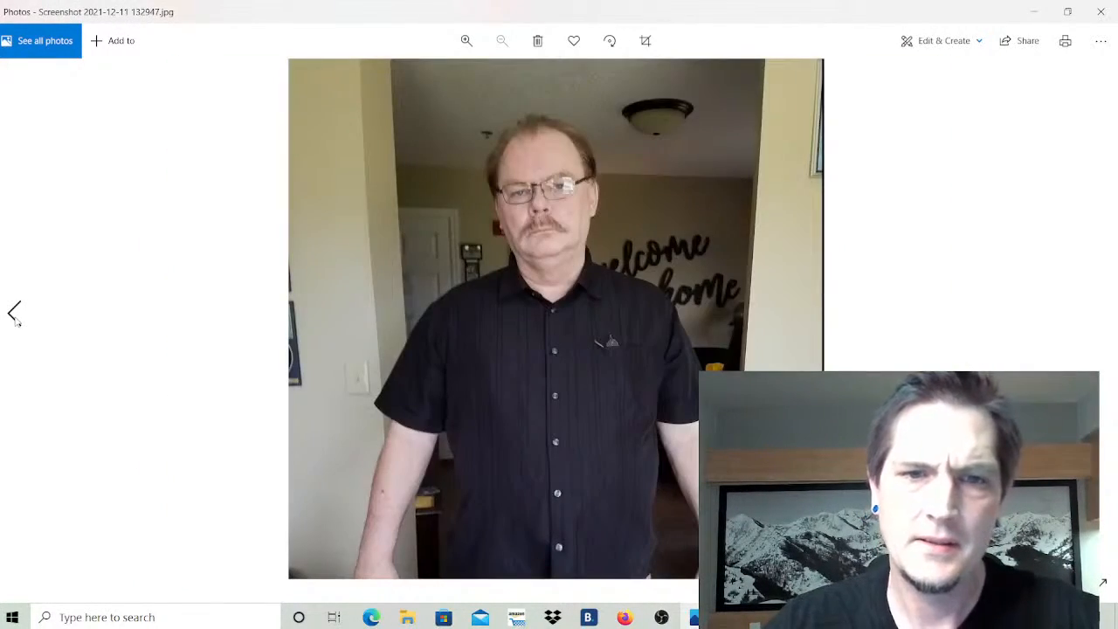
Go back to Screenshot 2021-12-10 221638.jpg, the goateed man's close-up mugshot.
left_click(15, 313)
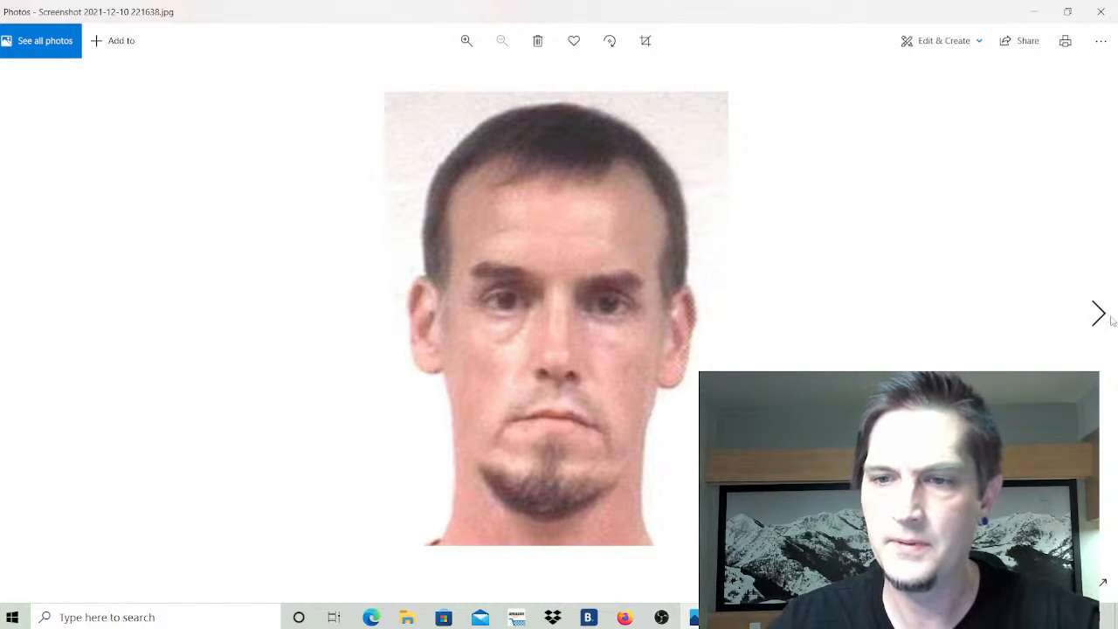
Advance to Screenshot 2021-12-10 222015.jpg, the Logansport sentencing article with its highlighted passage.
left_click(1098, 313)
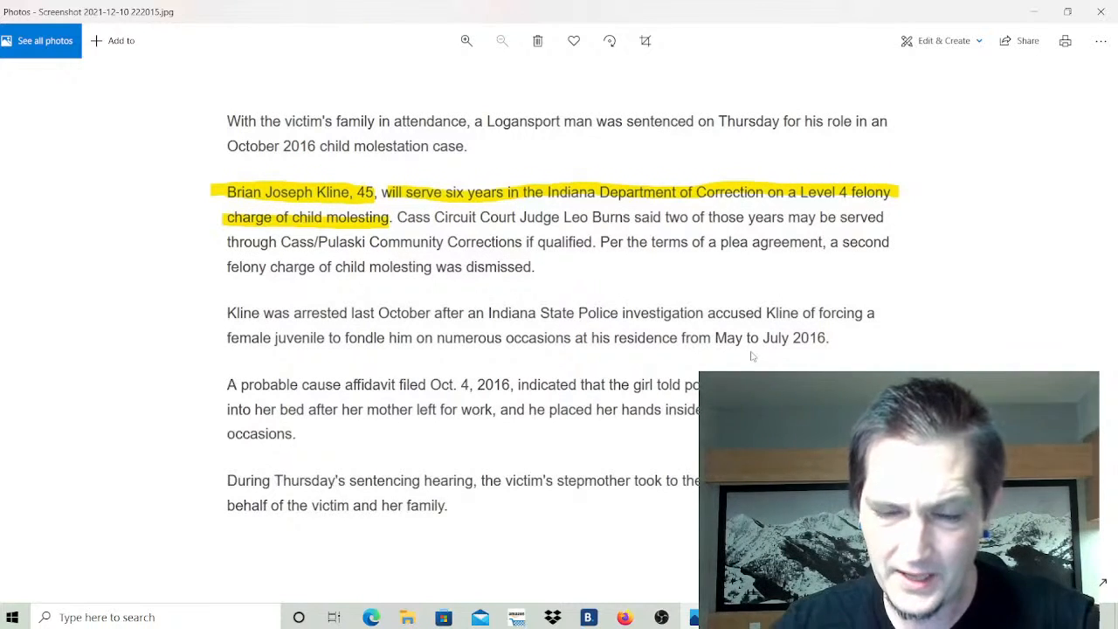
mouse_move(786, 353)
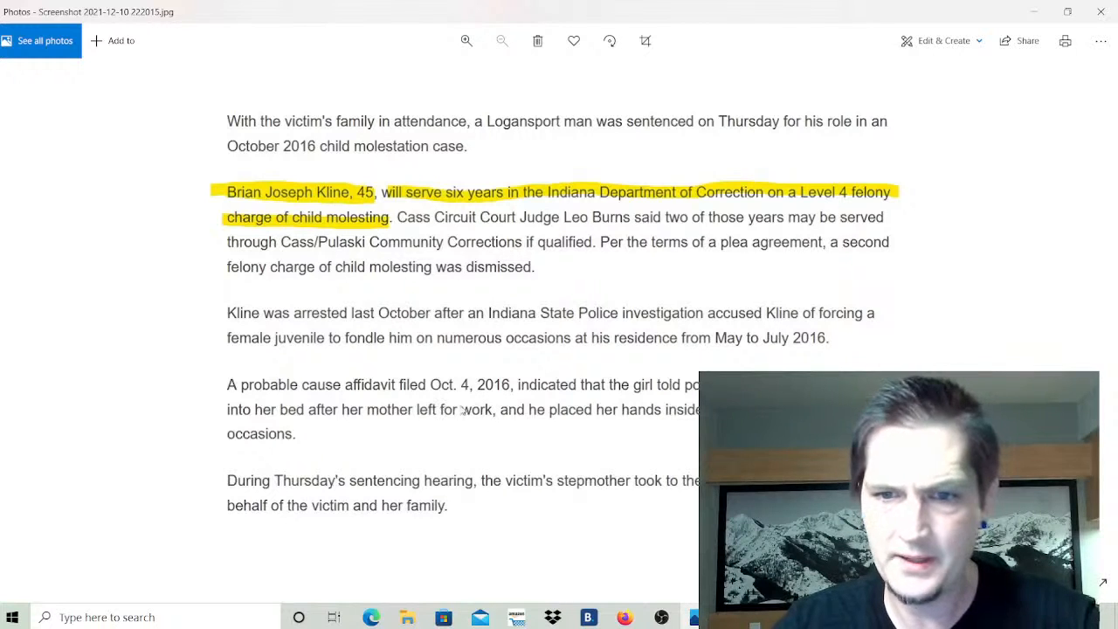
mouse_move(705, 326)
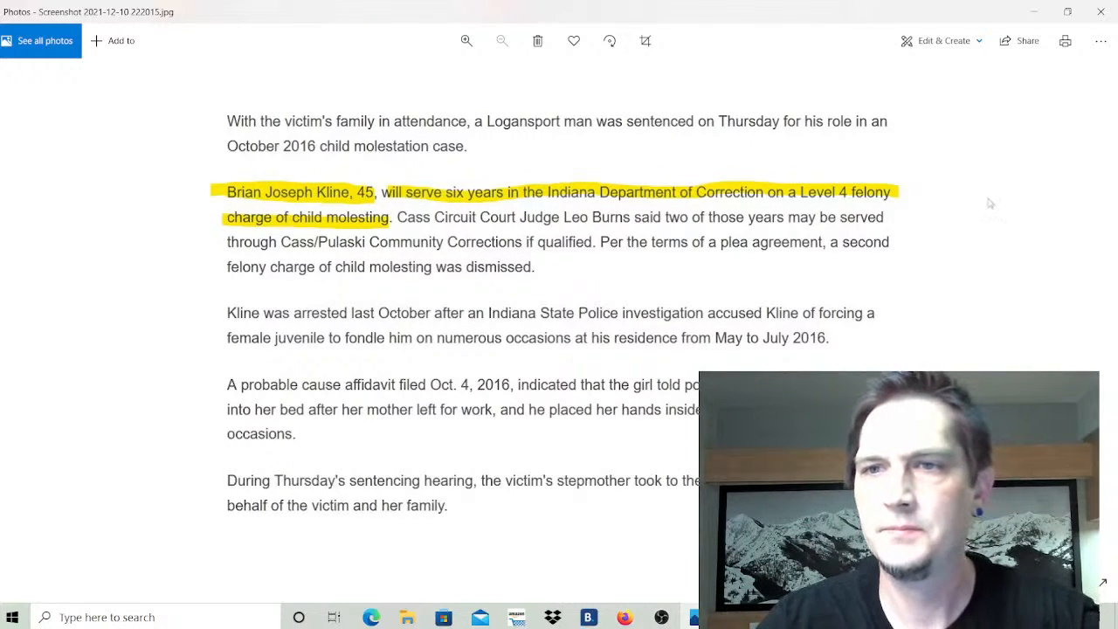
mouse_move(774, 316)
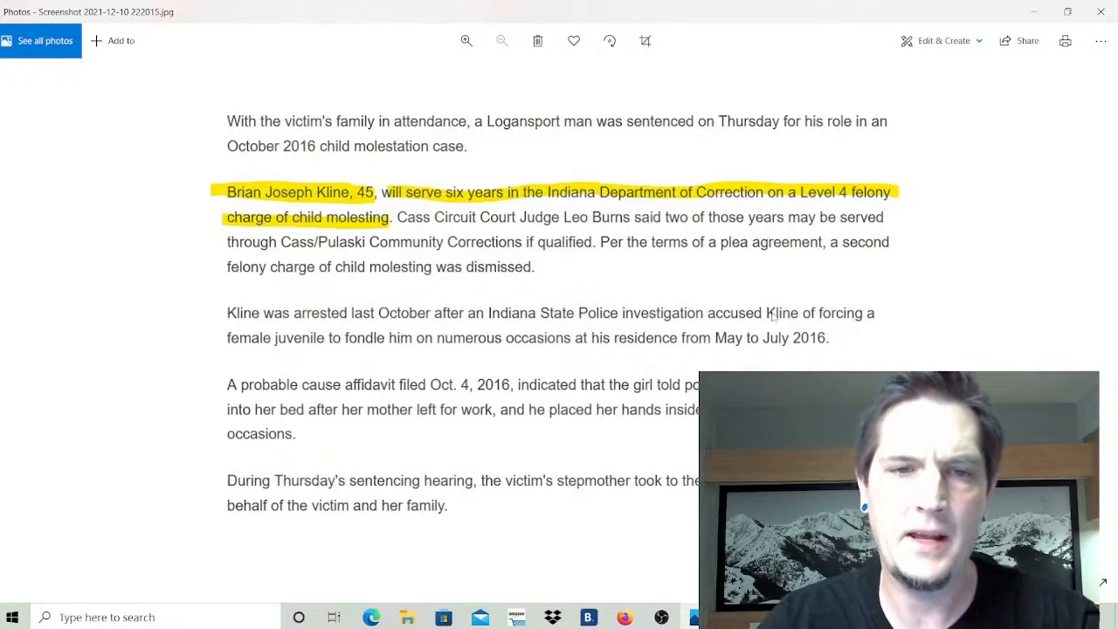
mouse_move(688, 280)
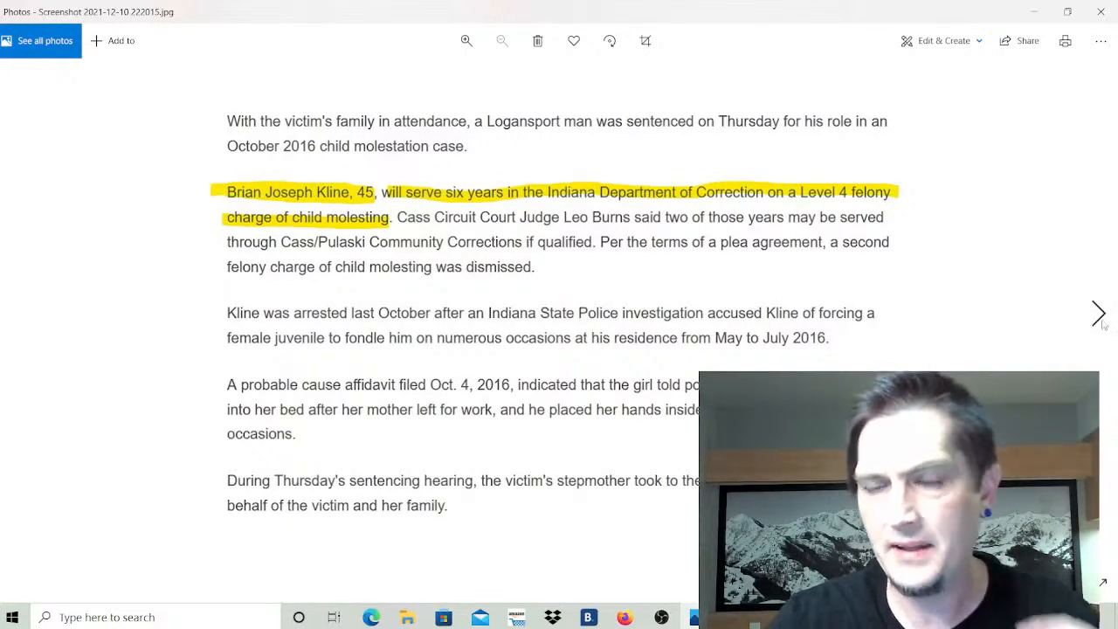
Advance to Screenshot 2021-12-11 132947.jpg, the hallway portrait of the moustached man in glasses.
left_click(1098, 314)
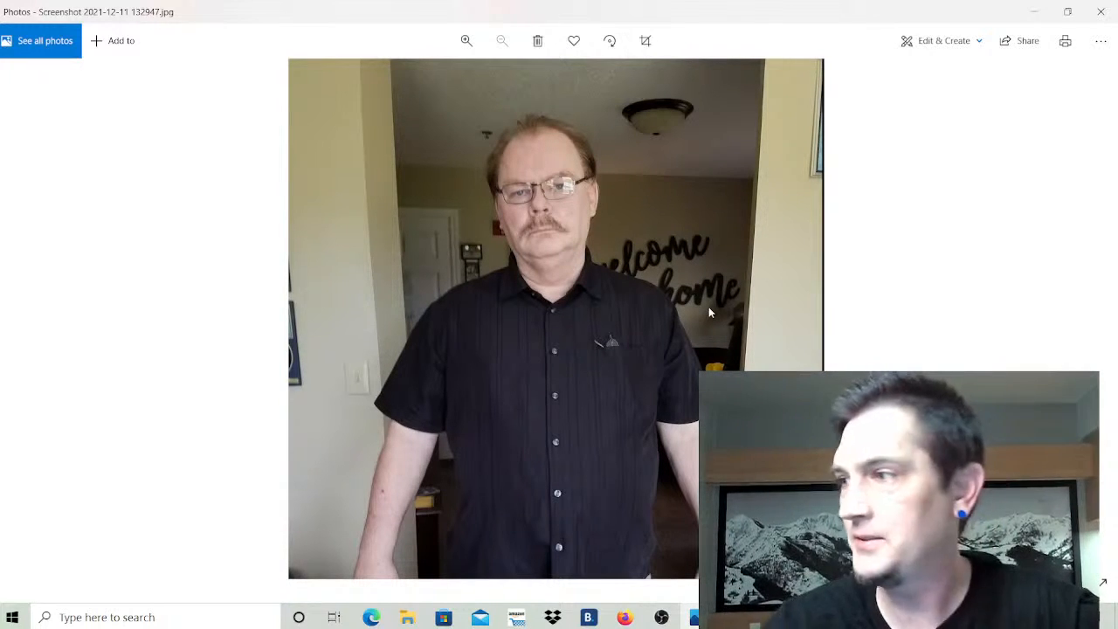
mouse_move(505, 293)
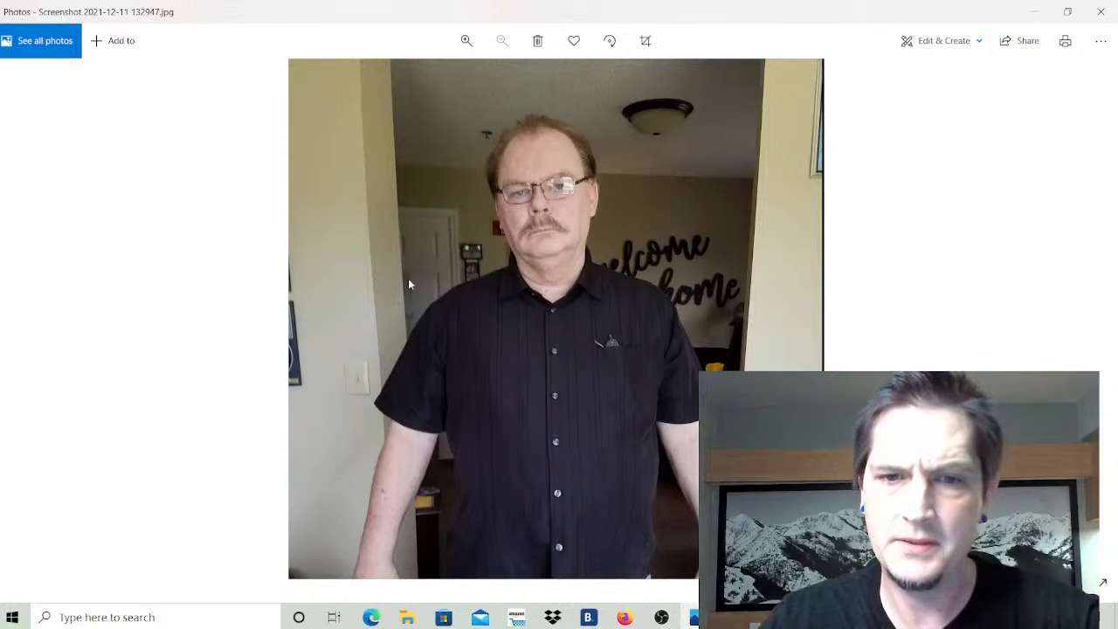
mouse_move(609, 177)
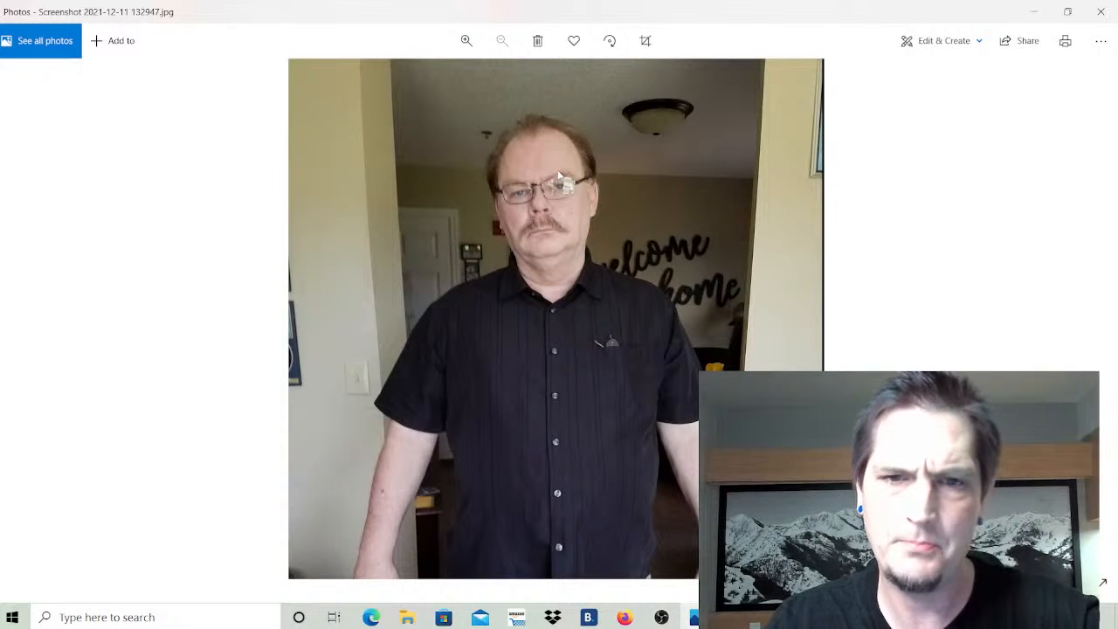
mouse_move(583, 198)
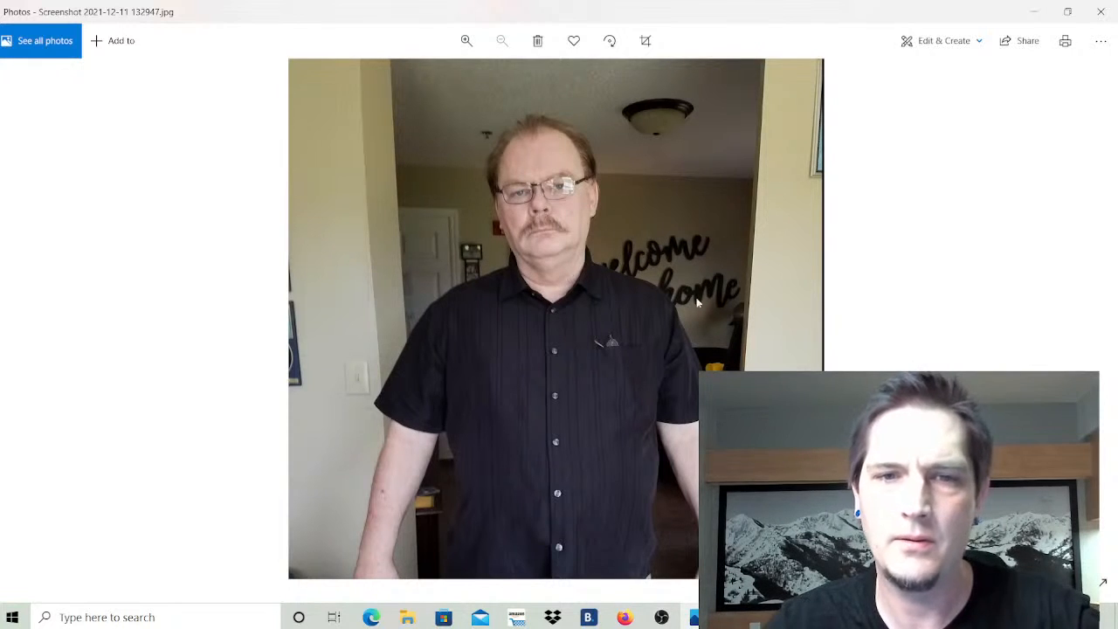
mouse_move(791, 186)
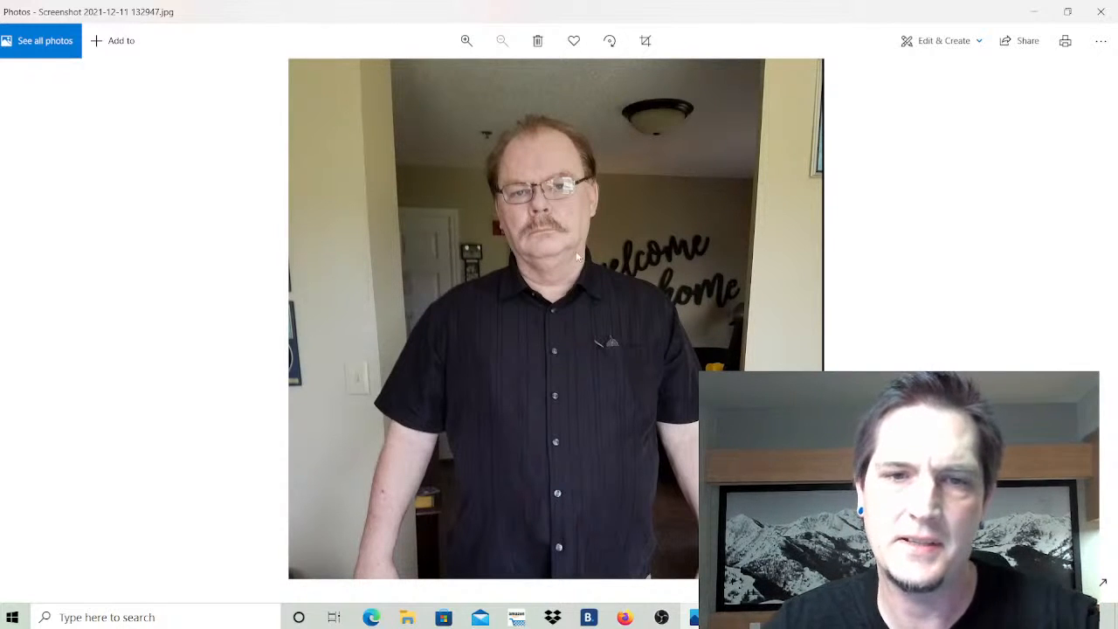
mouse_move(490, 114)
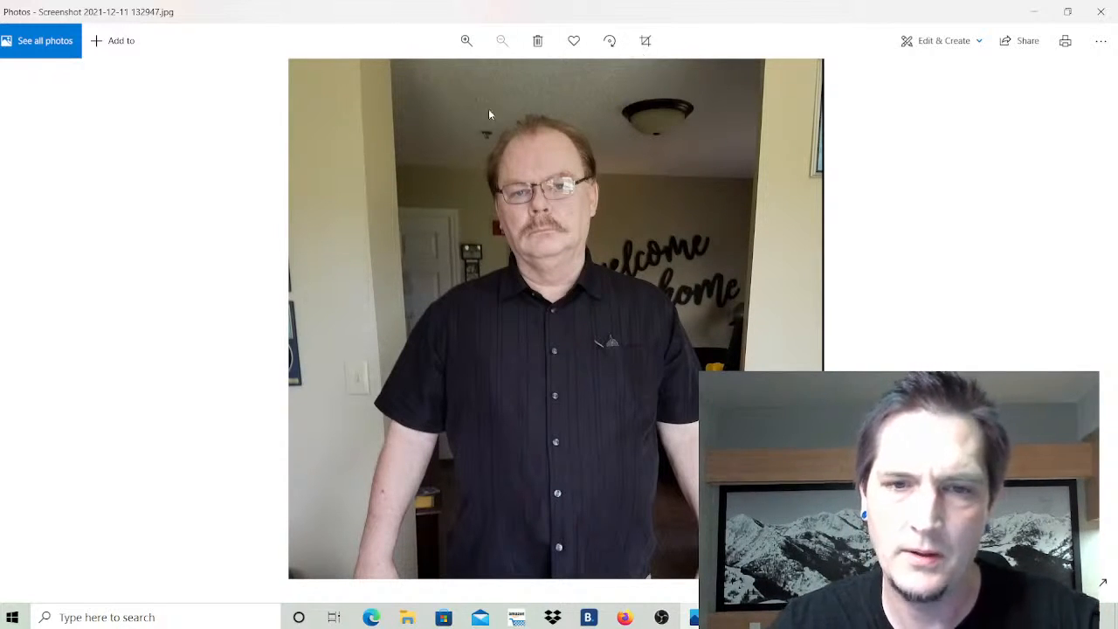
mouse_move(759, 239)
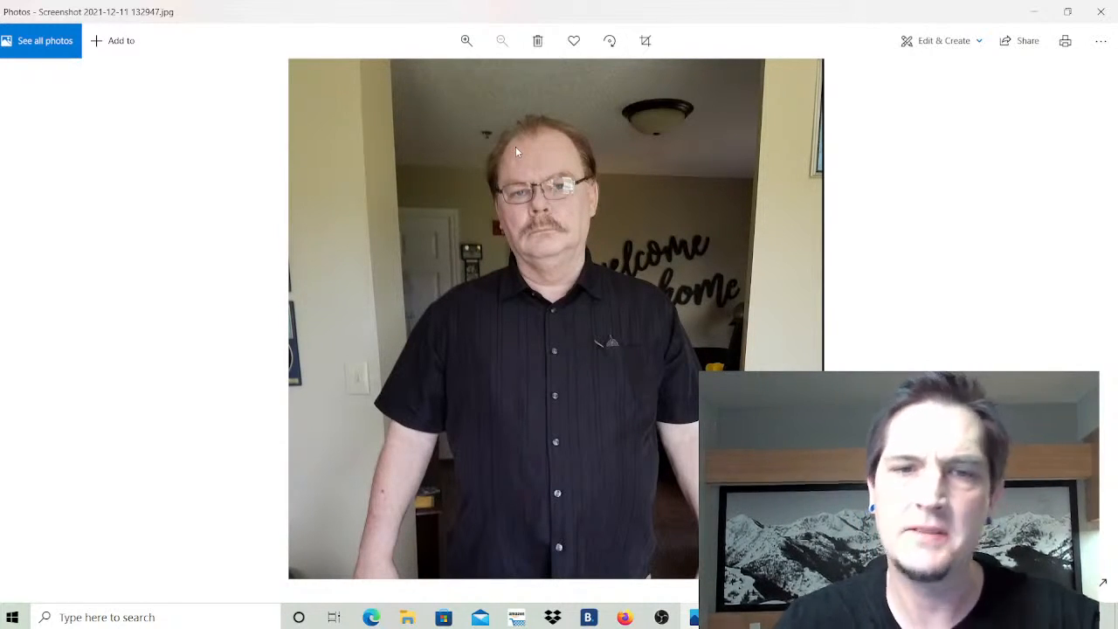
mouse_move(446, 382)
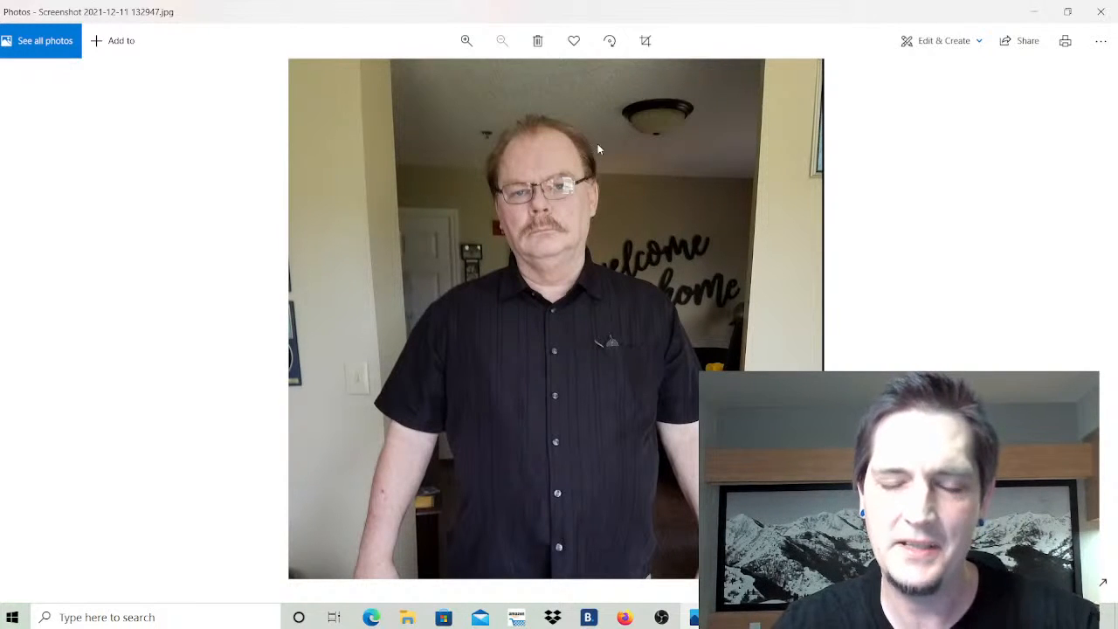
mouse_move(571, 265)
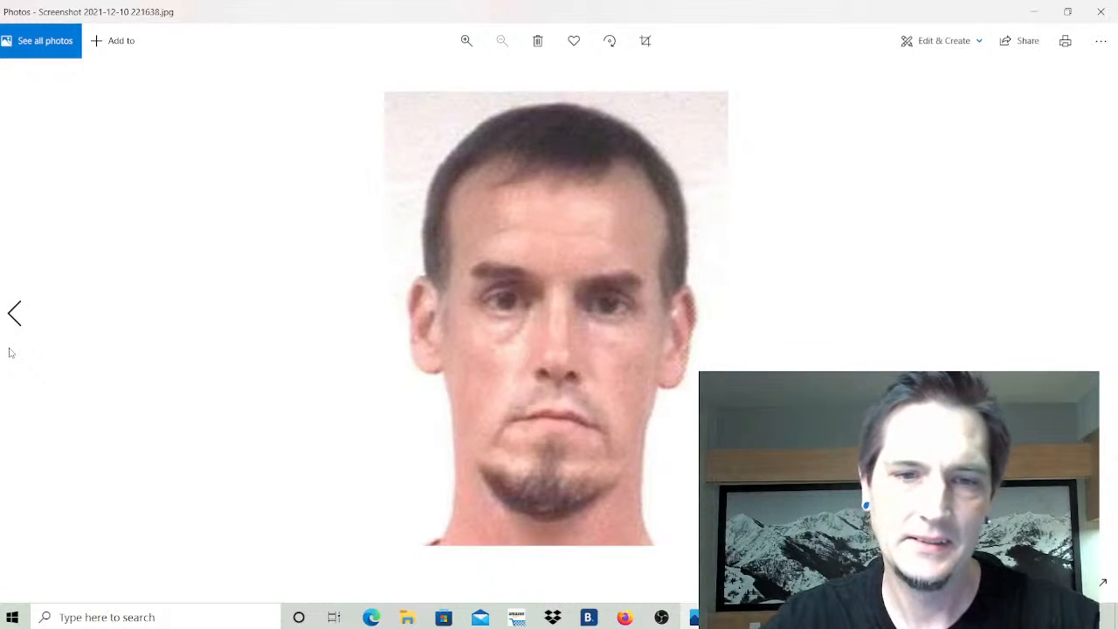
mouse_move(479, 298)
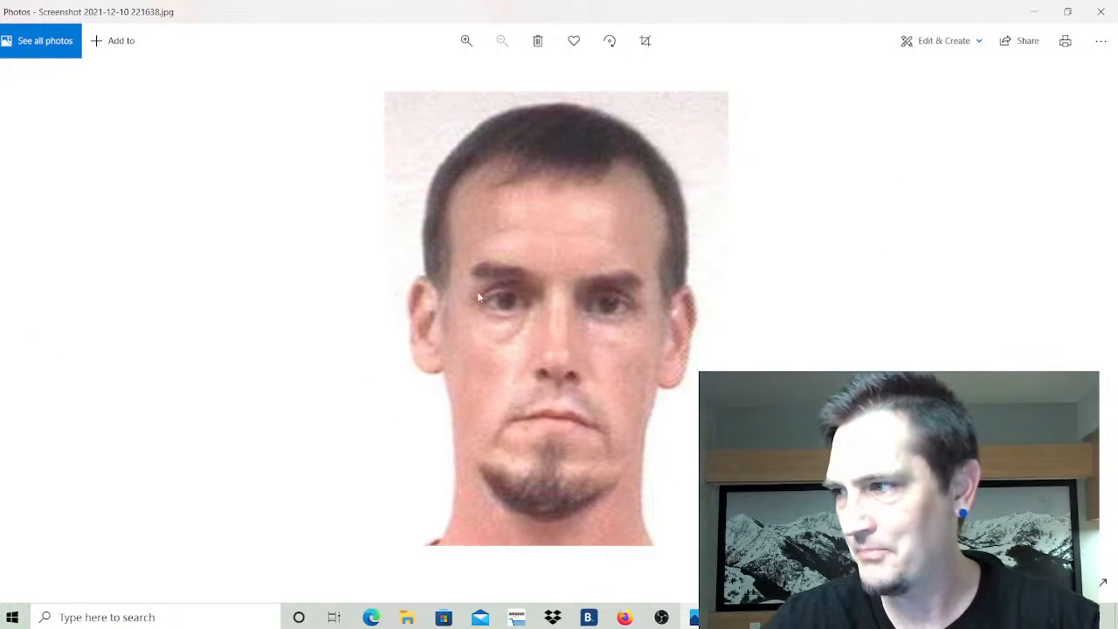
mouse_move(512, 232)
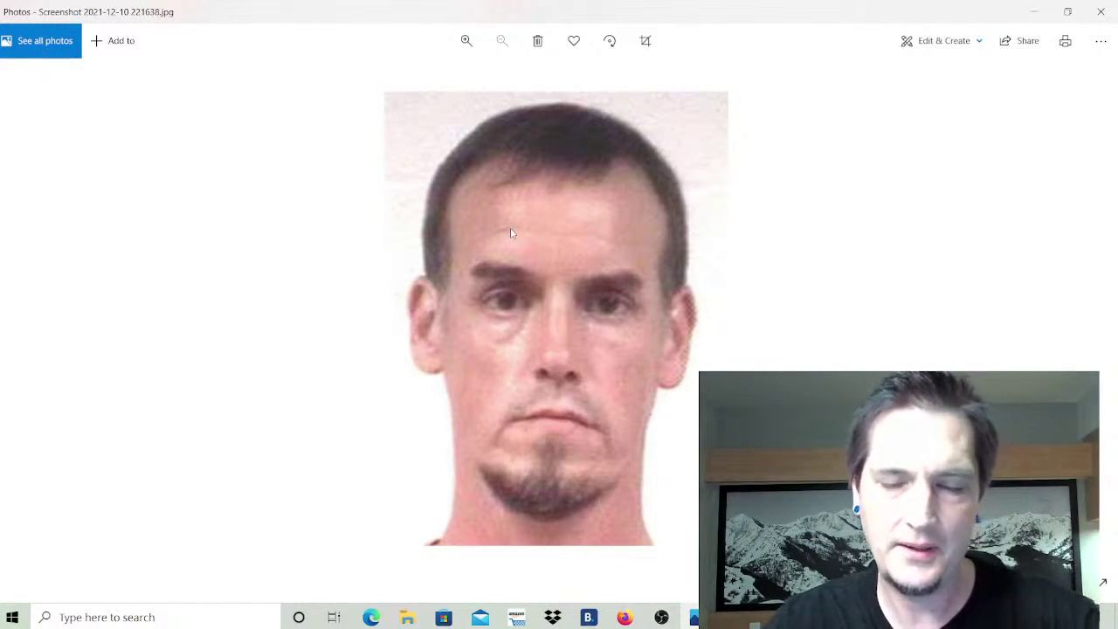
mouse_move(533, 255)
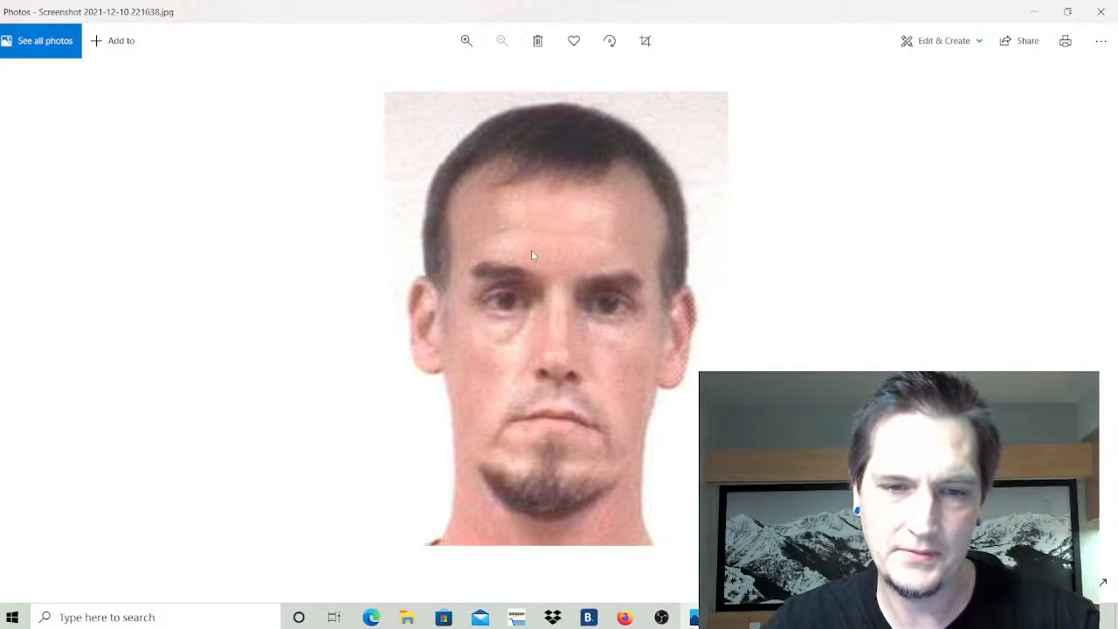
mouse_move(623, 241)
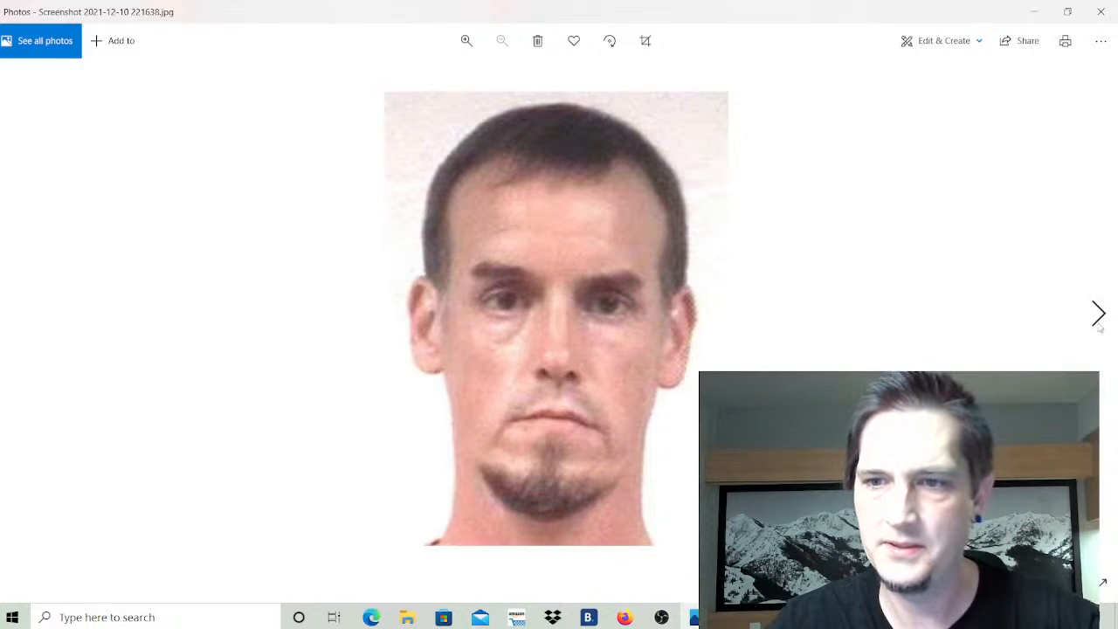
Step forward twice toward the six-year sentencing article, Screenshot 2021-12-10 222015.jpg.
left_click(1098, 314)
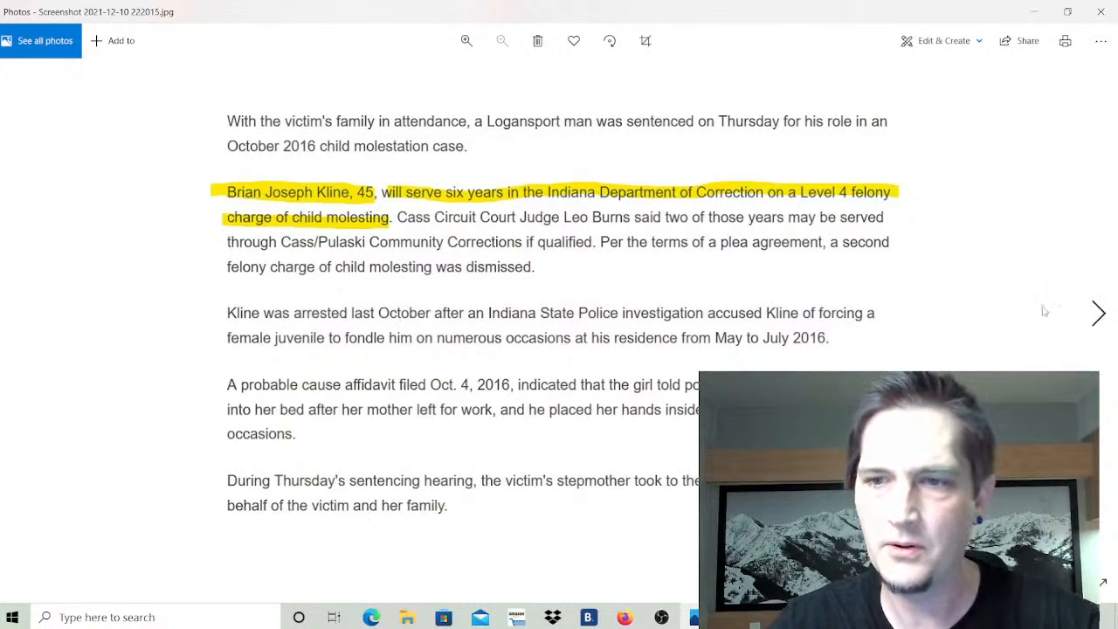
left_click(1098, 312)
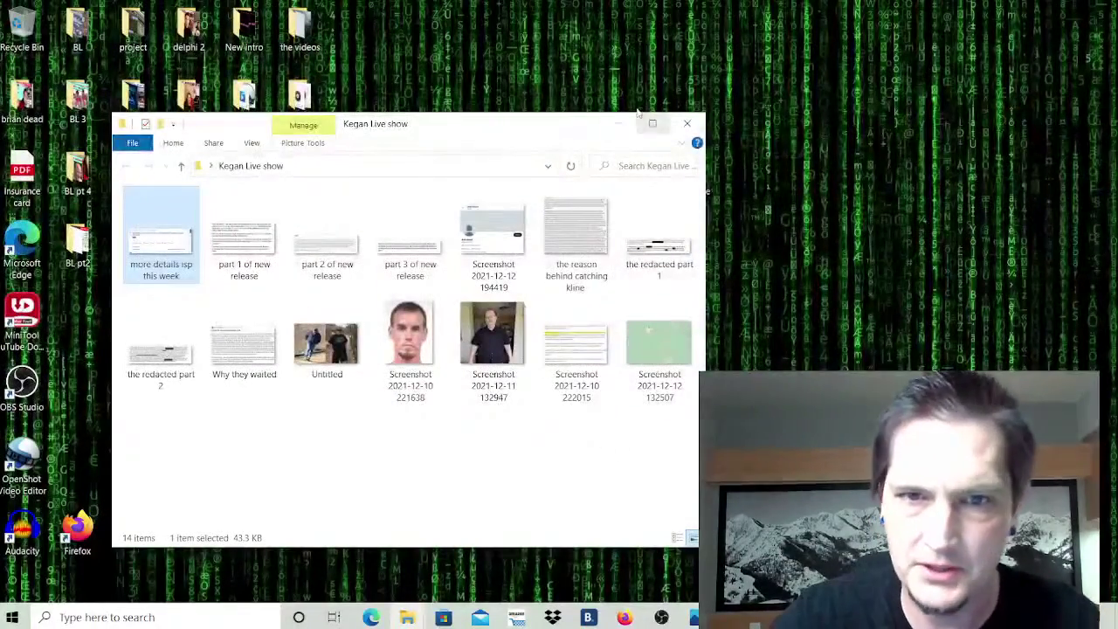
Open the Kegan family folder of 23 images and select the daddy kline file.
left_click(685, 123)
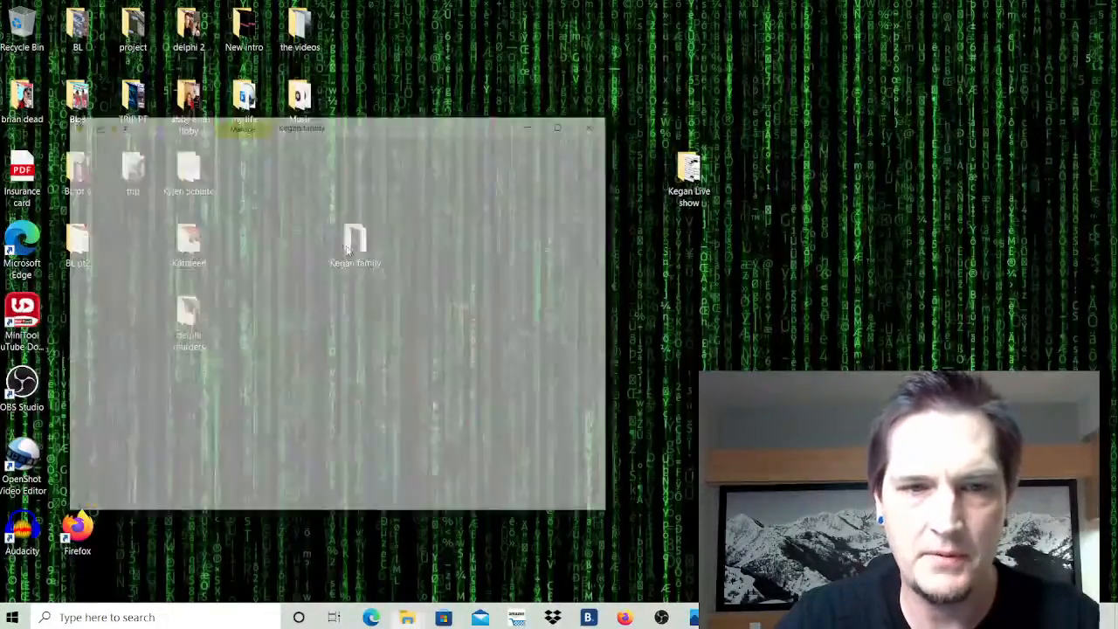
double_click(353, 244)
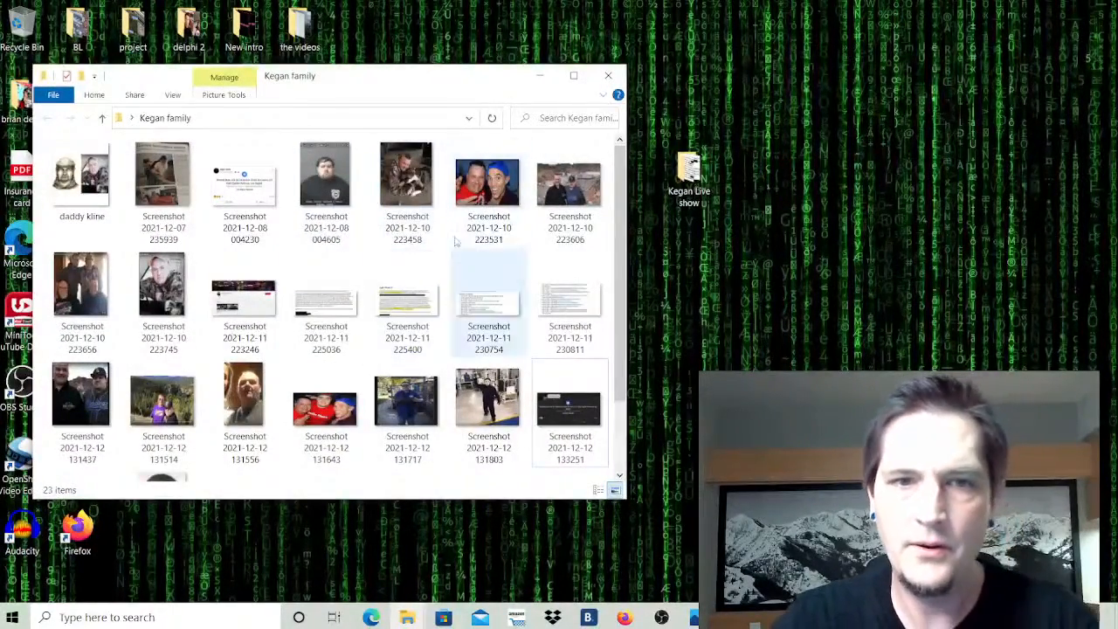
left_click(81, 173)
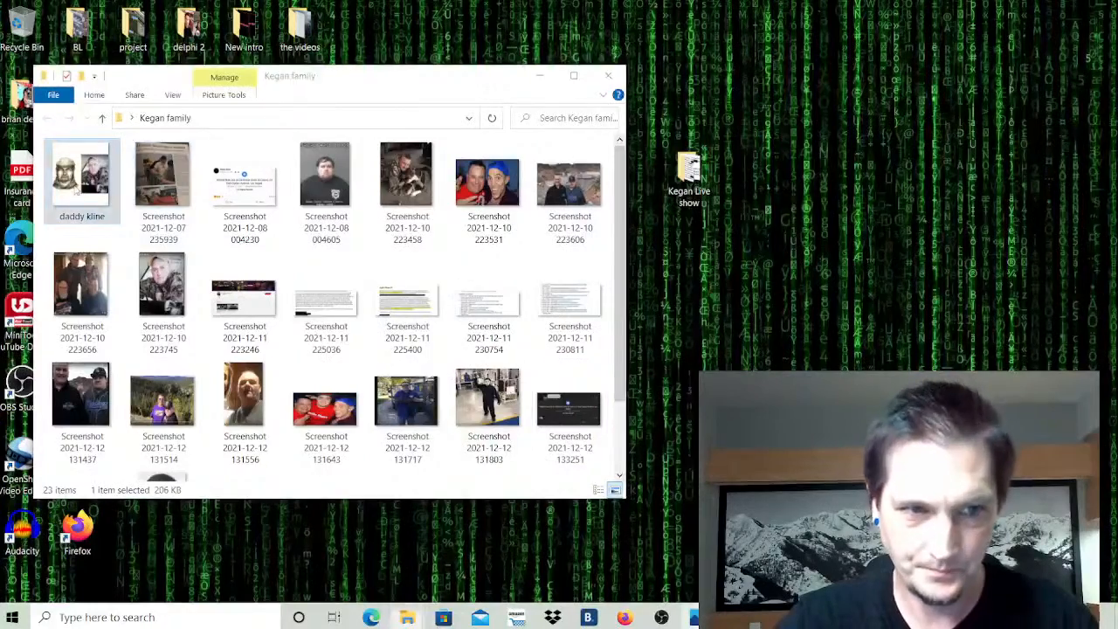
Open daddy kline, the suspect sketch paired with a man in camouflage.
double_click(81, 172)
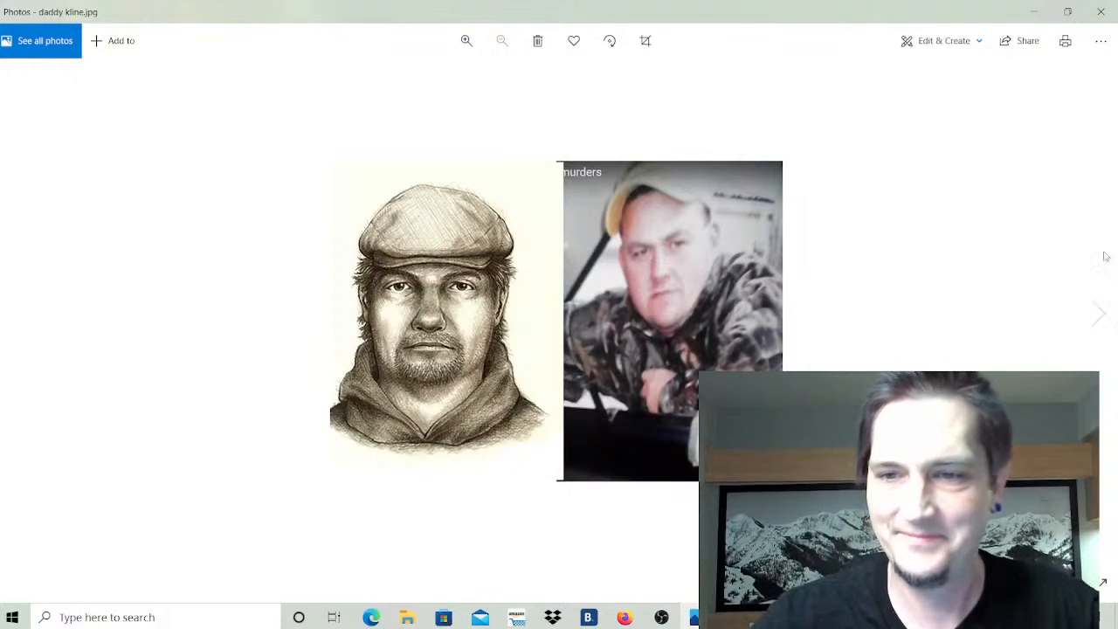
left_click(1099, 313)
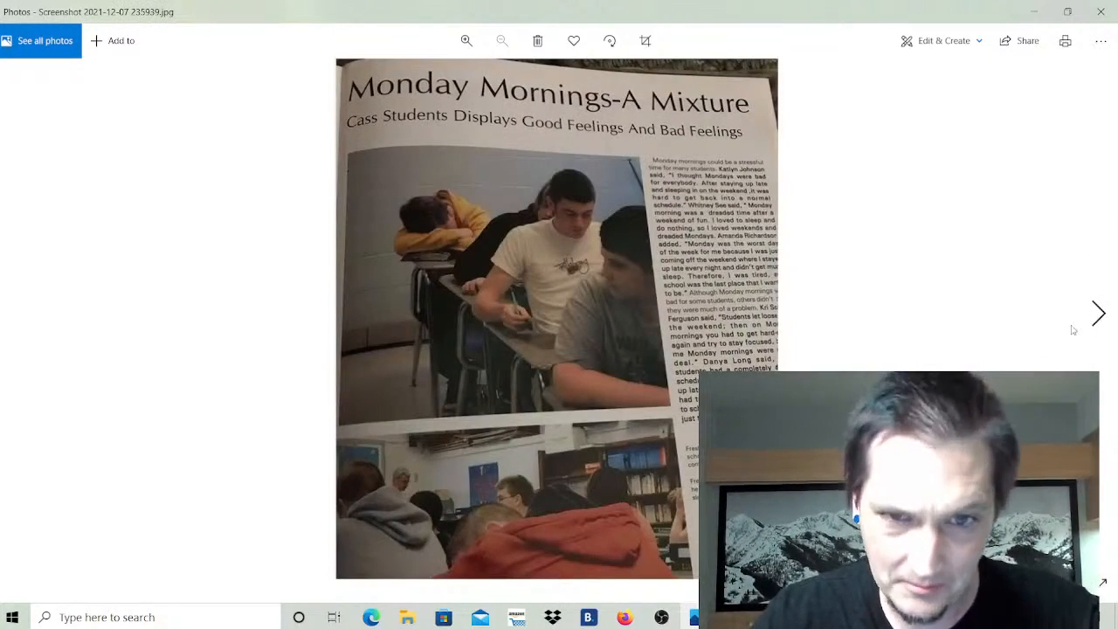
left_click(1099, 312)
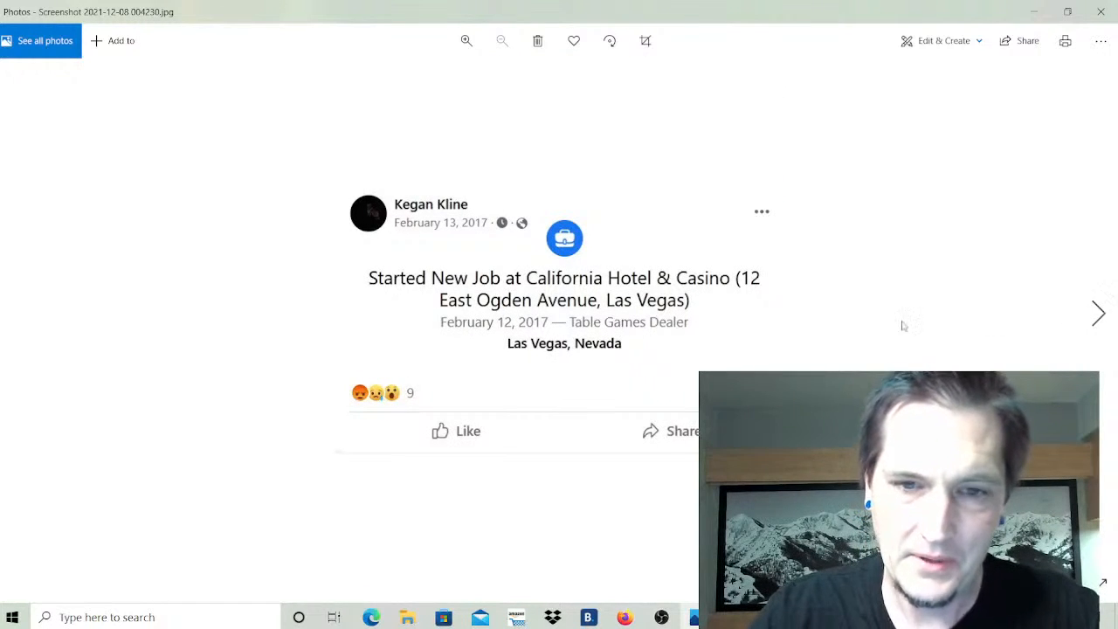
mouse_move(425, 199)
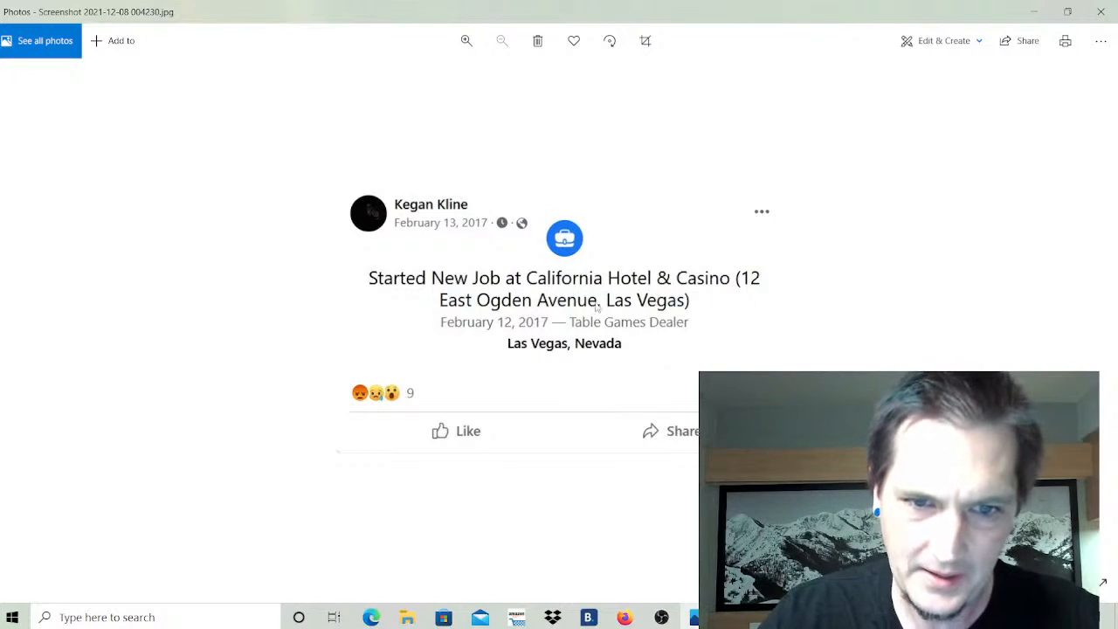
mouse_move(484, 321)
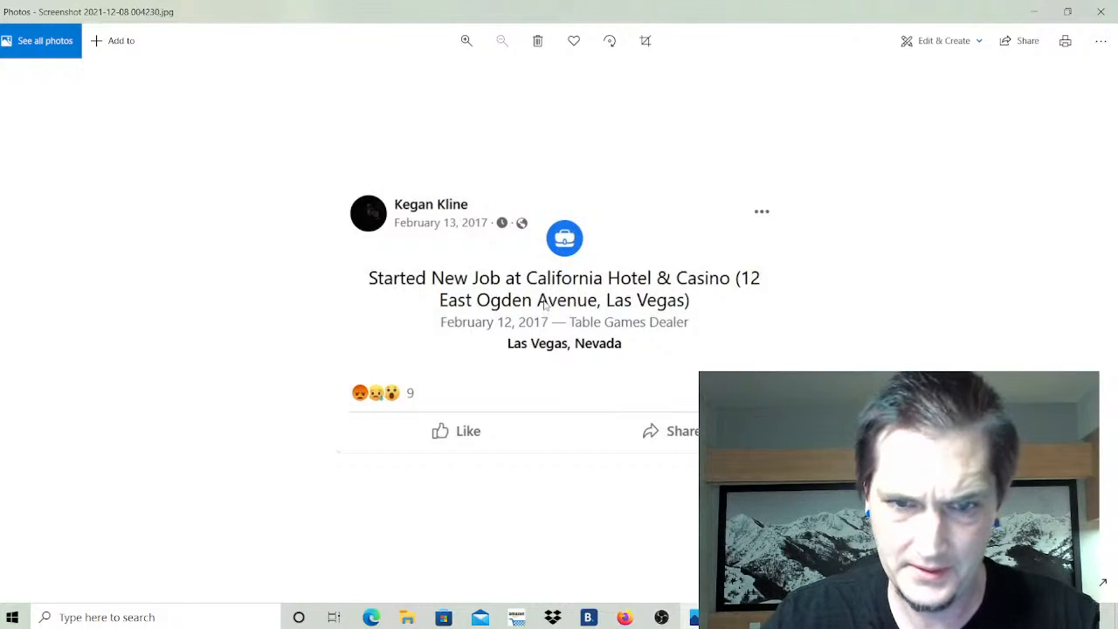
mouse_move(511, 331)
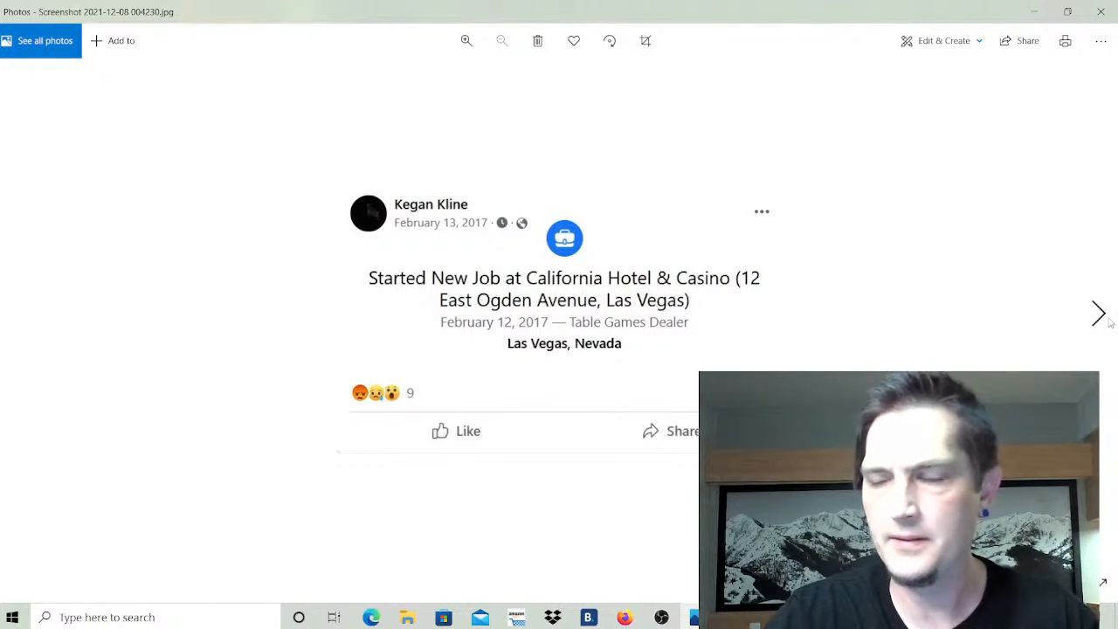
Step past the mugshot and camouflage-hoodie dog photo to the two-man selfie.
left_click(1074, 314)
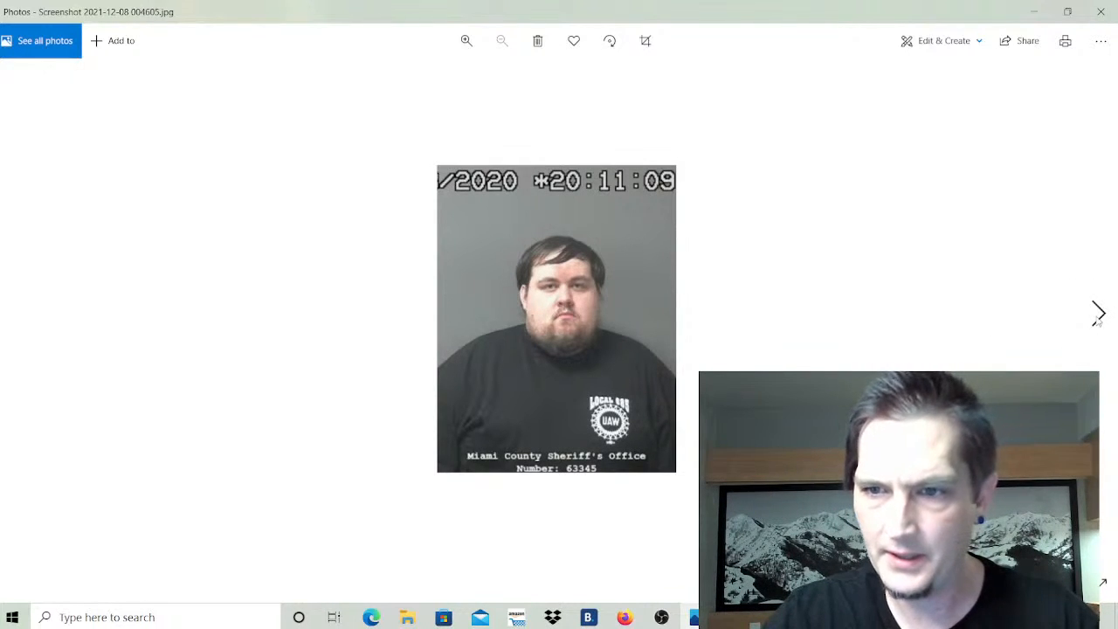
left_click(1098, 313)
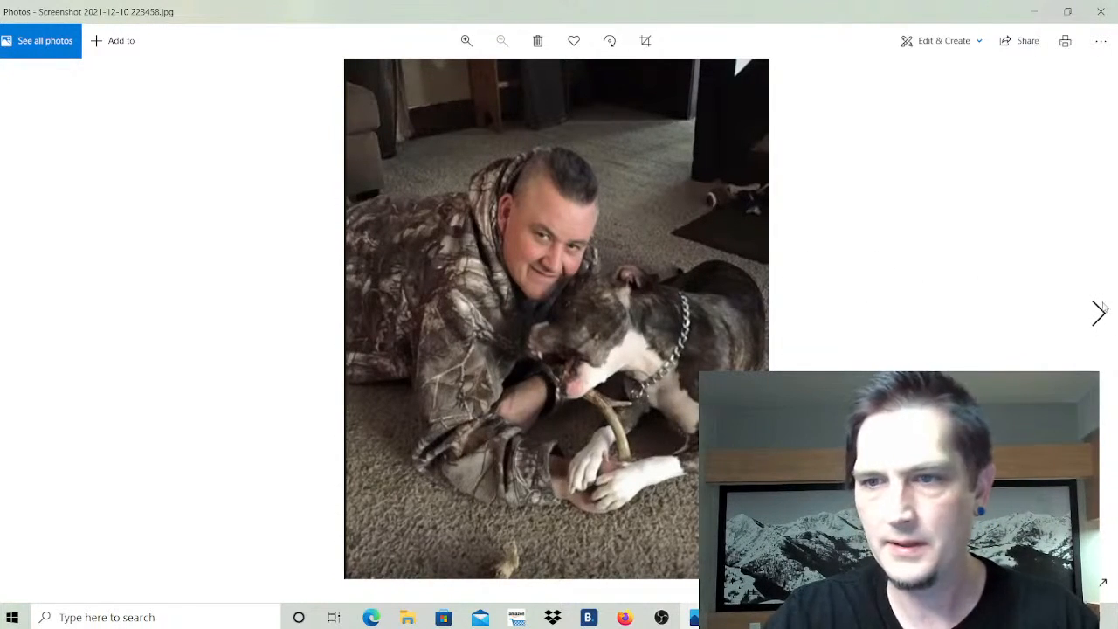
left_click(1098, 314)
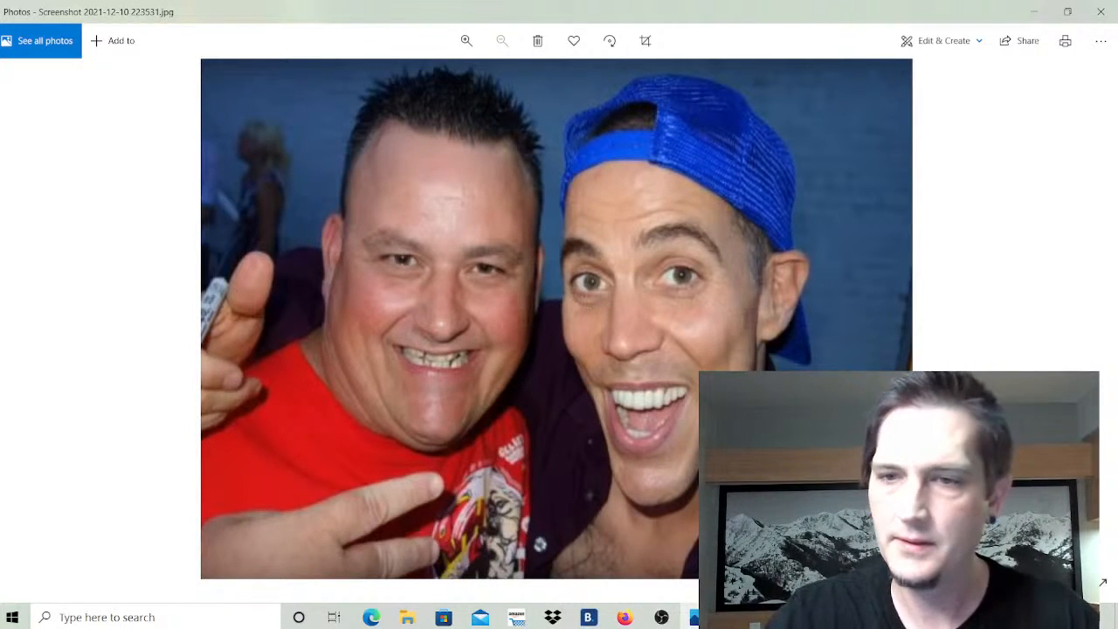
Advance from the two-man selfie to the photo of two men above the dam.
left_click(1098, 313)
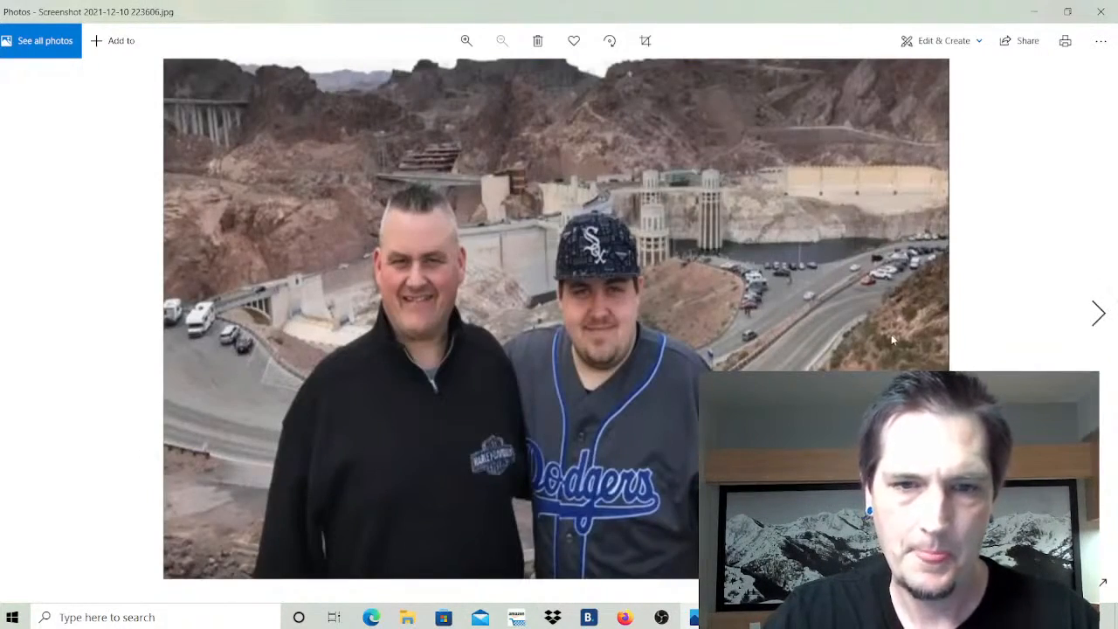
mouse_move(464, 372)
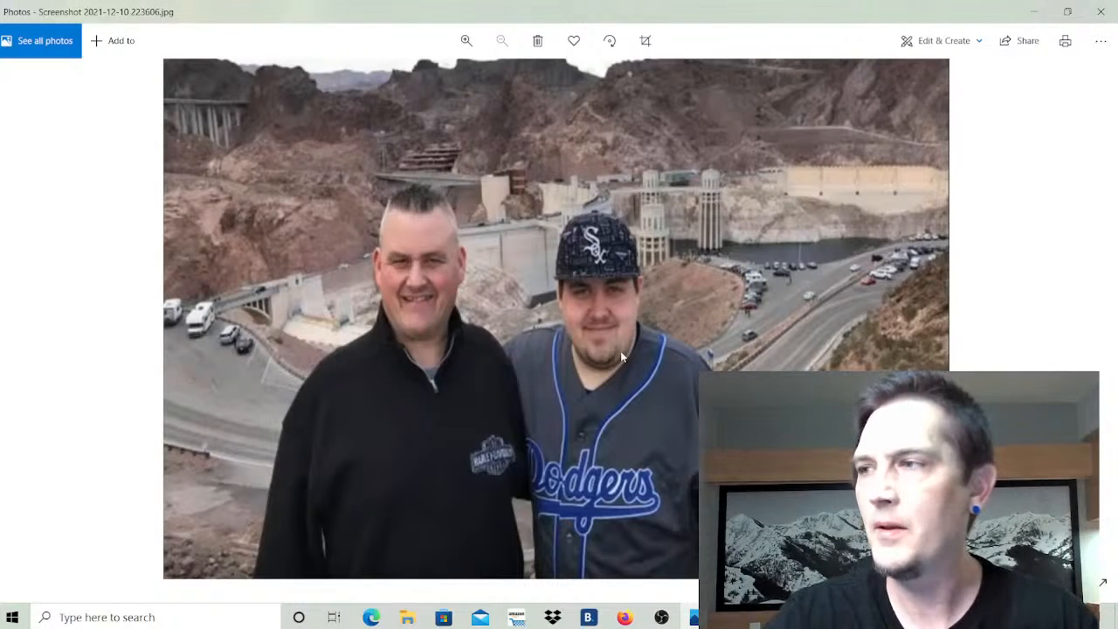
mouse_move(623, 402)
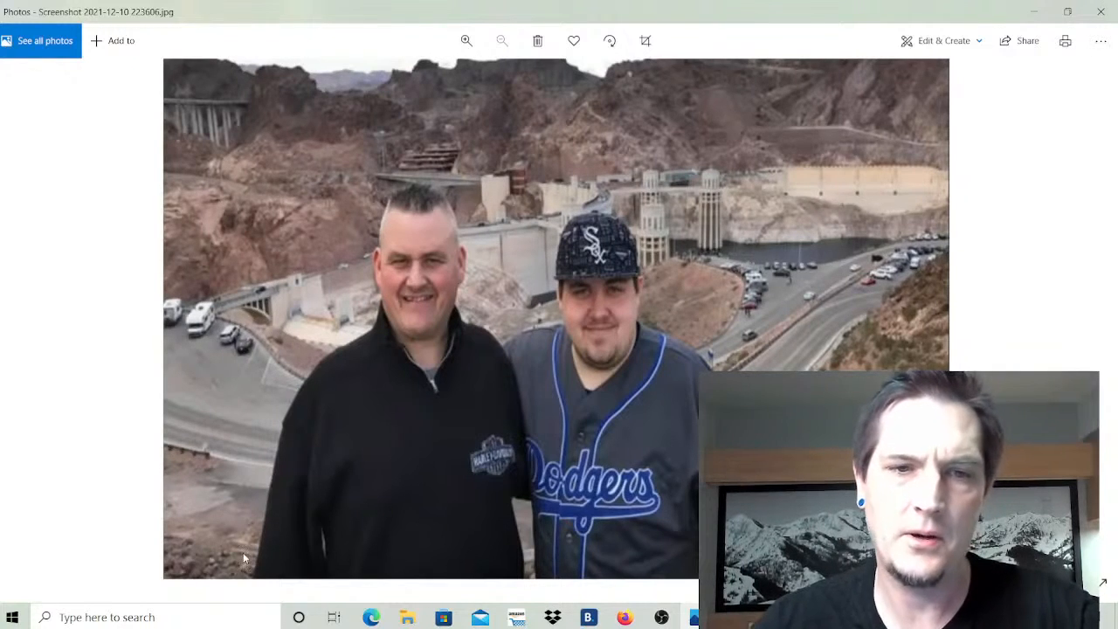
mouse_move(627, 441)
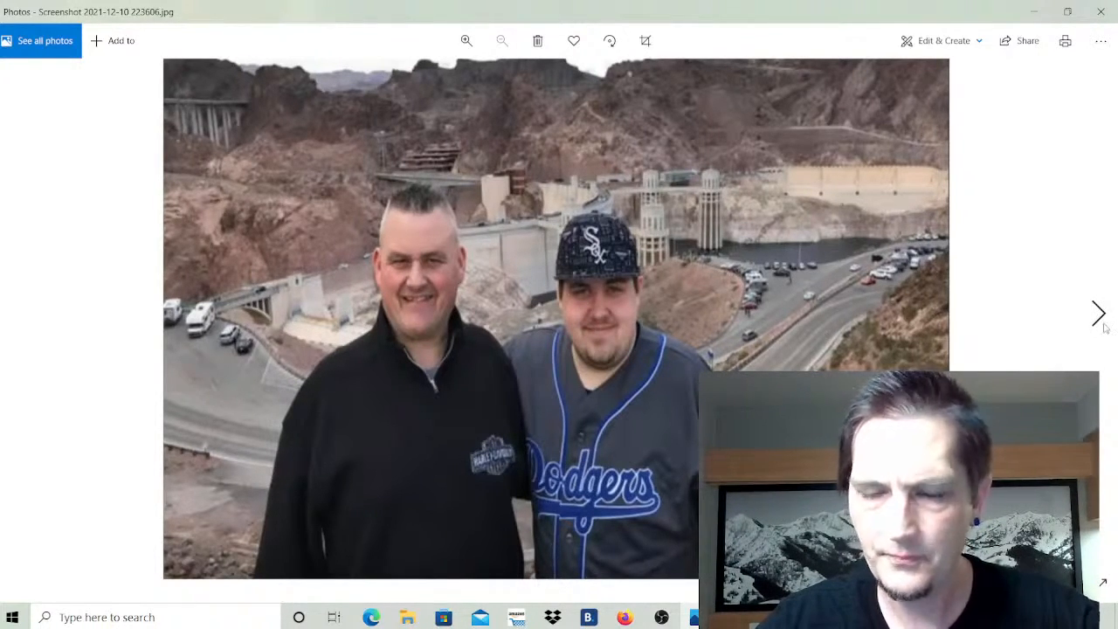
Advance from the dam picture to the four-man #delphimurders group photo.
left_click(1098, 314)
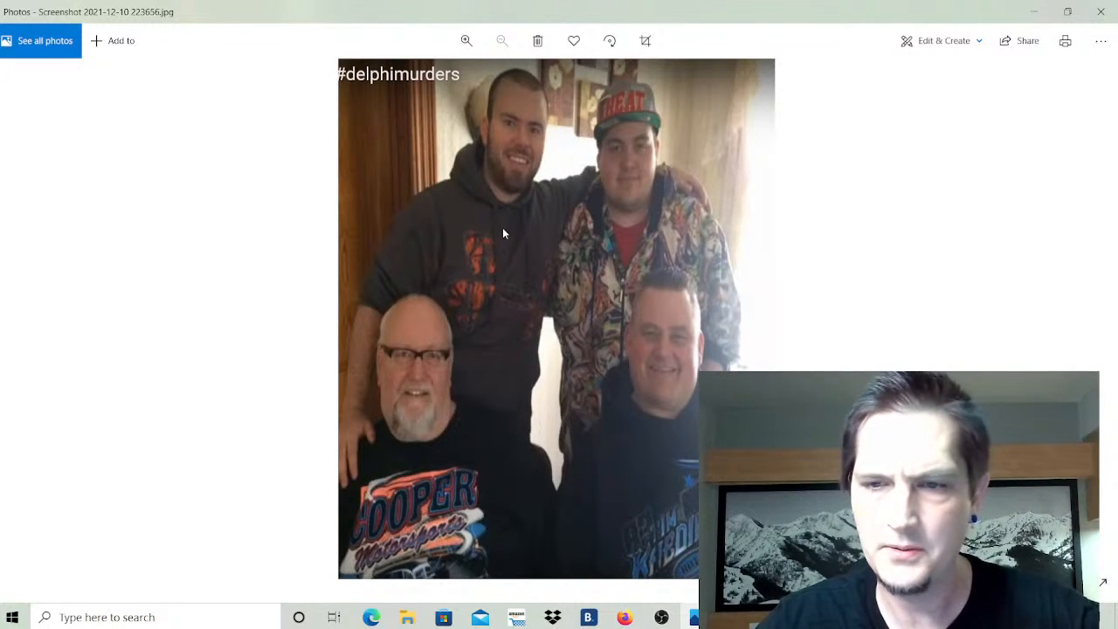
mouse_move(1098, 316)
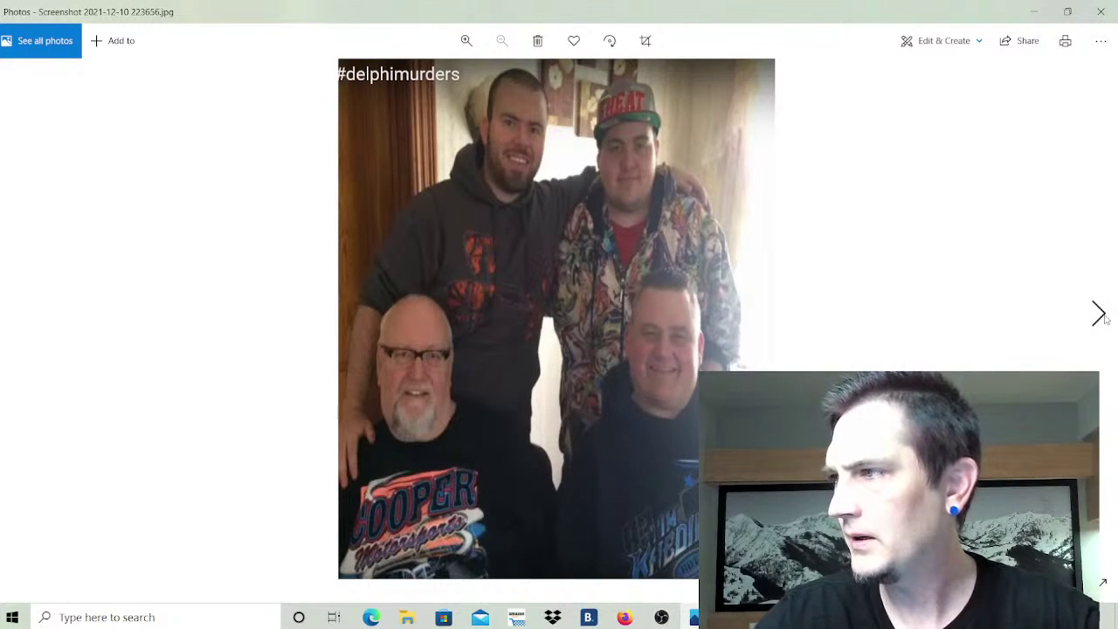
left_click(1098, 312)
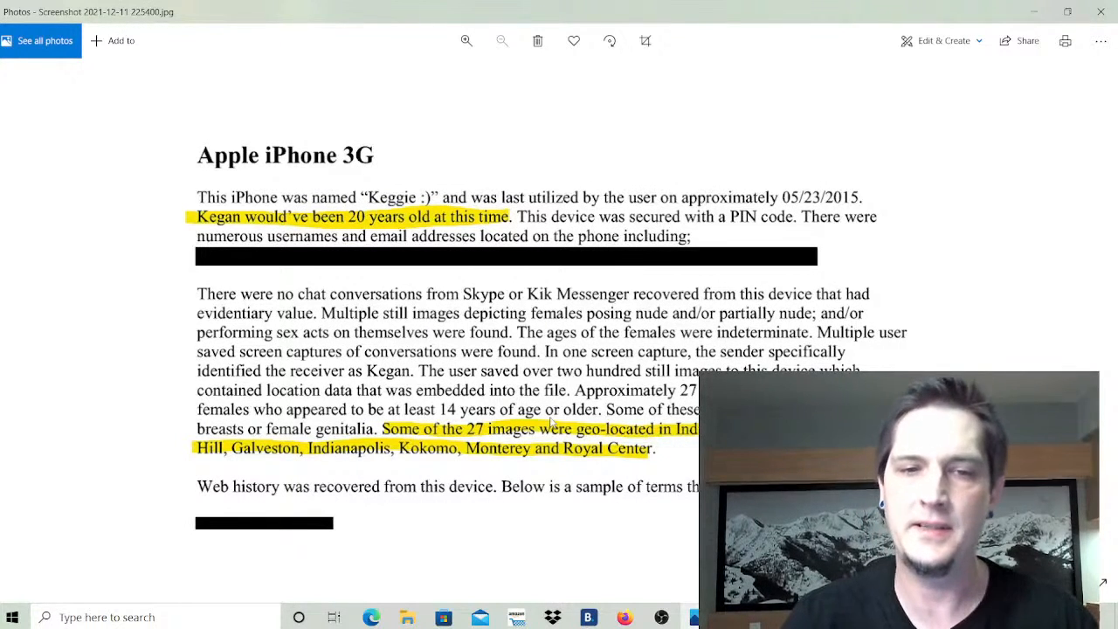
mouse_move(428, 236)
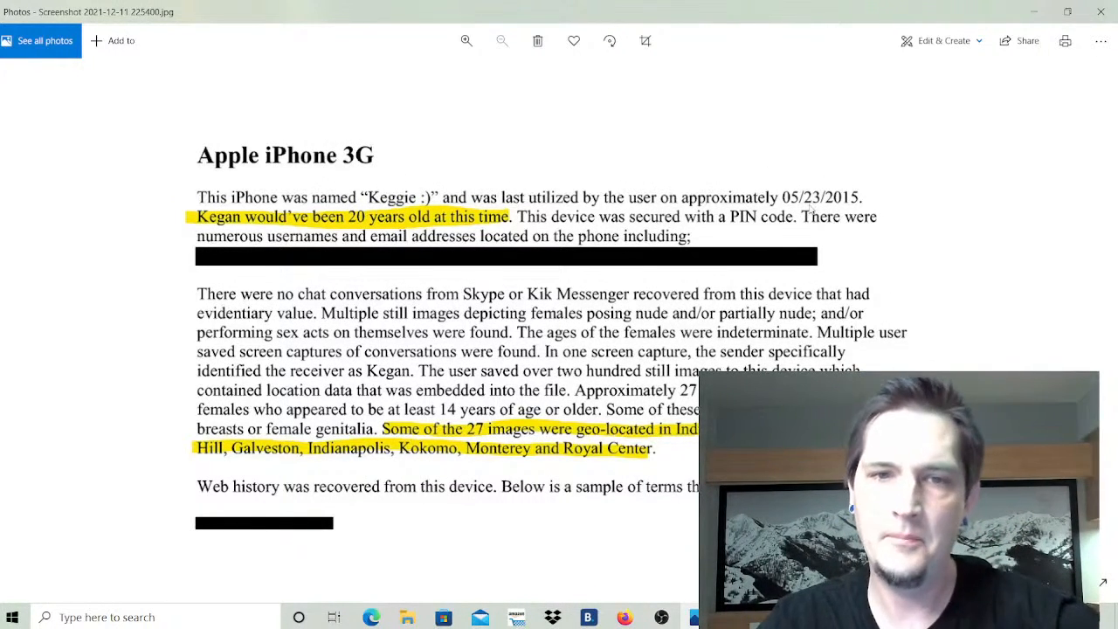
mouse_move(757, 212)
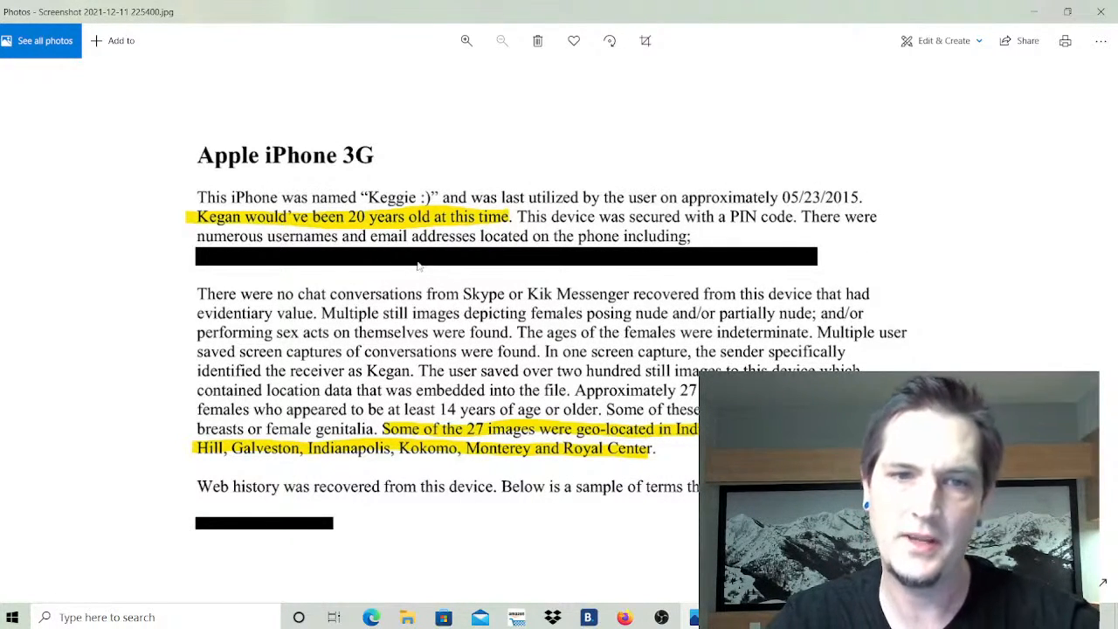
mouse_move(575, 264)
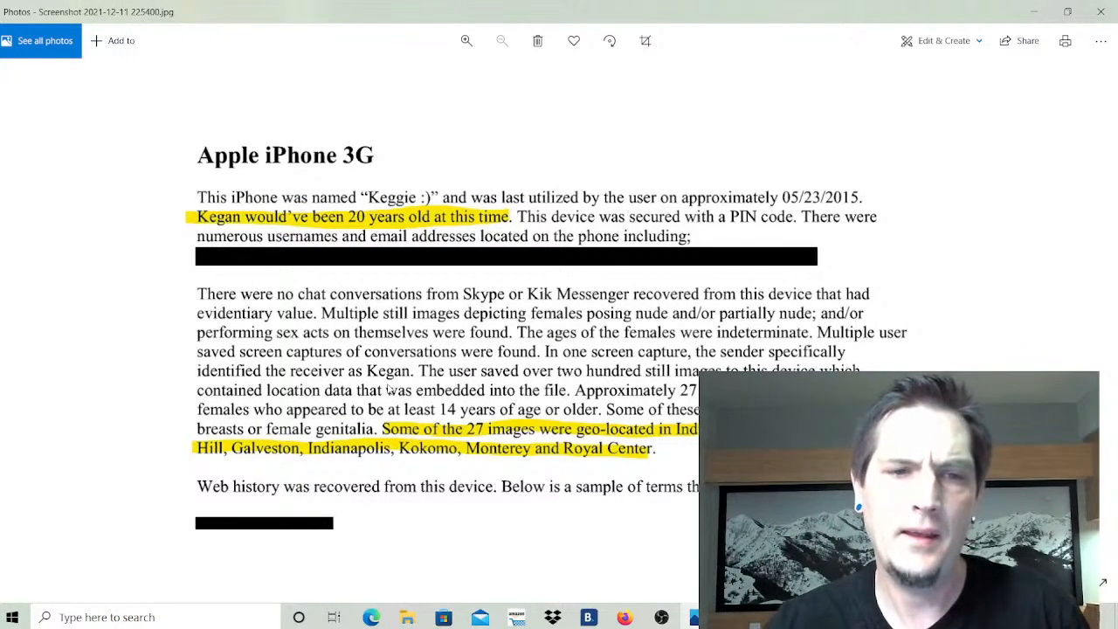
mouse_move(517, 399)
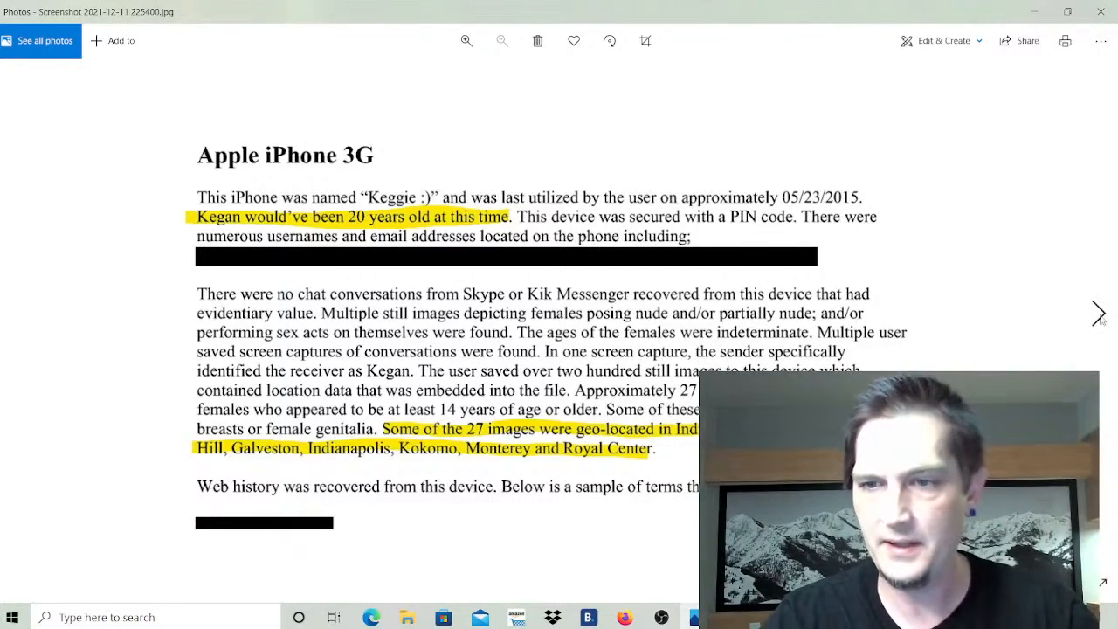
left_click(1097, 313)
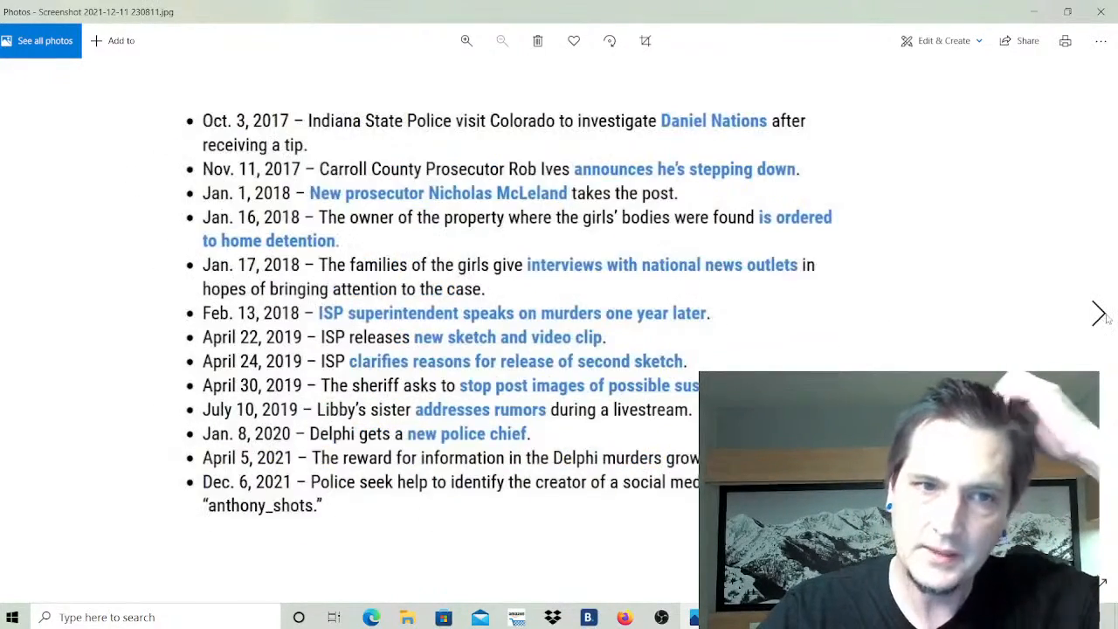
Step past the timeline, #delphimurders photo and three-man group shot to the alligator photo.
left_click(1098, 313)
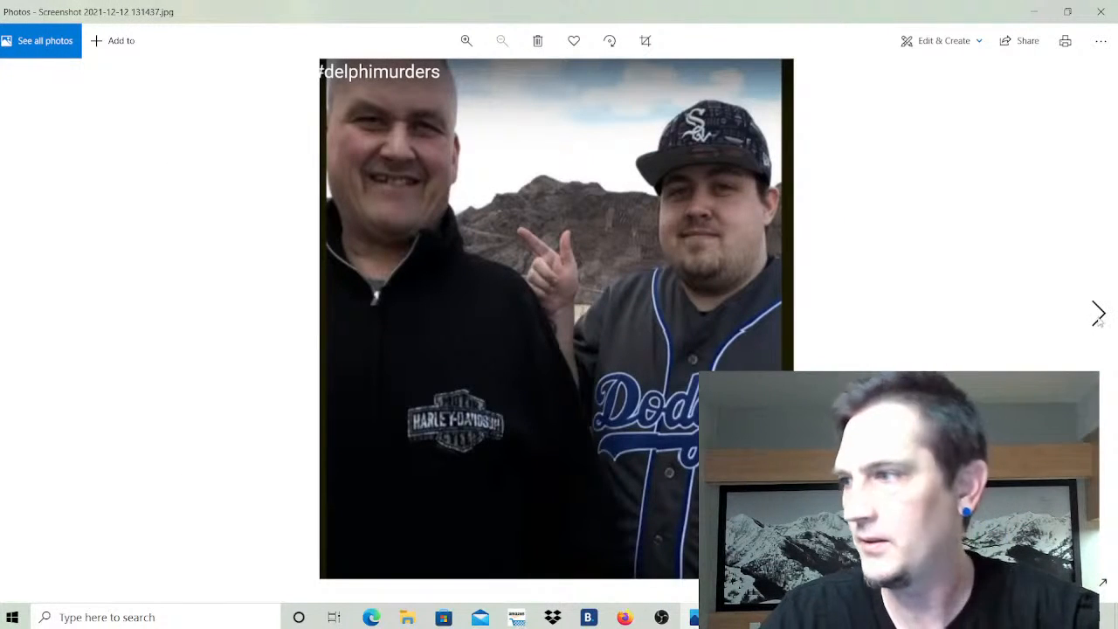
left_click(1098, 312)
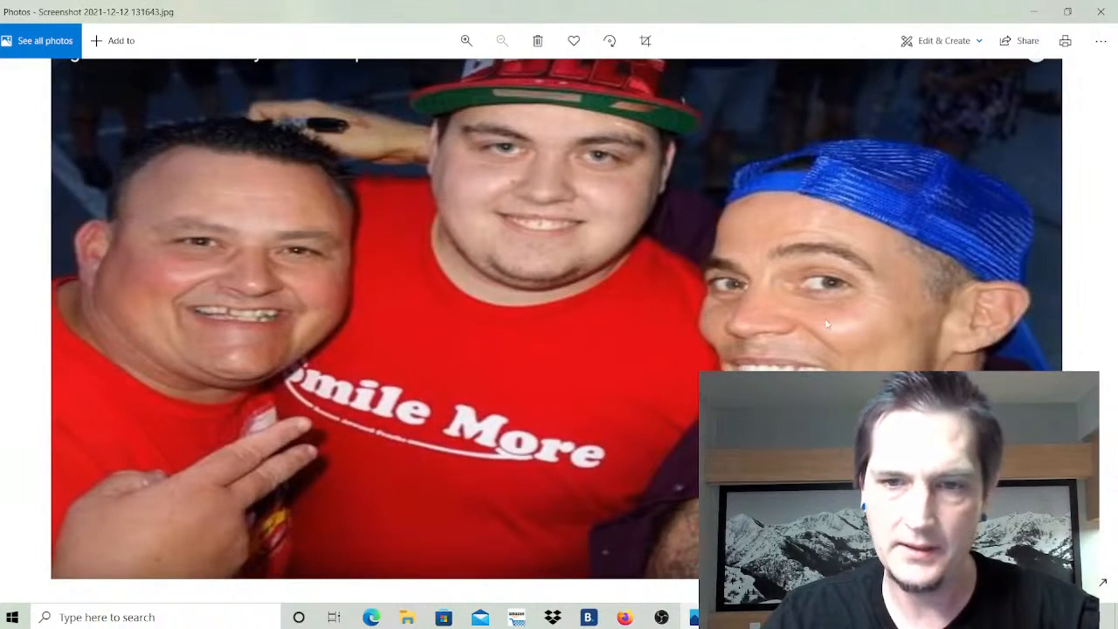
left_click(1075, 313)
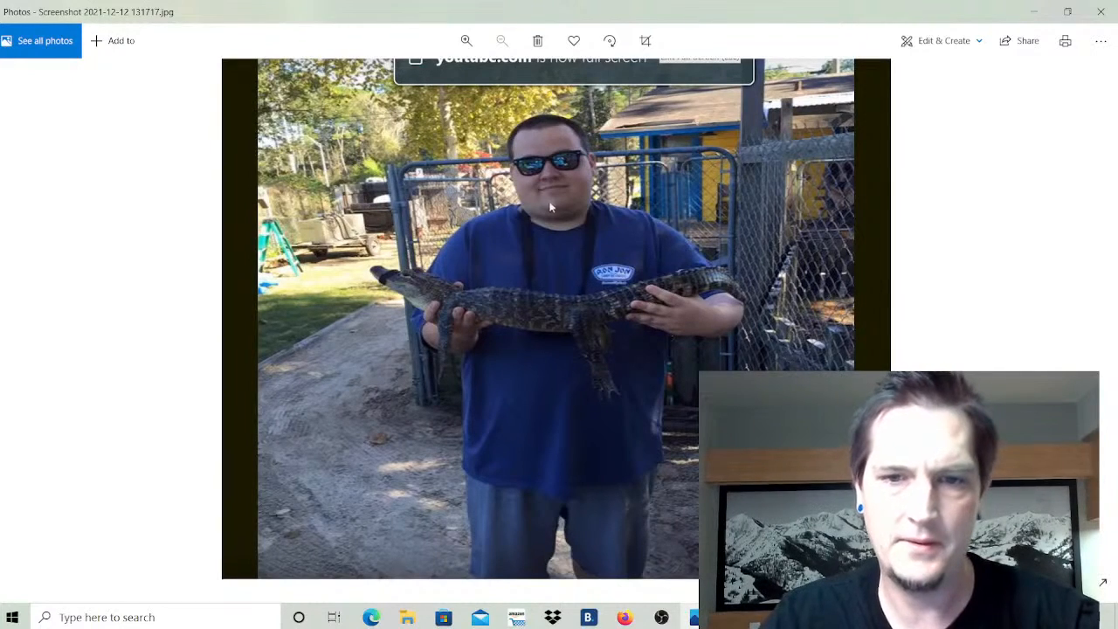
mouse_move(709, 199)
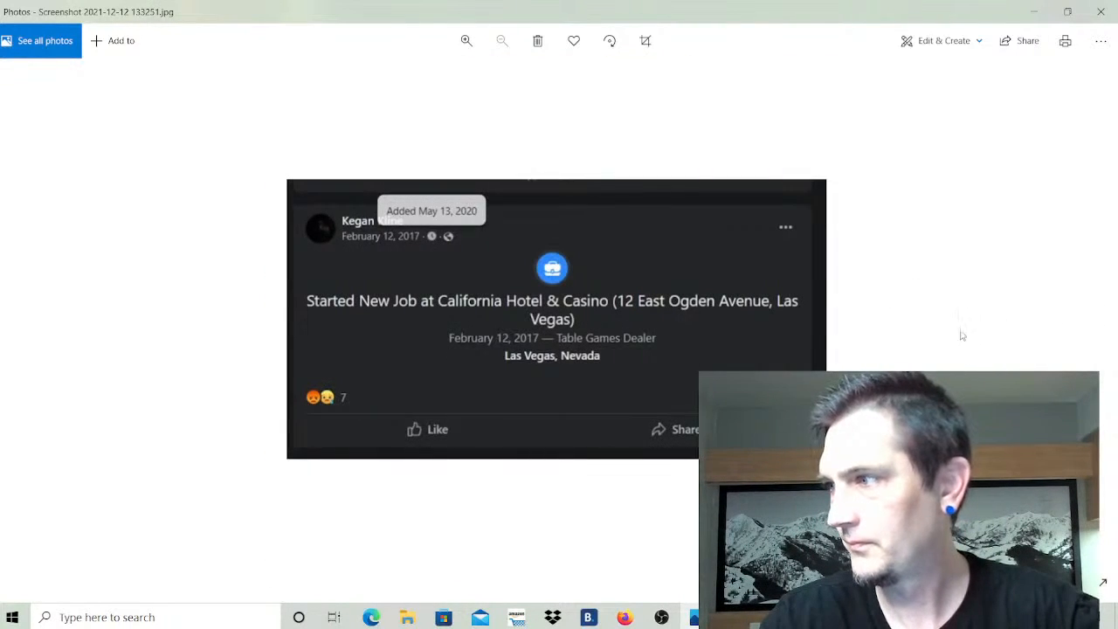
mouse_move(931, 336)
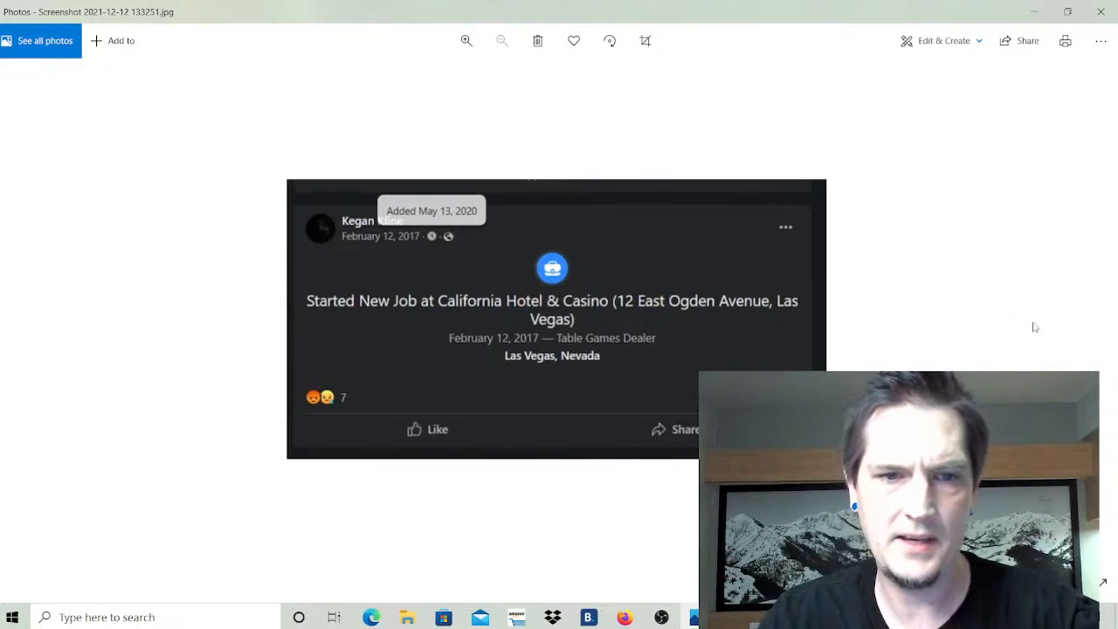
mouse_move(379, 230)
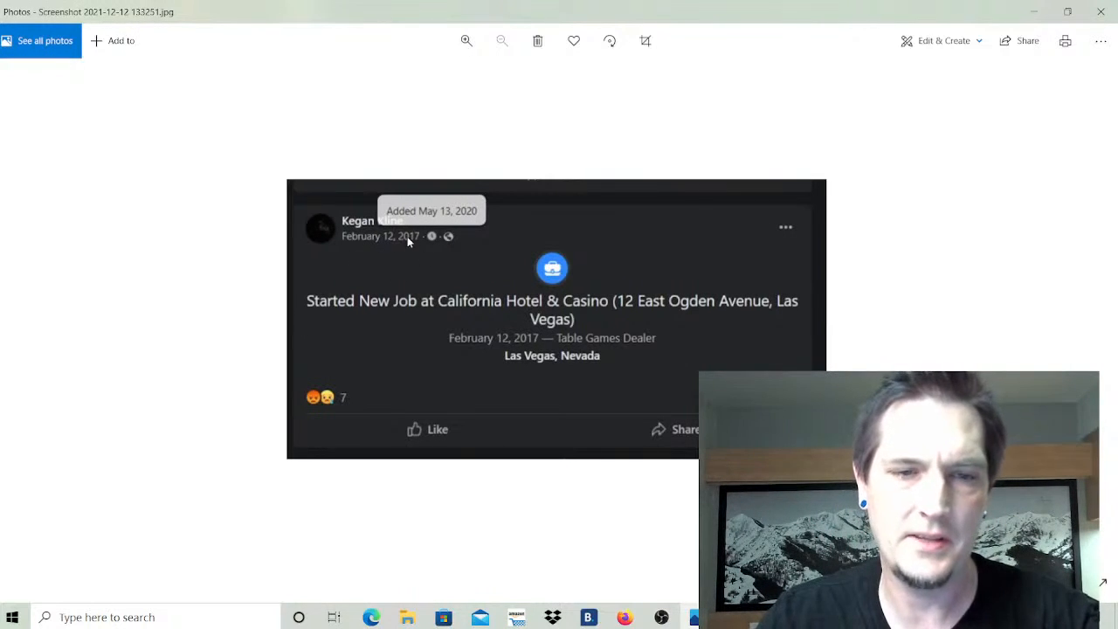
mouse_move(371, 240)
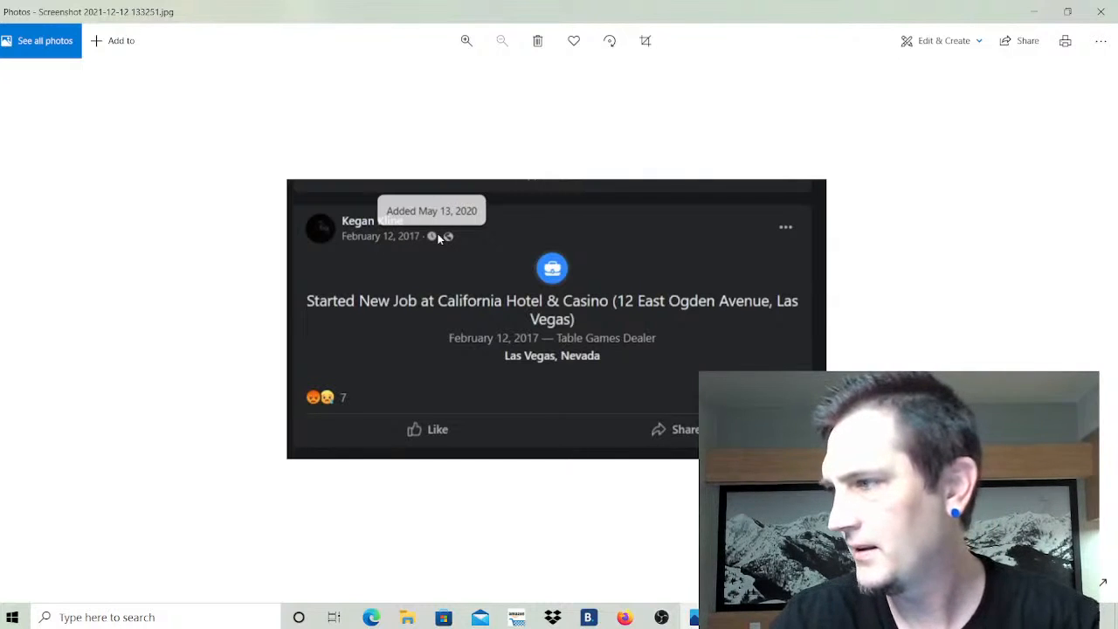
mouse_move(420, 251)
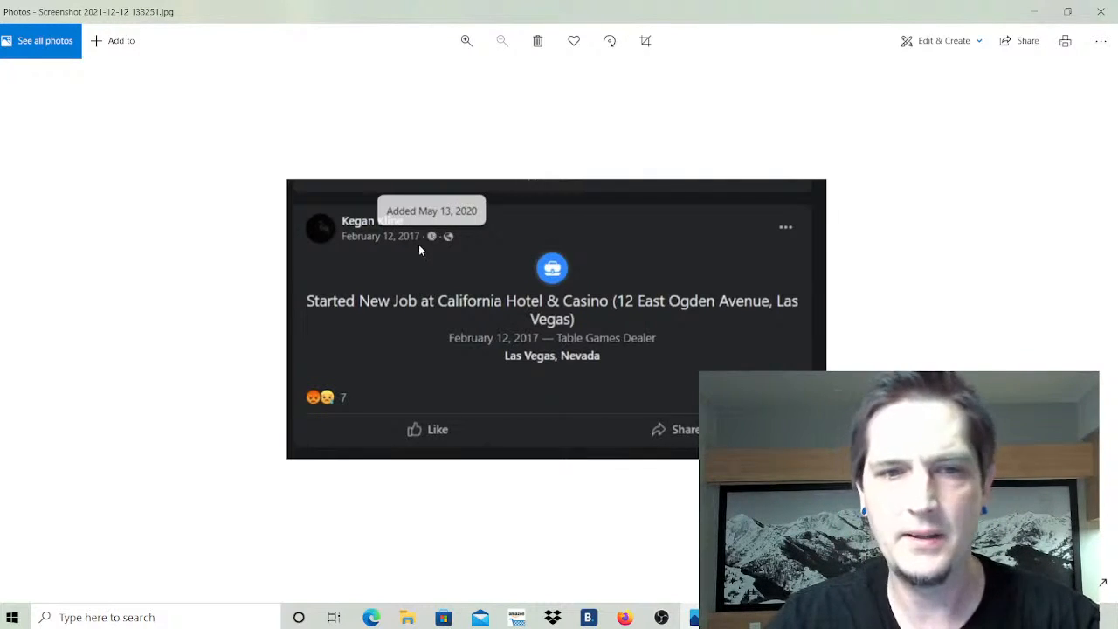
mouse_move(341, 261)
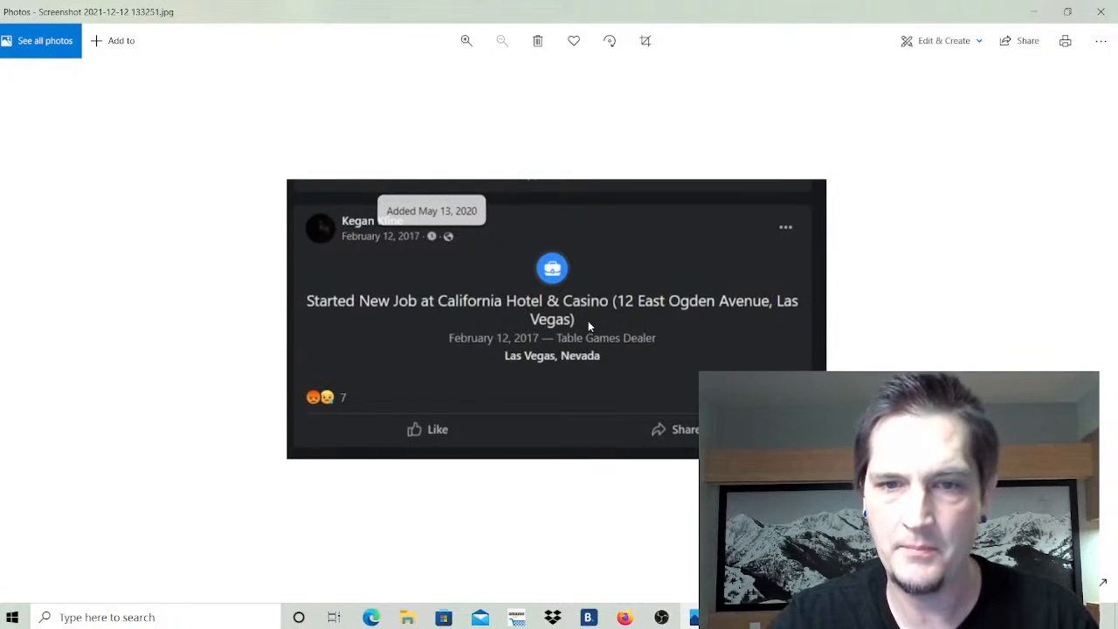
mouse_move(515, 349)
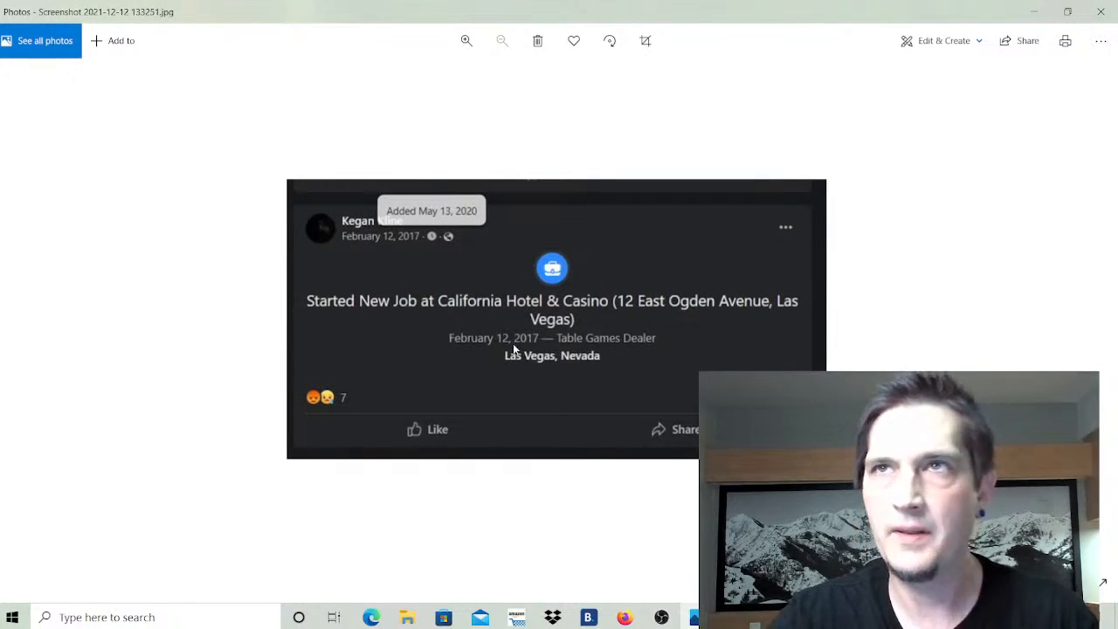
mouse_move(495, 347)
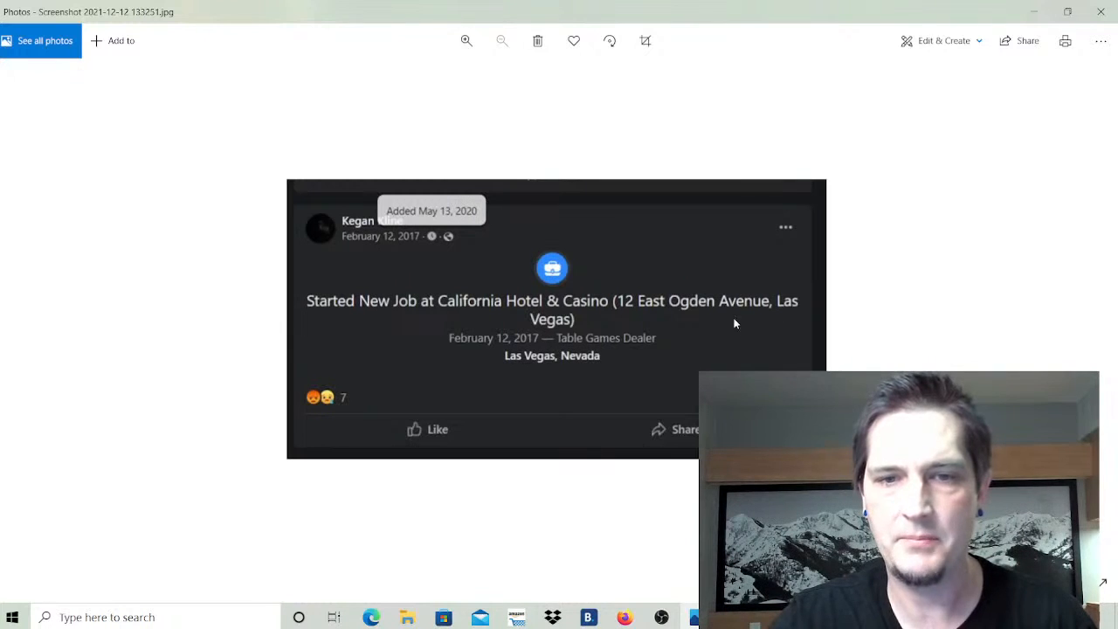
mouse_move(432, 313)
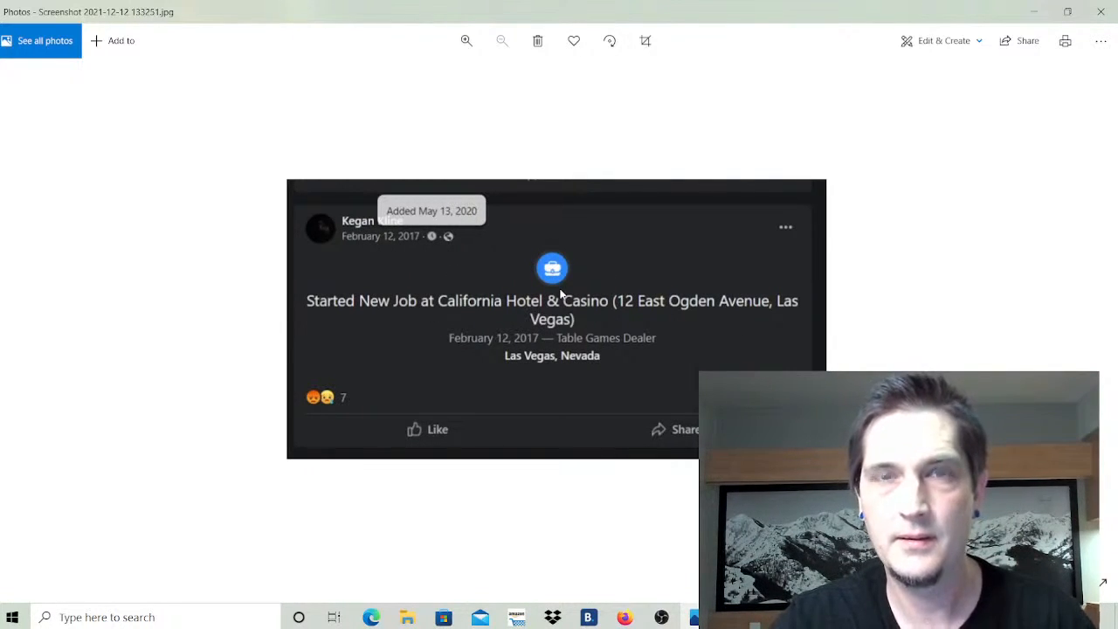
mouse_move(513, 375)
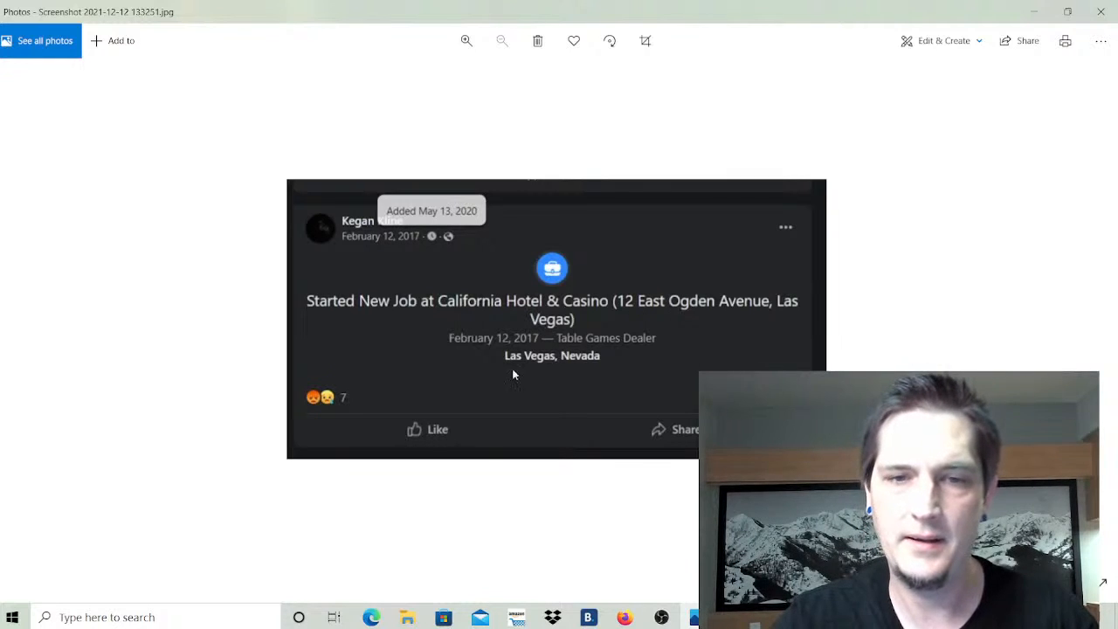
mouse_move(519, 341)
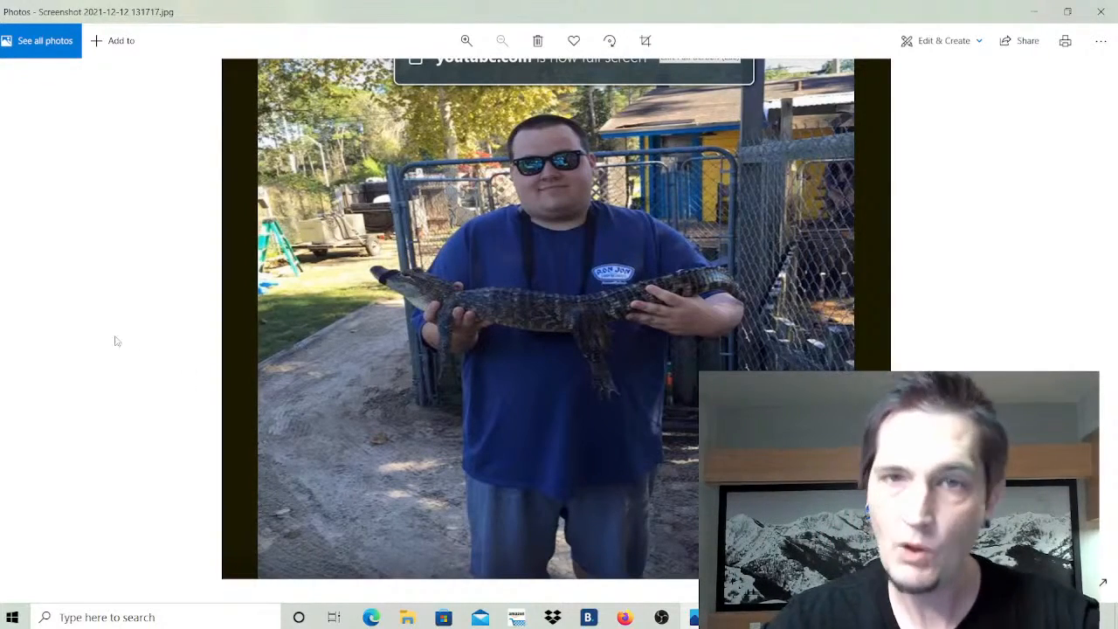
mouse_move(25, 326)
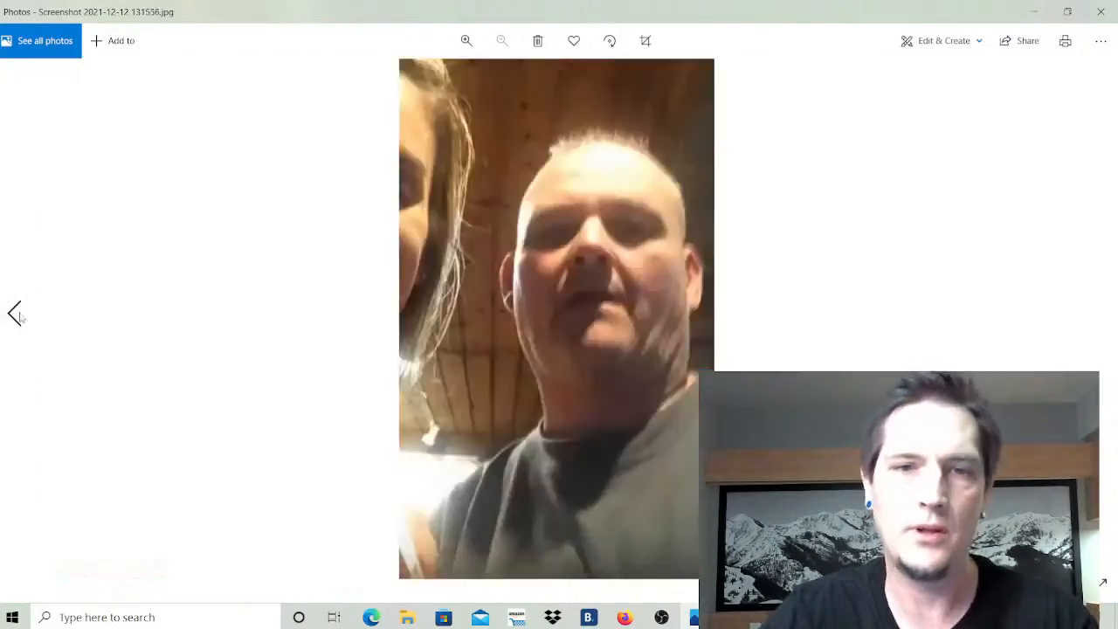
Go back past the alligator photo and selfie to the Delphi timeline screenshot.
left_click(15, 313)
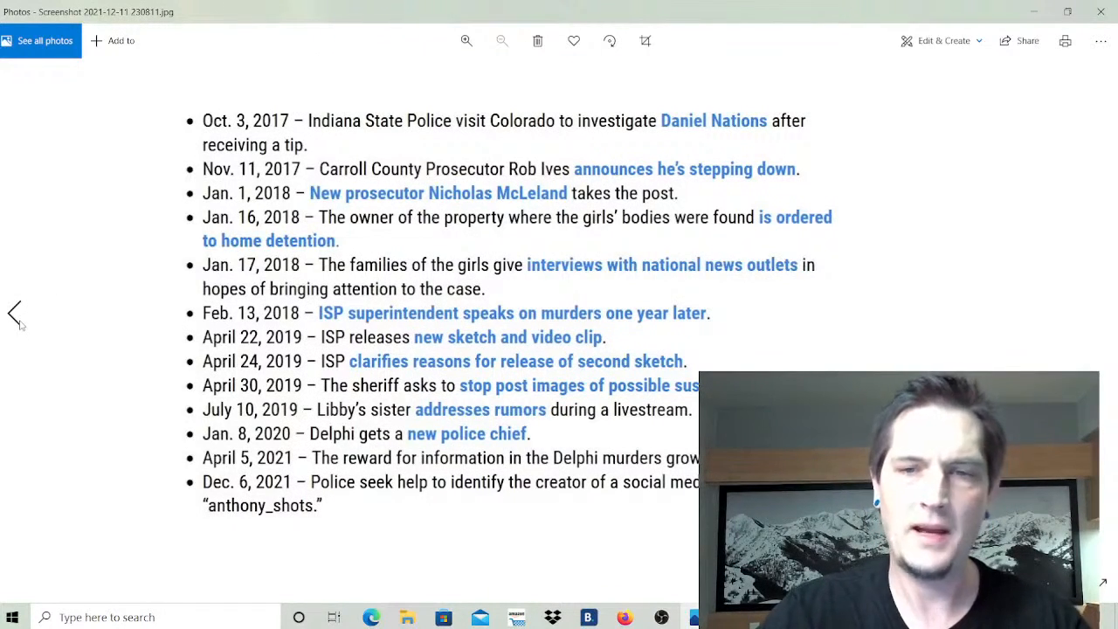
mouse_move(13, 315)
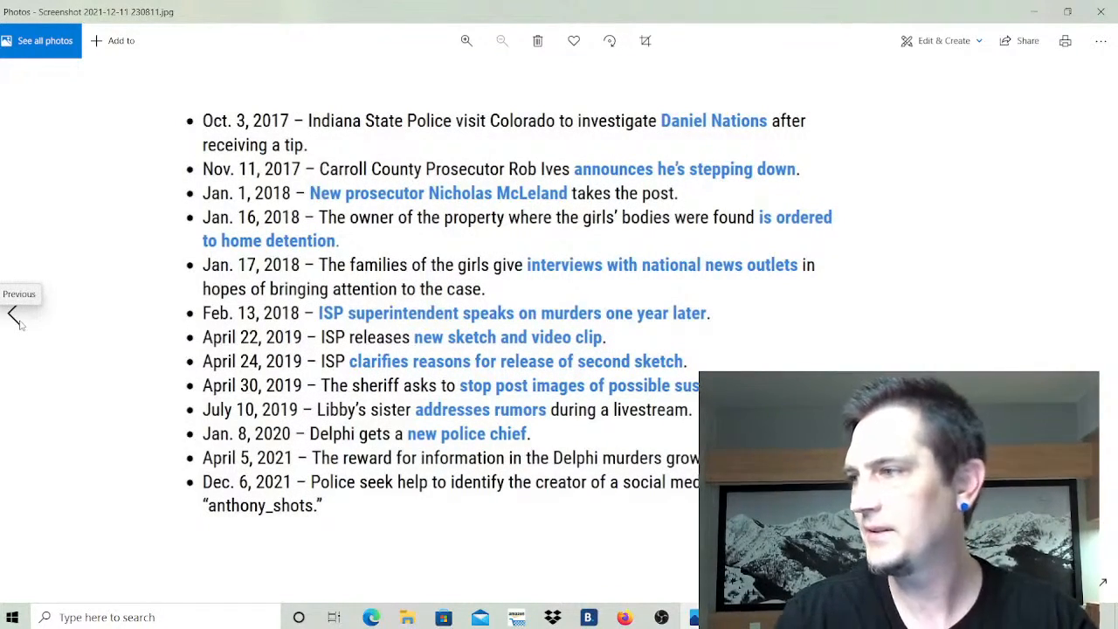